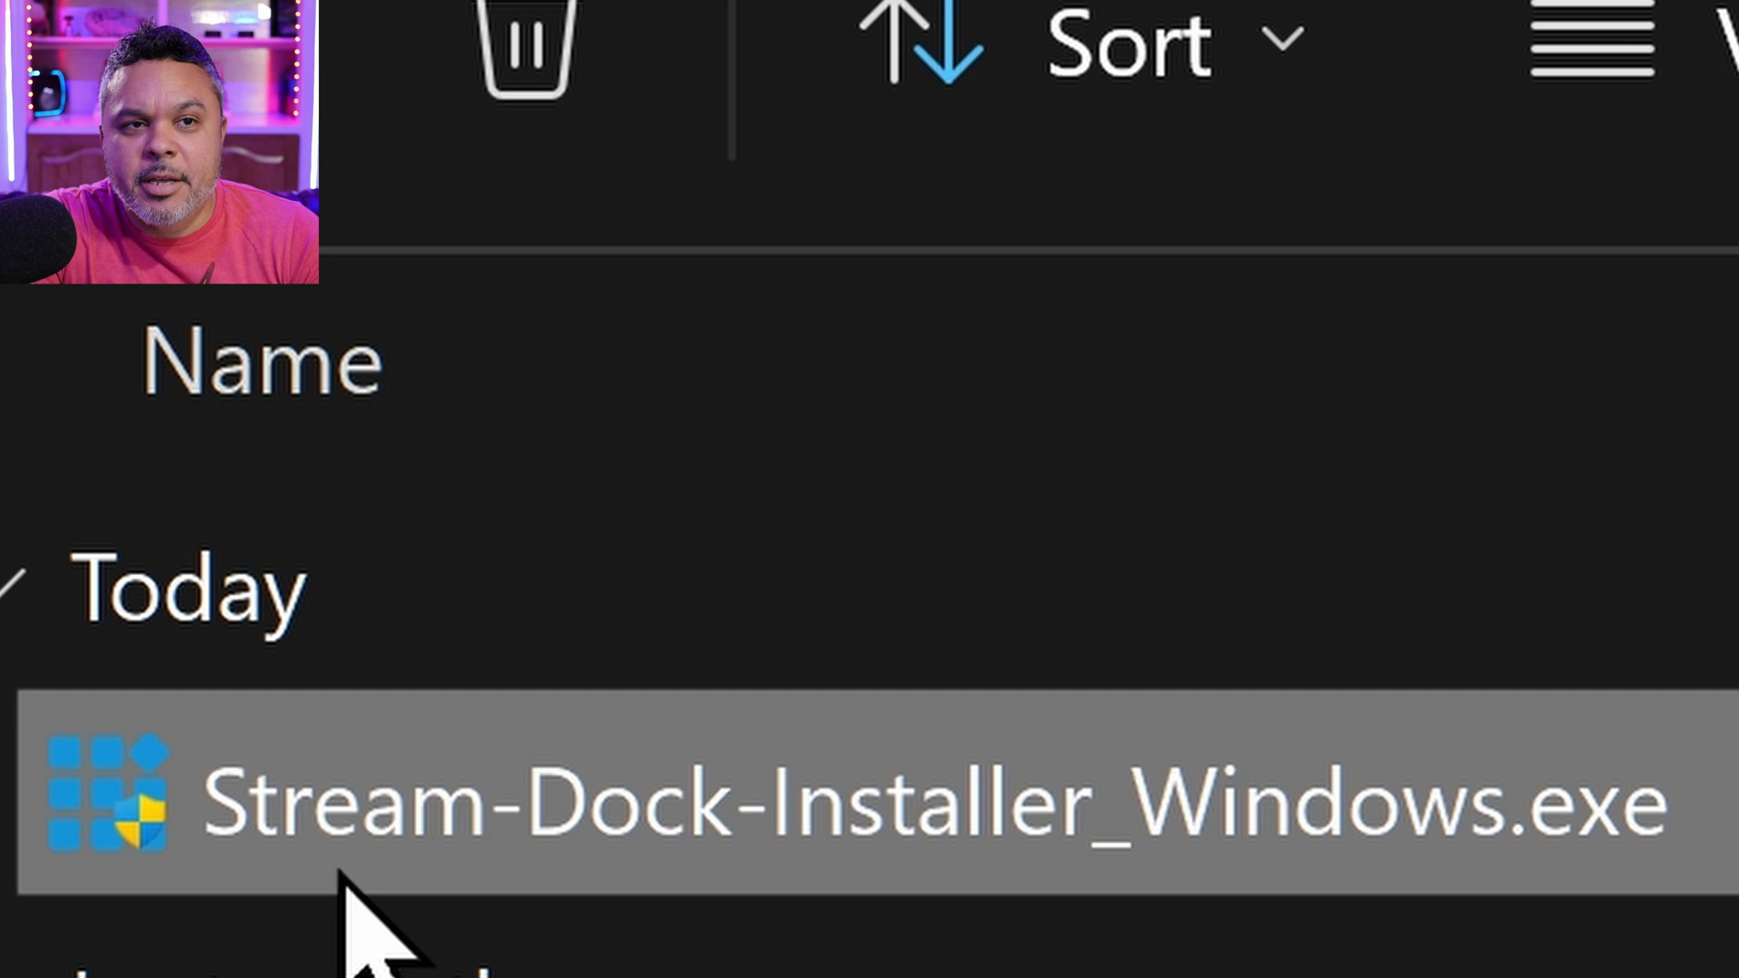
pyautogui.moveTo(827, 866)
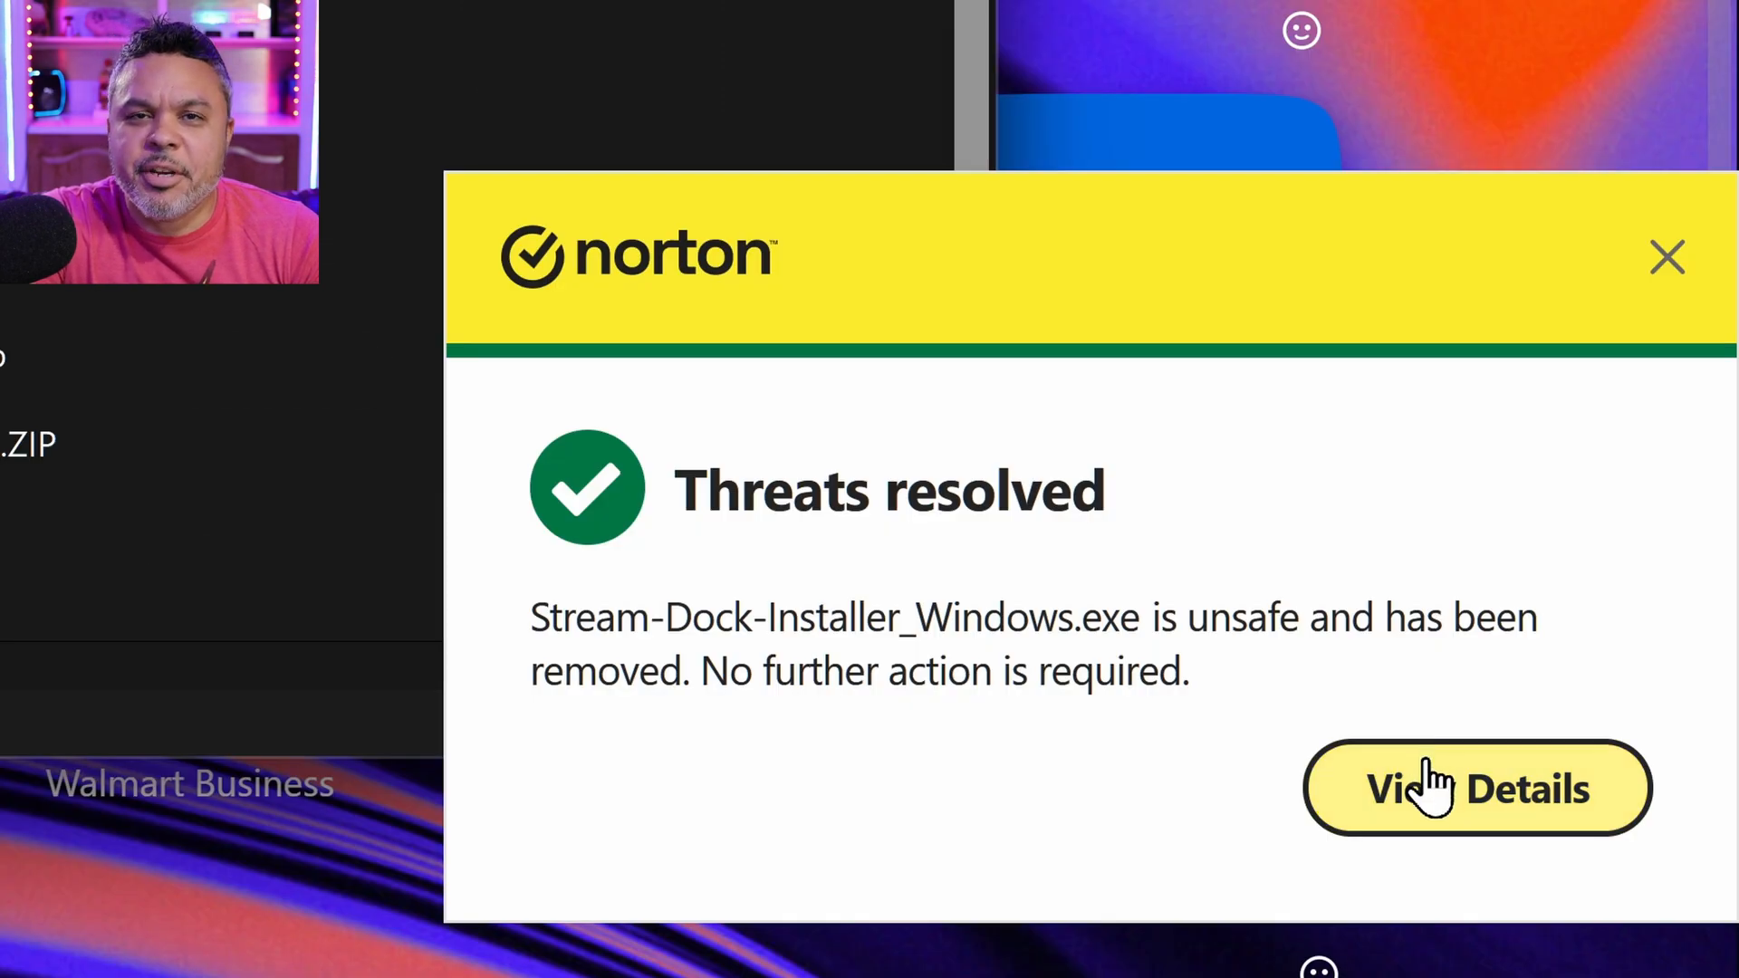
pyautogui.moveTo(1542, 582)
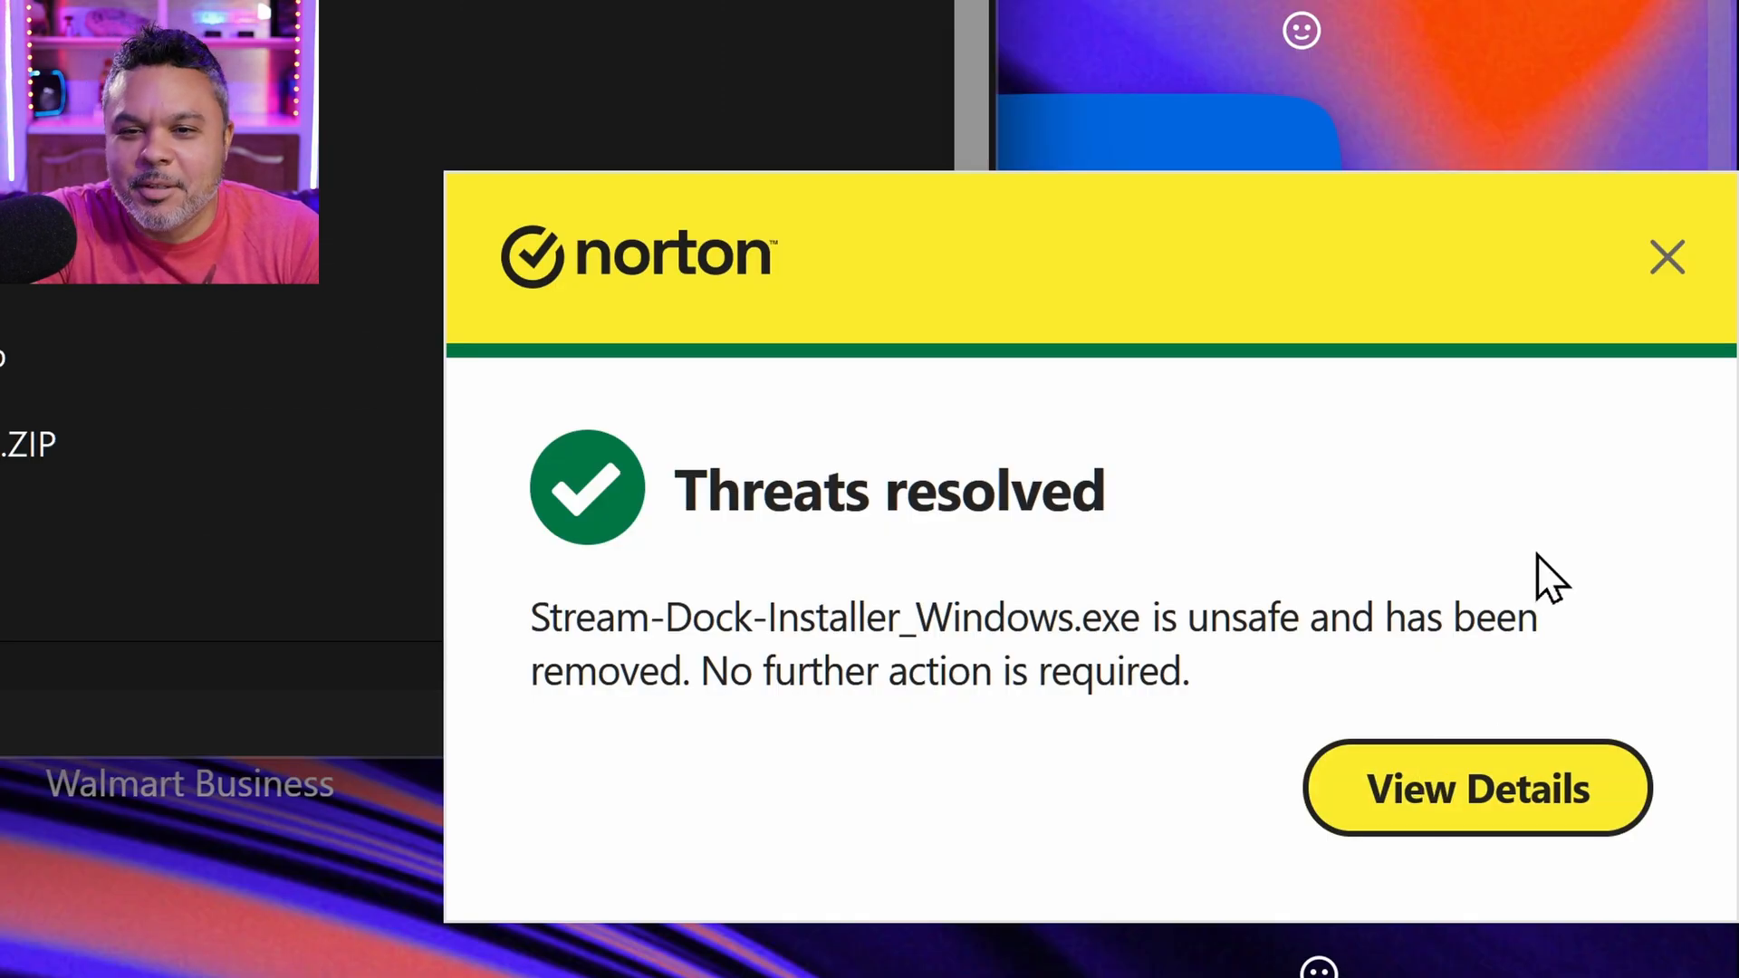
pyautogui.moveTo(1476, 788)
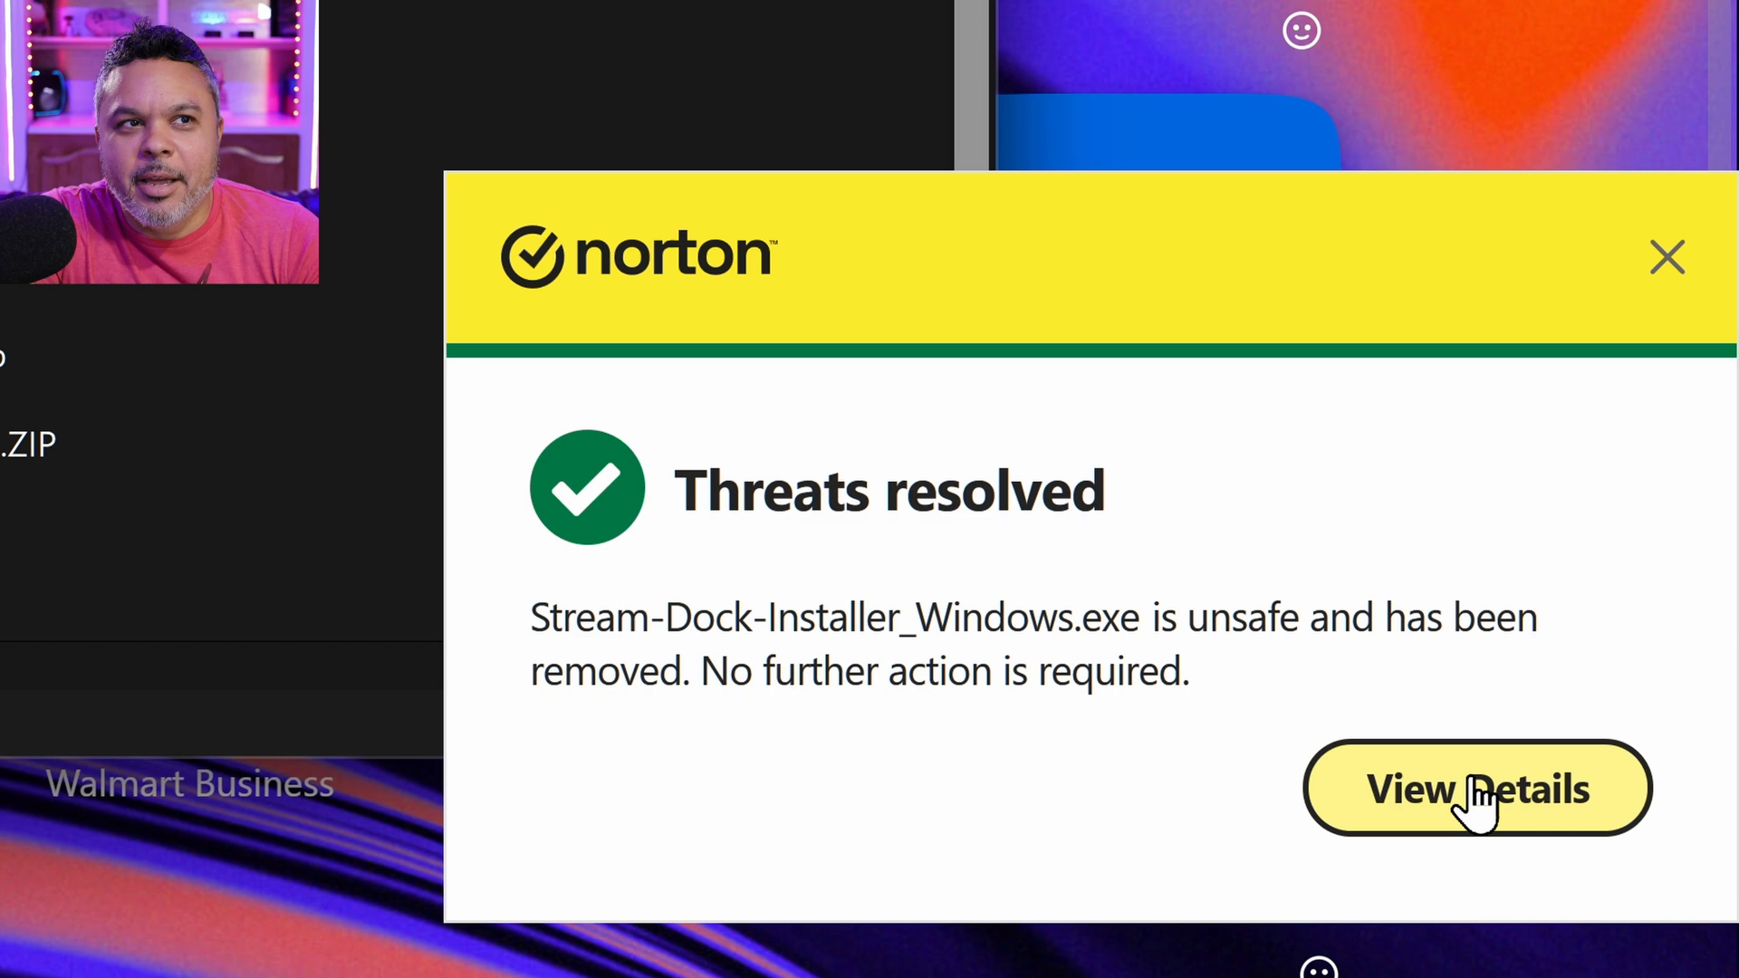
# Step: View the details of the Norton warning that removed the Stream Dock installer
pyautogui.click(1476, 788)
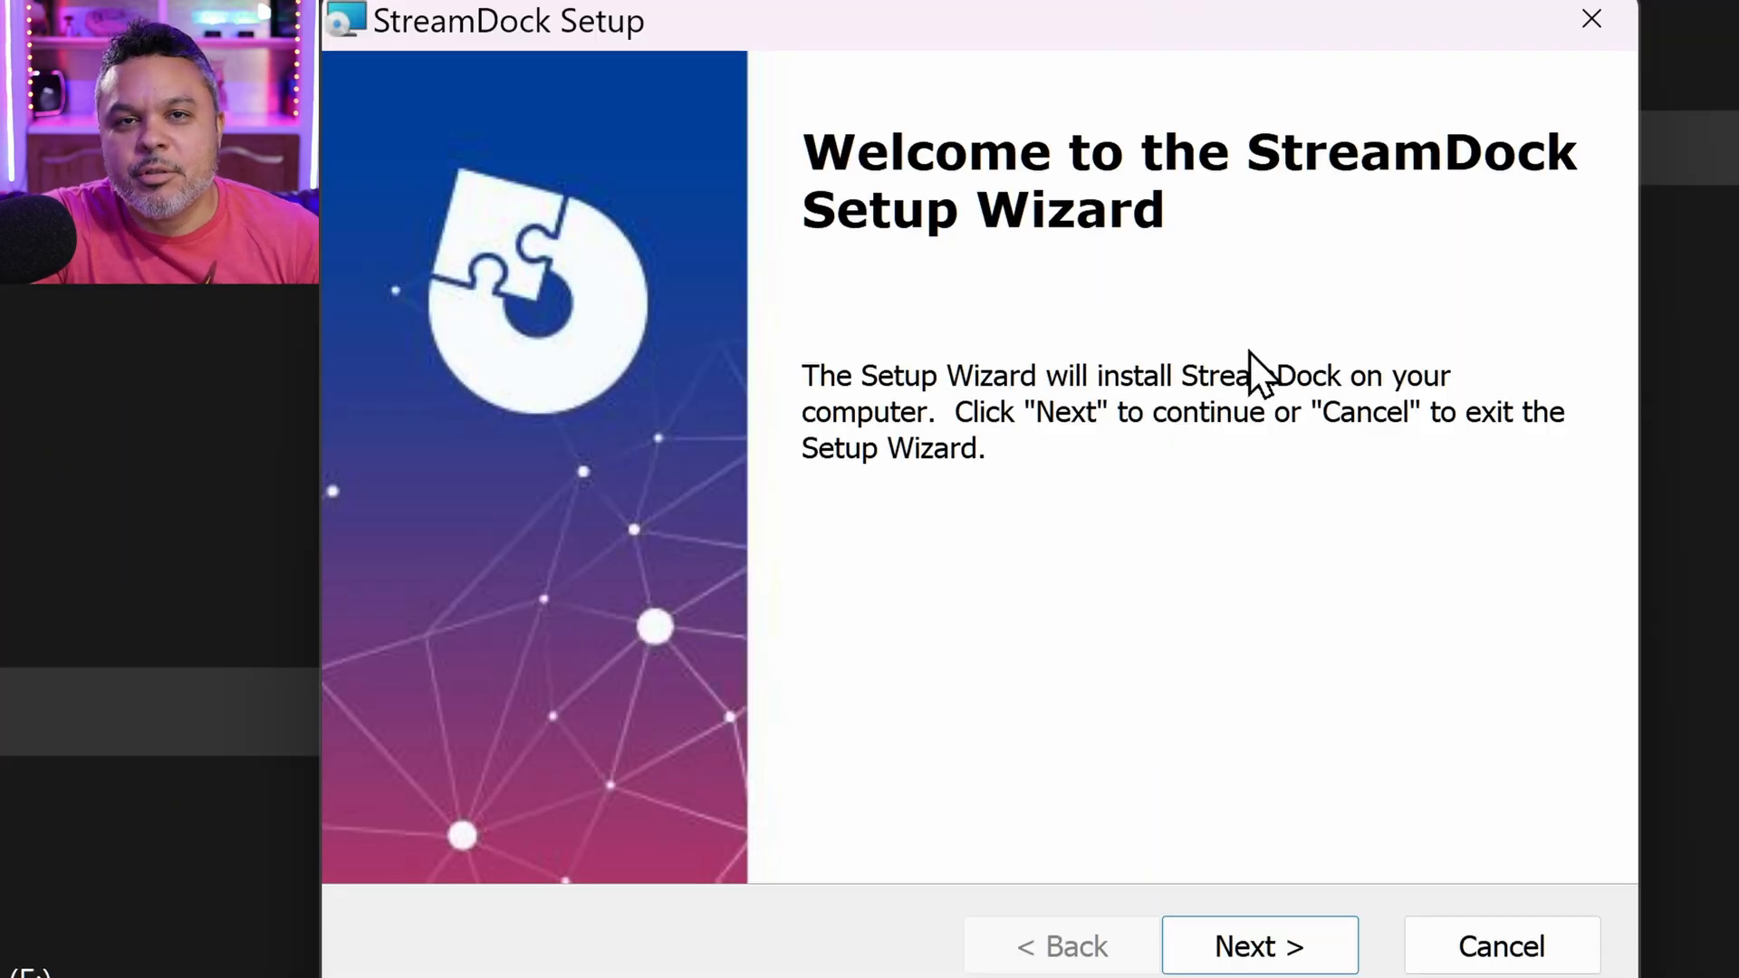
pyautogui.moveTo(1164, 433)
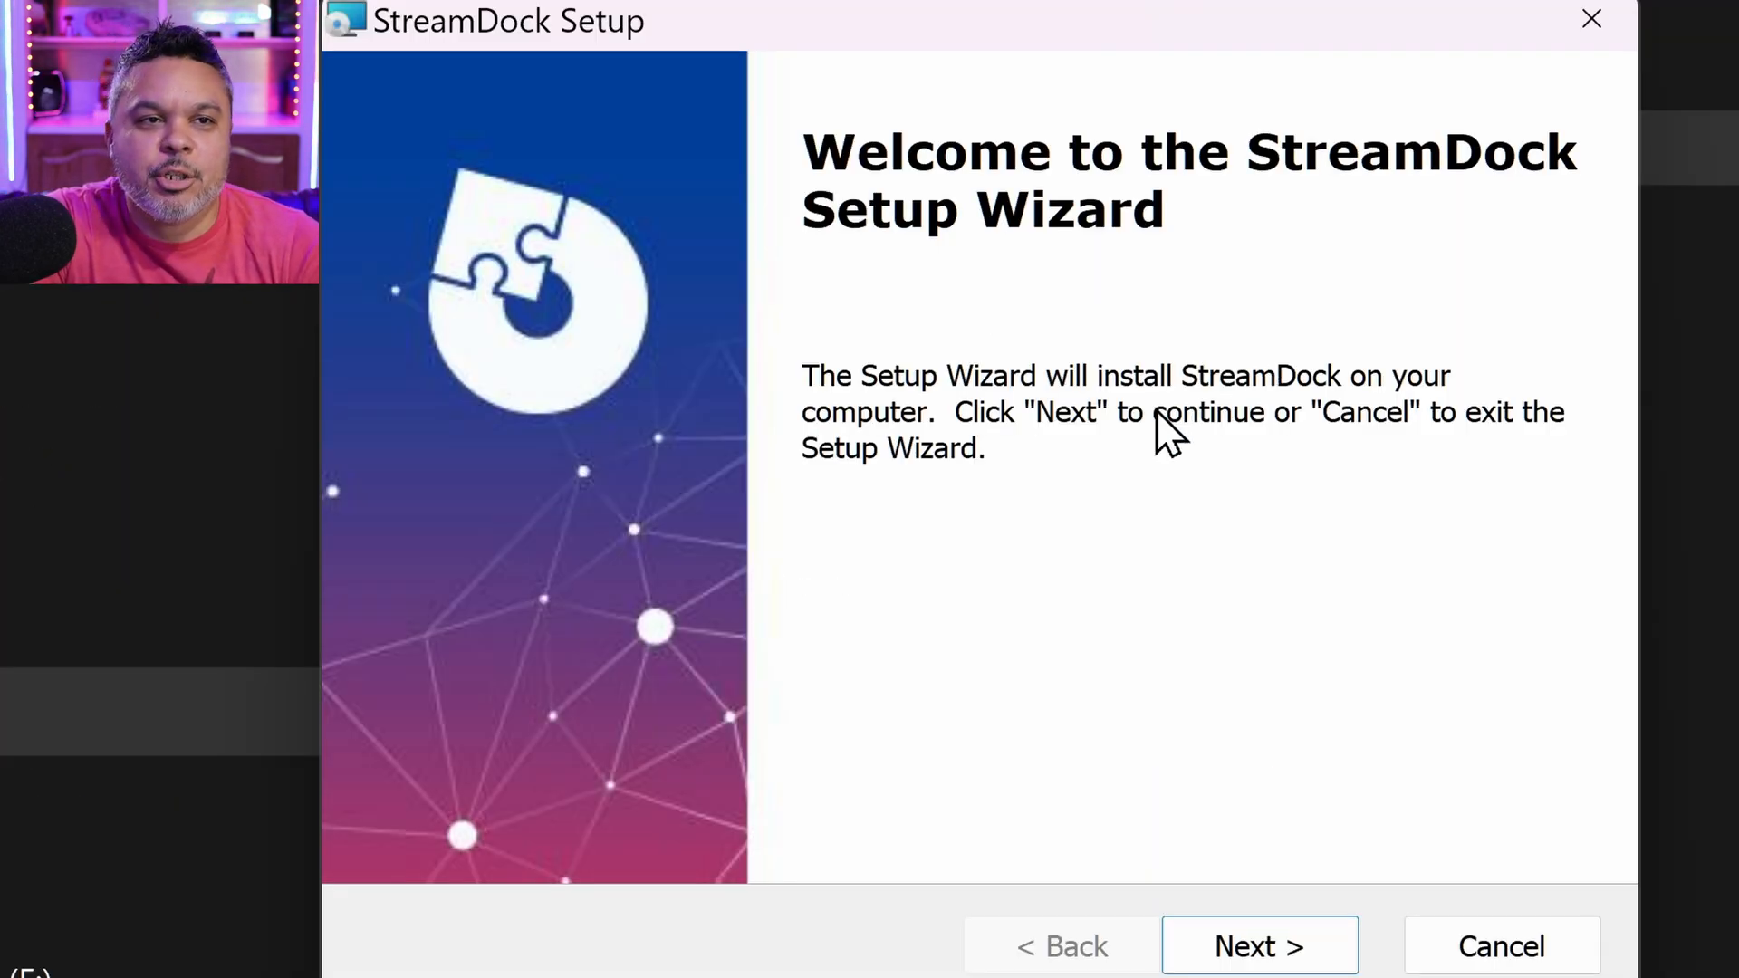
# Step: Continue the StreamDock setup wizard and run the installer again from File Explorer
pyautogui.click(1259, 945)
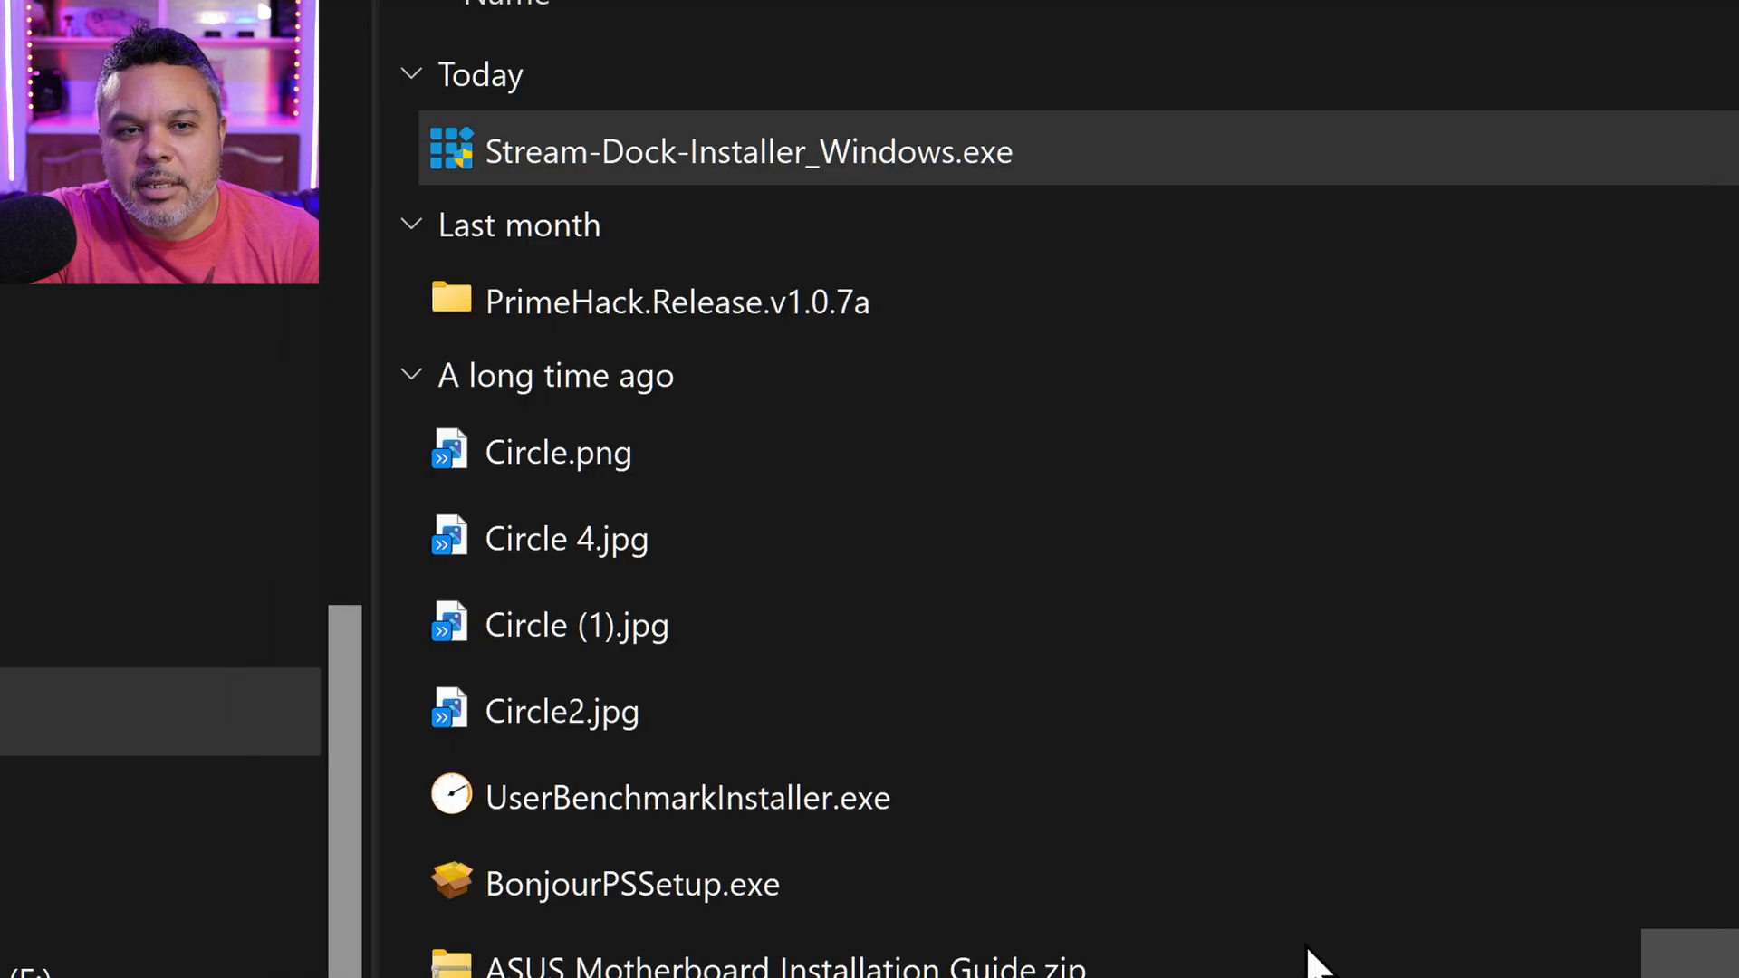
pyautogui.doubleClick(748, 152)
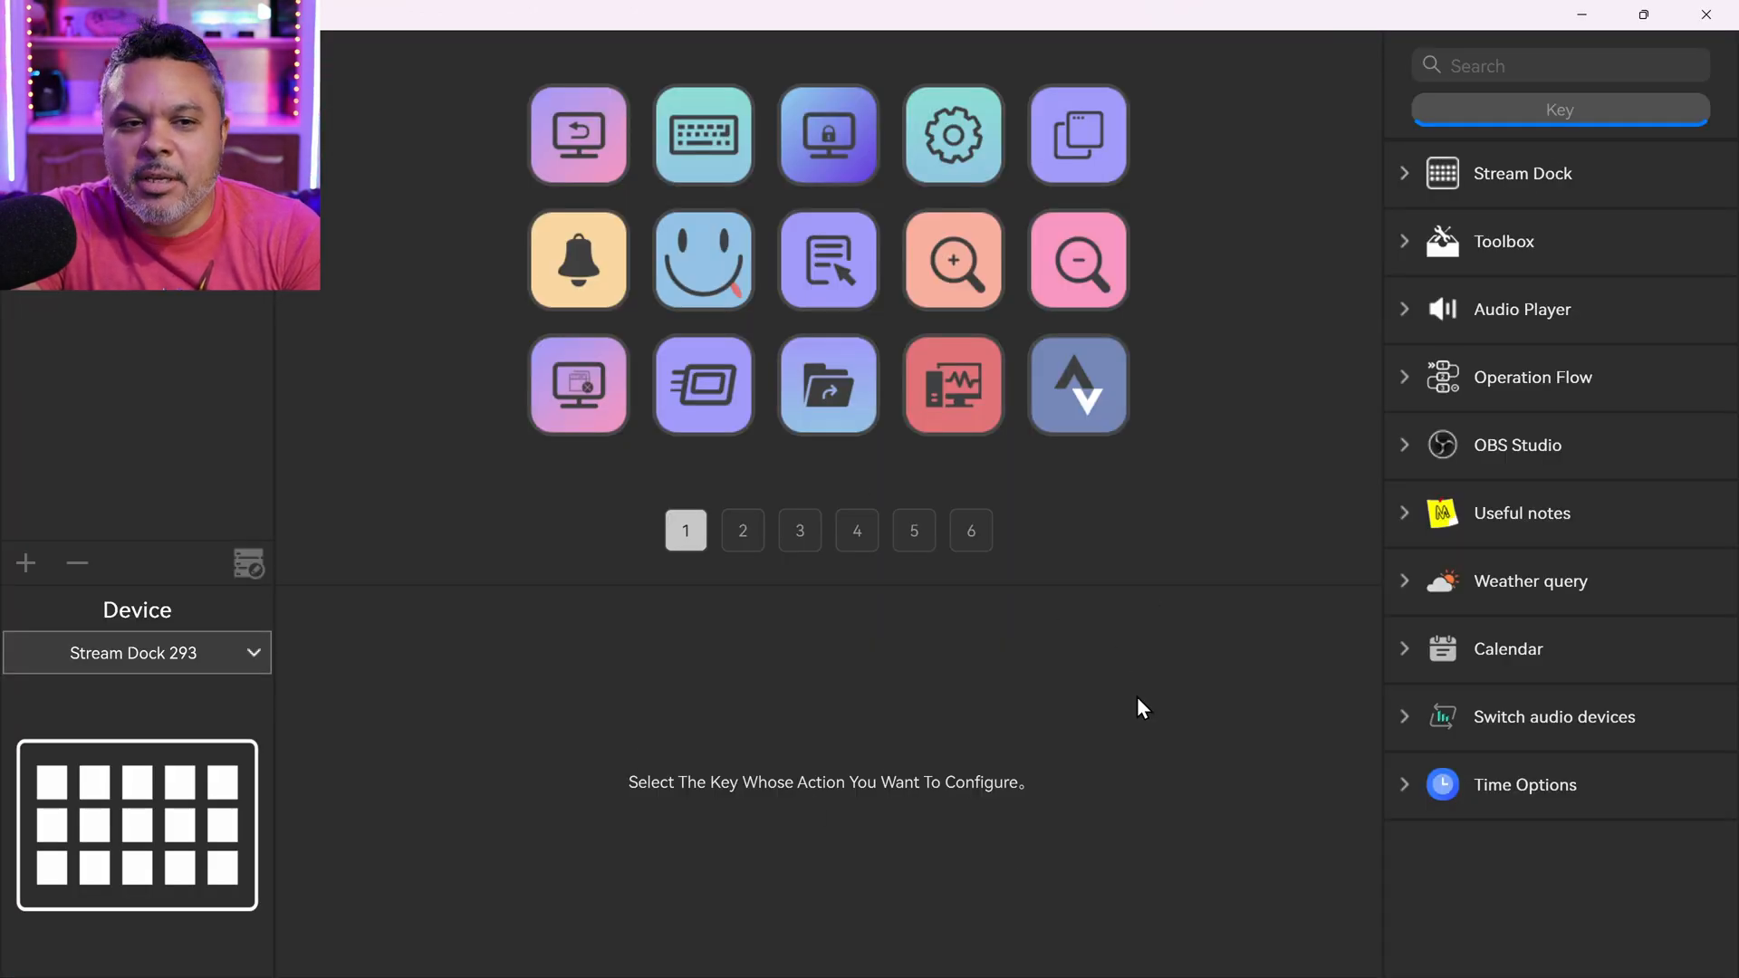
pyautogui.moveTo(1158, 630)
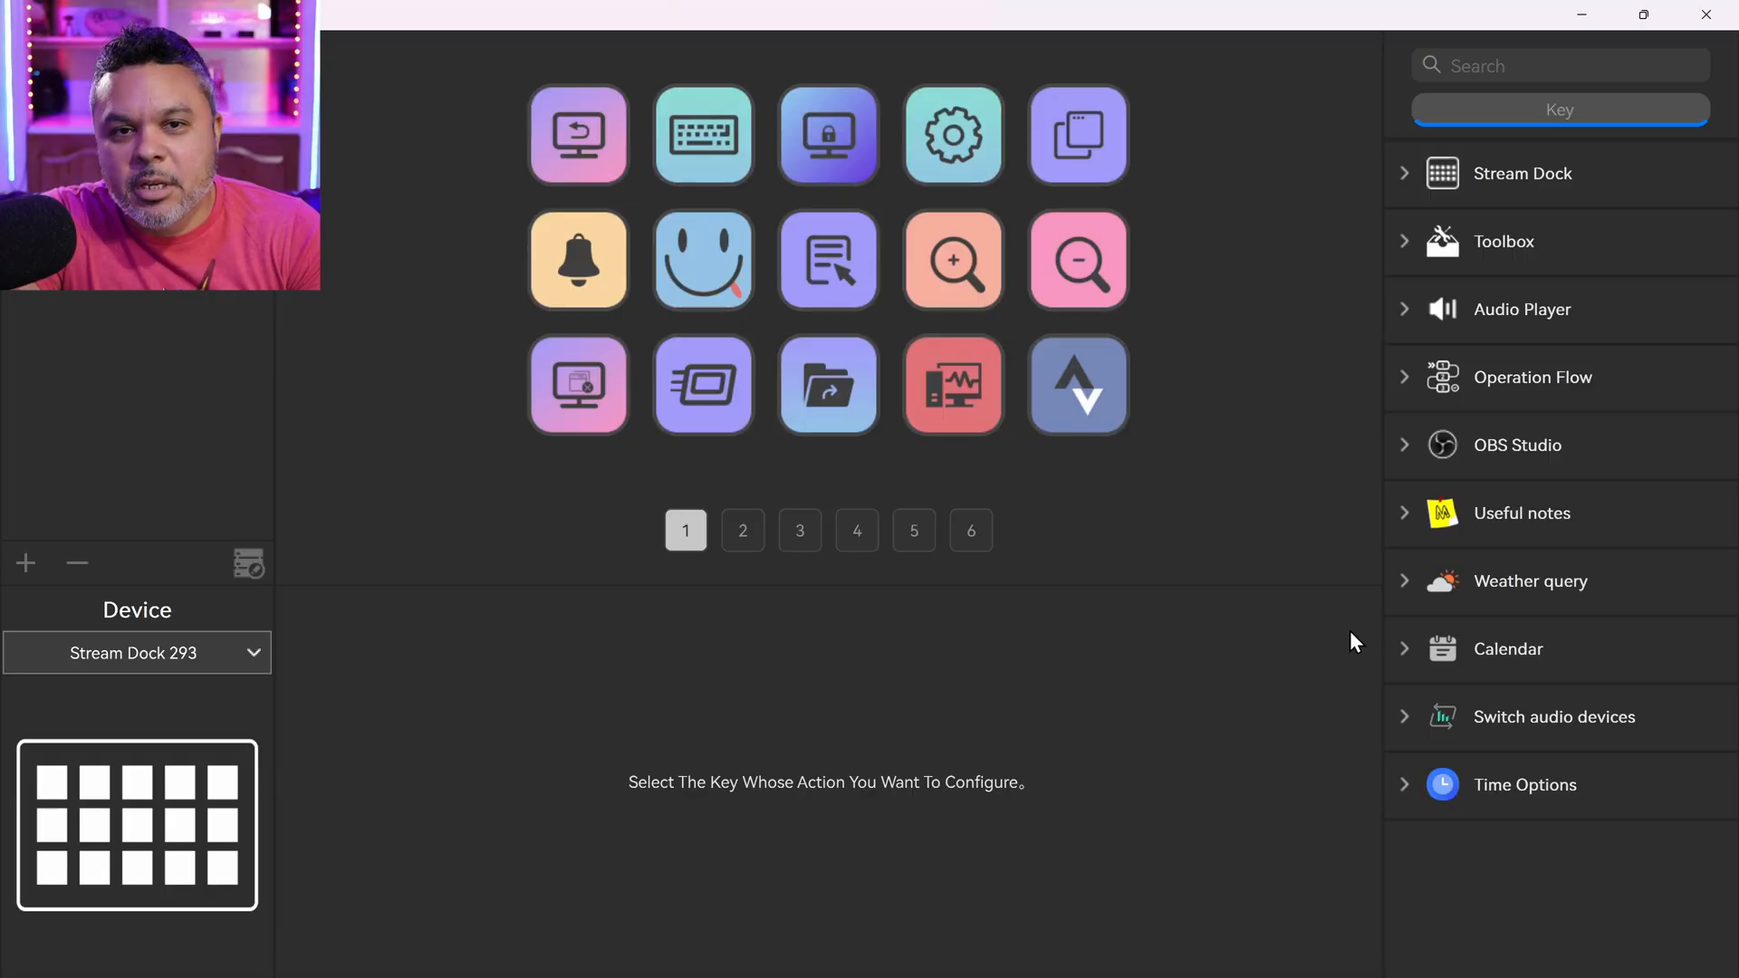
pyautogui.moveTo(1339, 477)
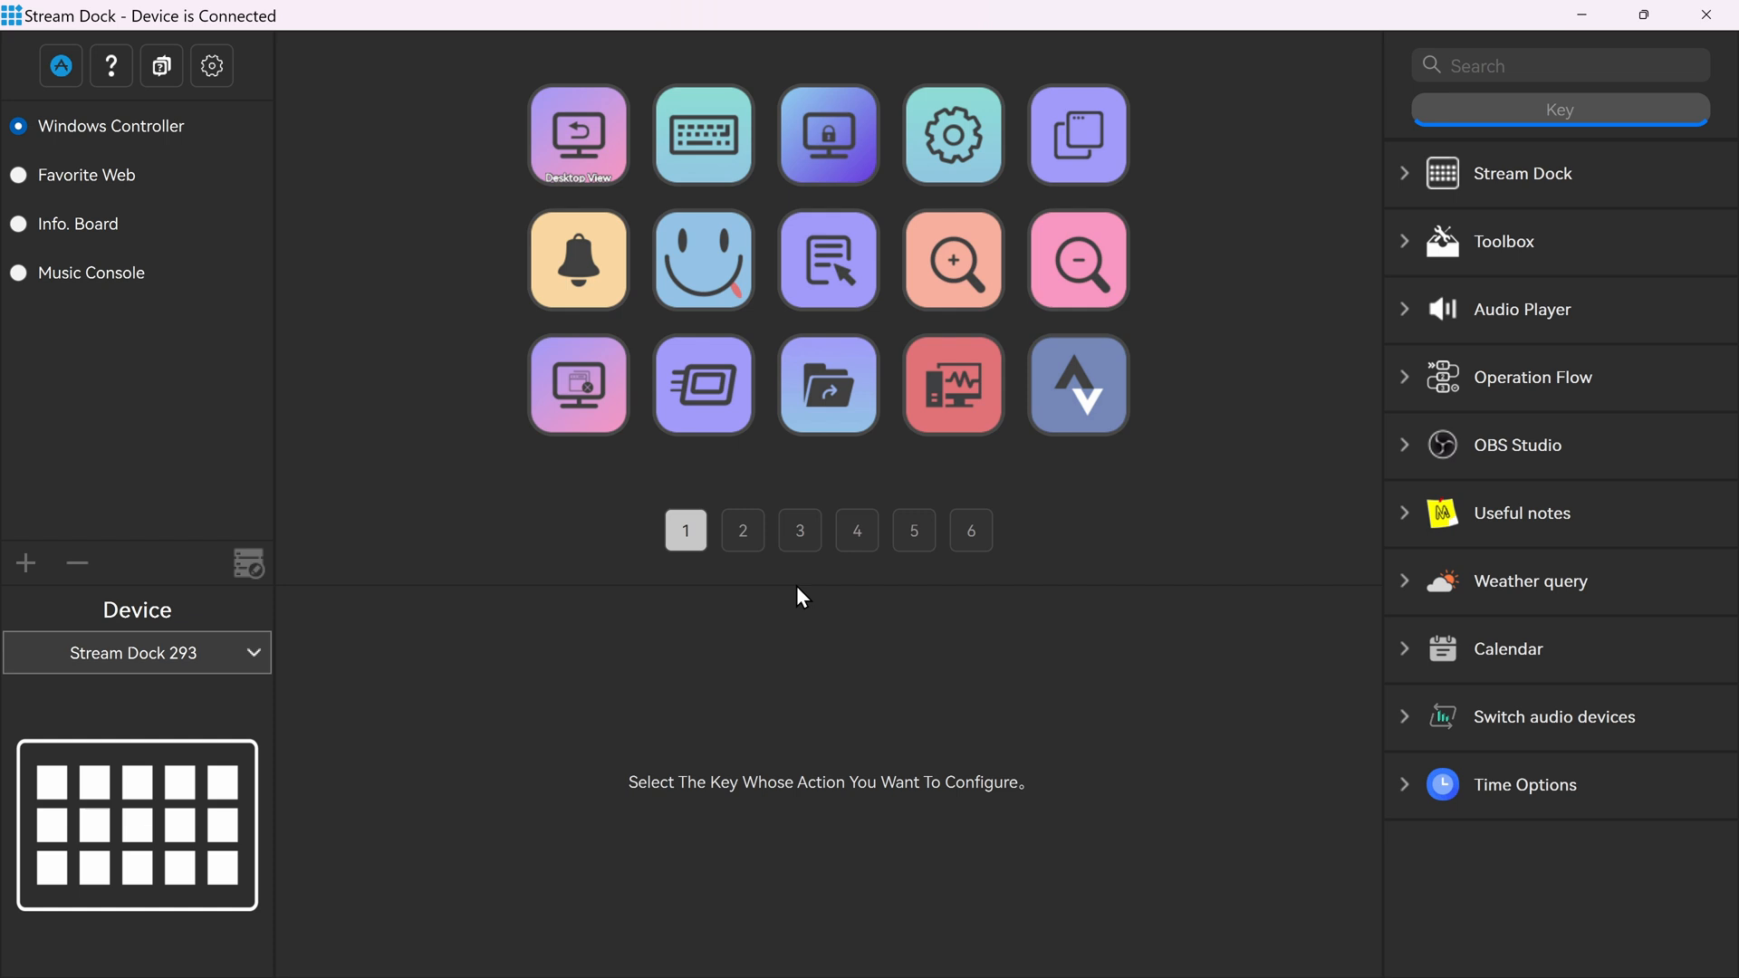
pyautogui.moveTo(516, 264)
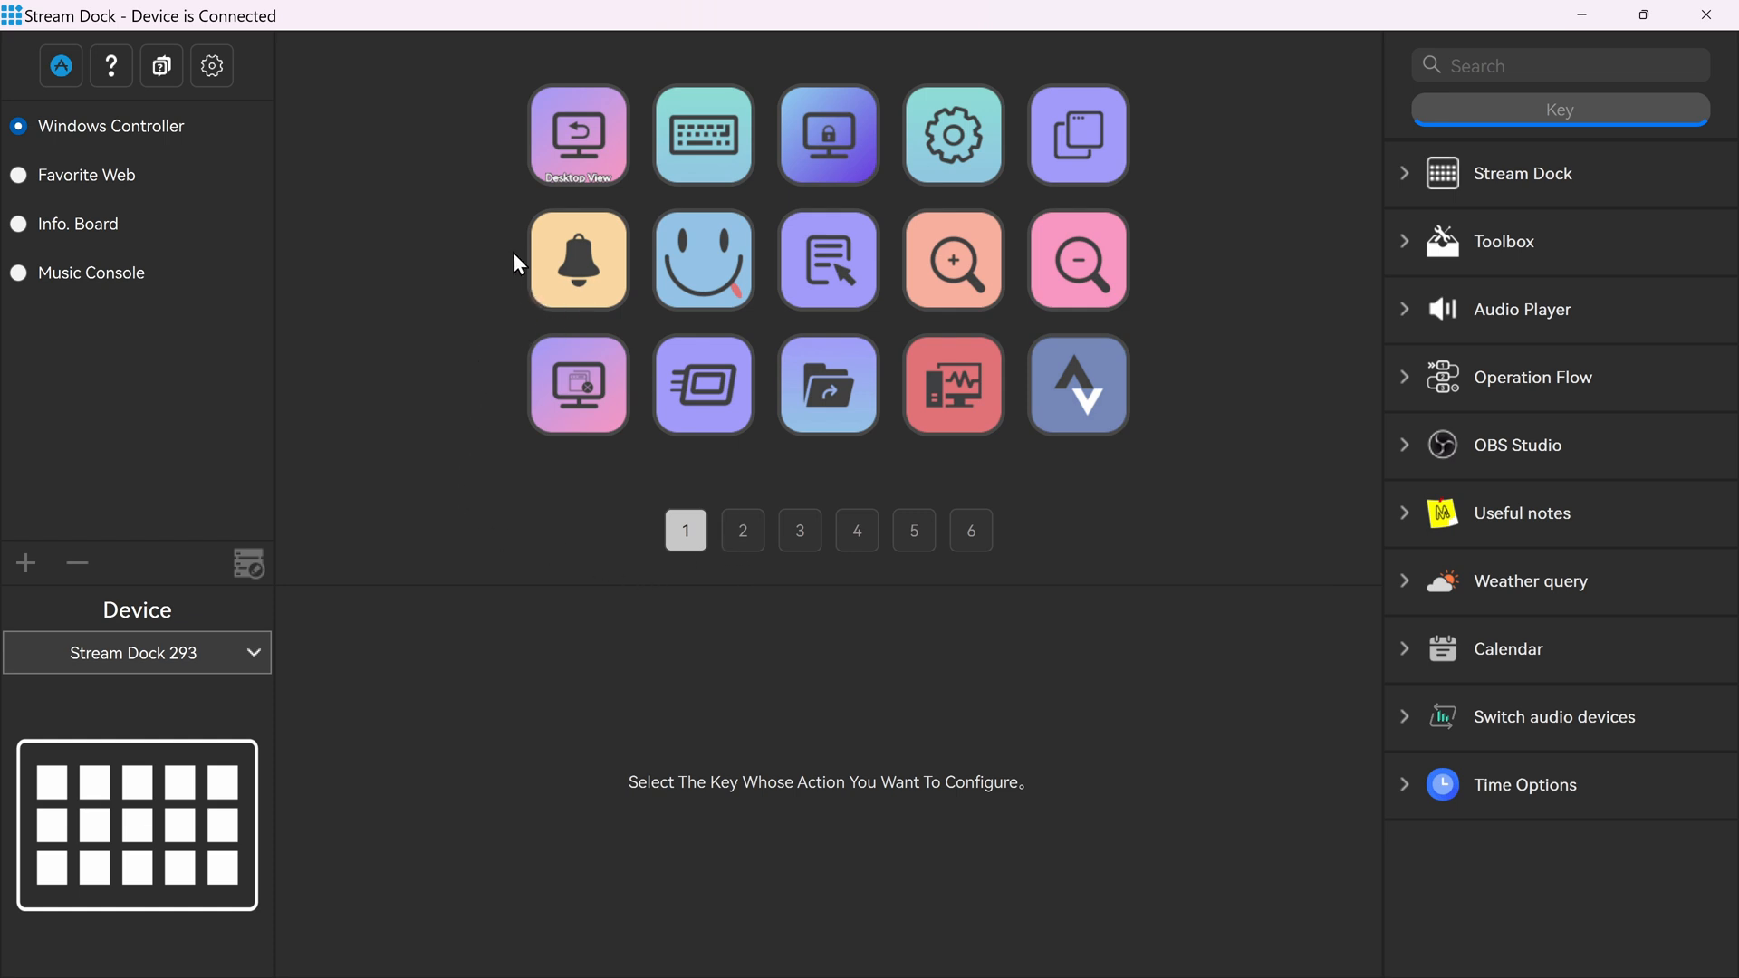
pyautogui.moveTo(101, 36)
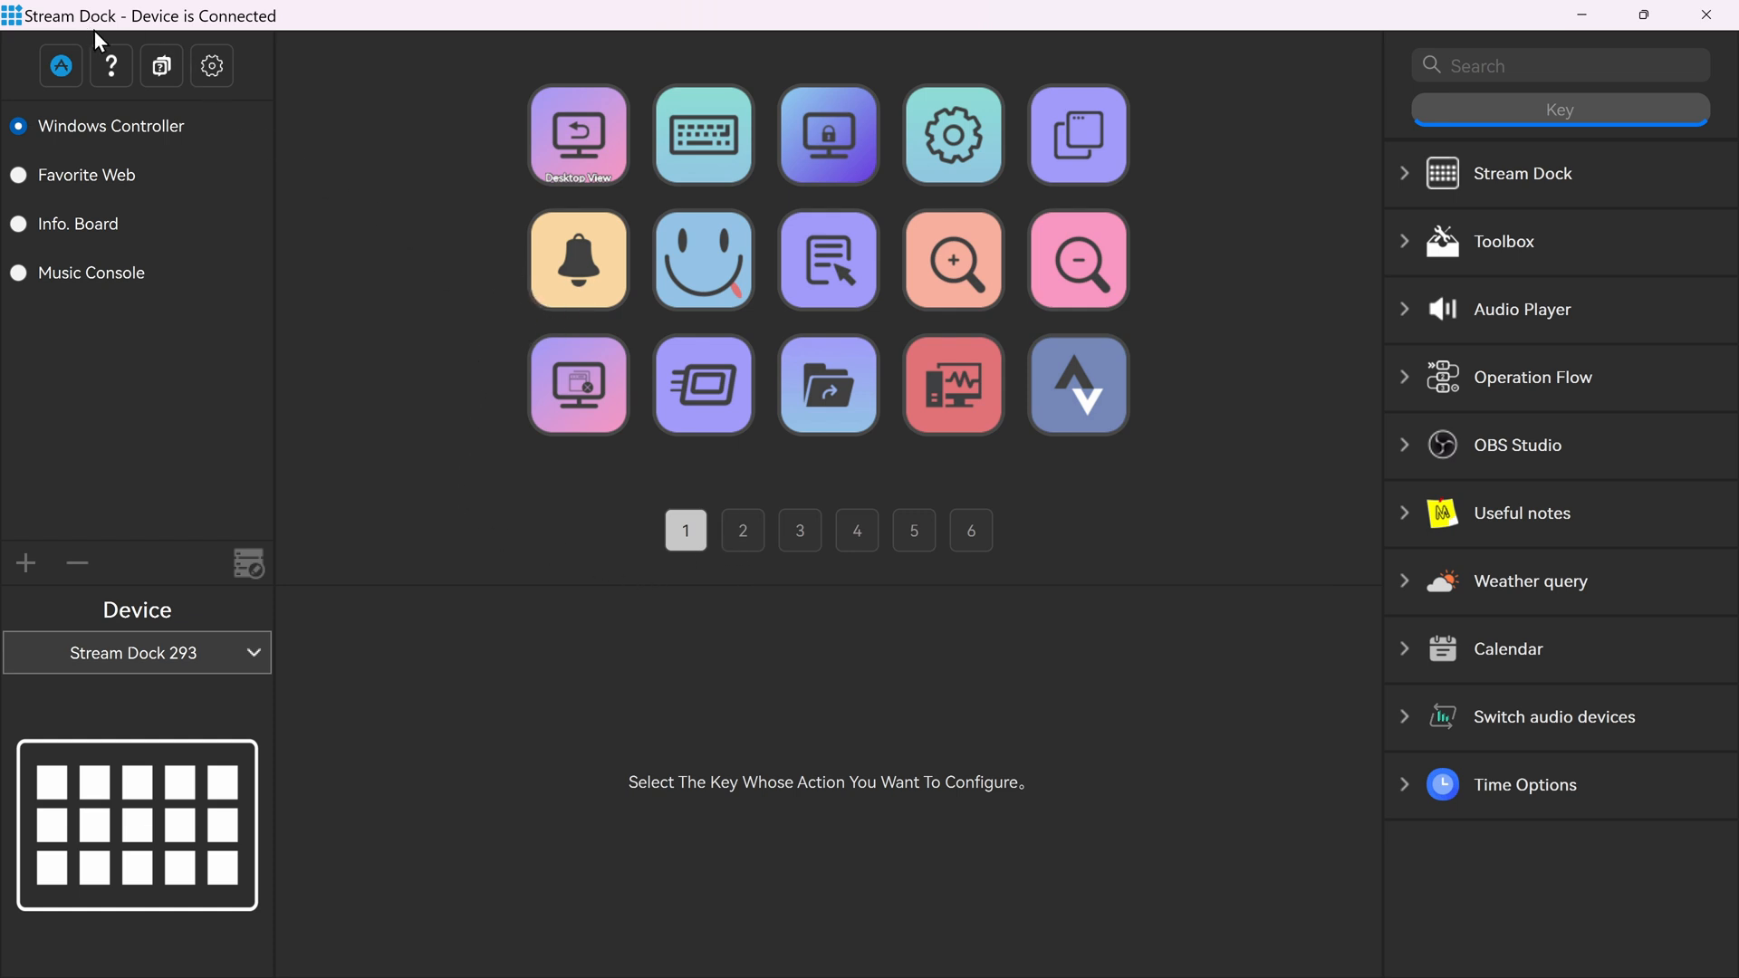
pyautogui.moveTo(61, 65)
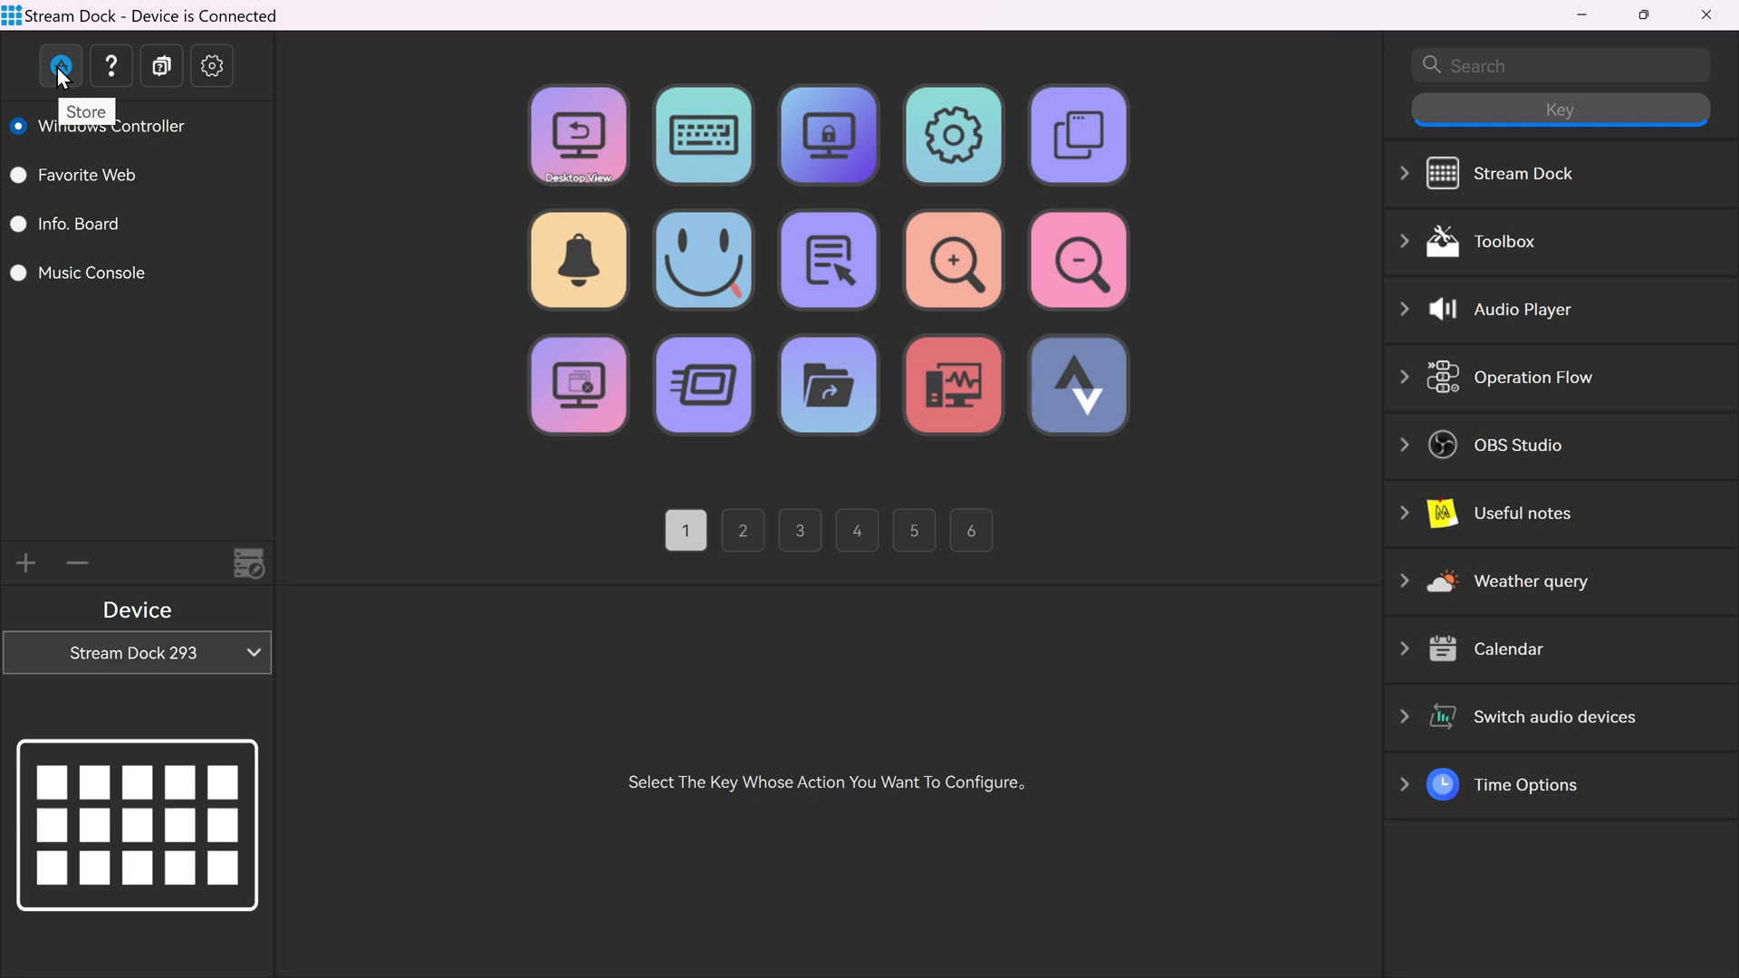
# Step: Browse the full plugin list in the Stream Dock store
pyautogui.click(60, 65)
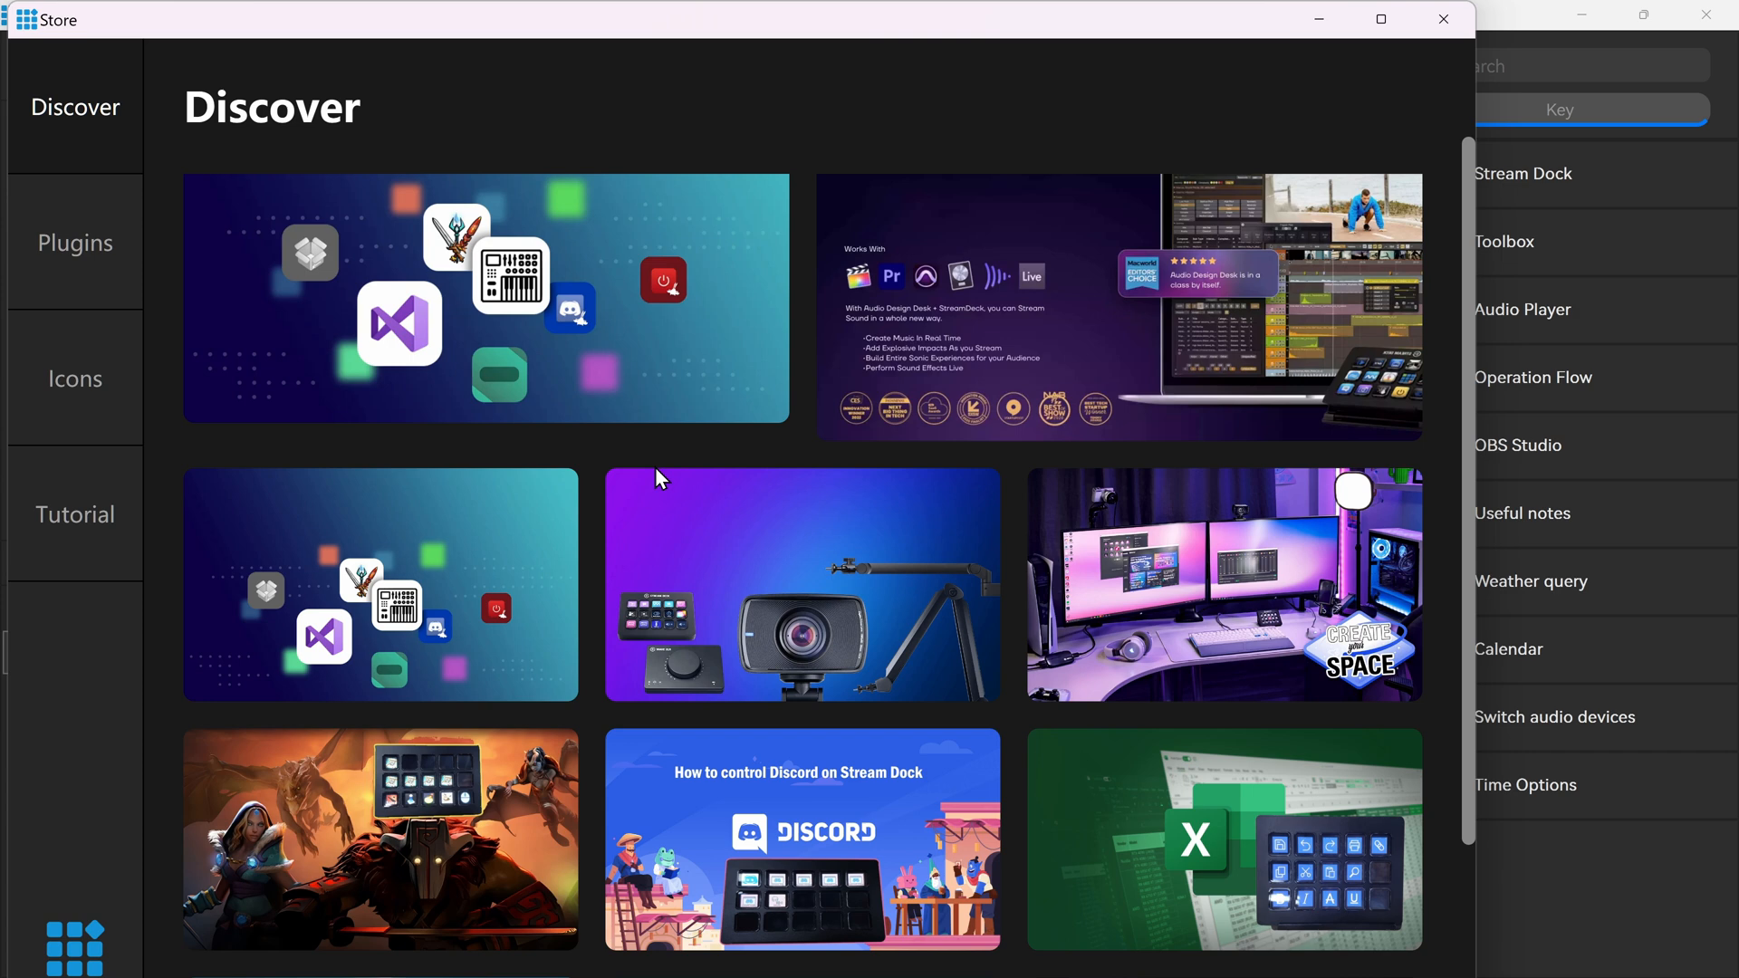
pyautogui.click(74, 241)
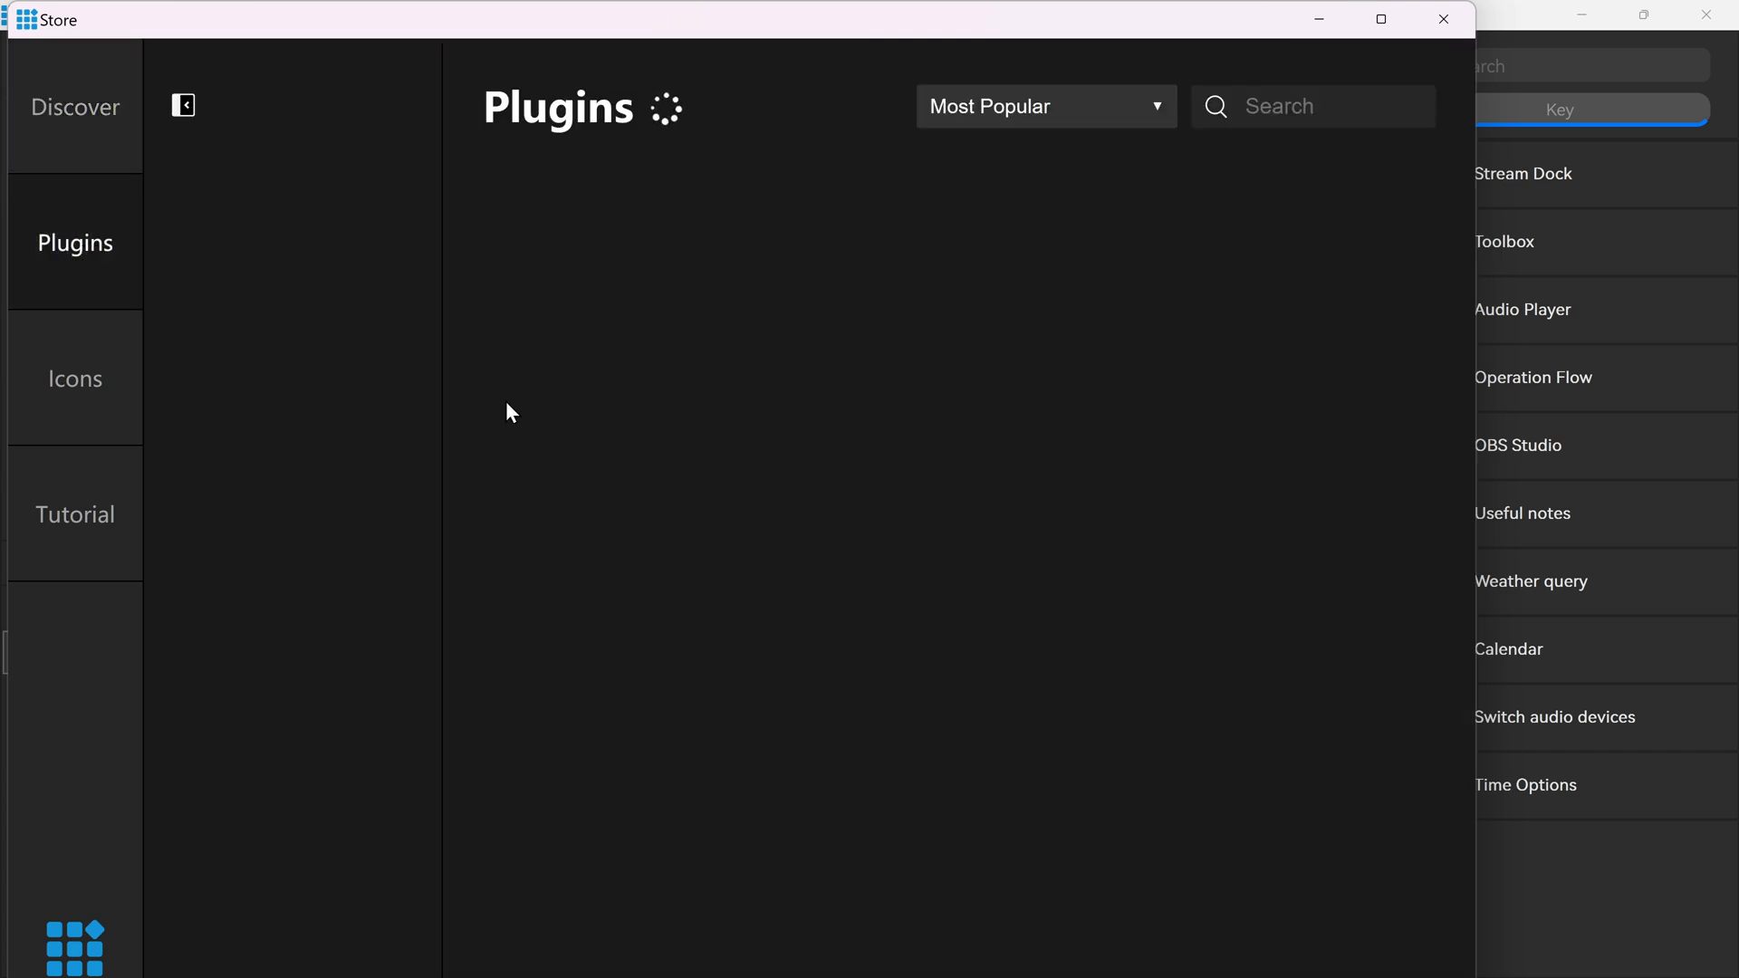
pyautogui.moveTo(649, 456)
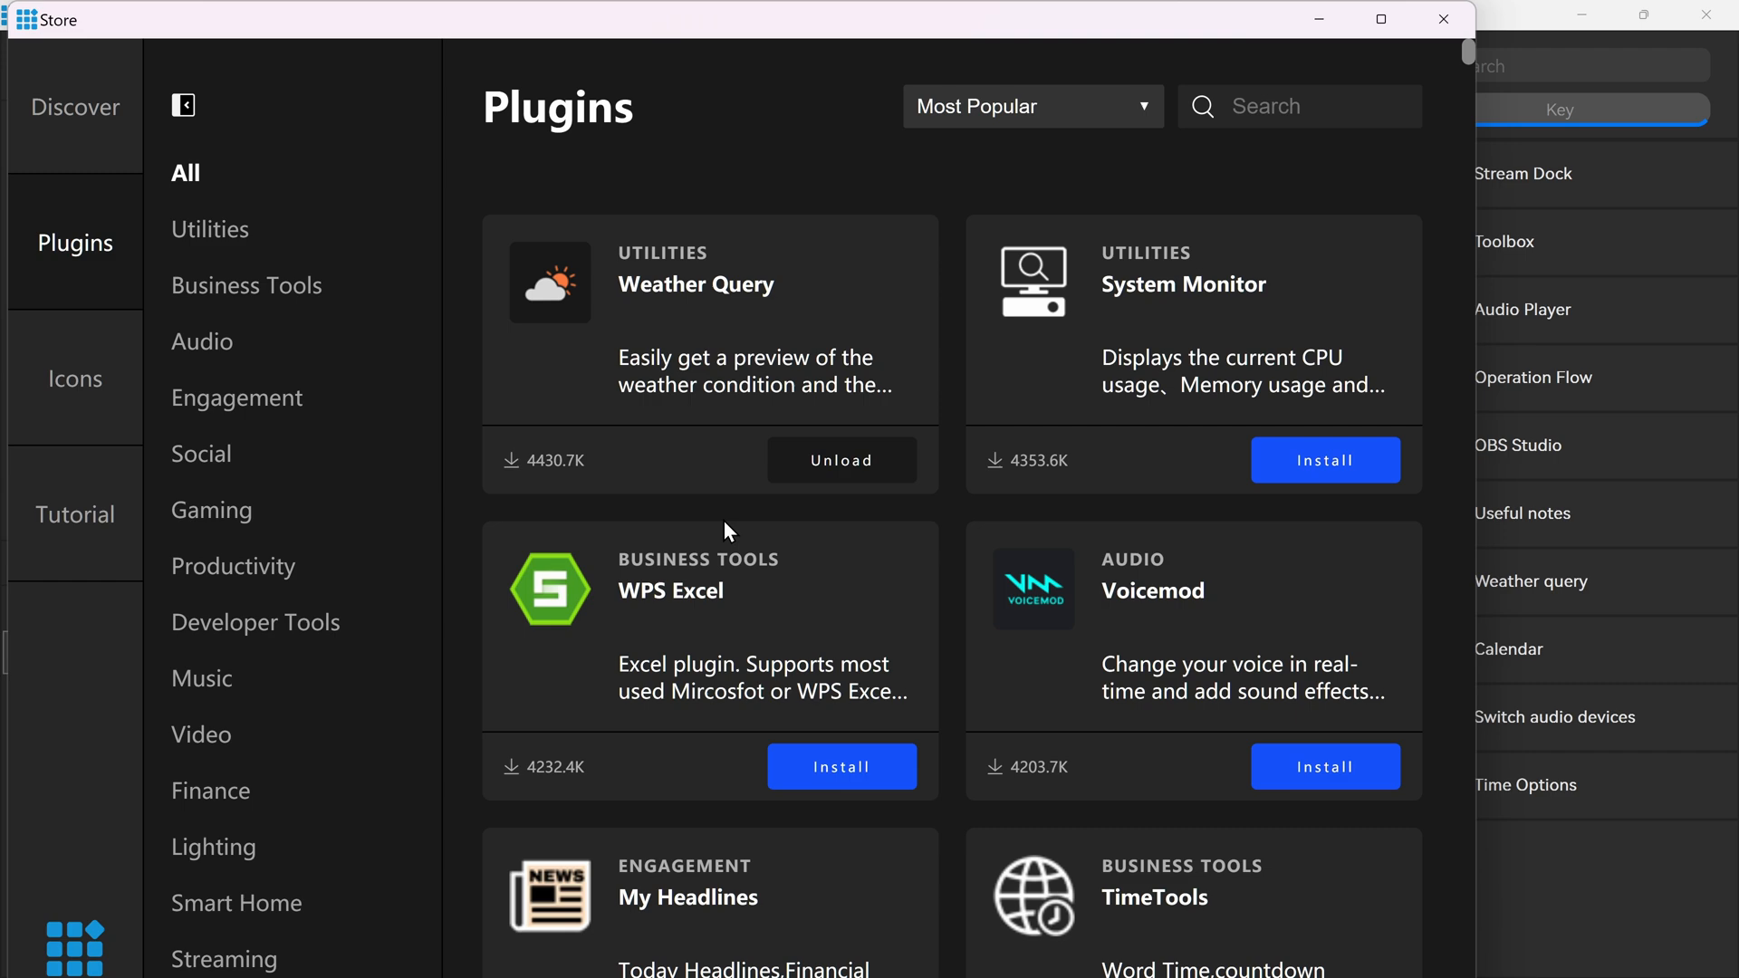
pyautogui.moveTo(727, 516)
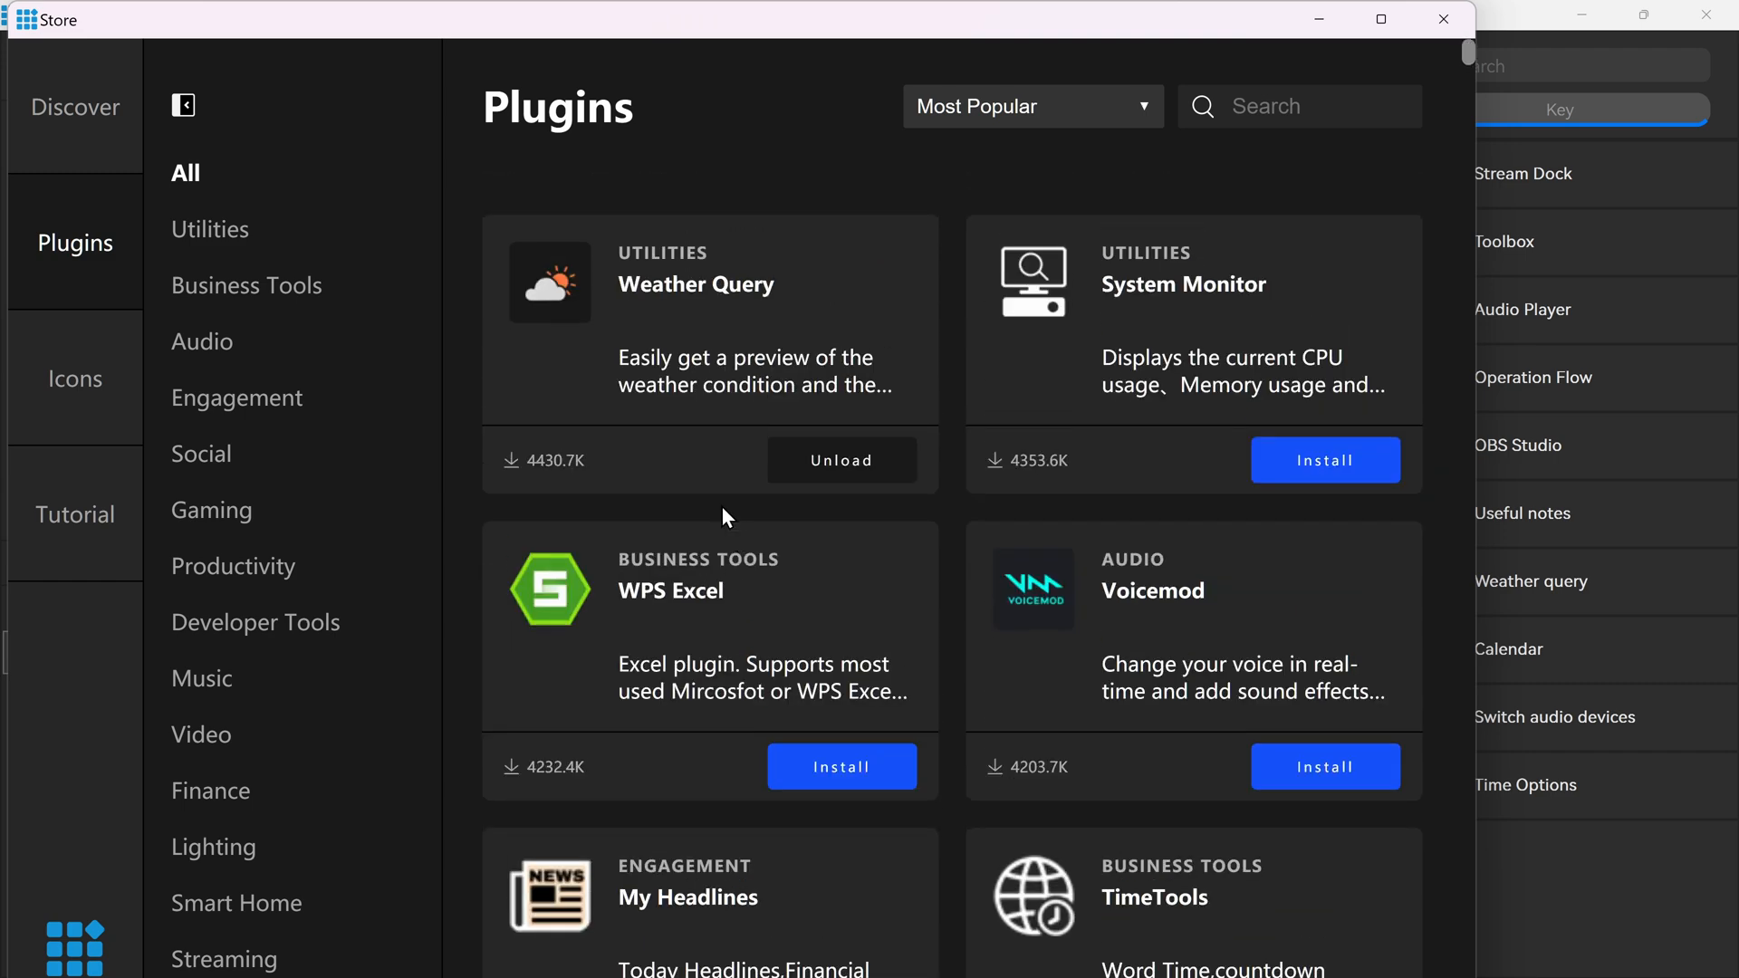
pyautogui.scroll(-3)
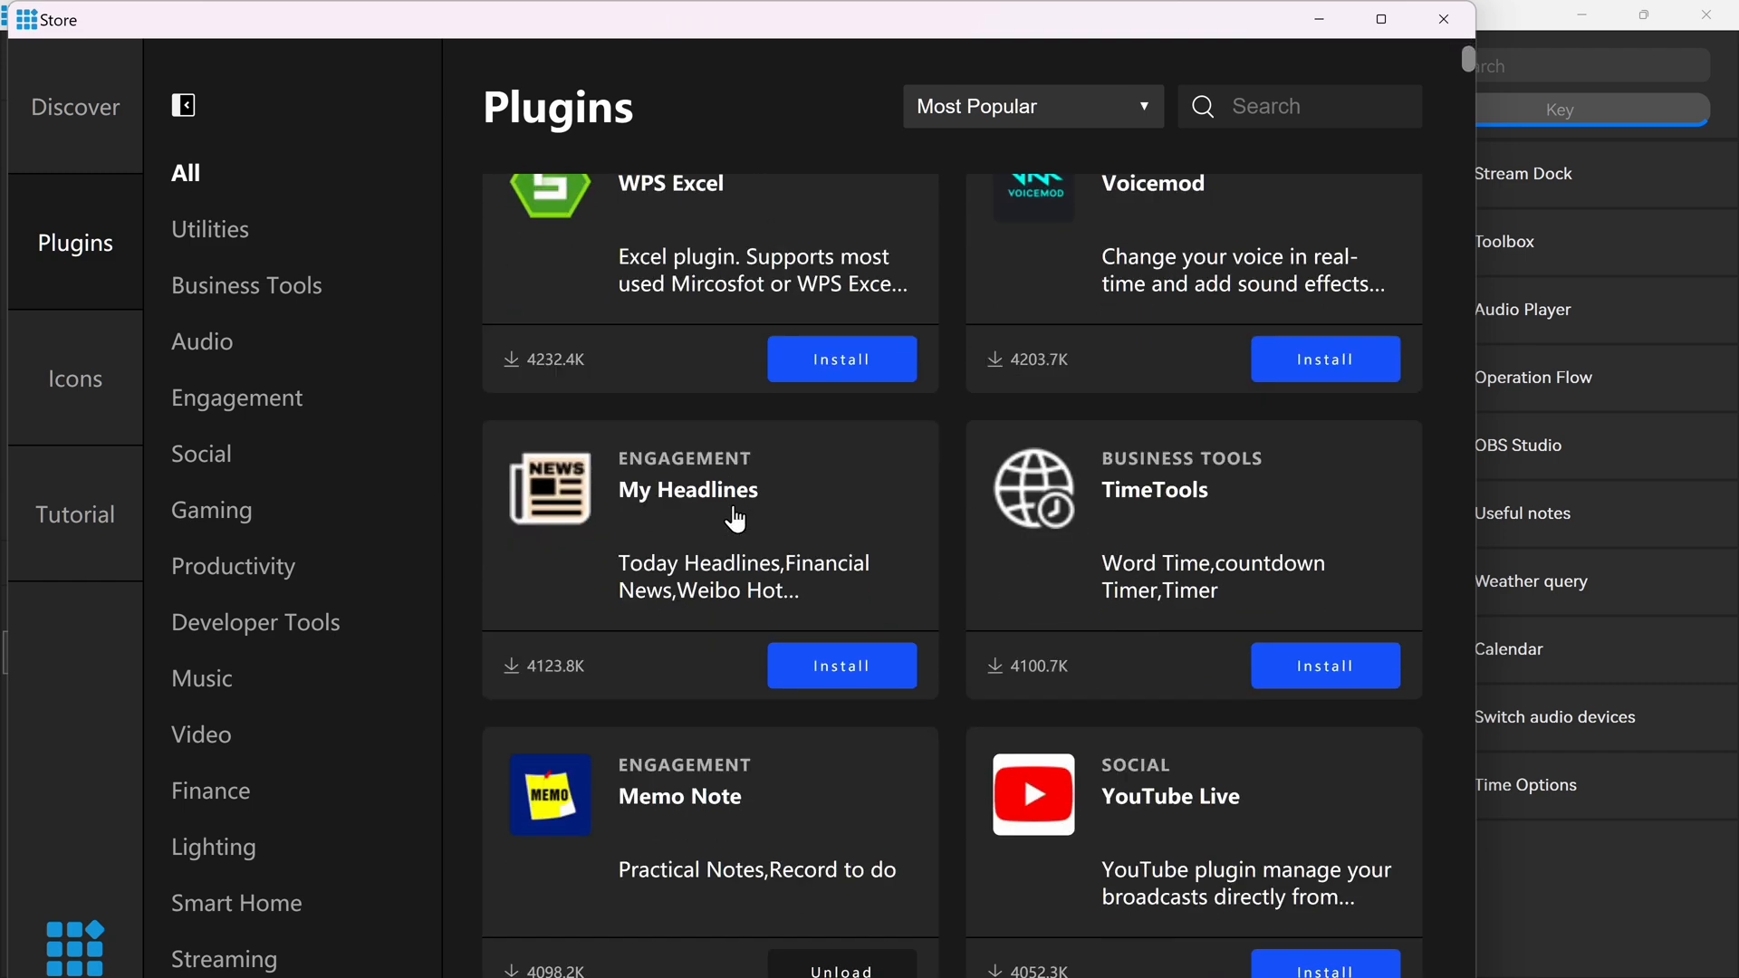
pyautogui.scroll(-3)
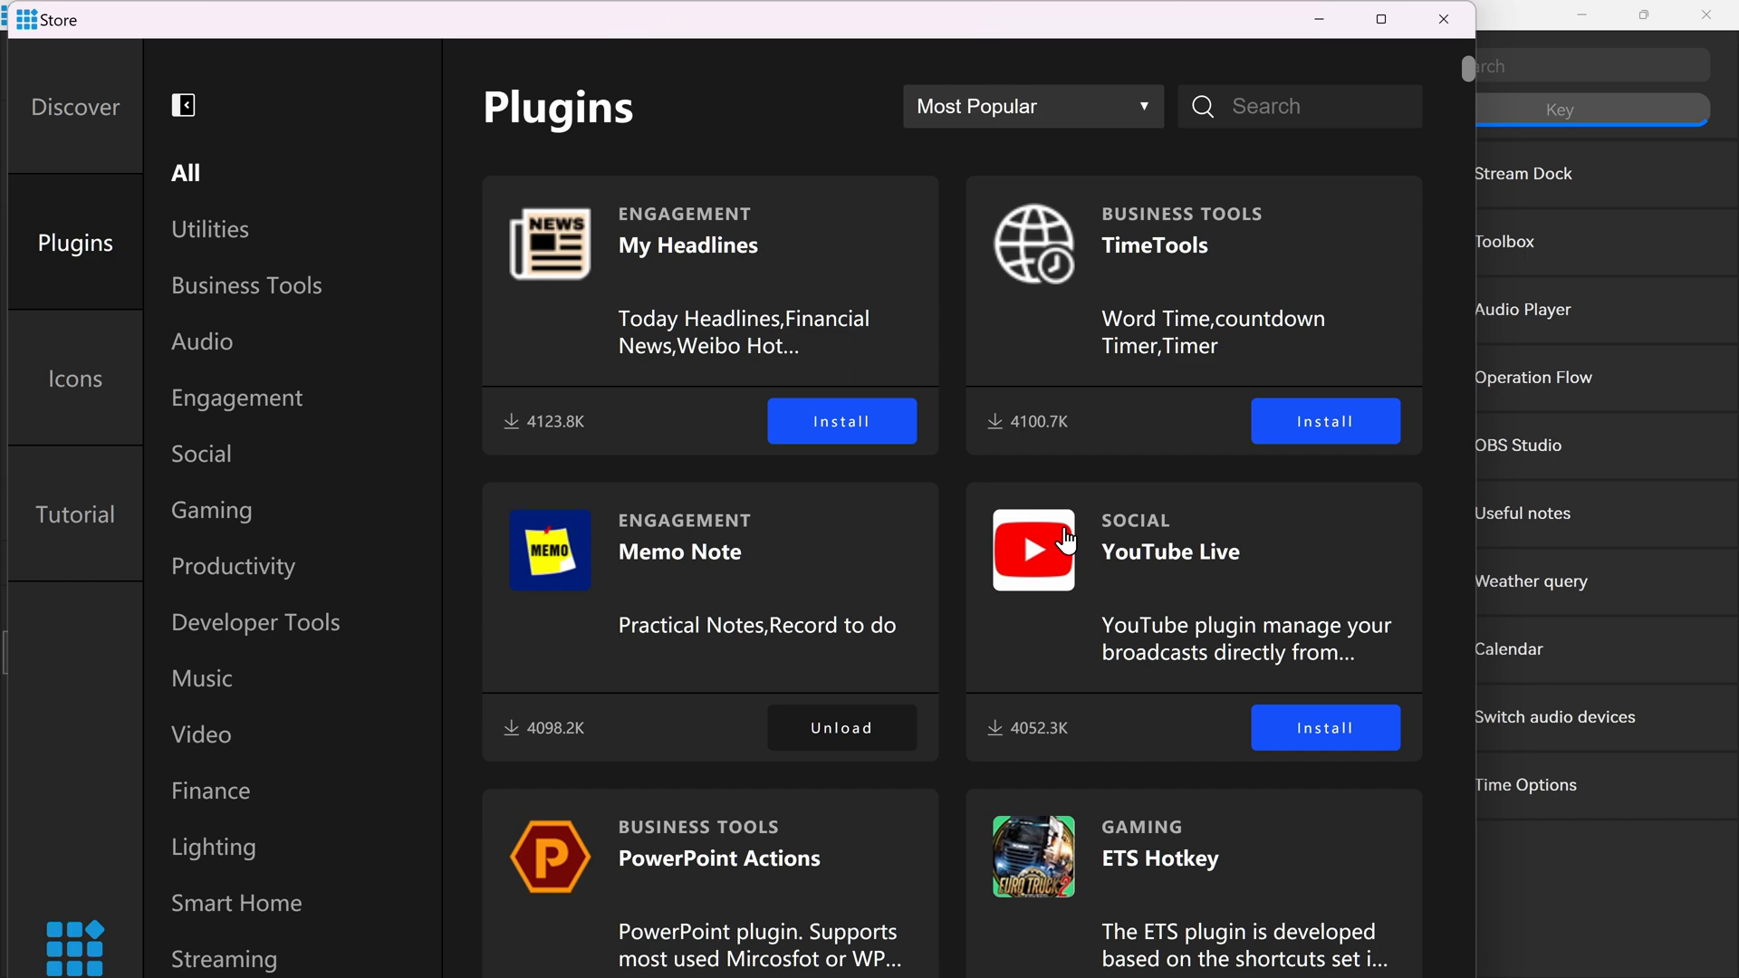
pyautogui.scroll(-3)
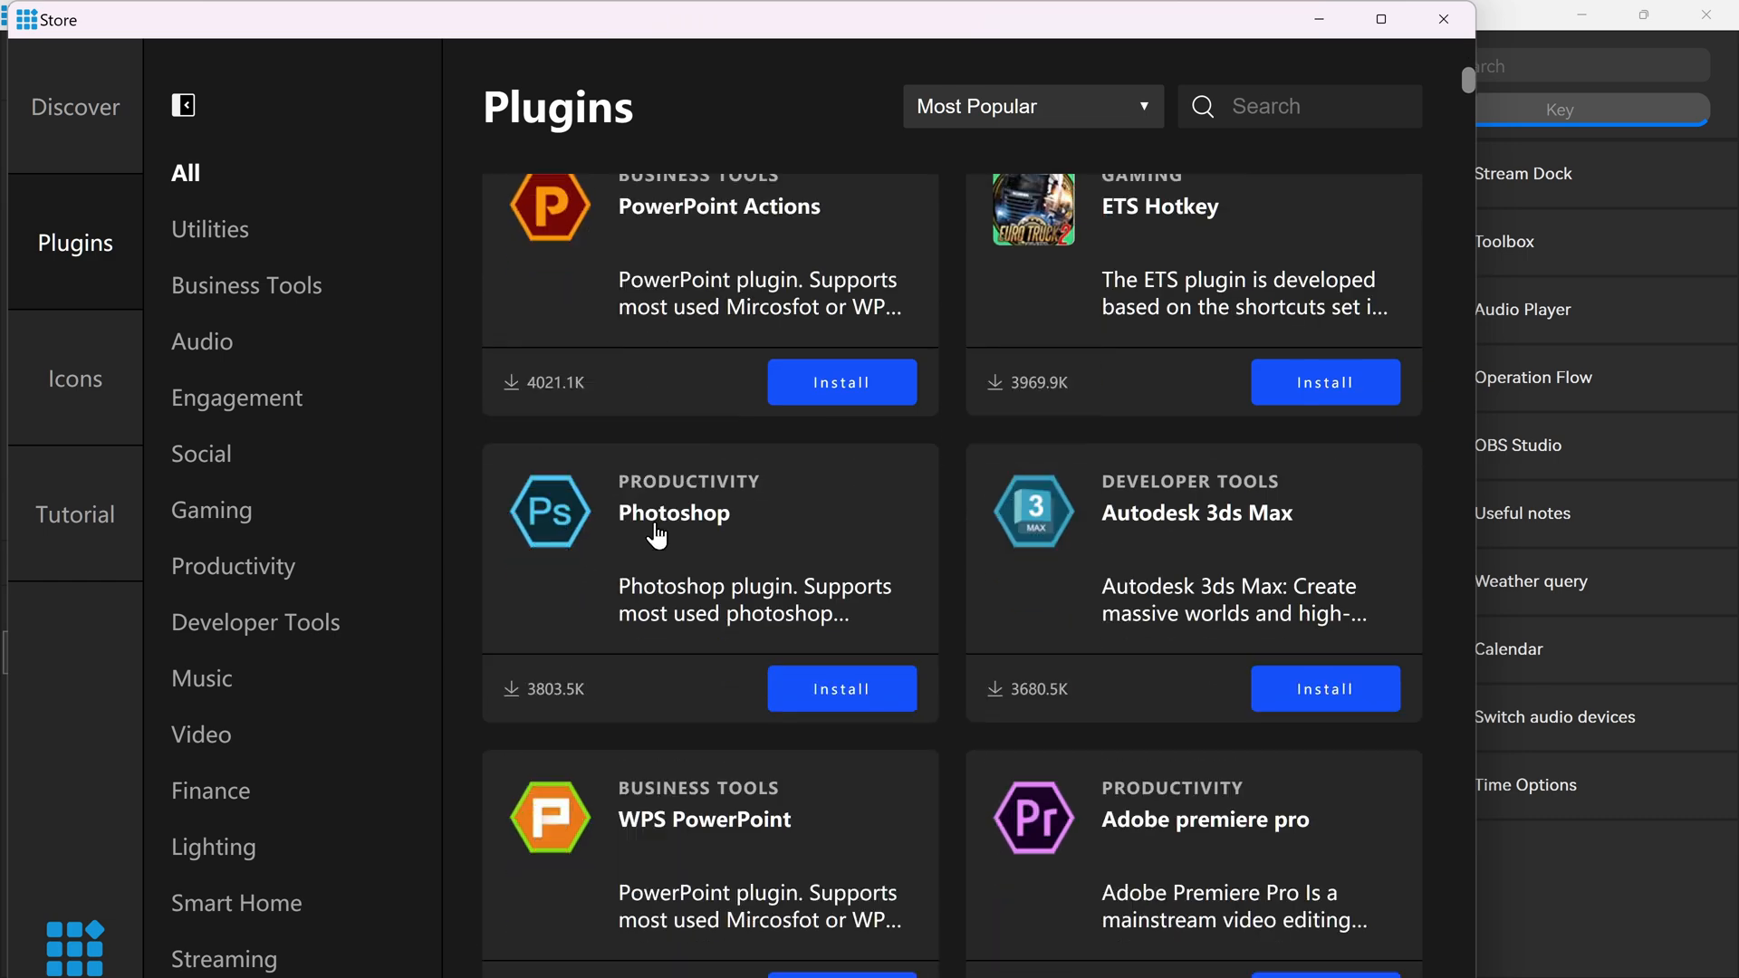
pyautogui.scroll(-3)
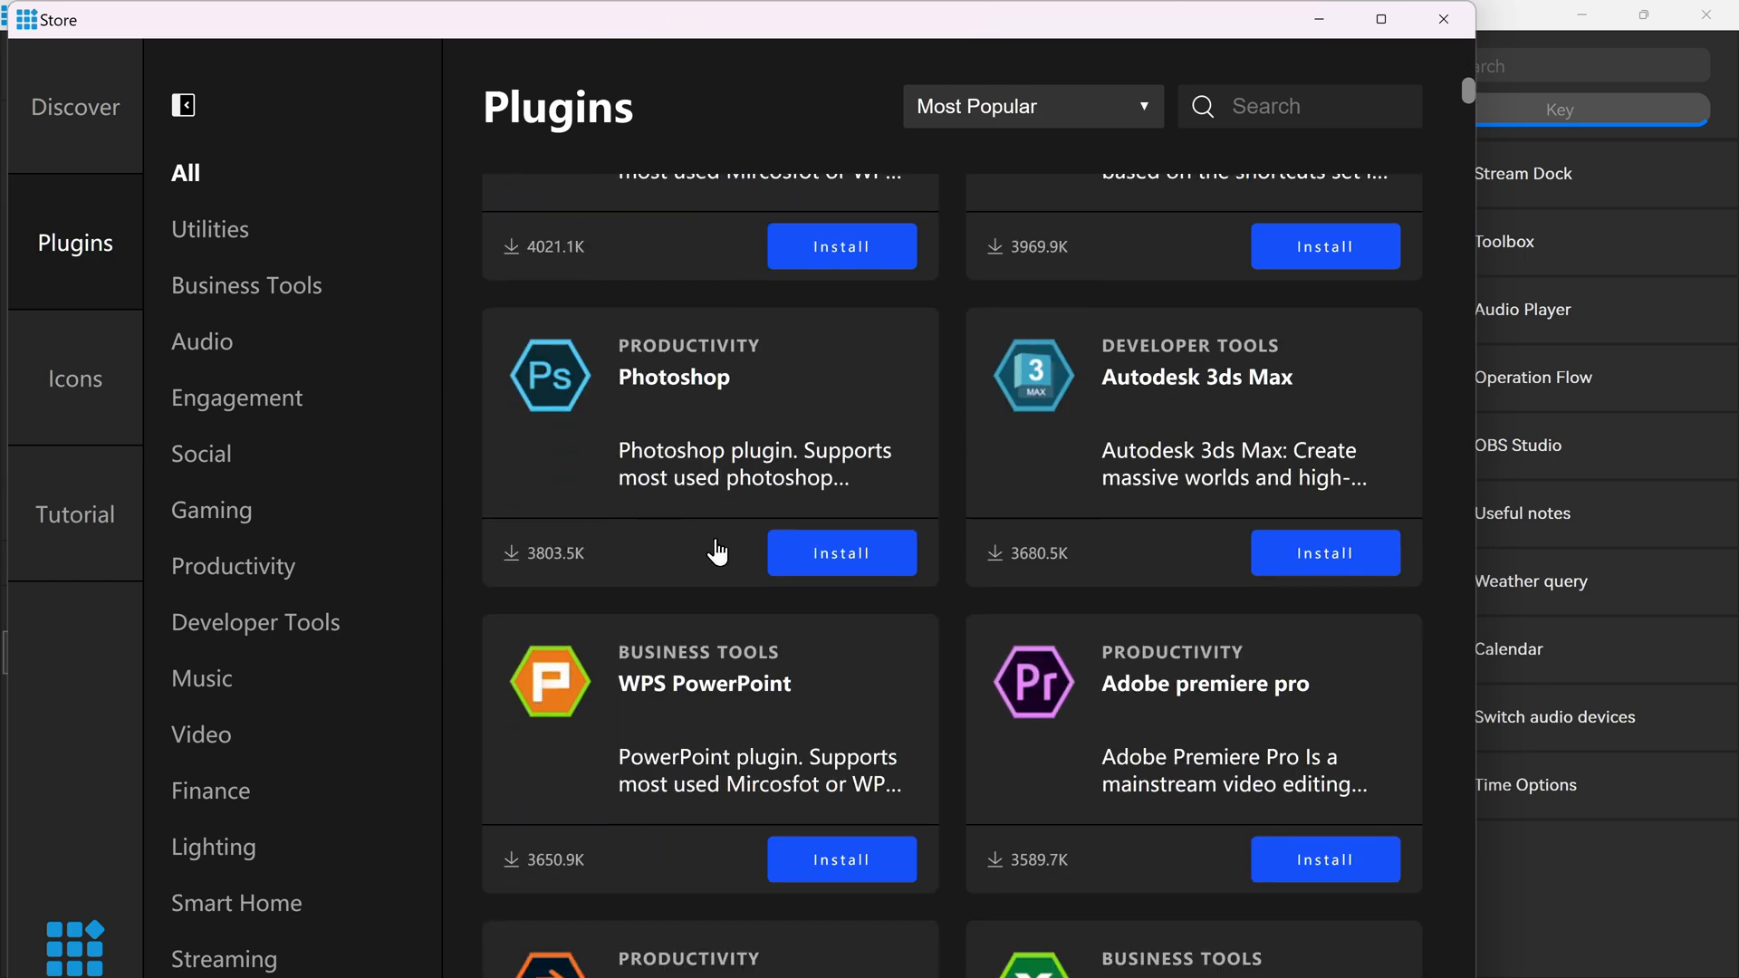
pyautogui.scroll(-3)
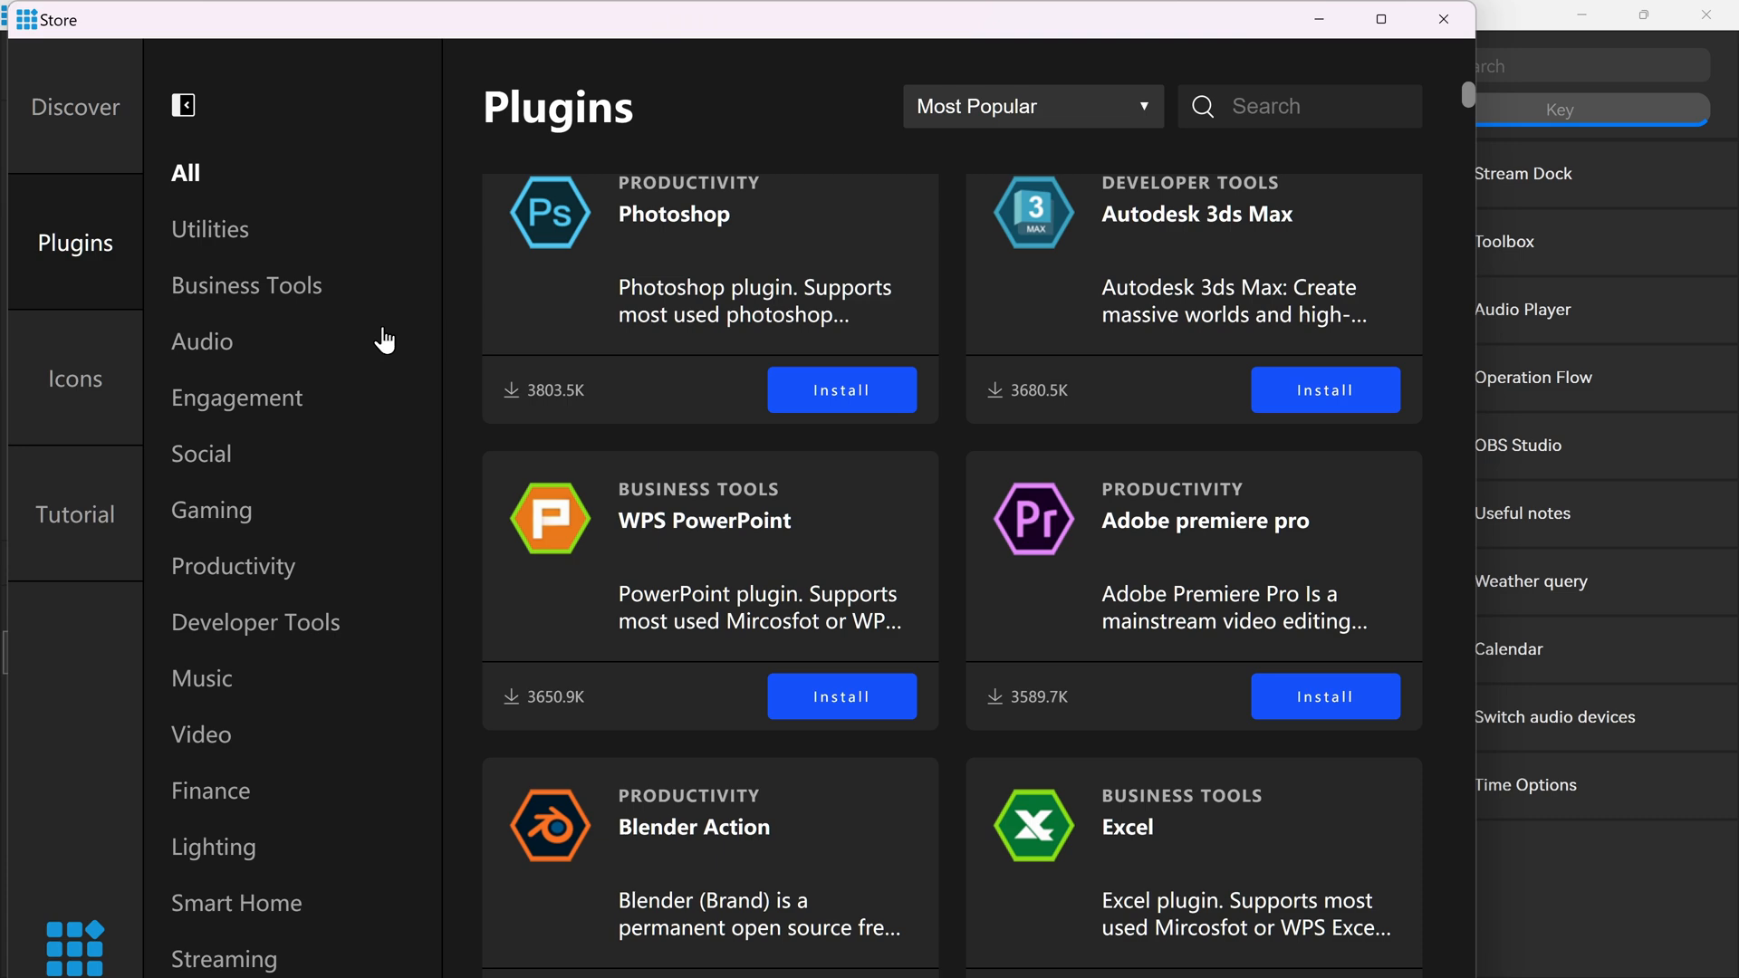
# Step: Filter the plugins by Gaming, Developer Tools, Social, Video, Smart Home and Gaming again
pyautogui.click(212, 509)
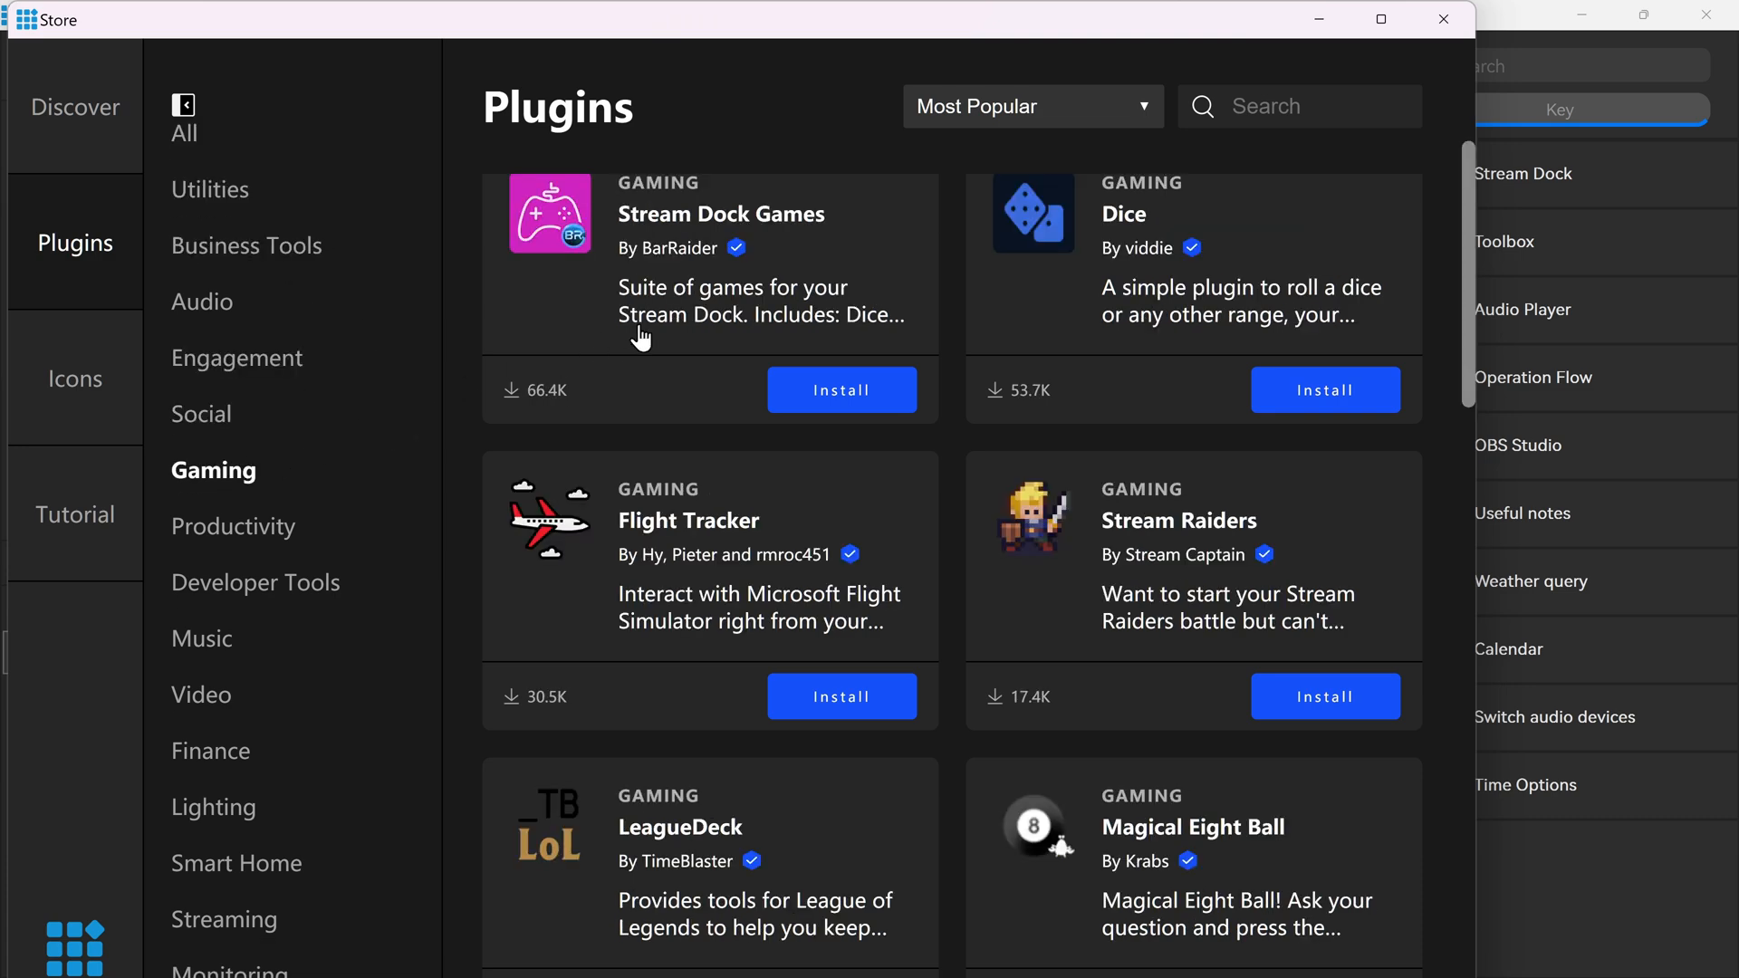
pyautogui.scroll(-3)
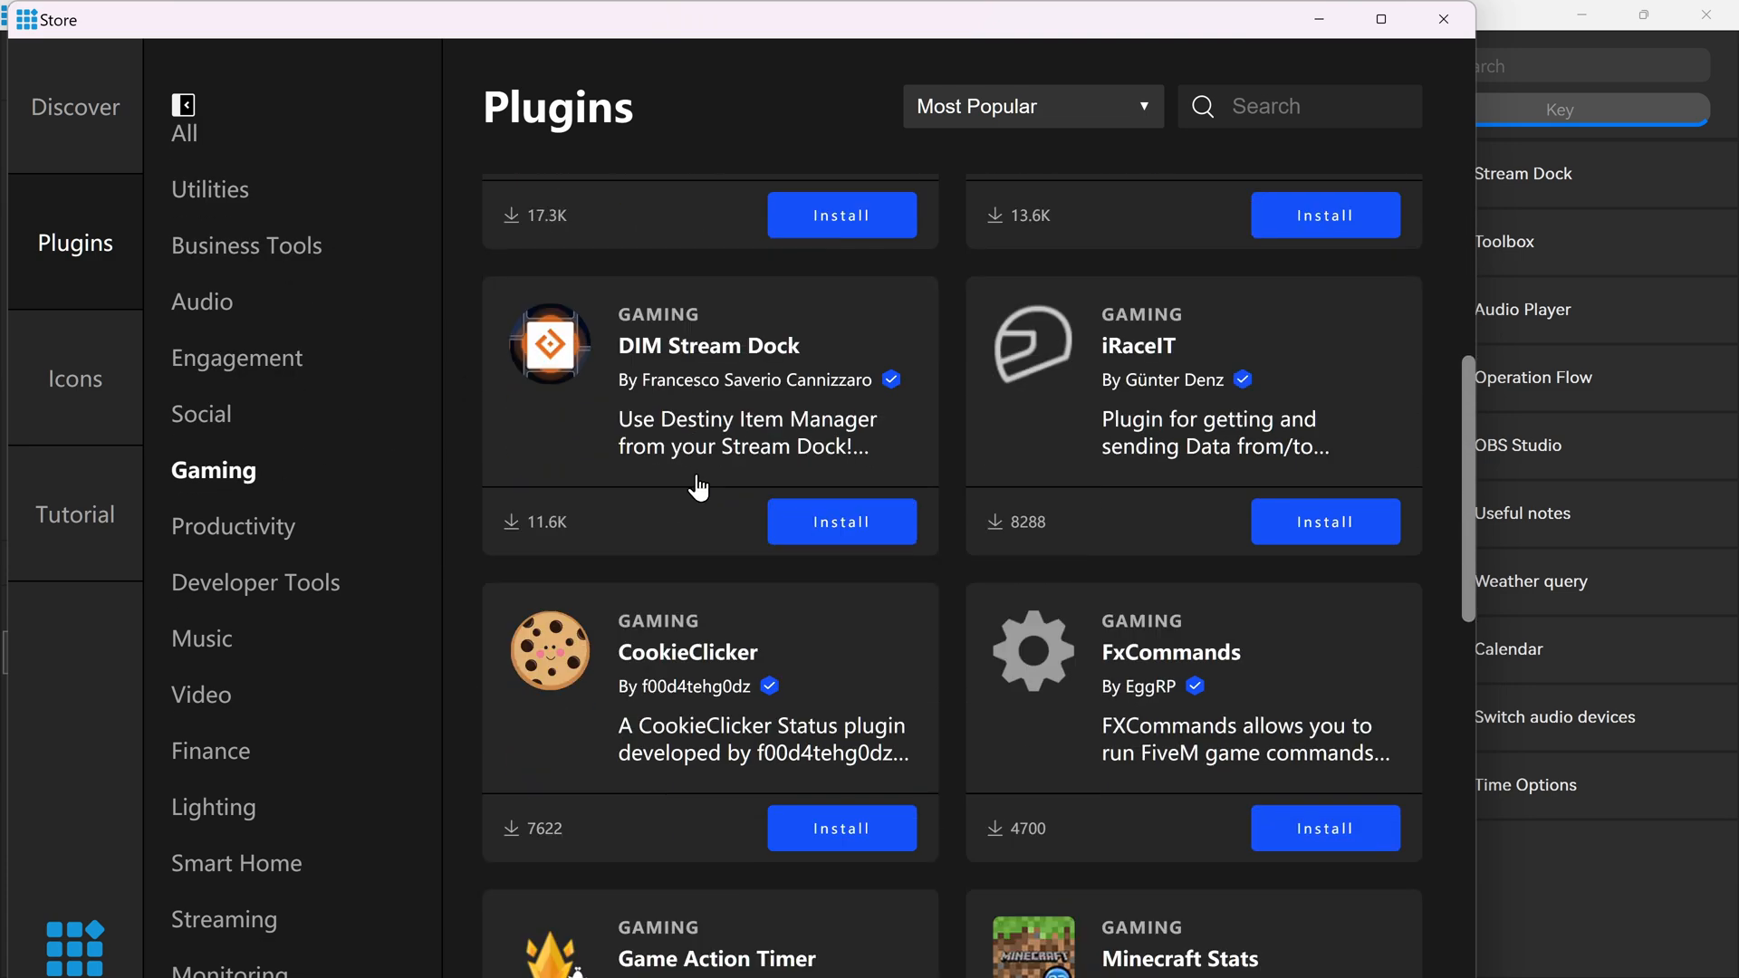
pyautogui.click(256, 582)
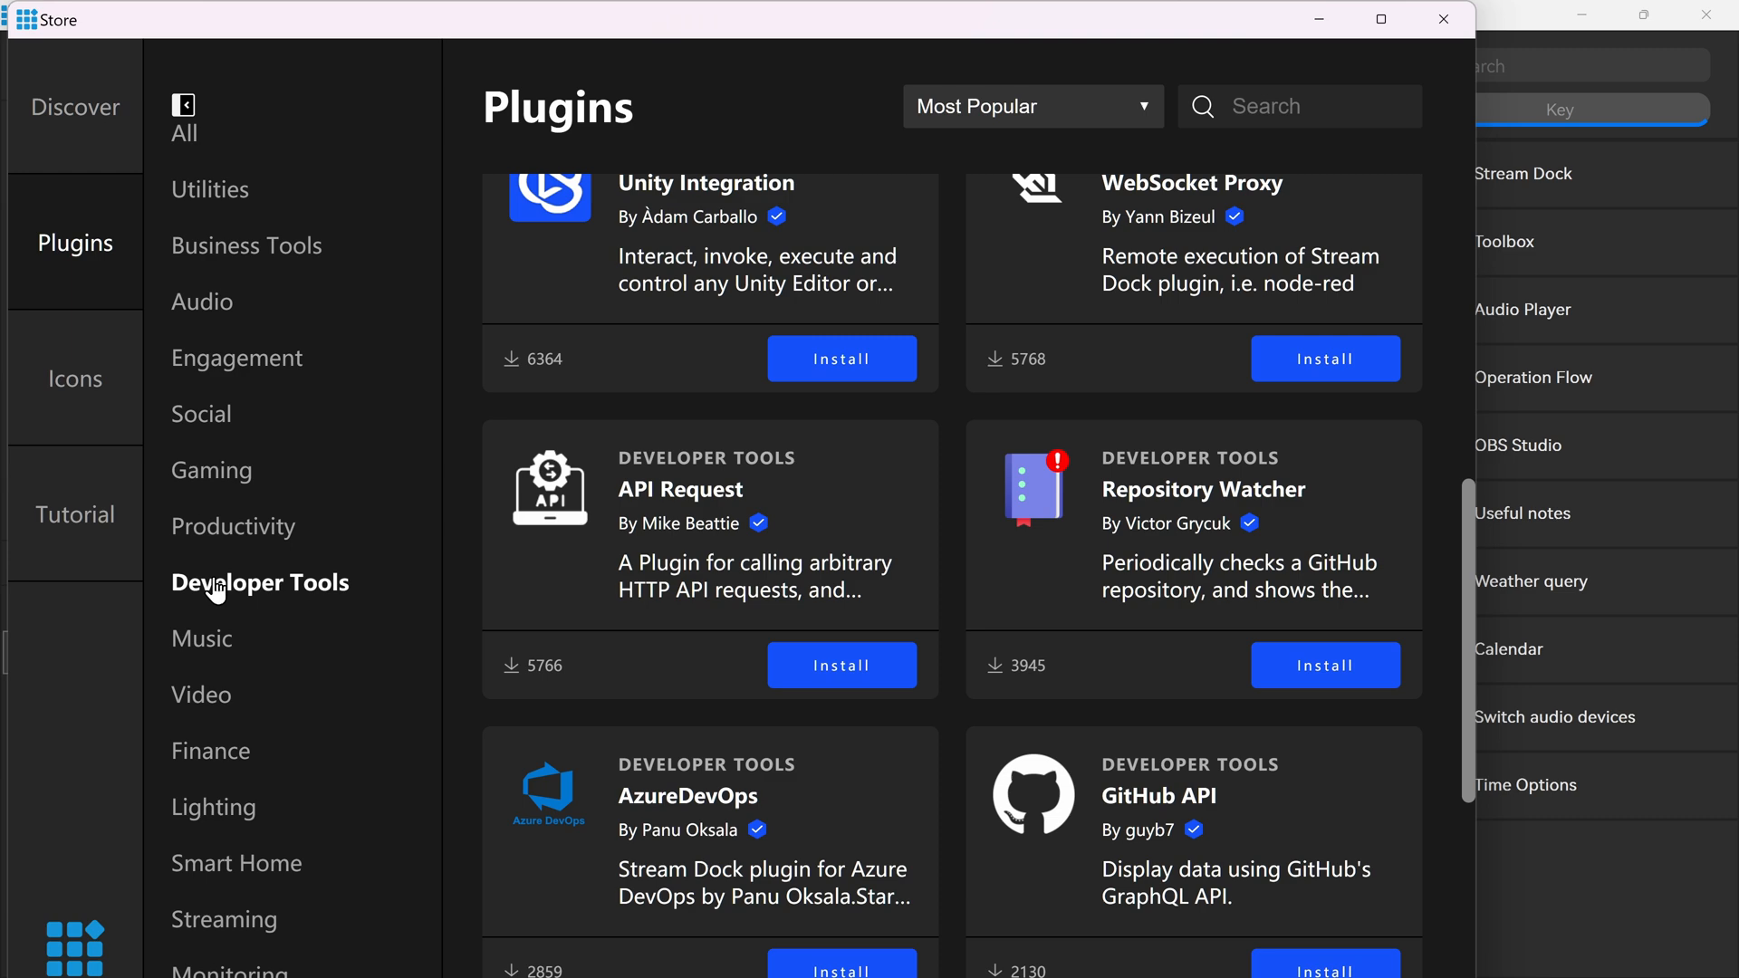
pyautogui.click(203, 413)
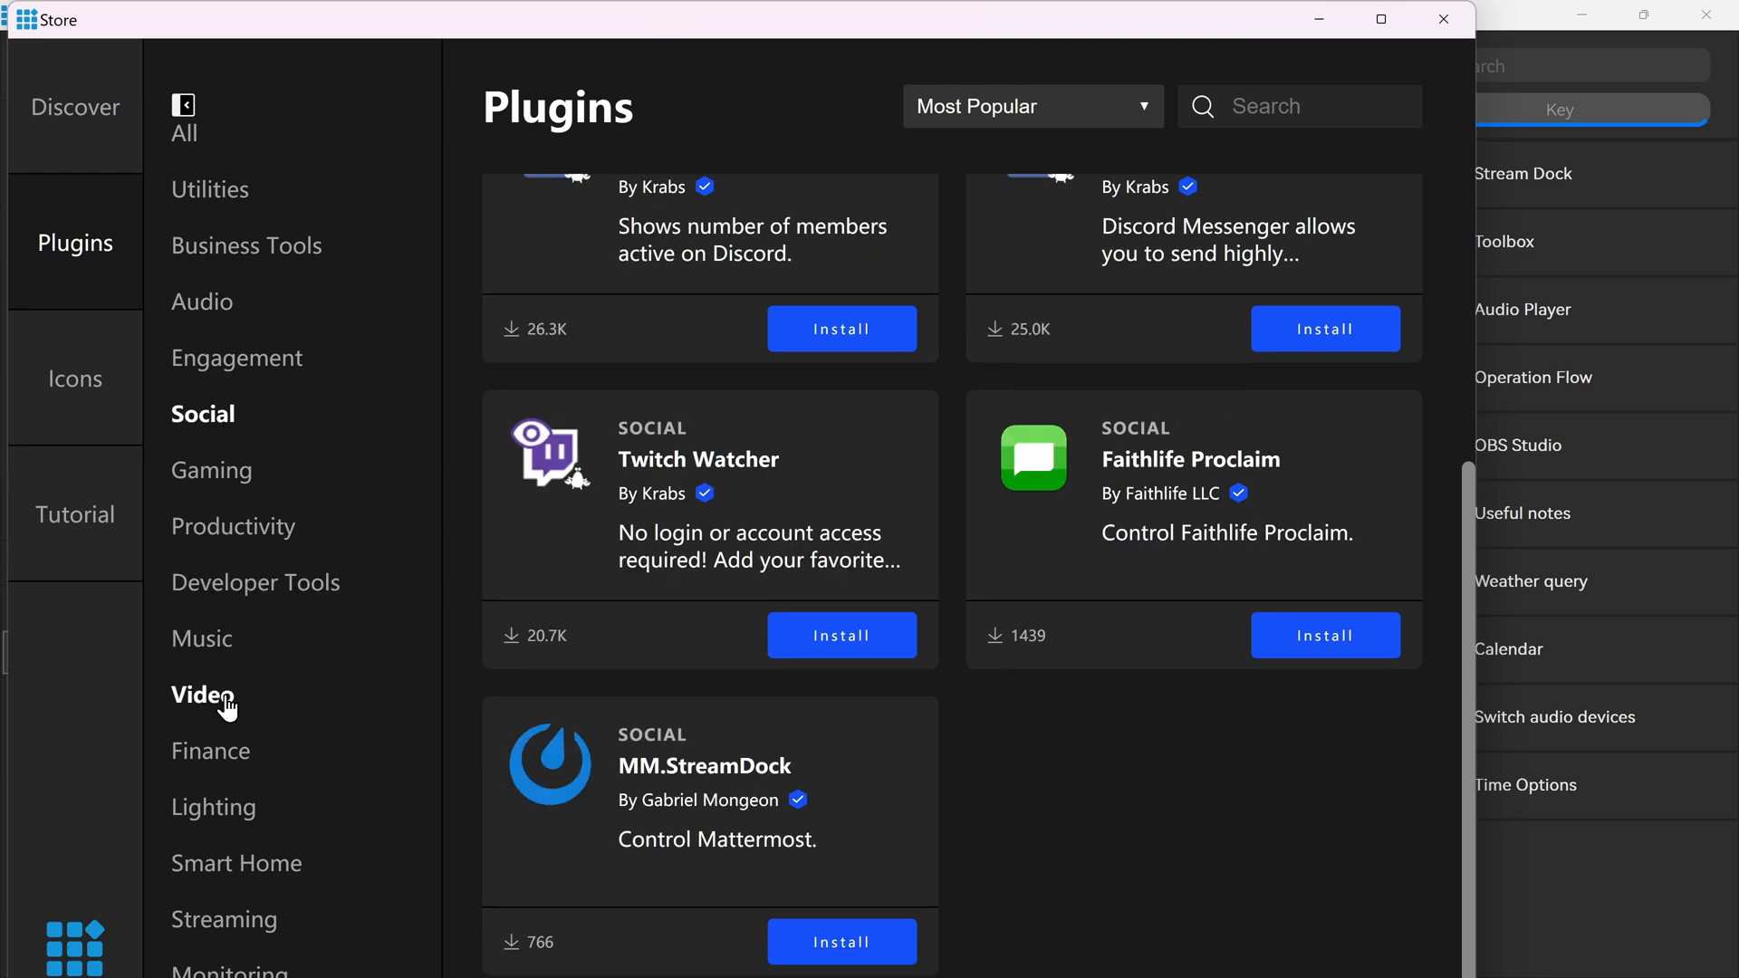
pyautogui.click(203, 696)
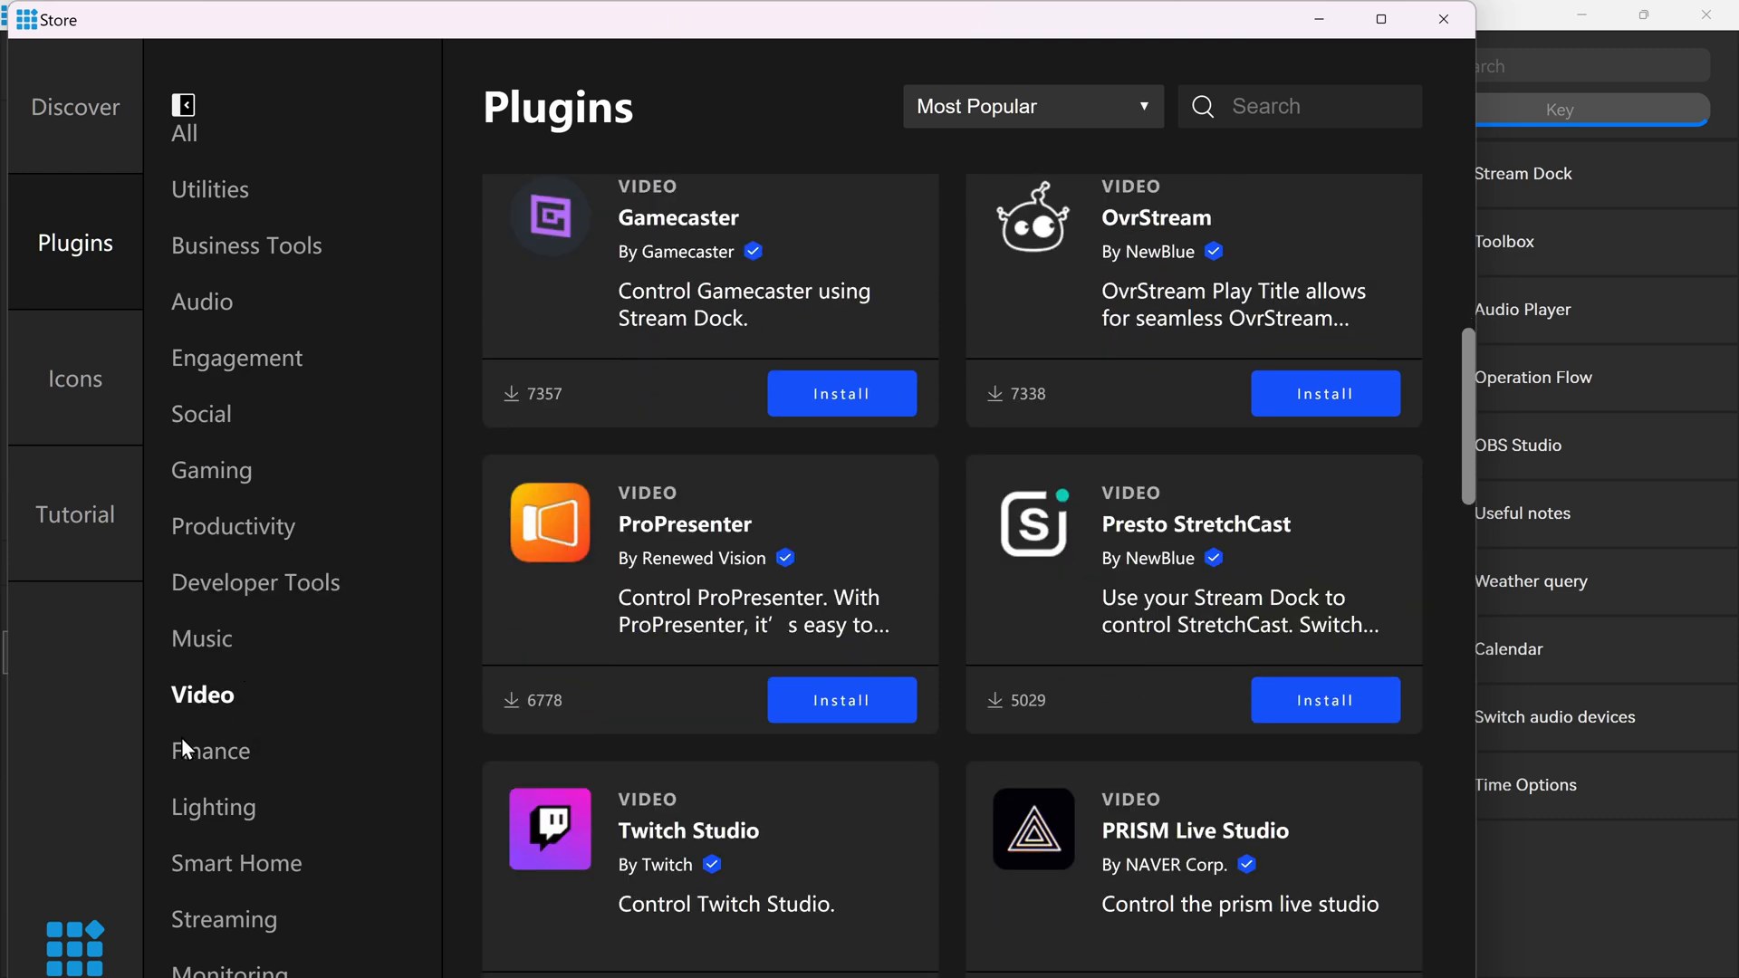
pyautogui.click(239, 862)
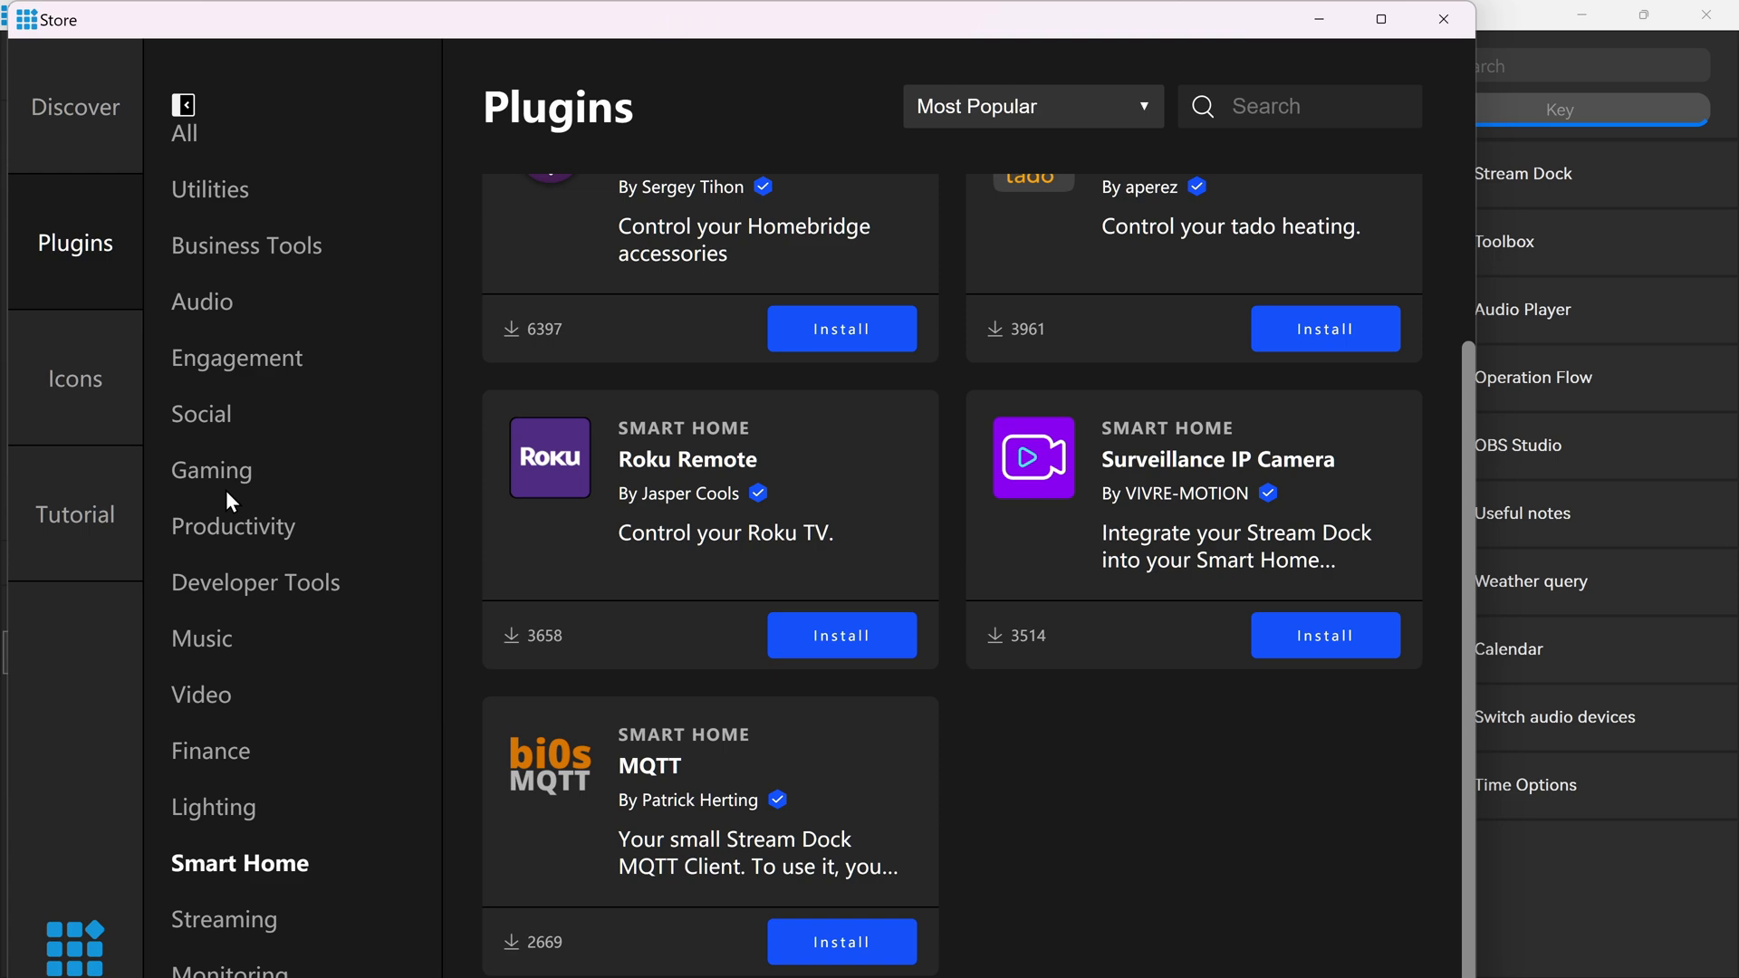
pyautogui.click(210, 469)
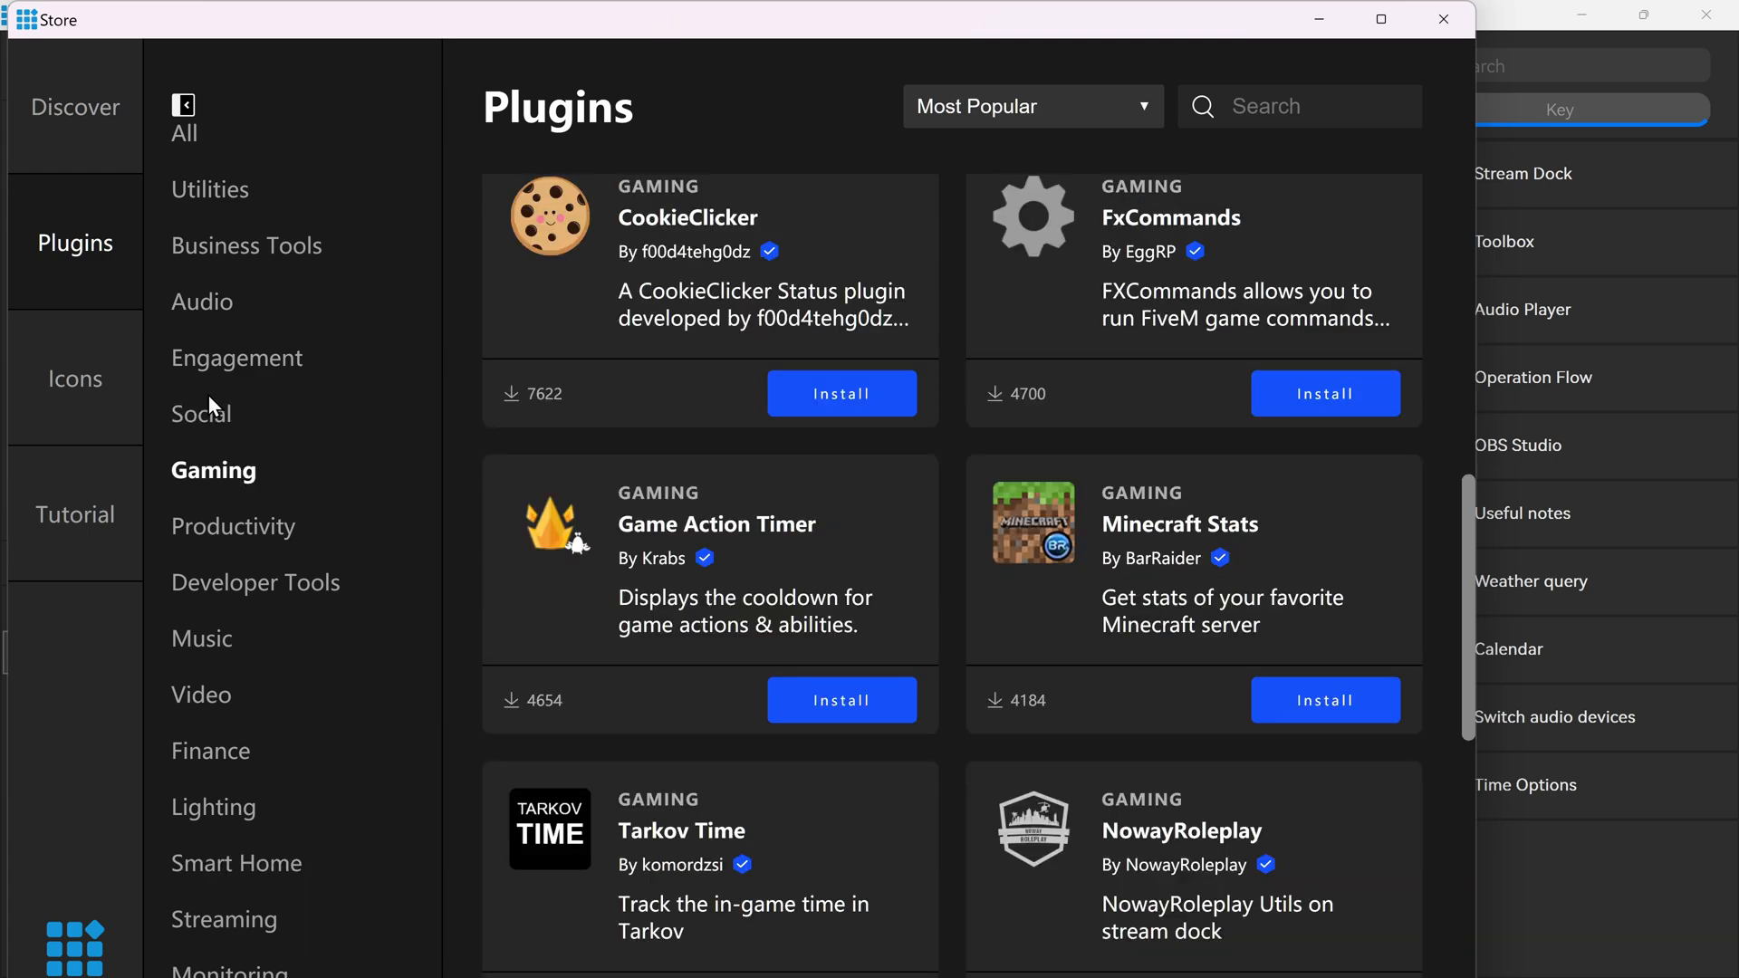
# Step: Browse the store's icon packs and sort them by Alphabet instead of Most Popular
pyautogui.click(74, 379)
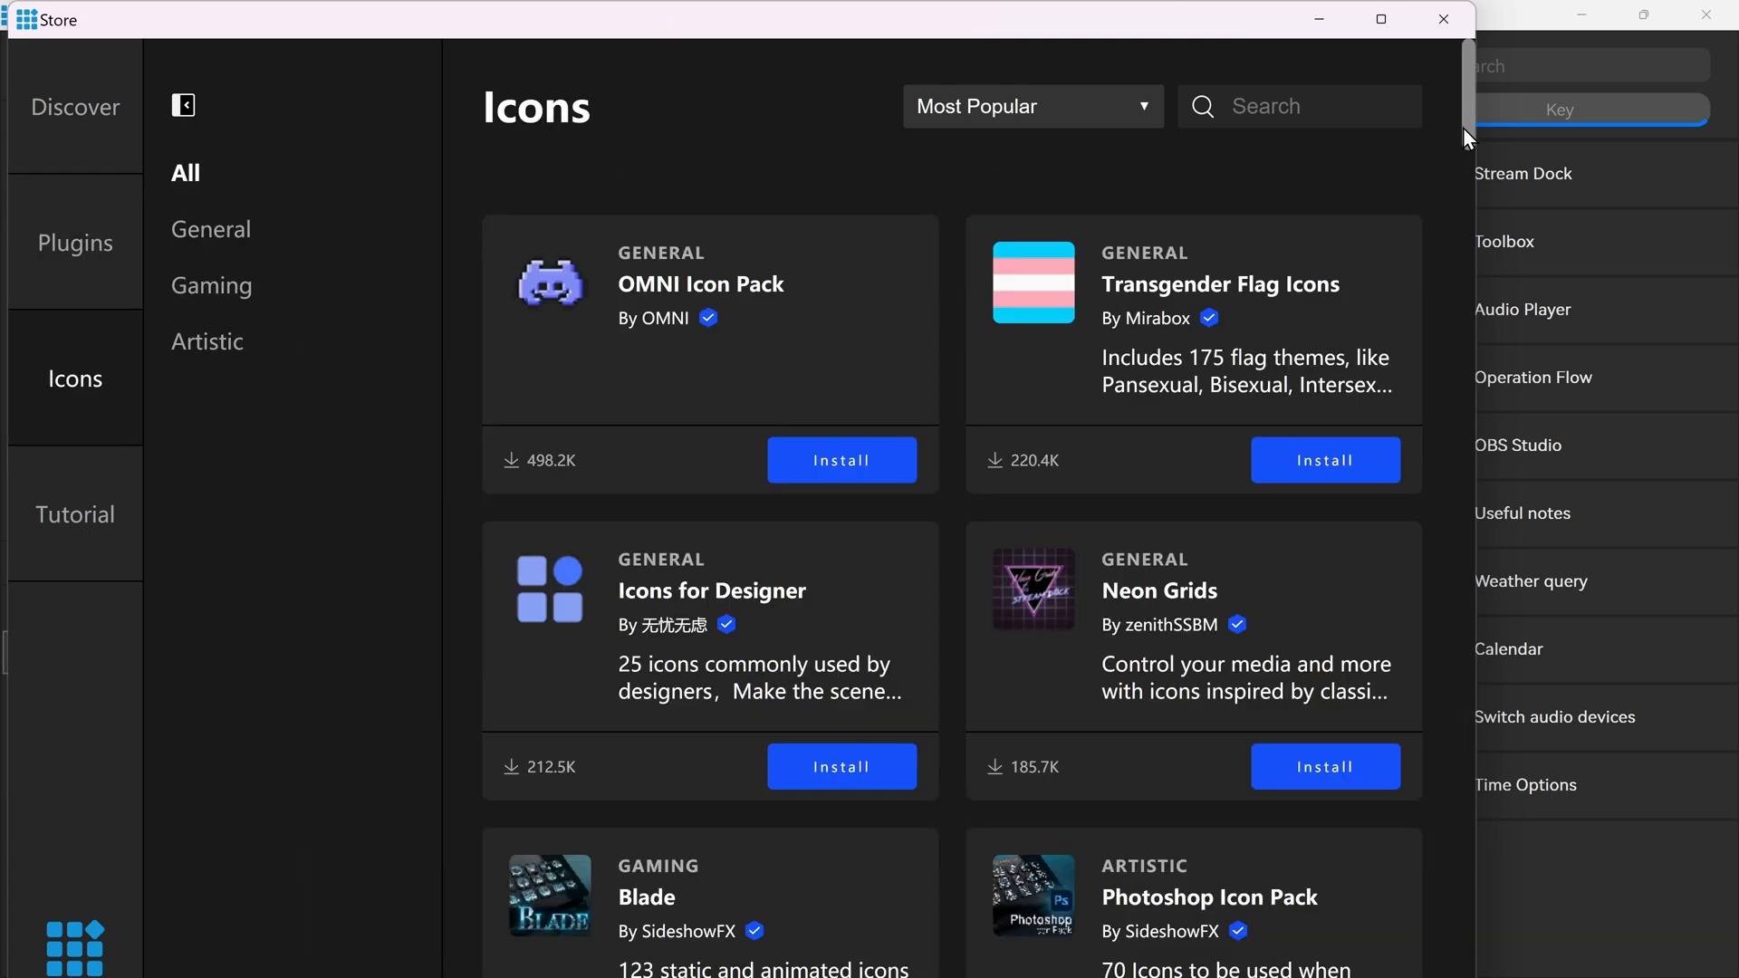
pyautogui.scroll(-3)
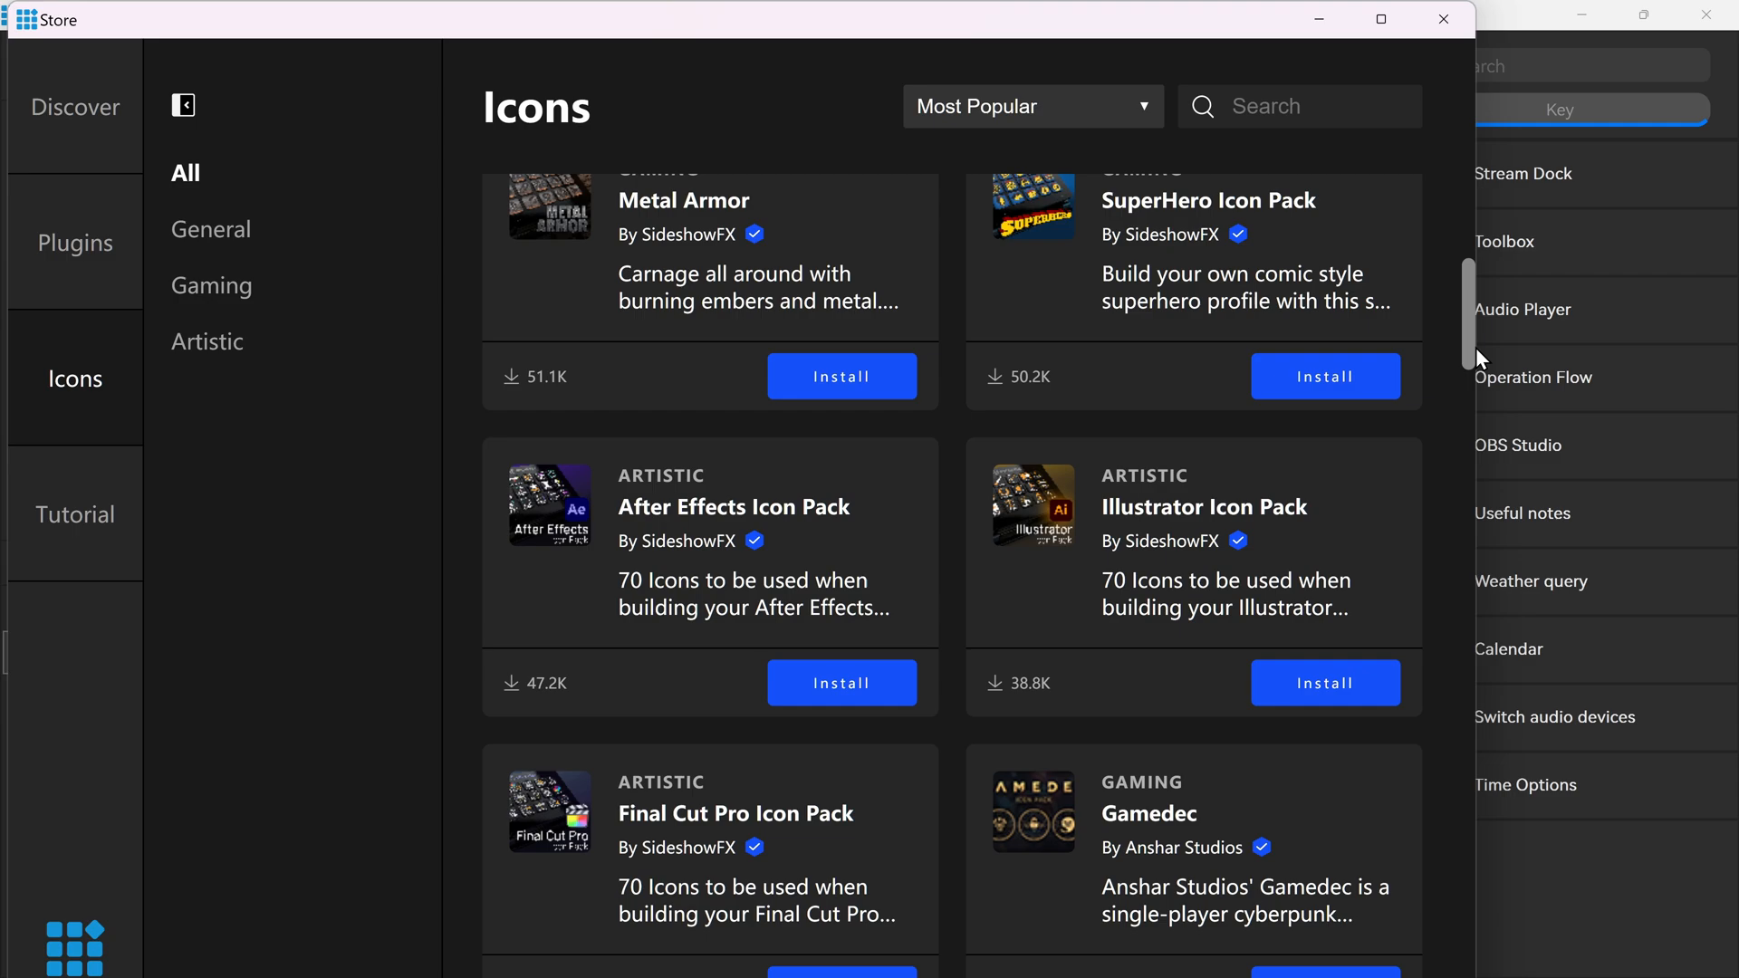
pyautogui.scroll(-3)
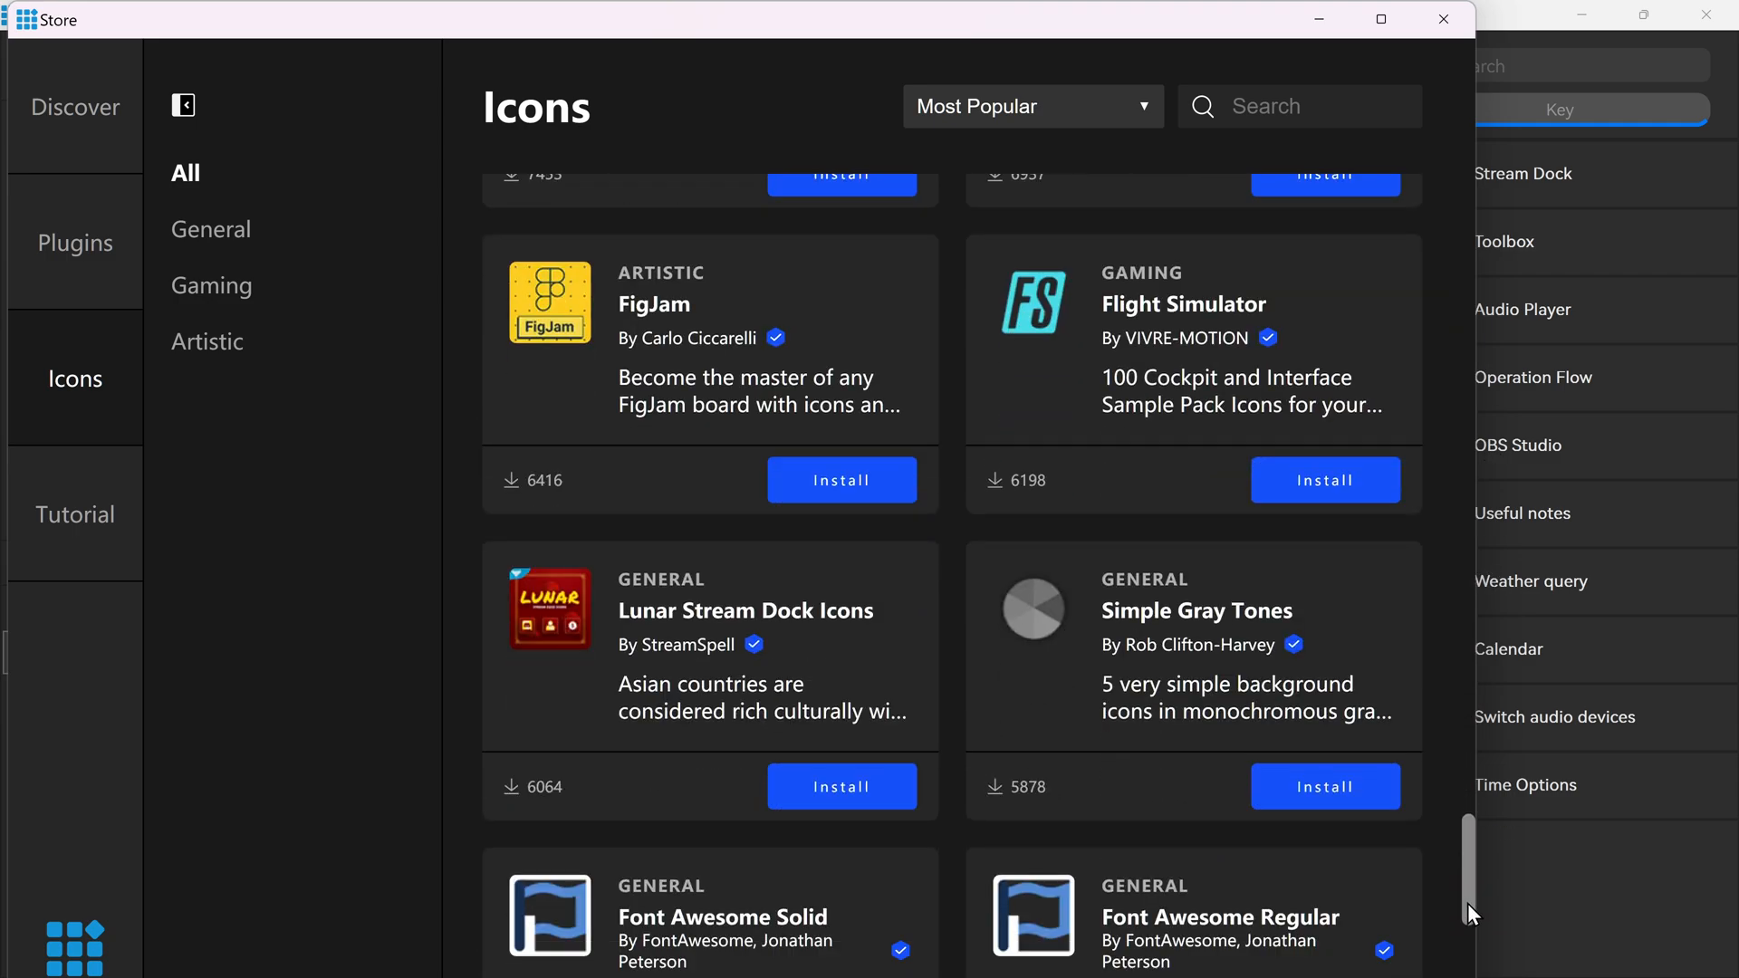
pyautogui.scroll(3)
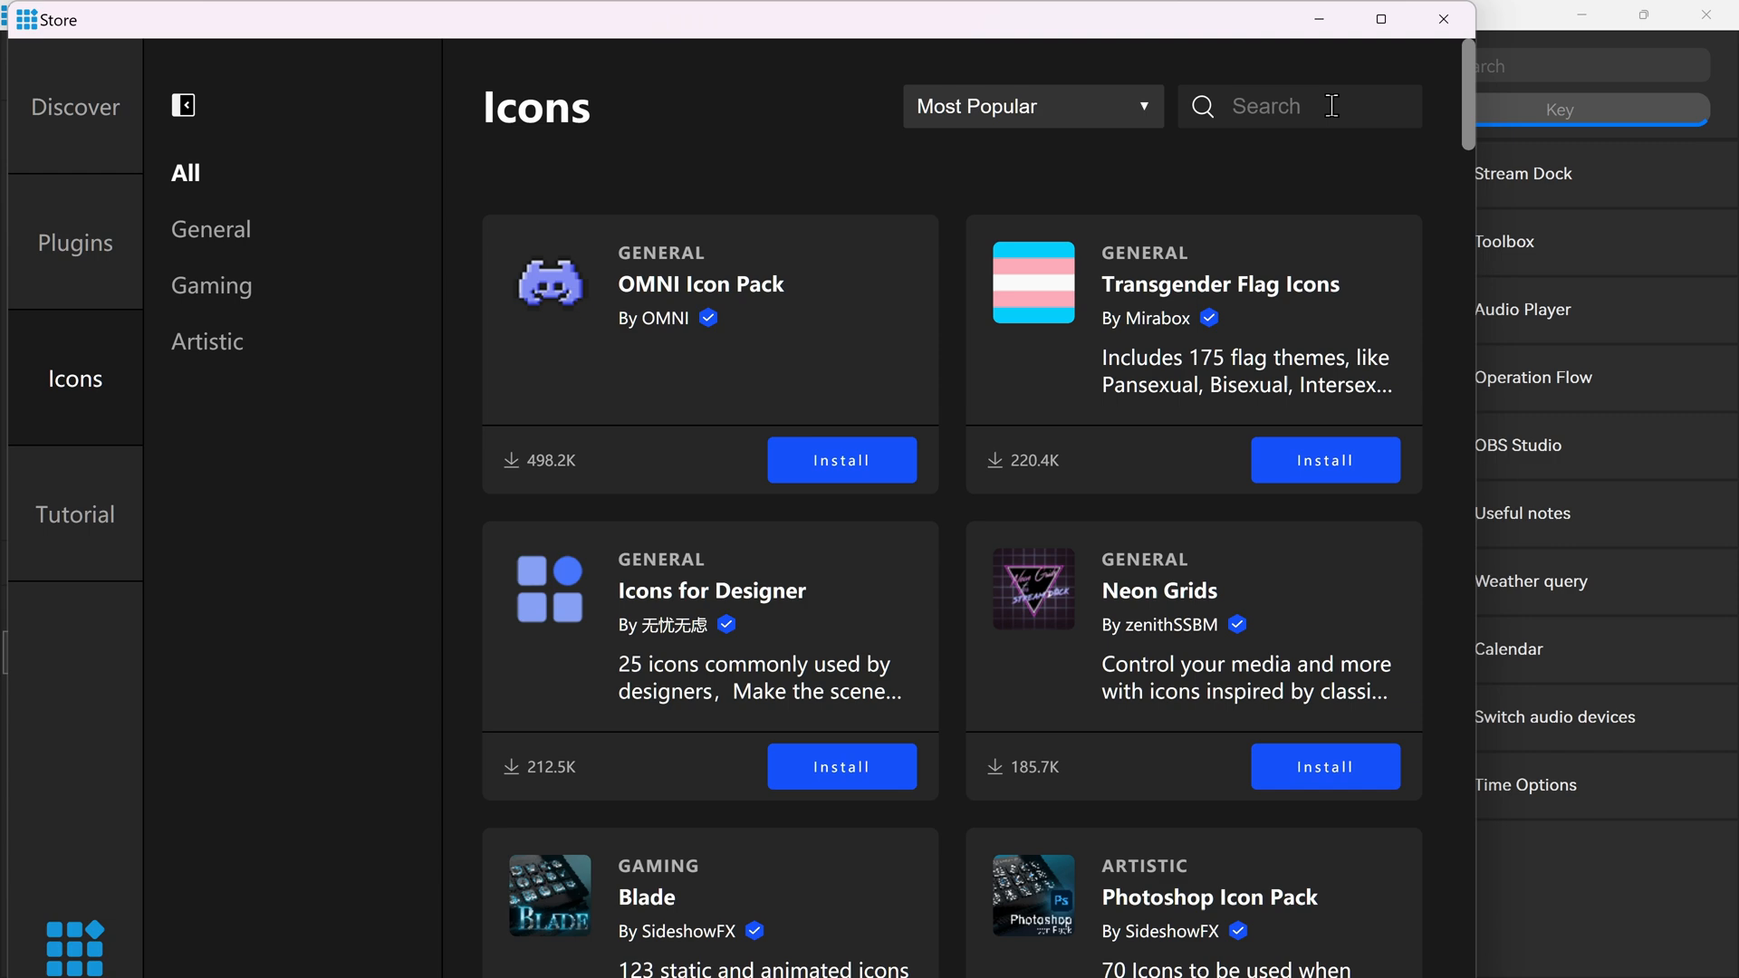
pyautogui.click(1030, 105)
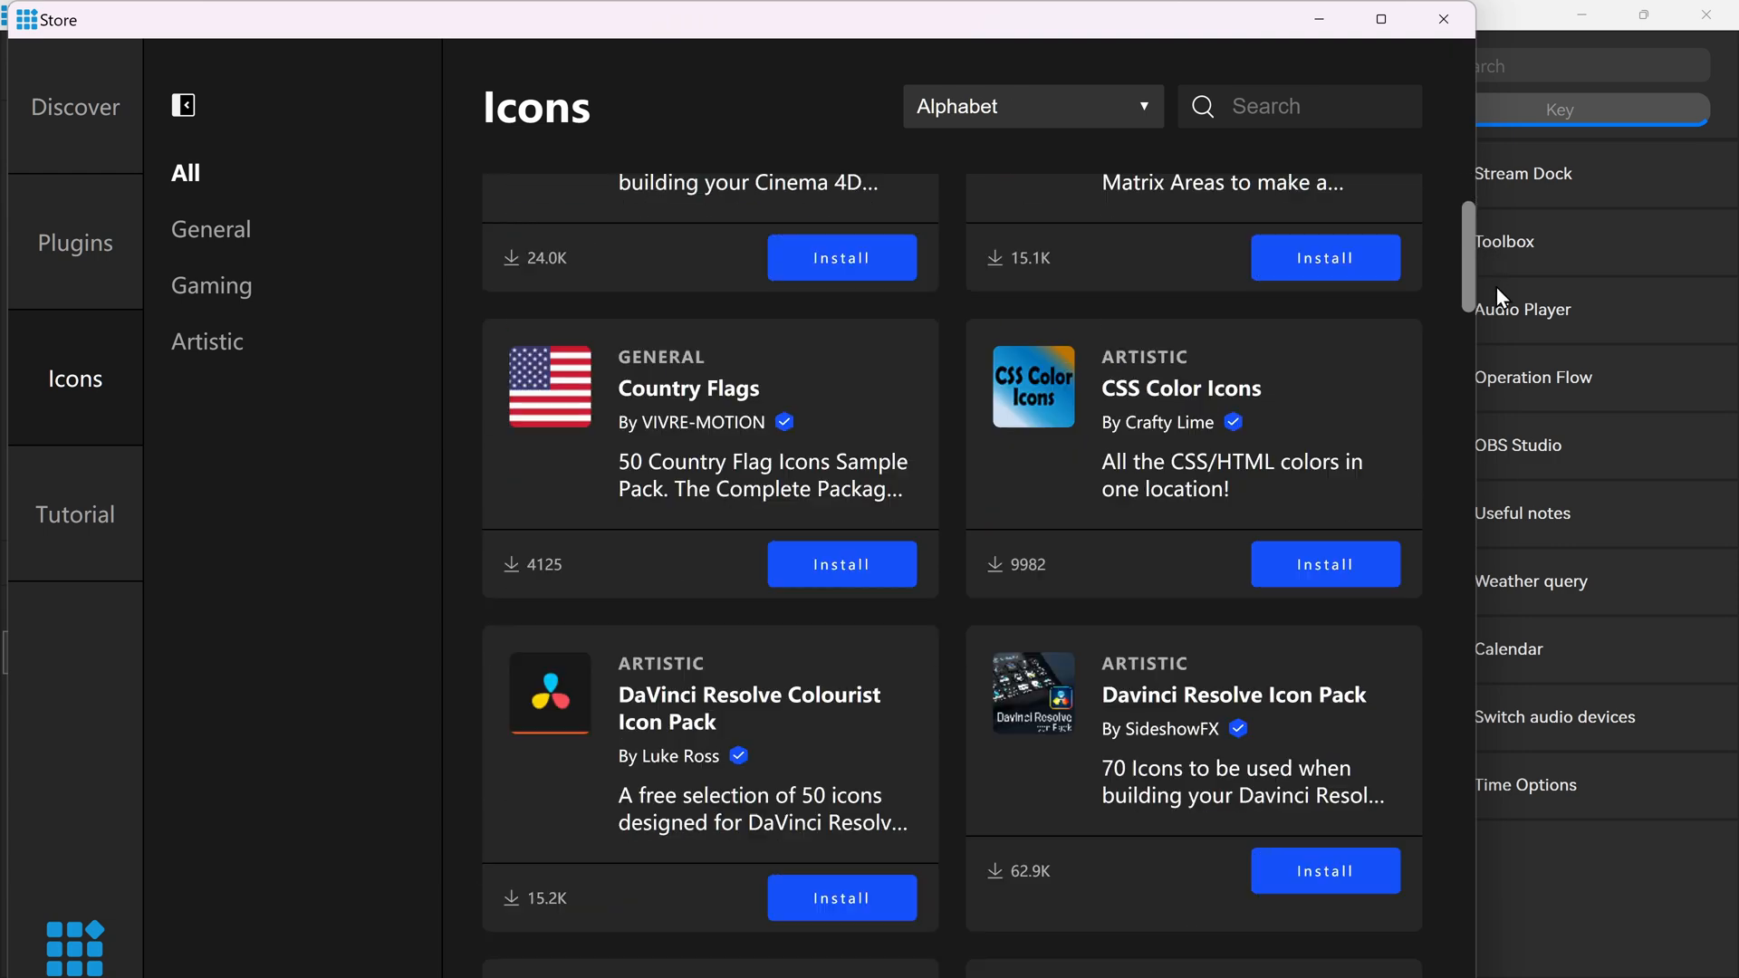
pyautogui.scroll(-3)
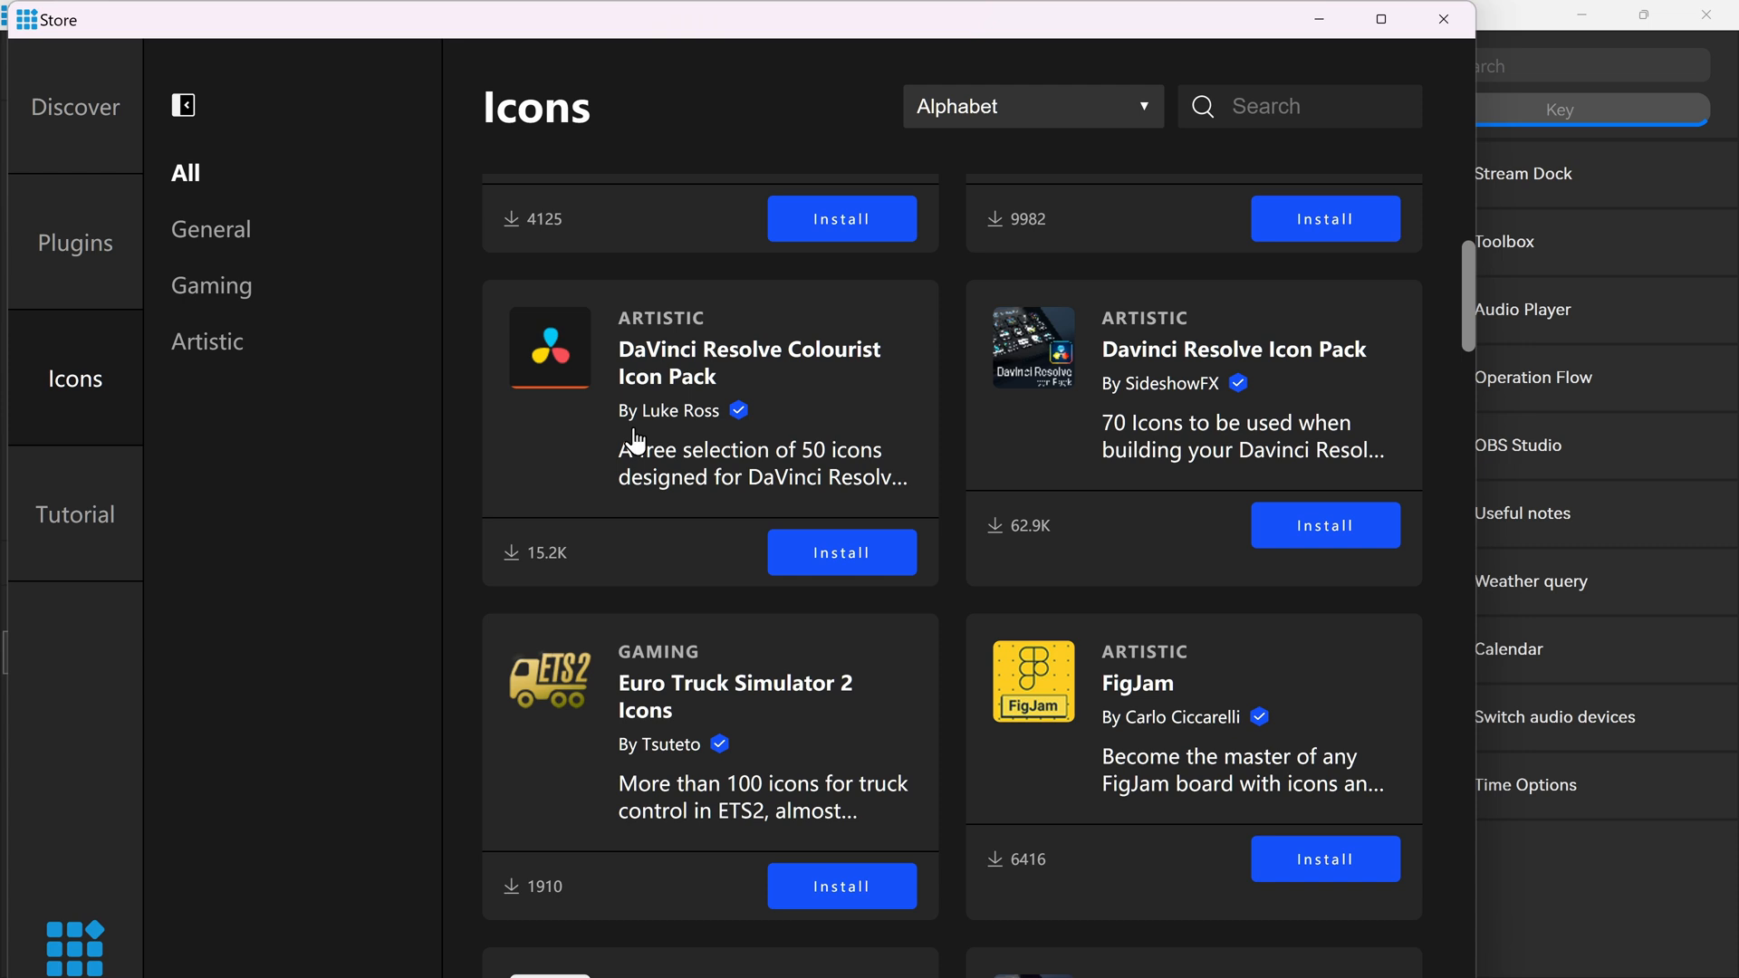
pyautogui.moveTo(708, 502)
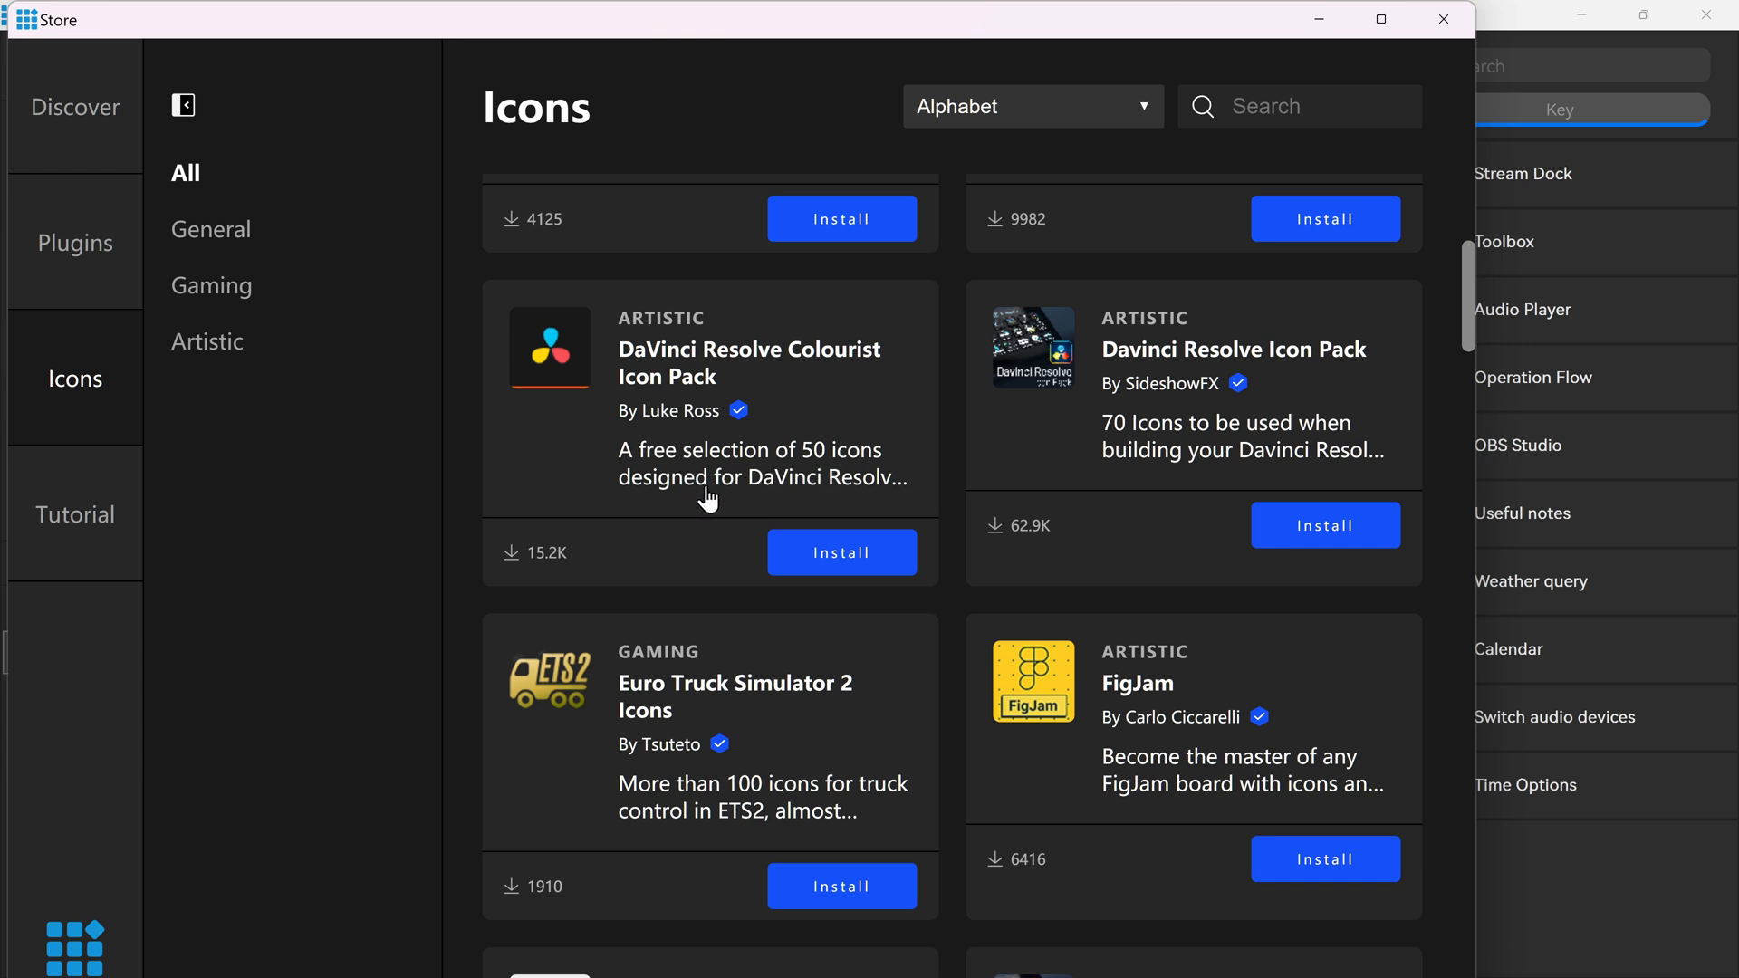
# Step: Read the DaVinci Resolve Colourist Icon Pack details and close the popup
pyautogui.click(708, 399)
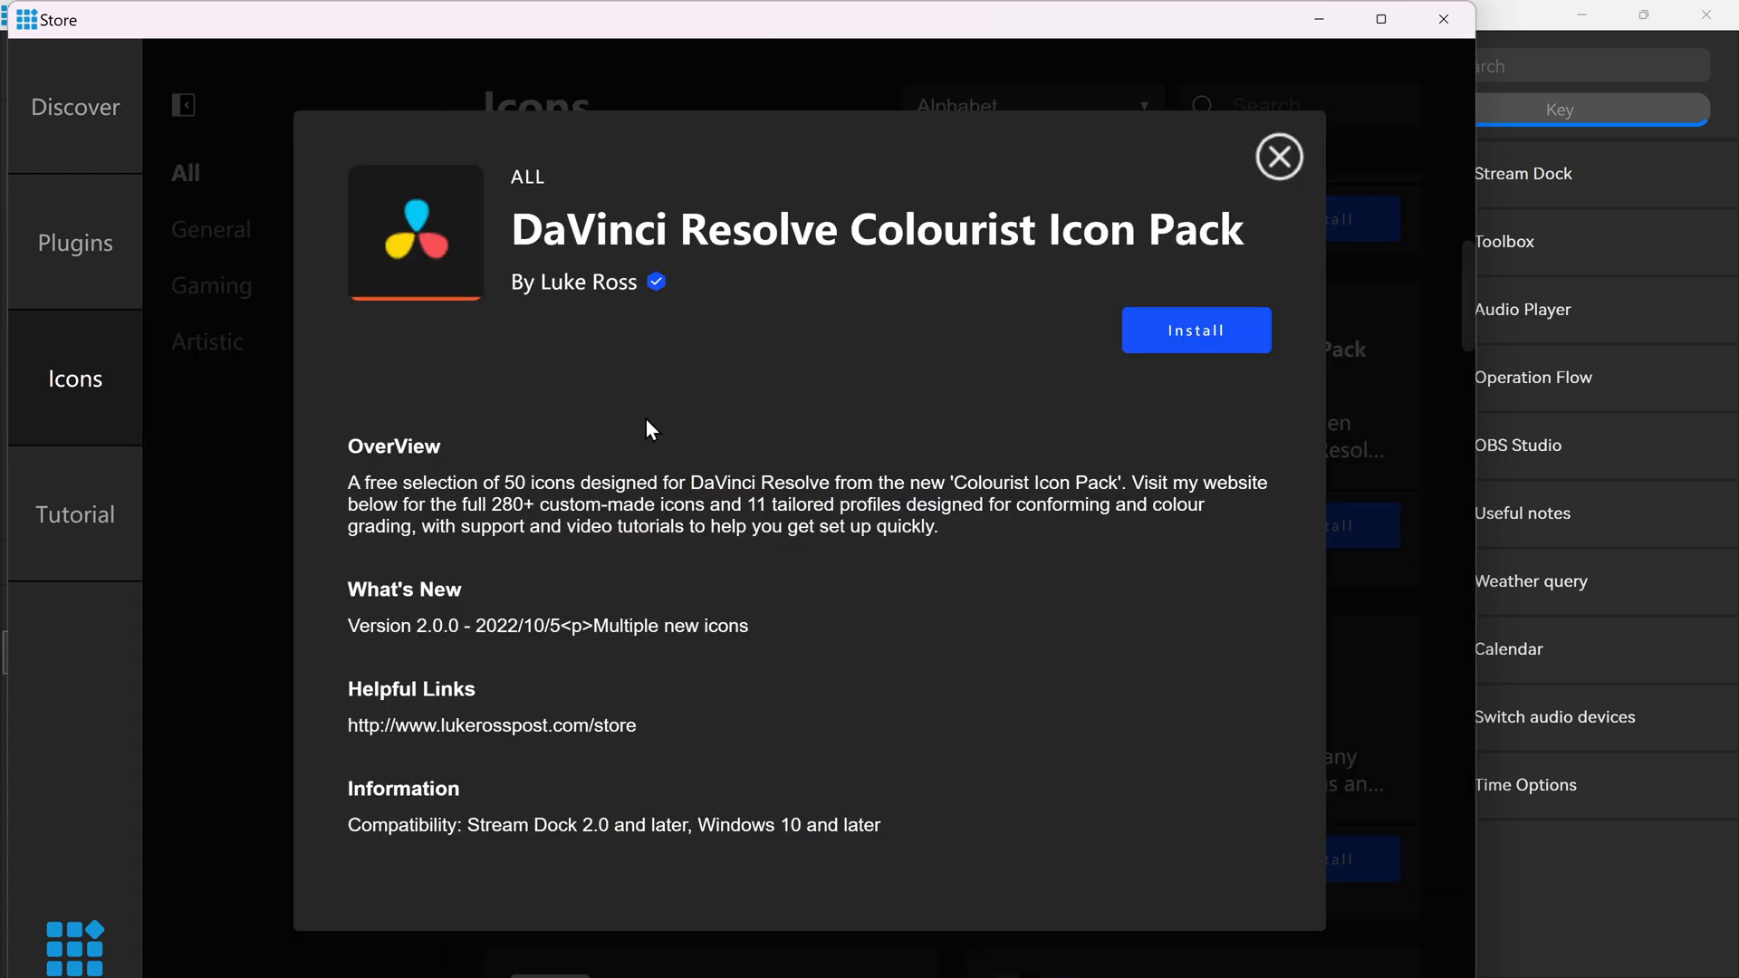
pyautogui.moveTo(476, 830)
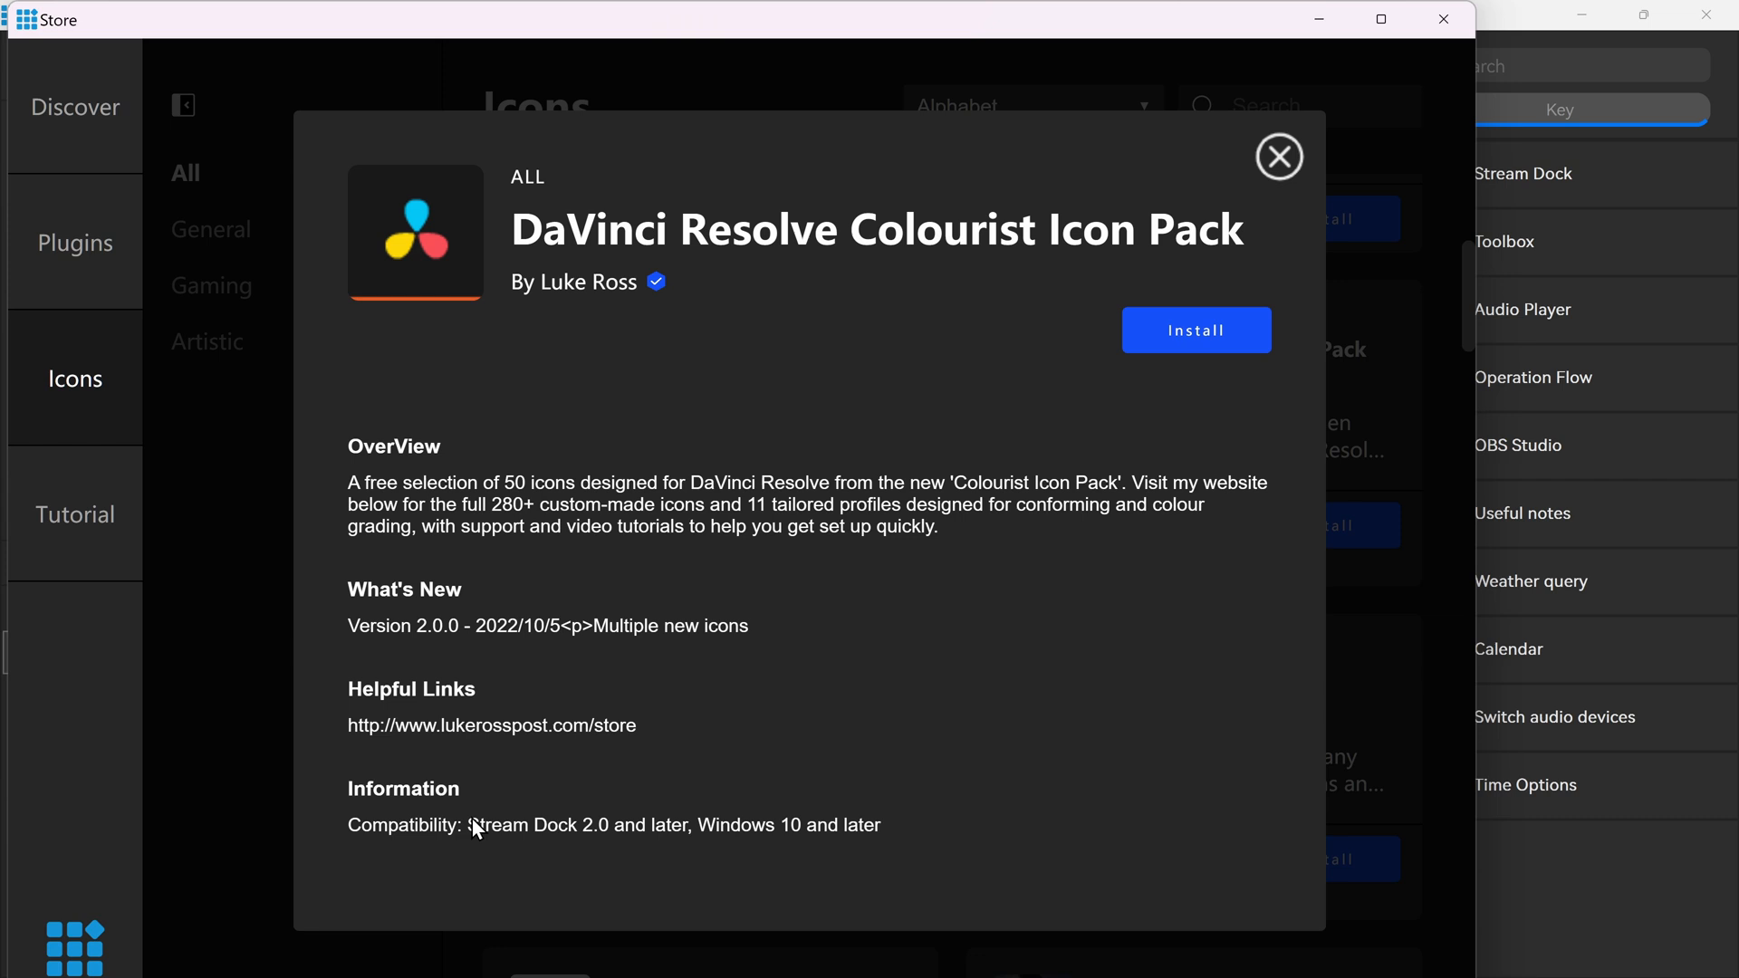
pyautogui.moveTo(497, 485)
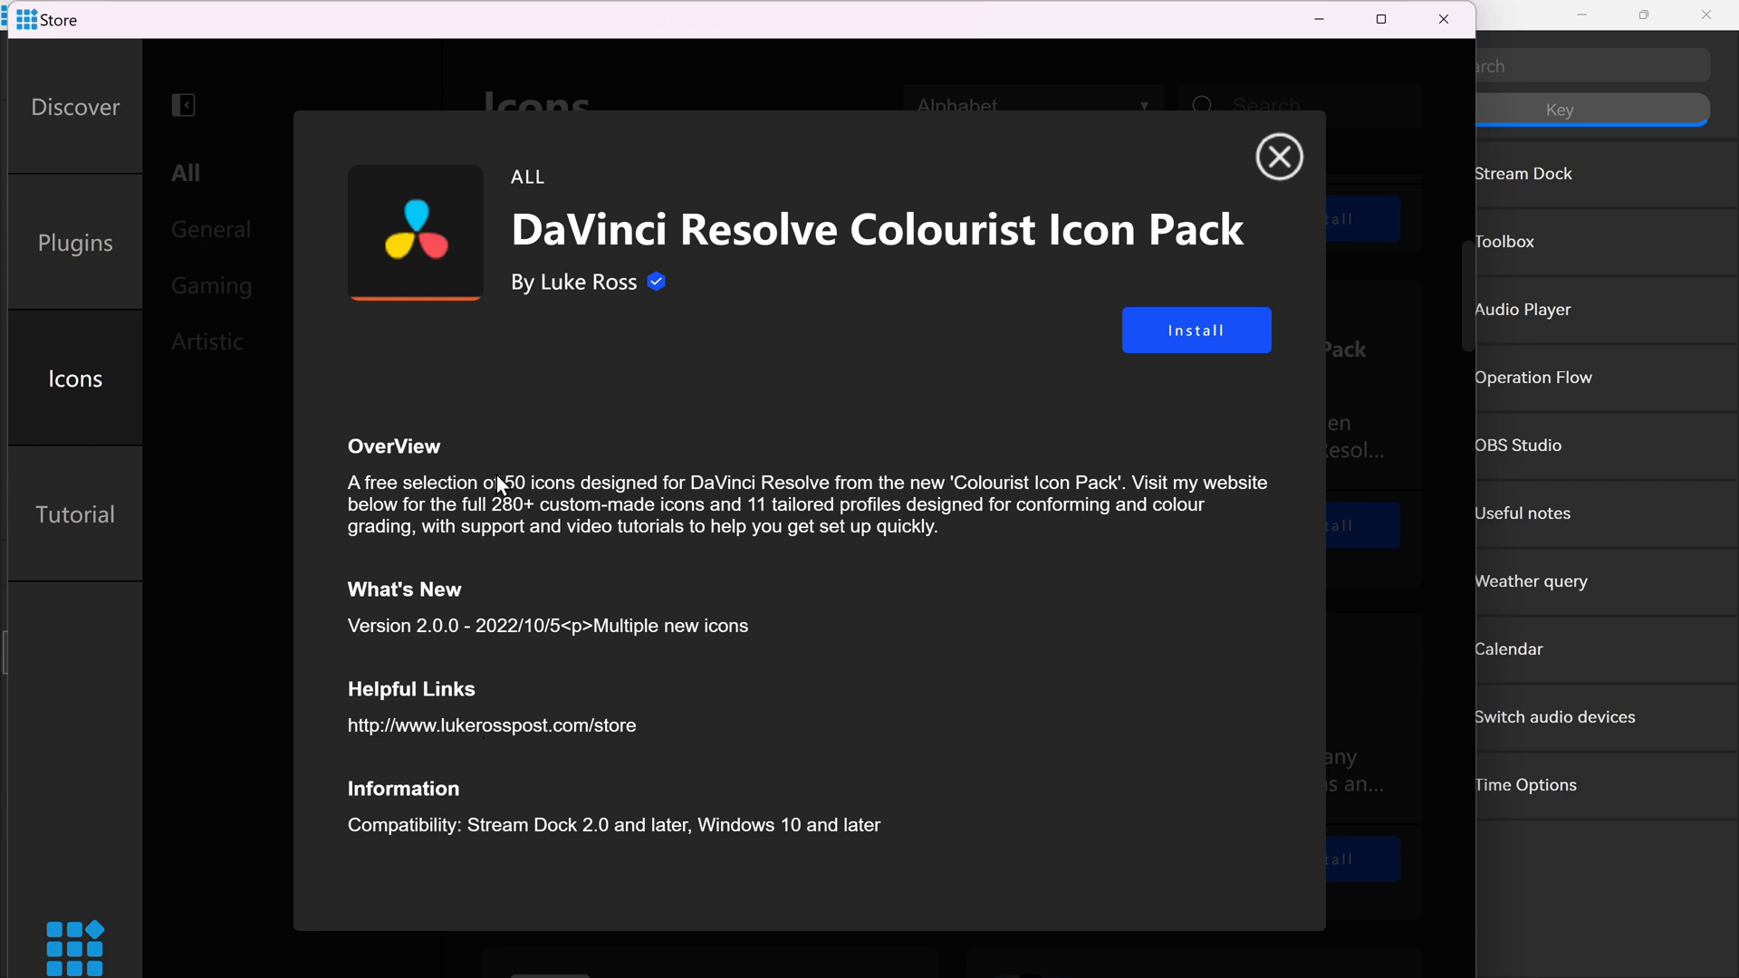
pyautogui.moveTo(574, 279)
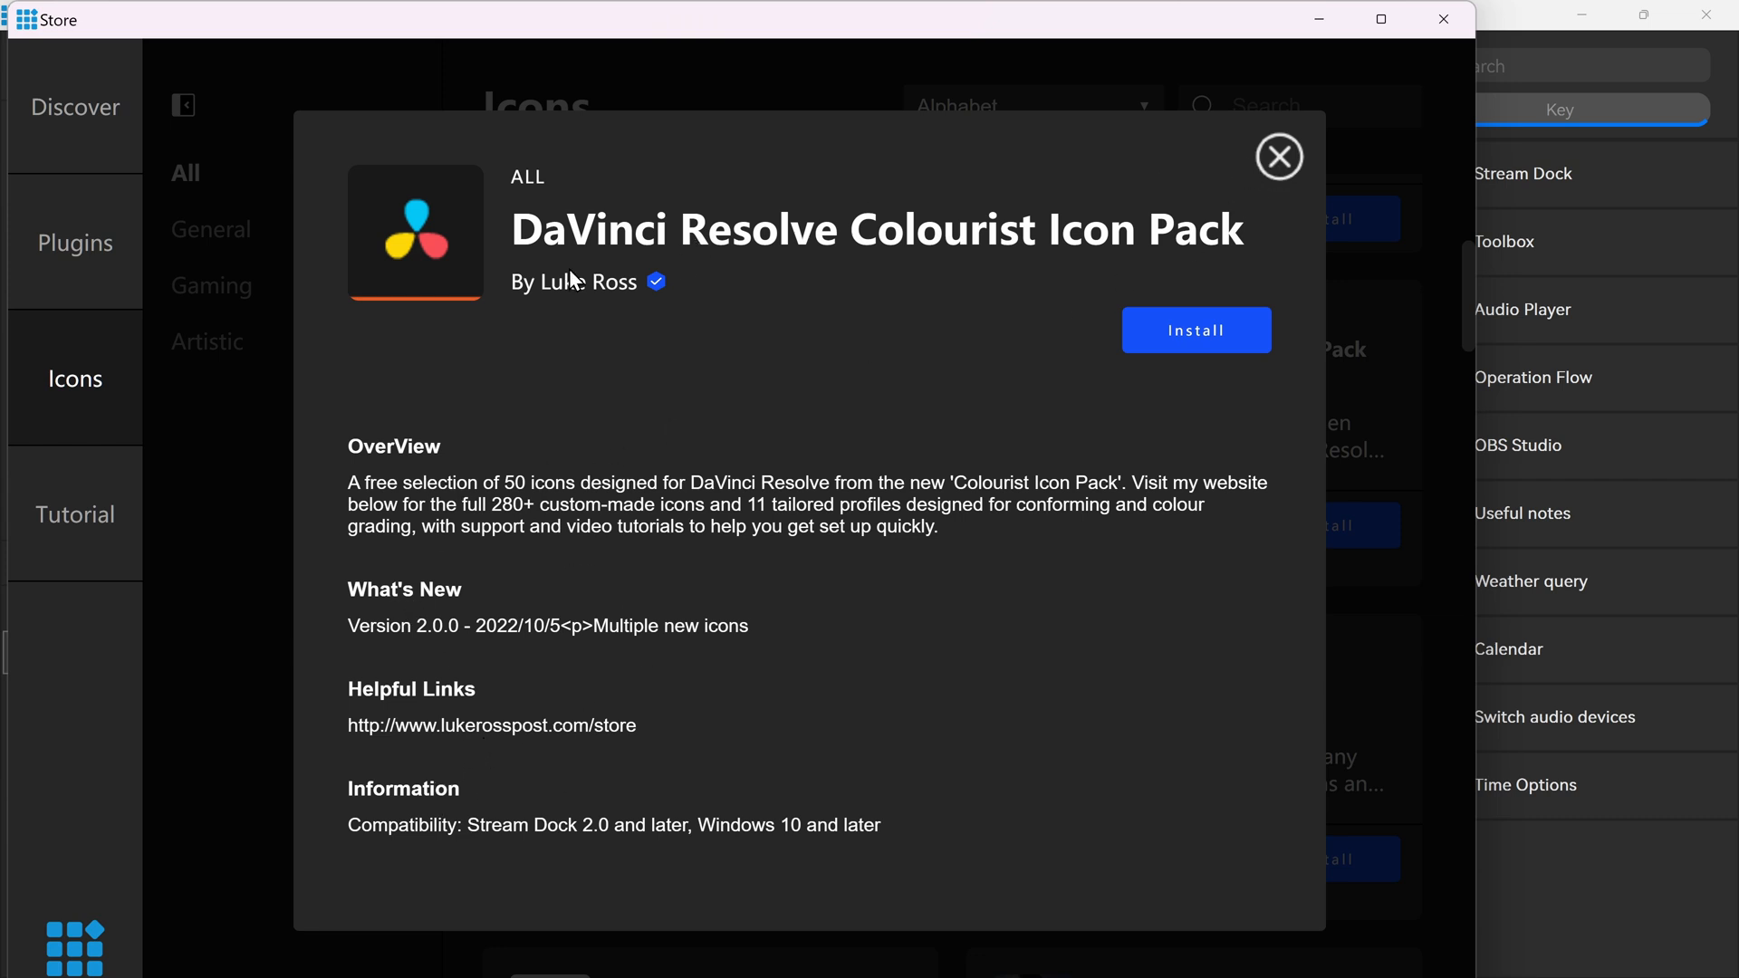
pyautogui.moveTo(1279, 156)
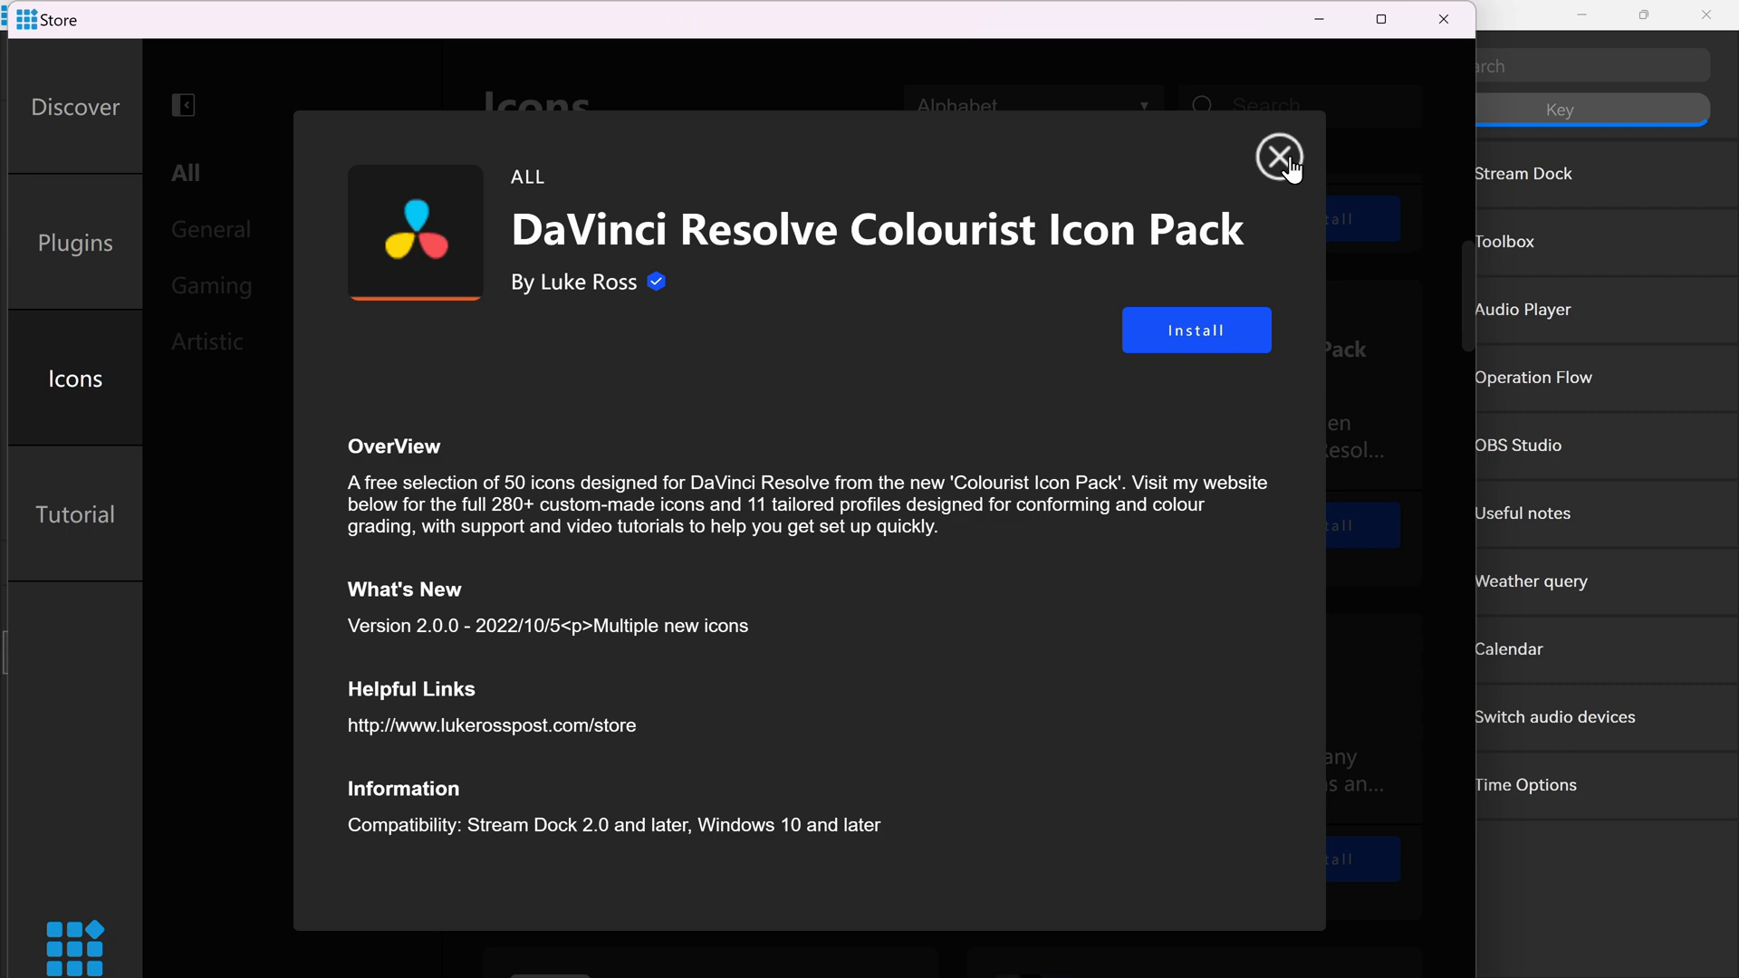
pyautogui.click(1277, 155)
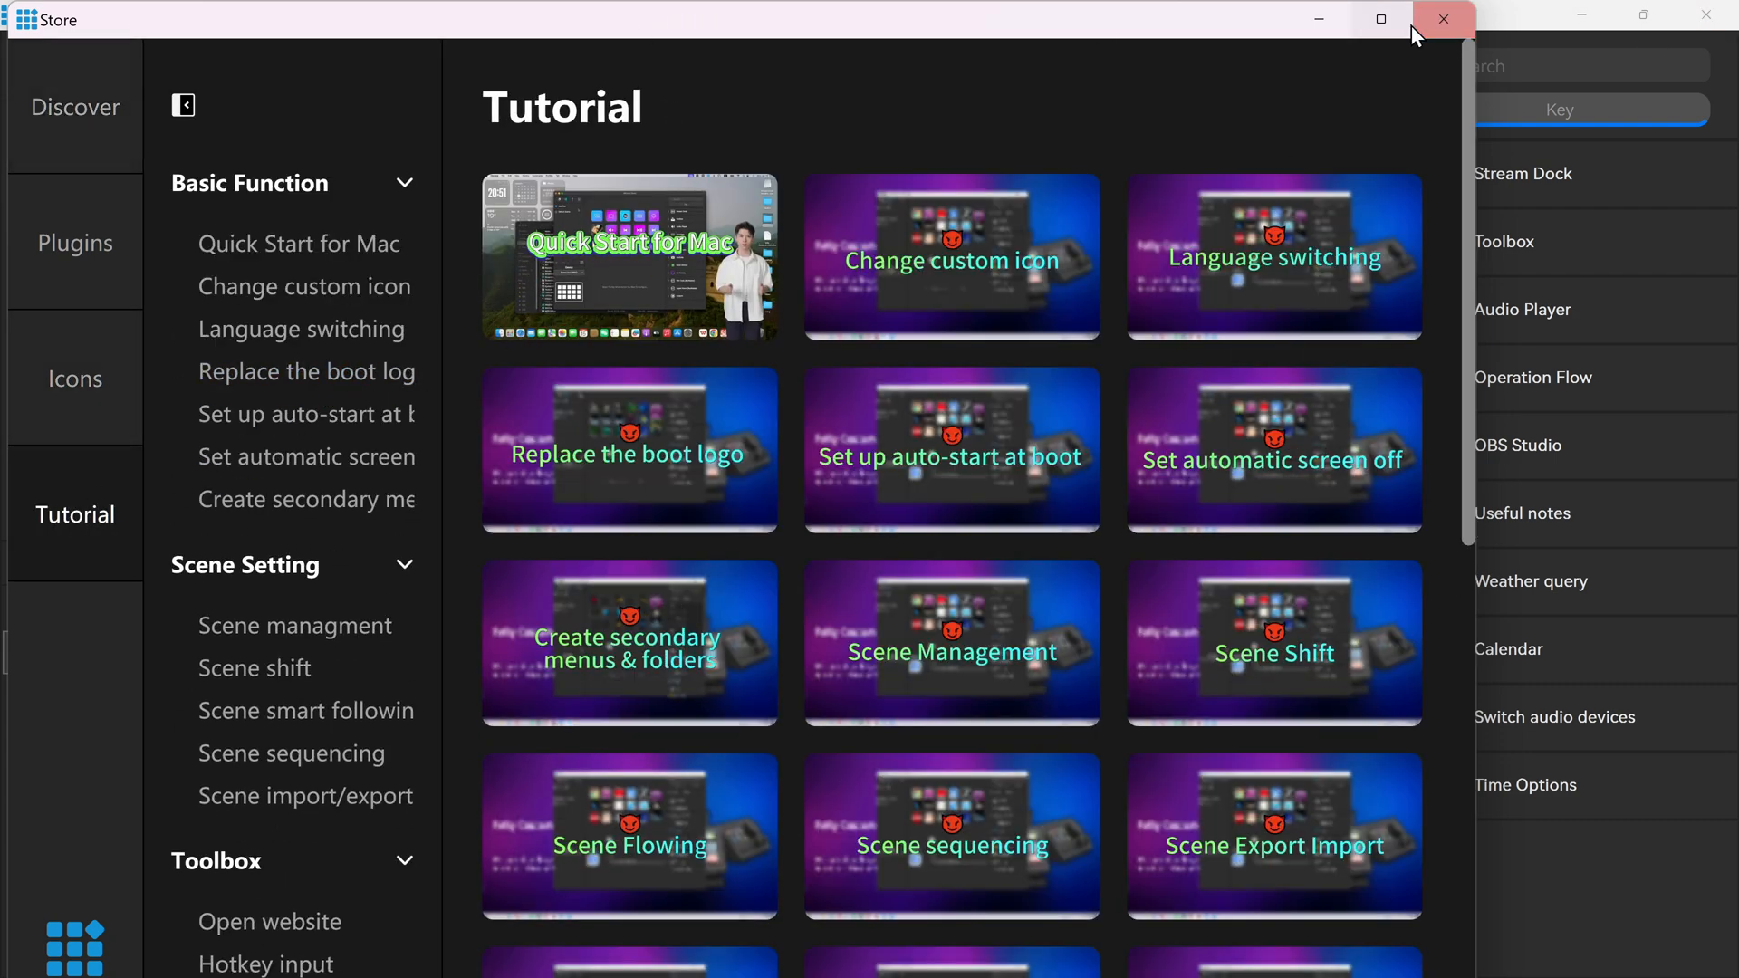
# Step: Close the store and confirm in Settings that version 2.10.179.426 is the latest
pyautogui.click(1444, 18)
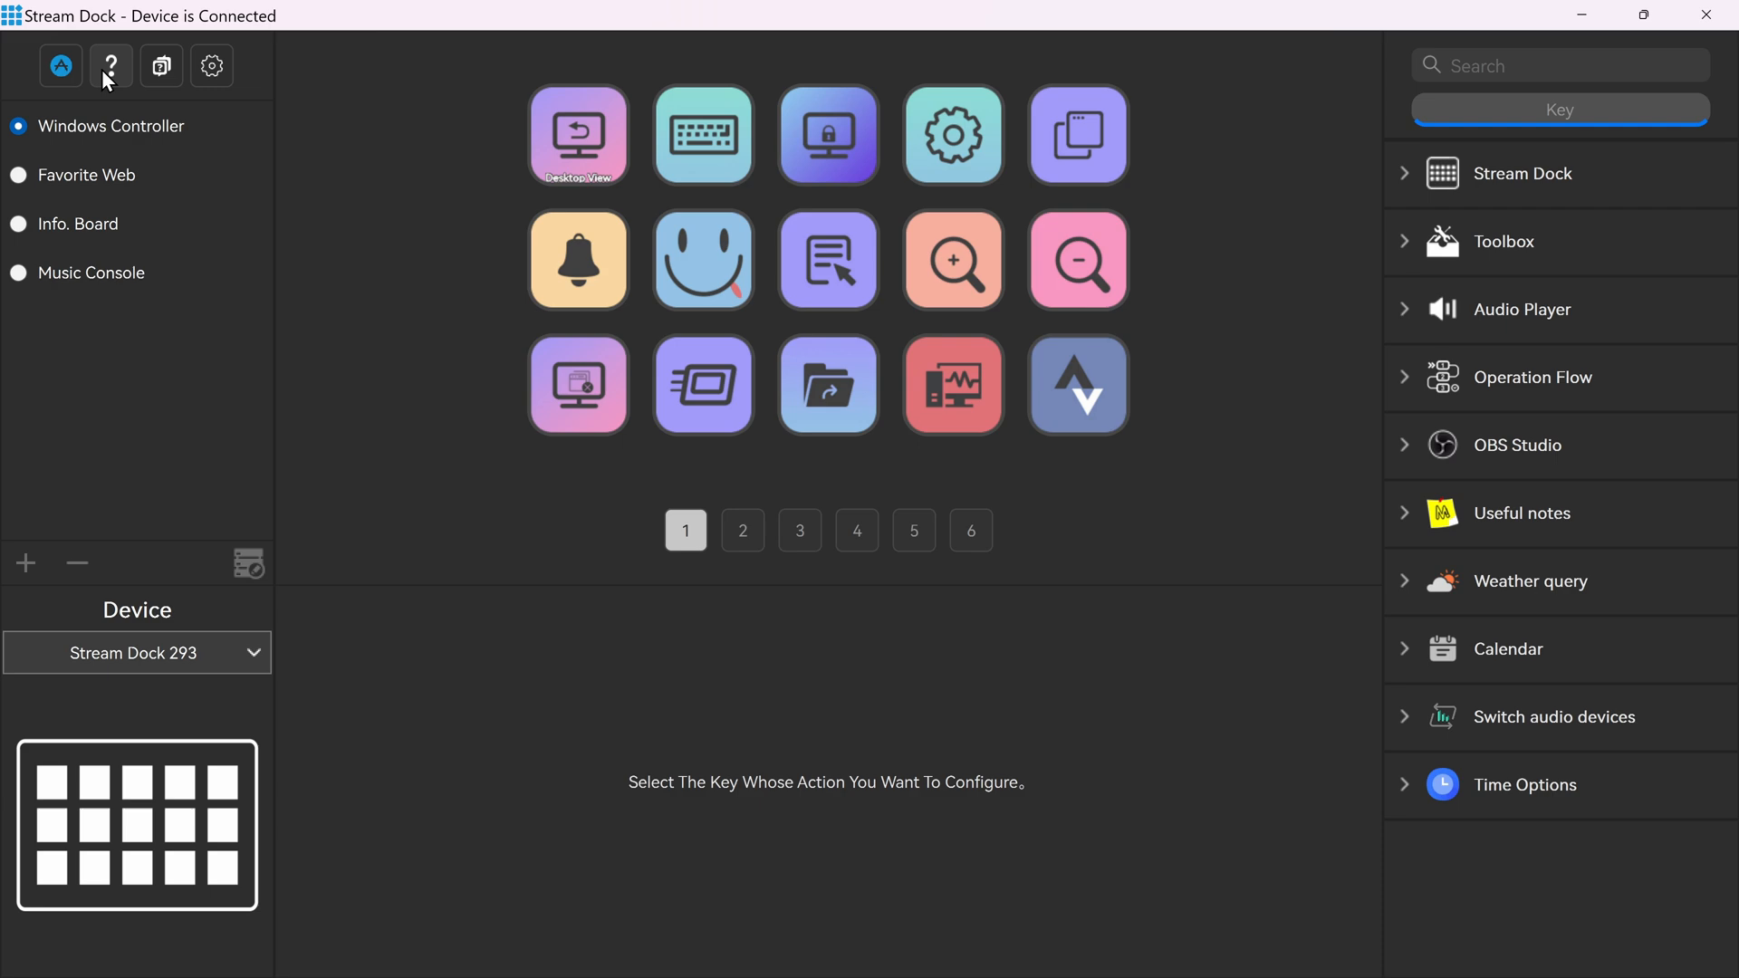
pyautogui.moveTo(161, 65)
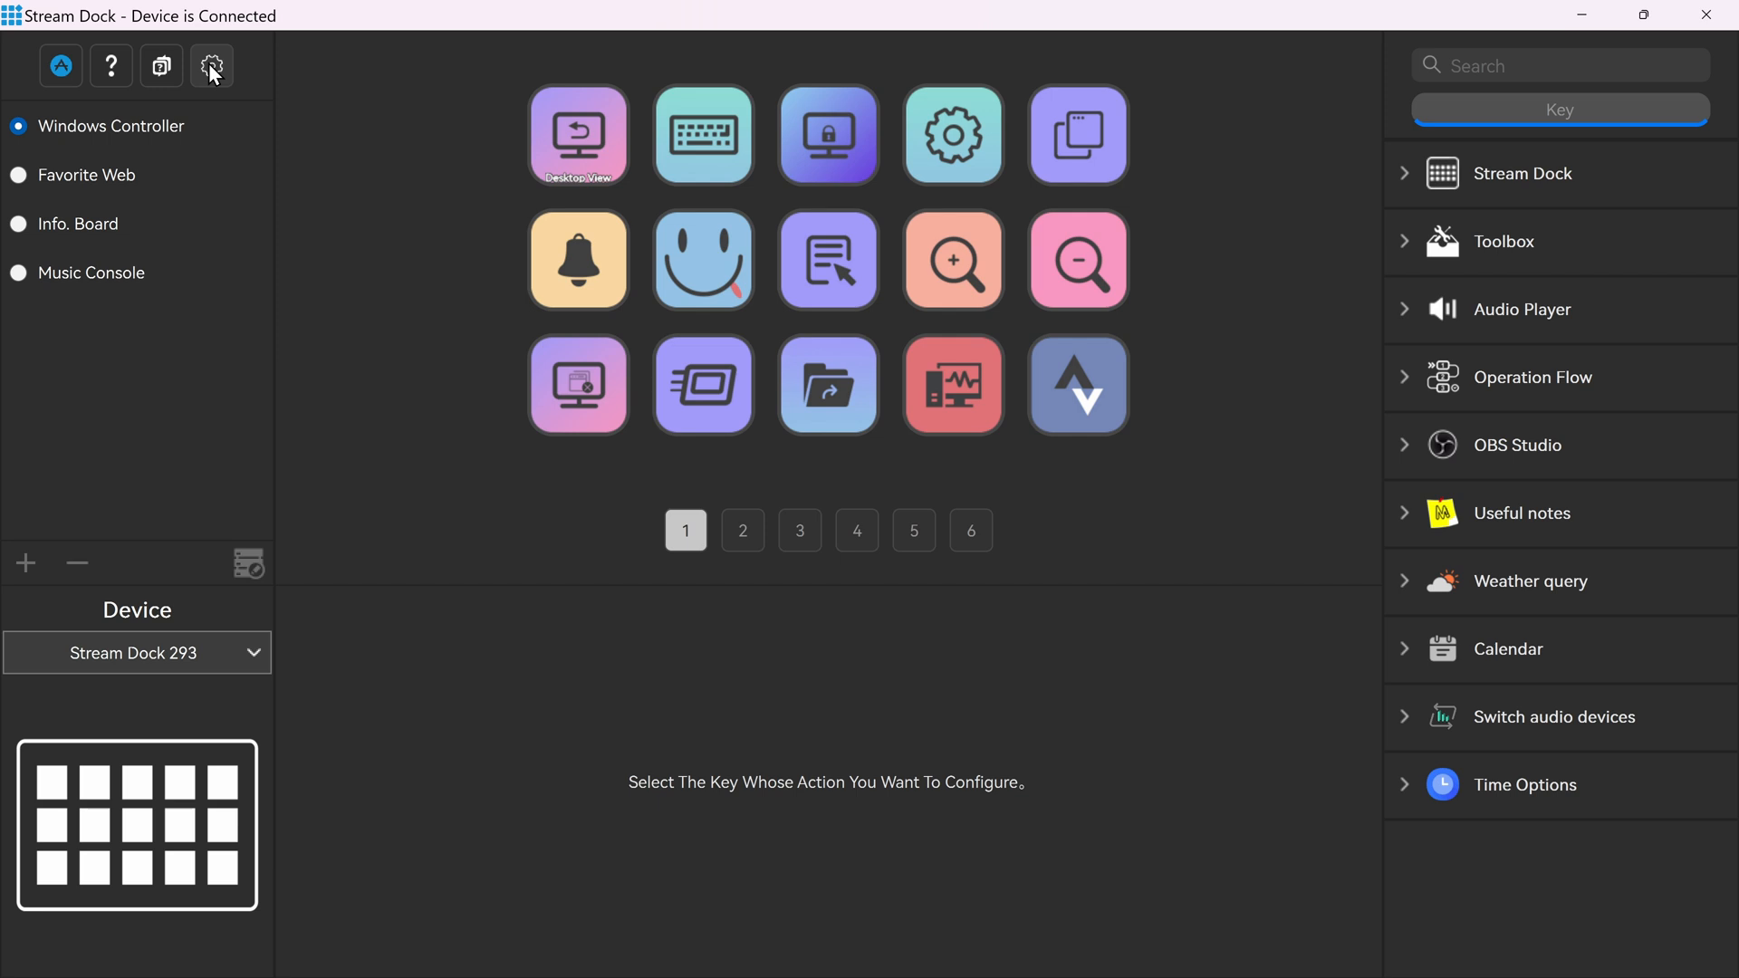
pyautogui.click(210, 66)
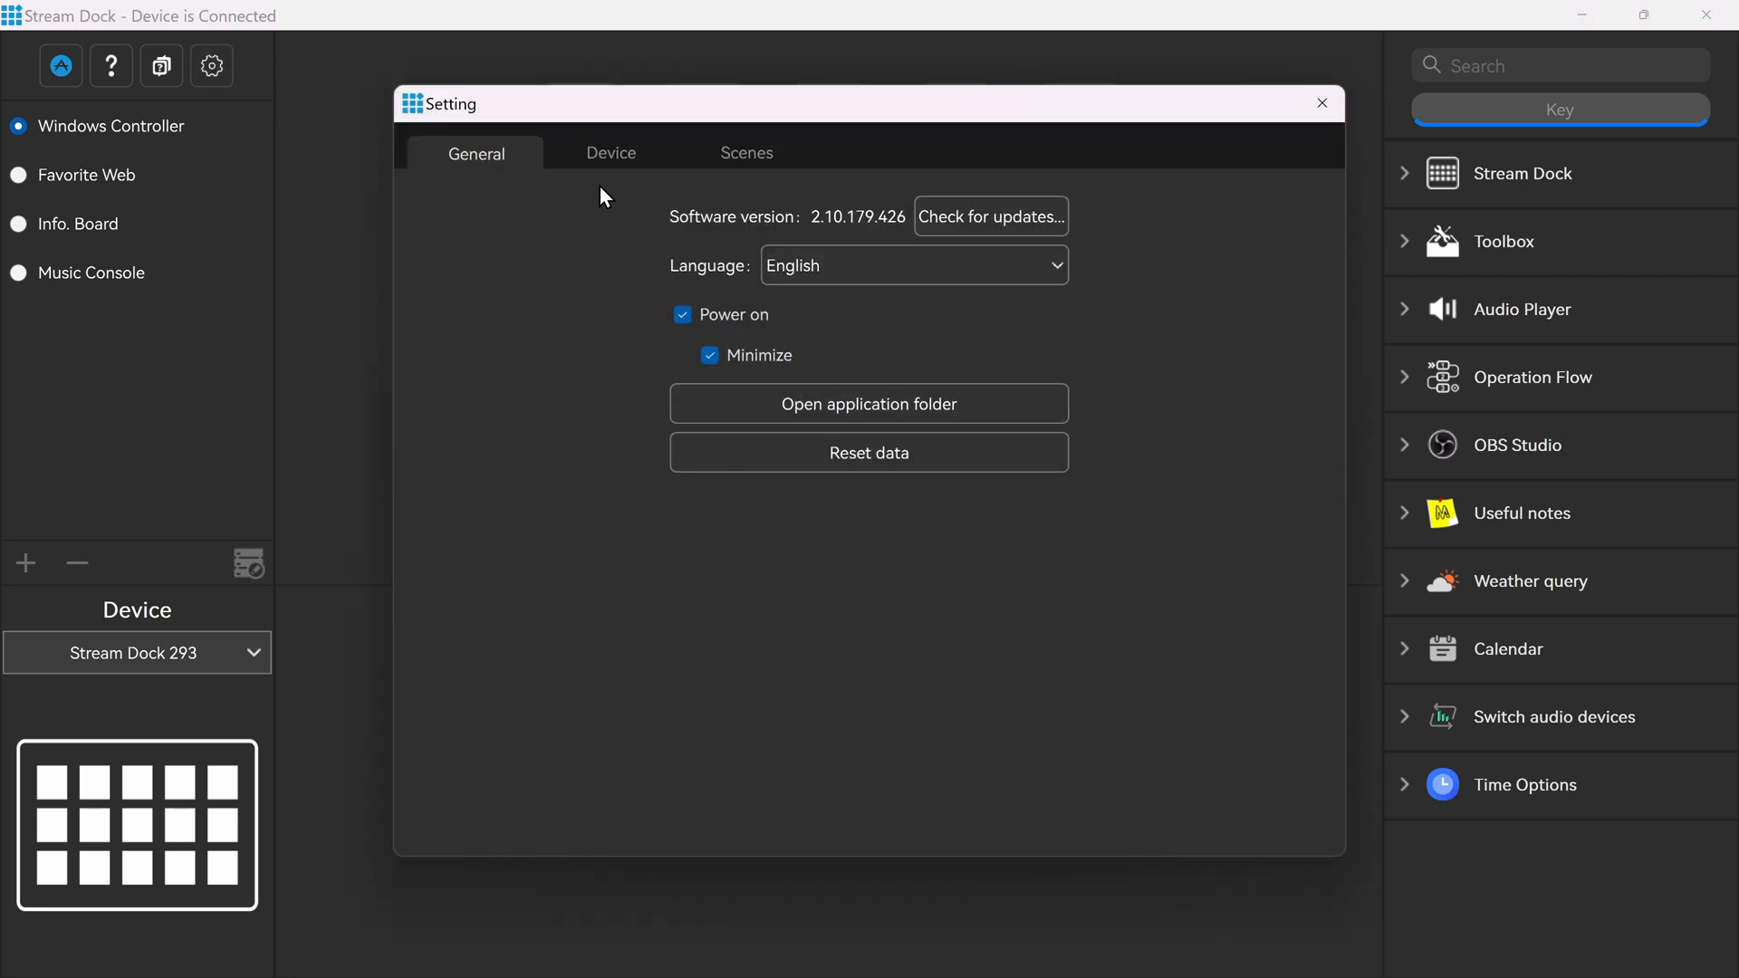
pyautogui.moveTo(989, 216)
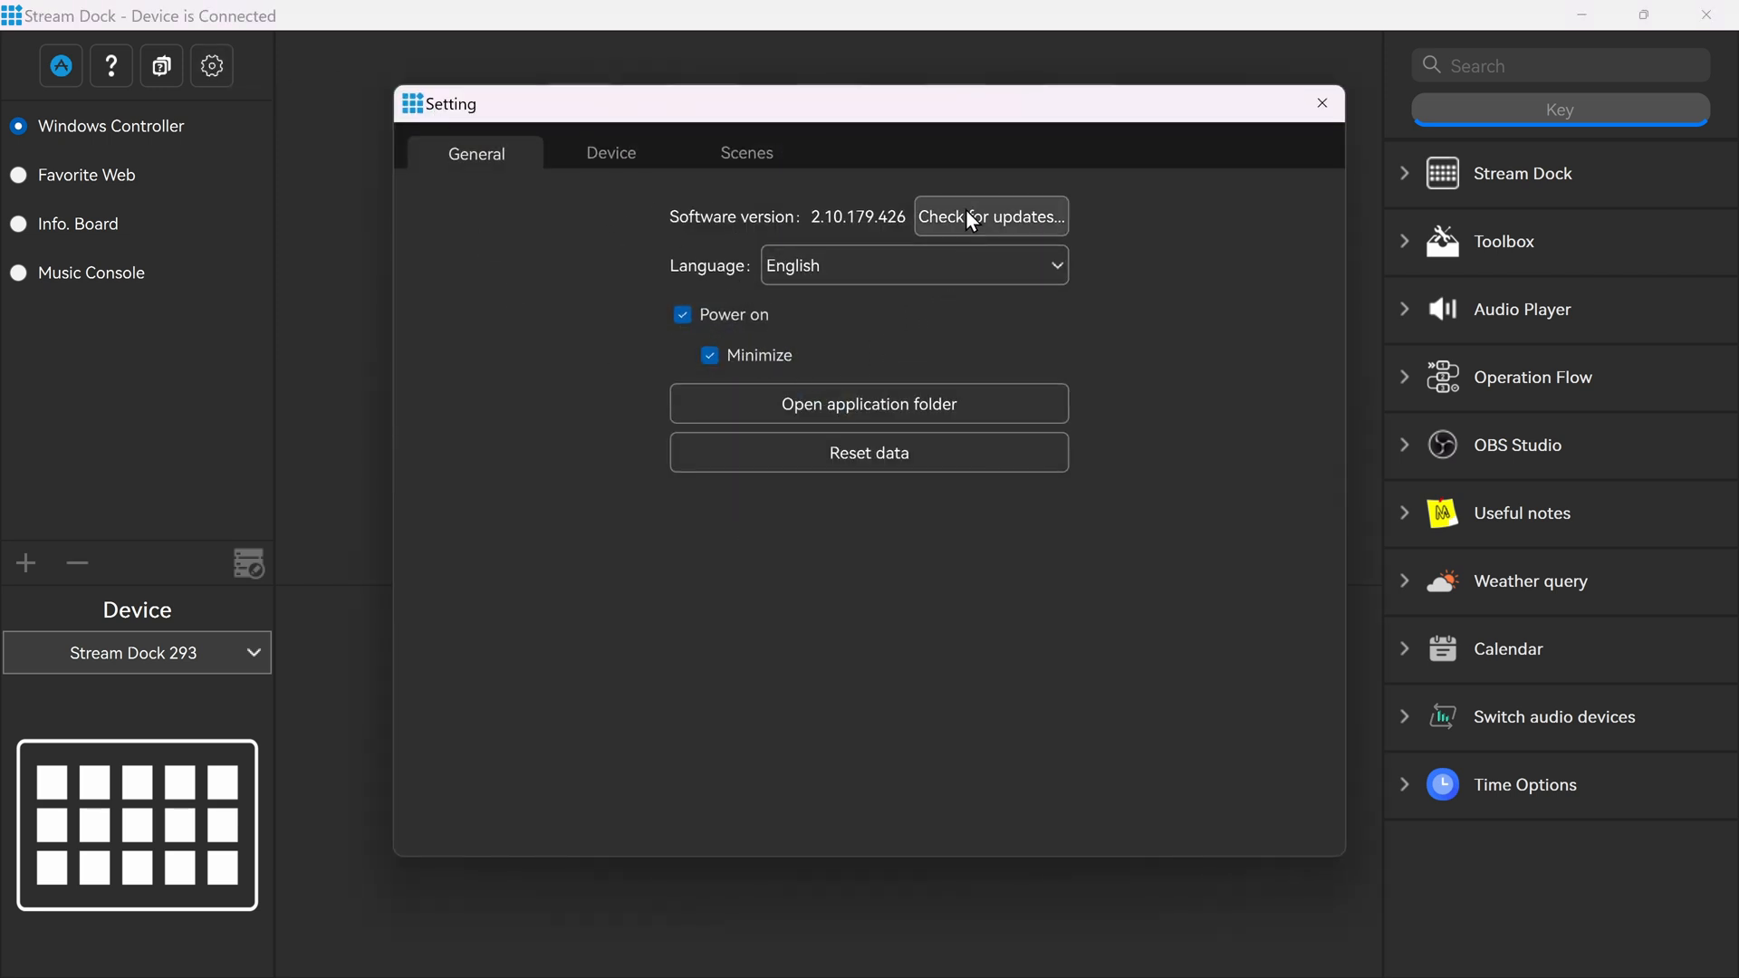
pyautogui.click(990, 215)
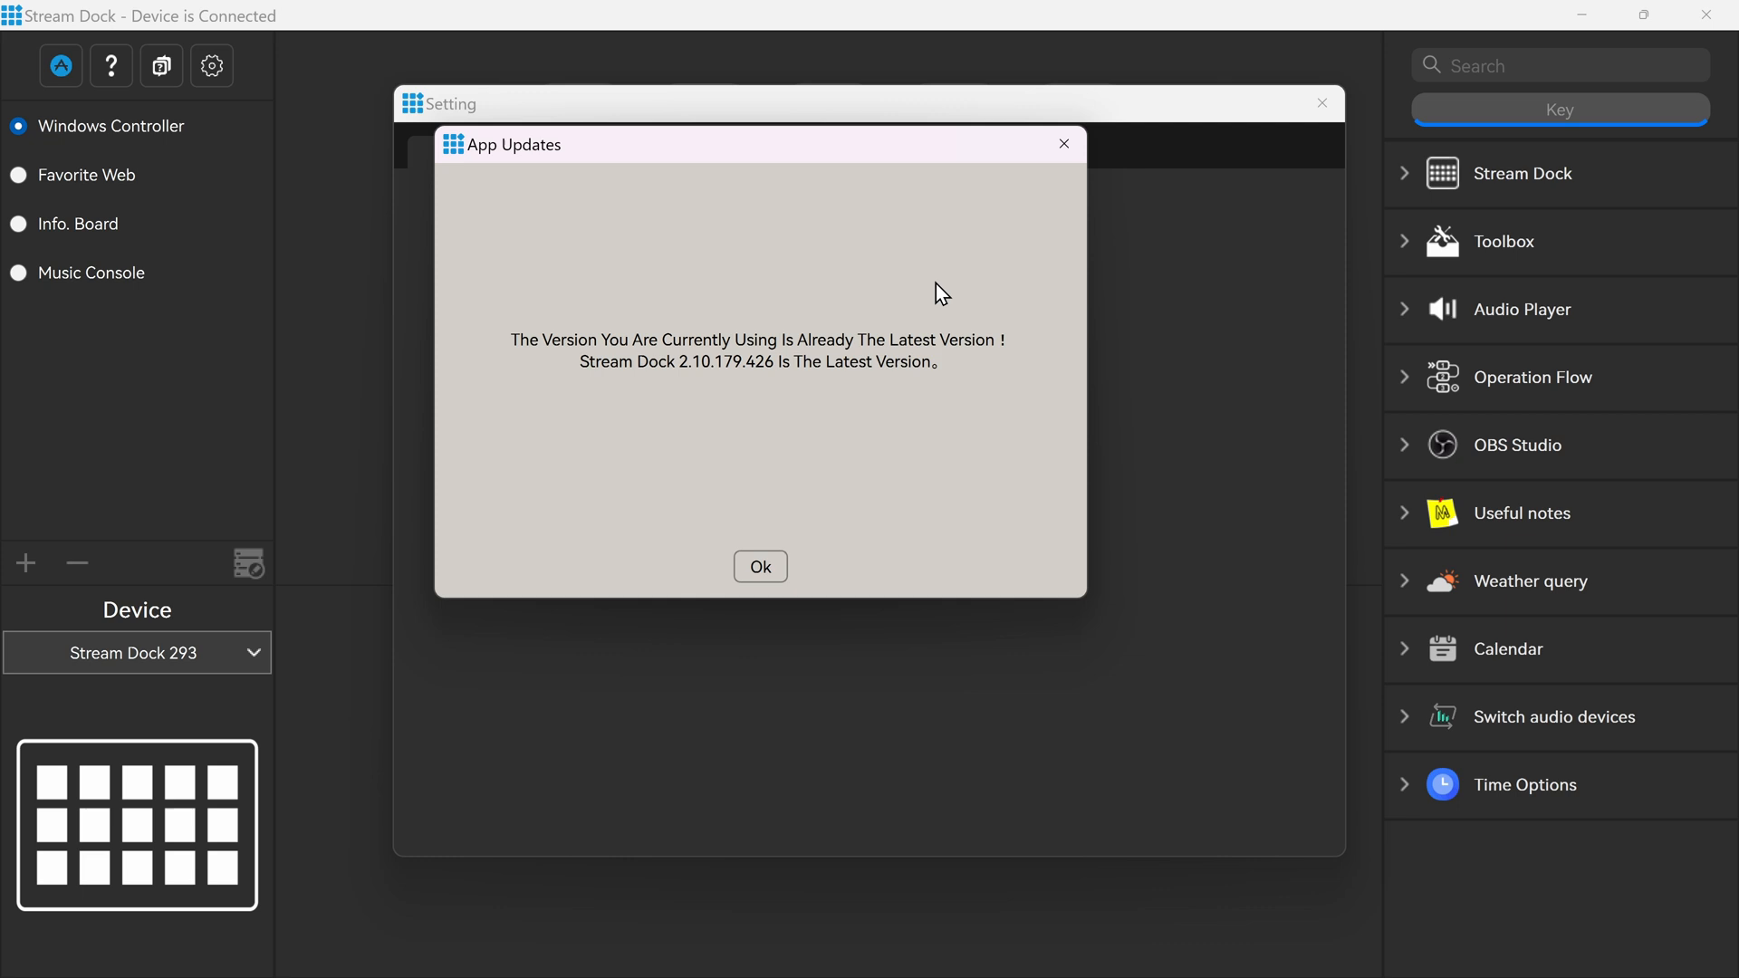
pyautogui.moveTo(804, 362)
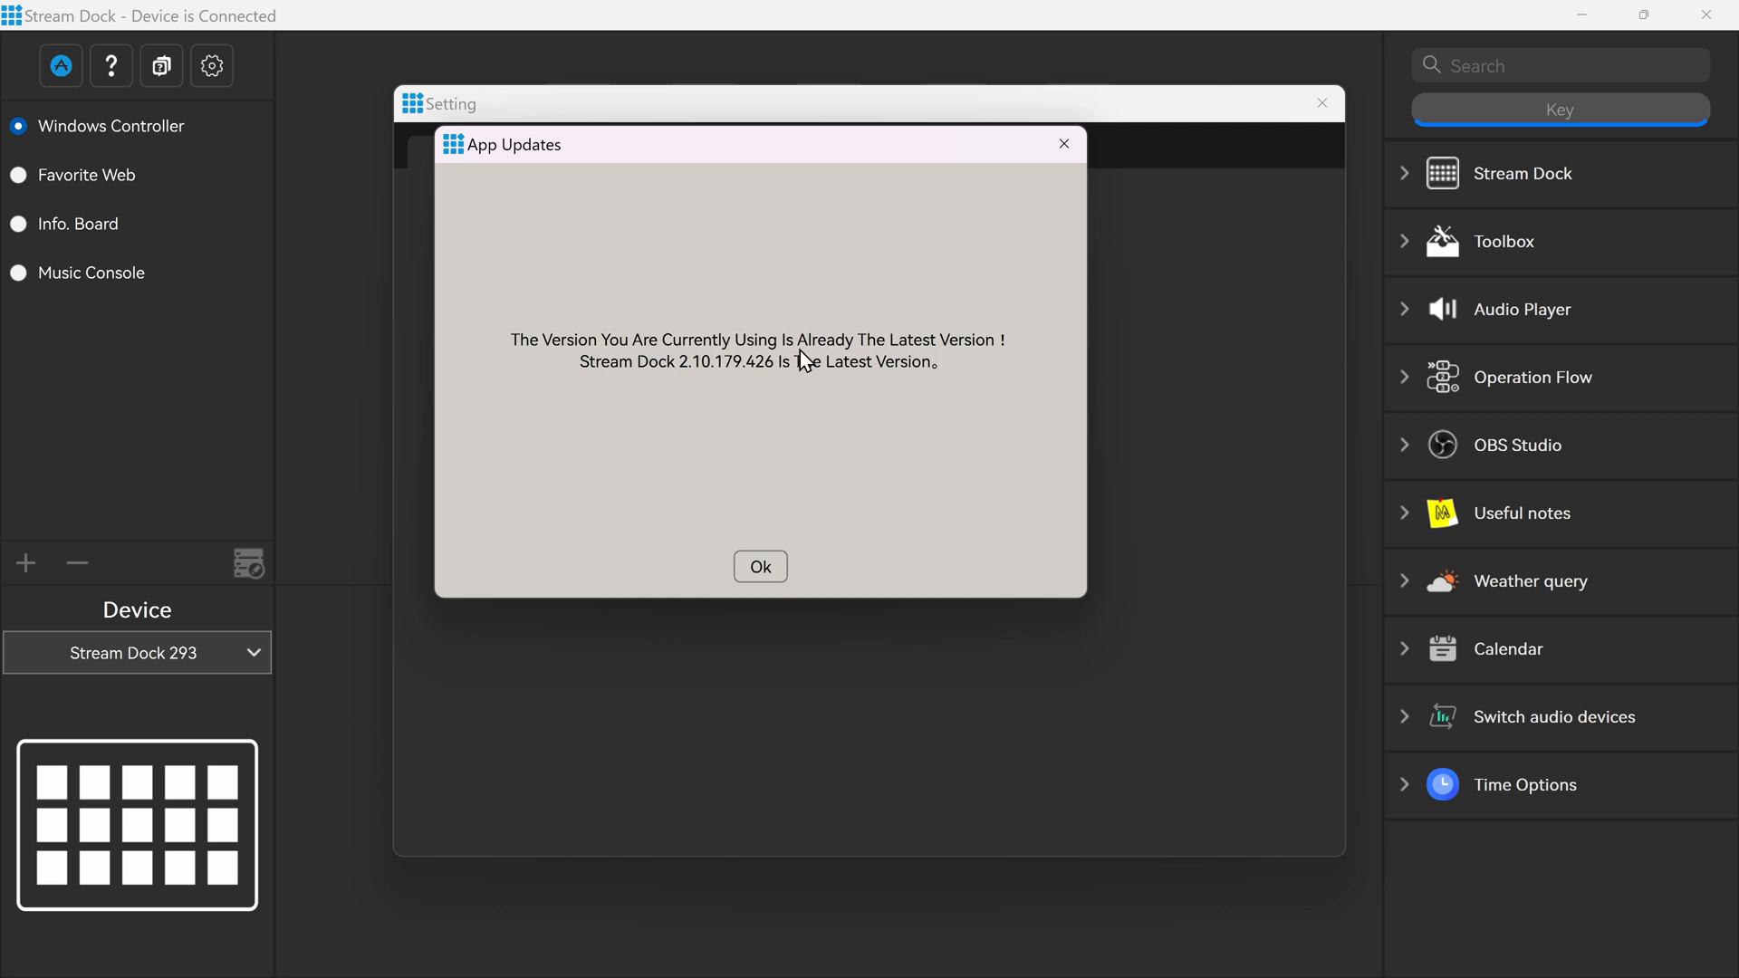
pyautogui.click(759, 567)
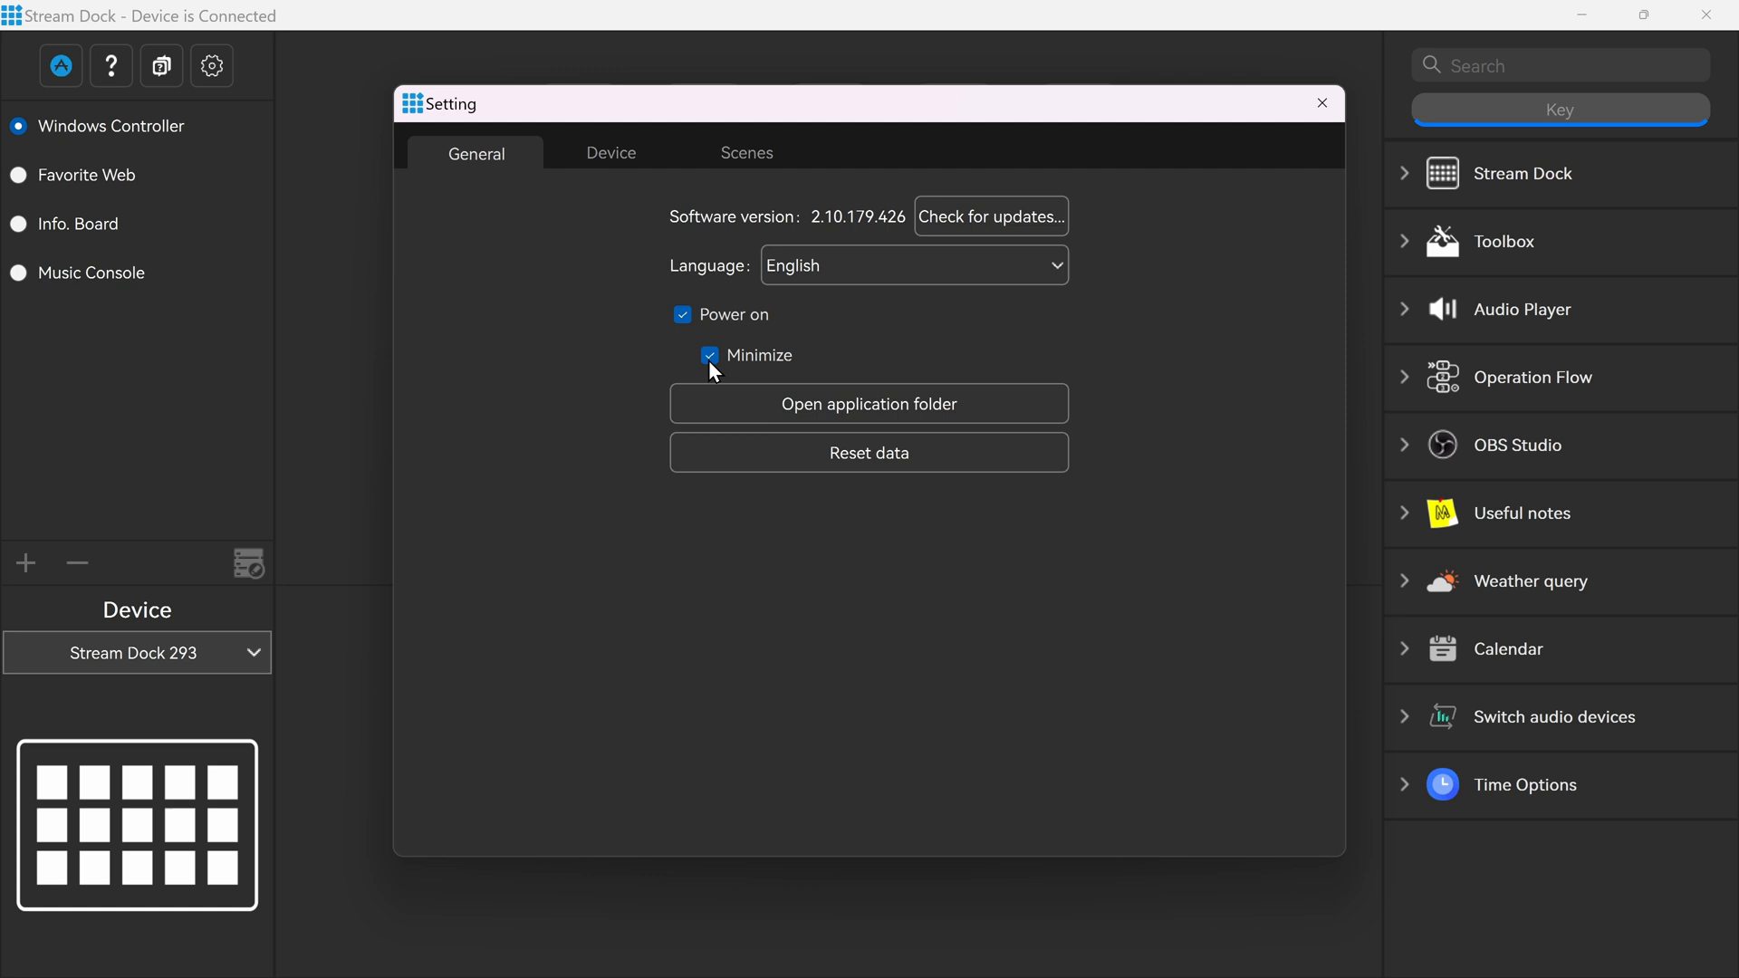
pyautogui.moveTo(927, 428)
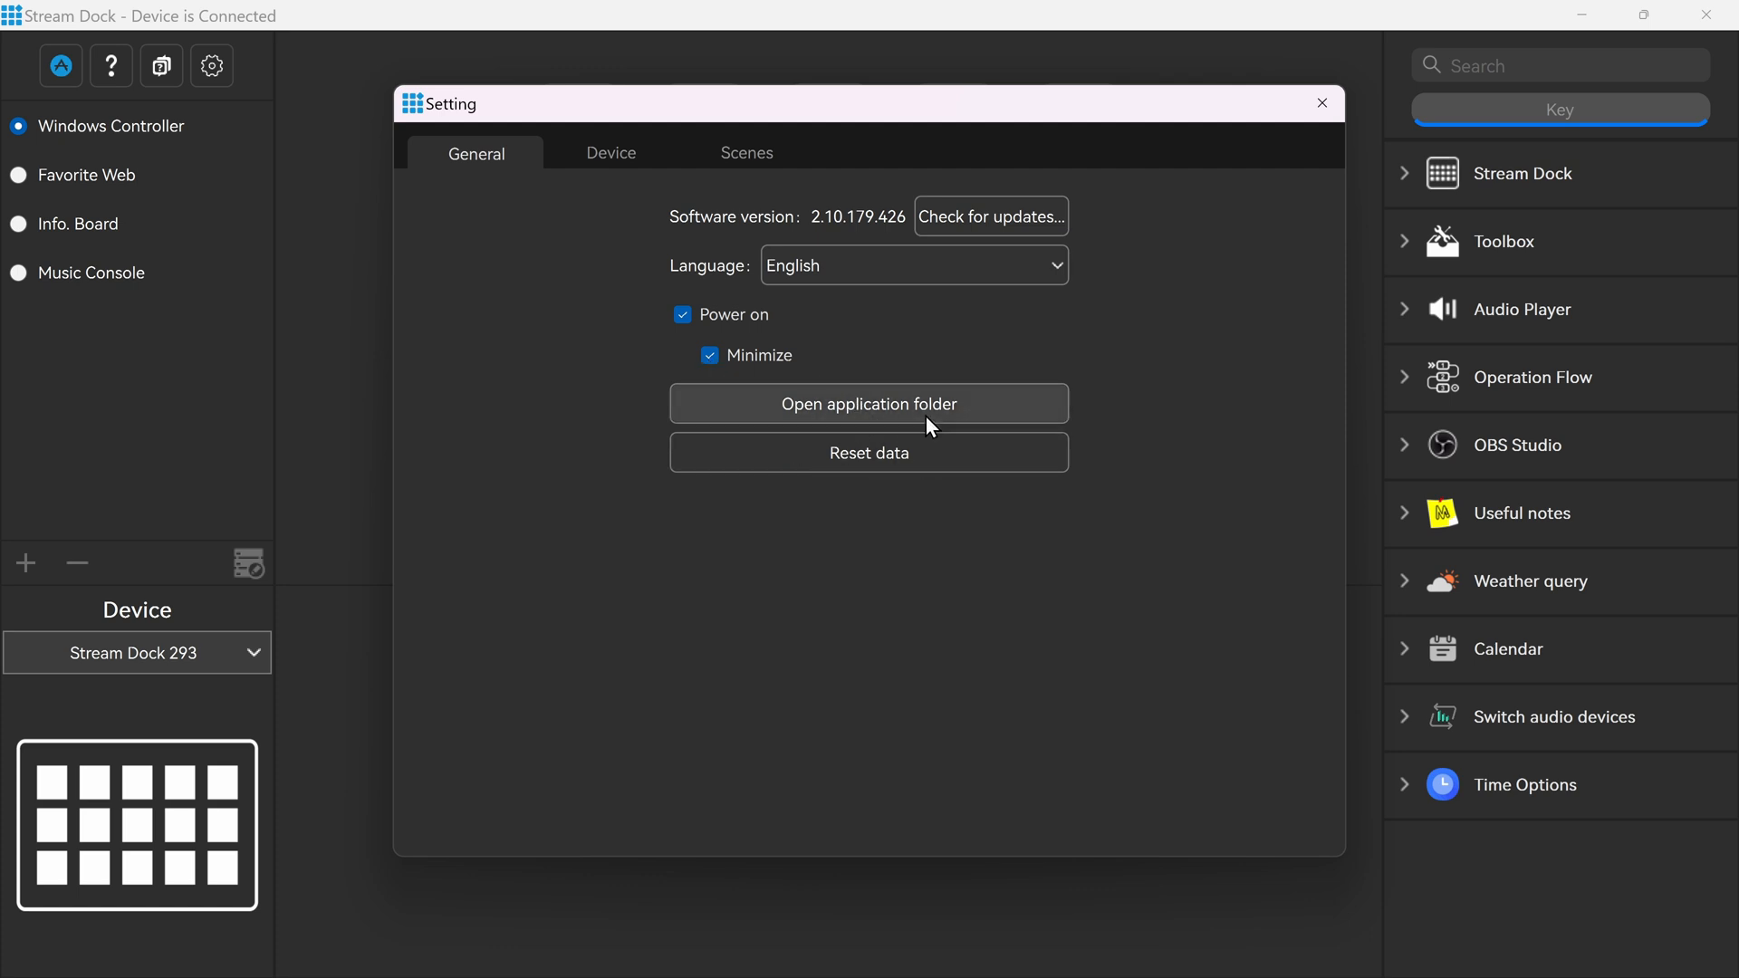
# Step: View the application data folder, then switch to the Device settings
pyautogui.click(868, 402)
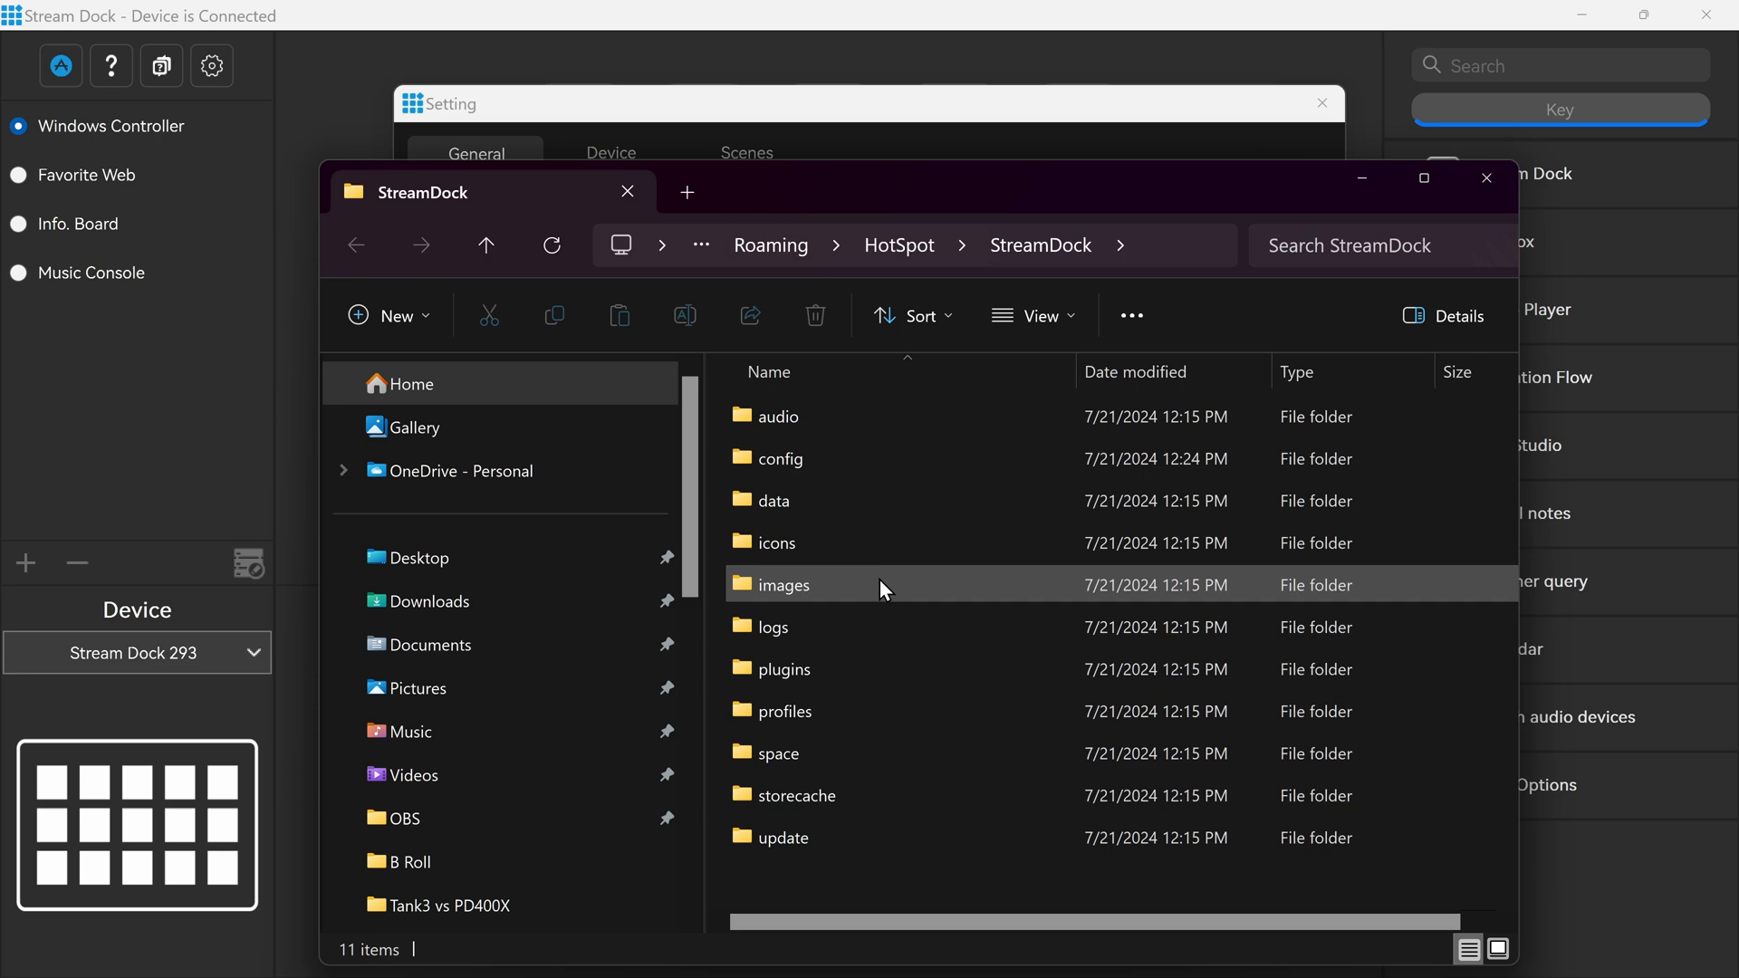
pyautogui.click(1485, 178)
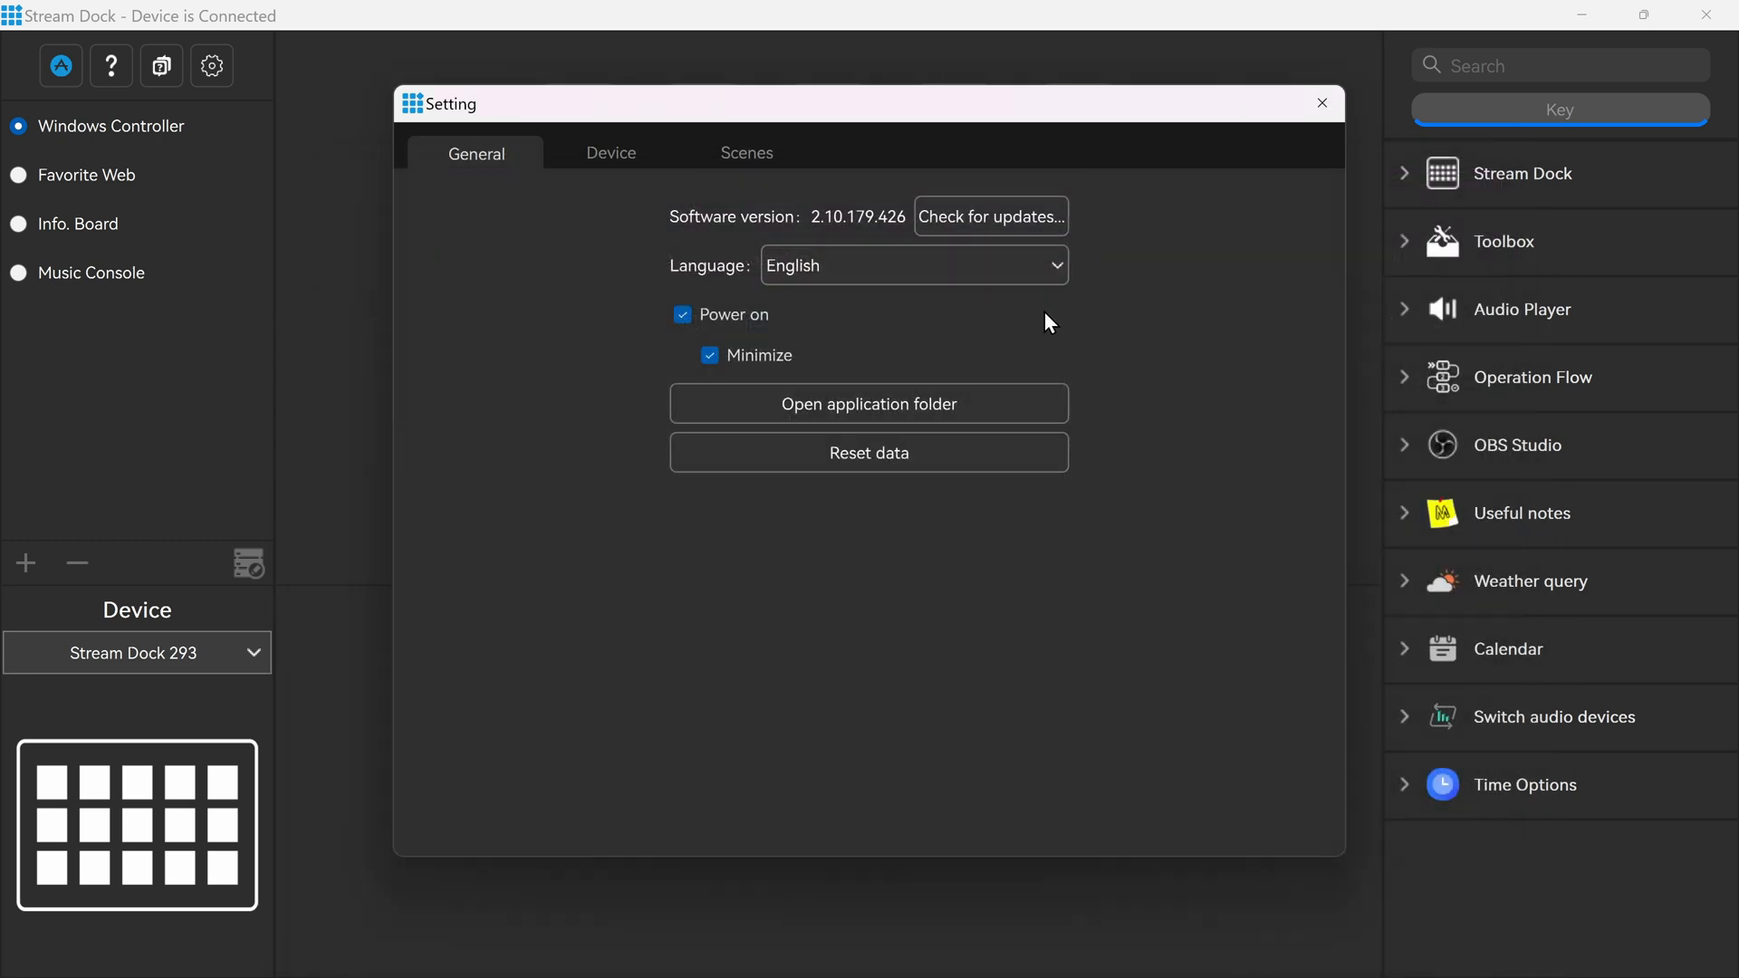
pyautogui.moveTo(1112, 456)
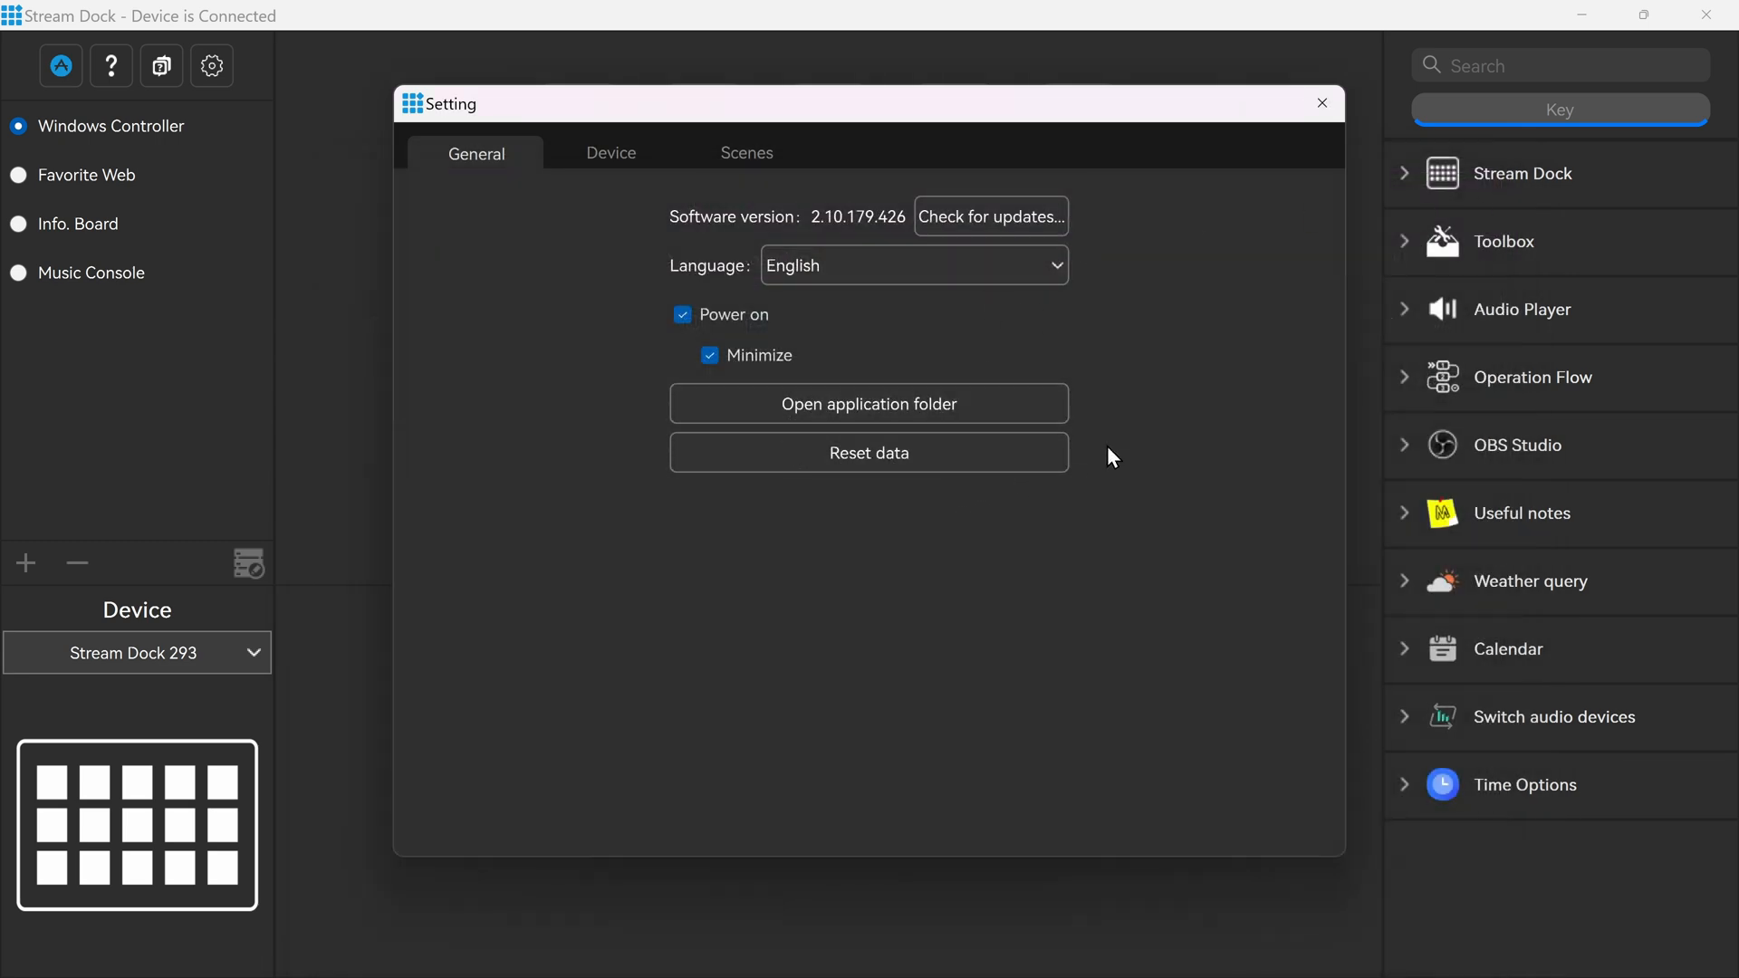
pyautogui.click(611, 152)
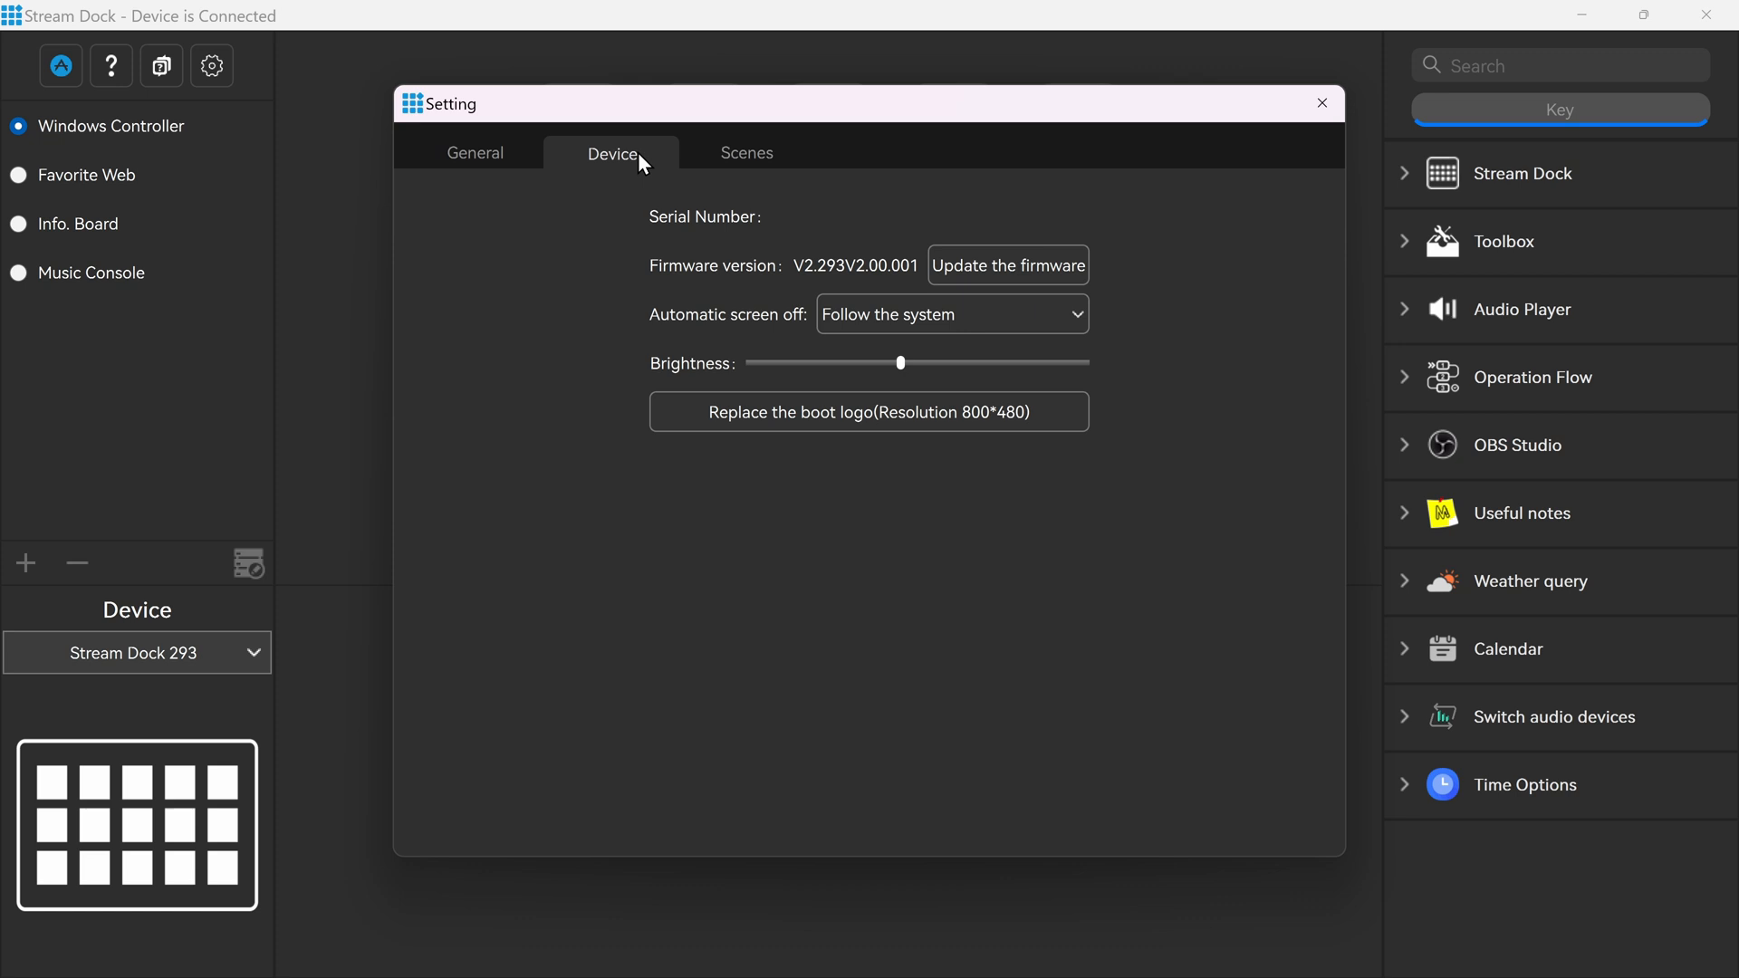
pyautogui.moveTo(1007, 264)
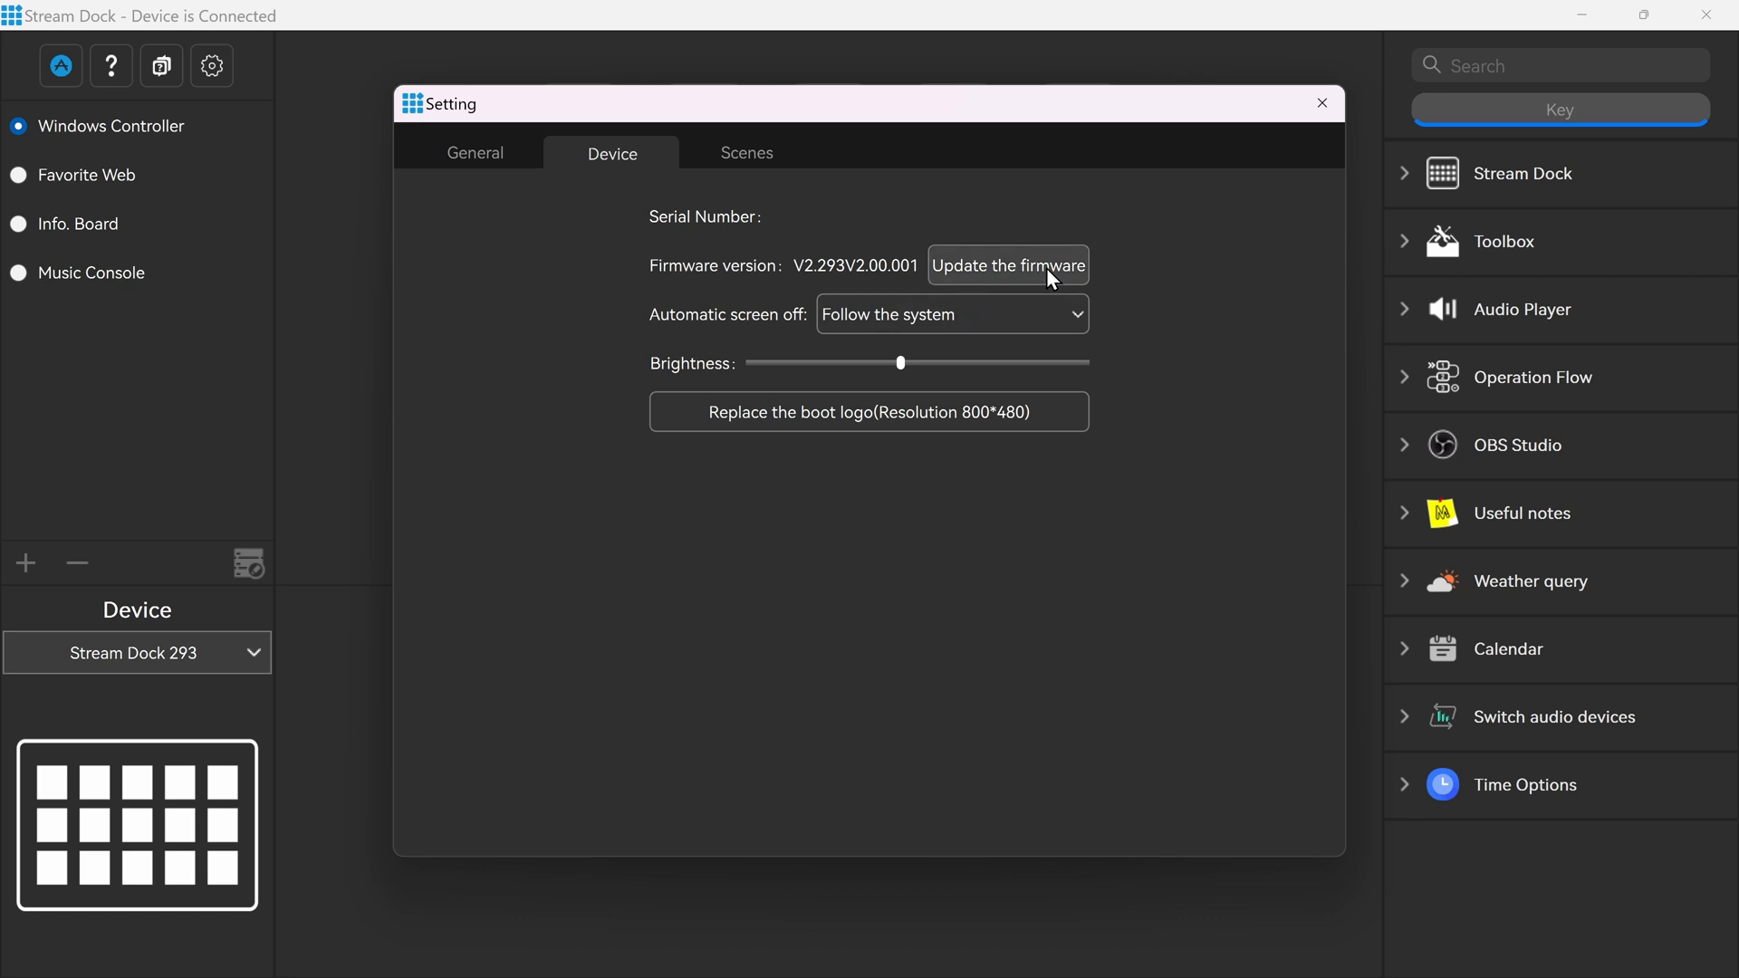
# Step: Confirm the firmware is current and keep automatic screen-off on Follow the system
pyautogui.click(1007, 264)
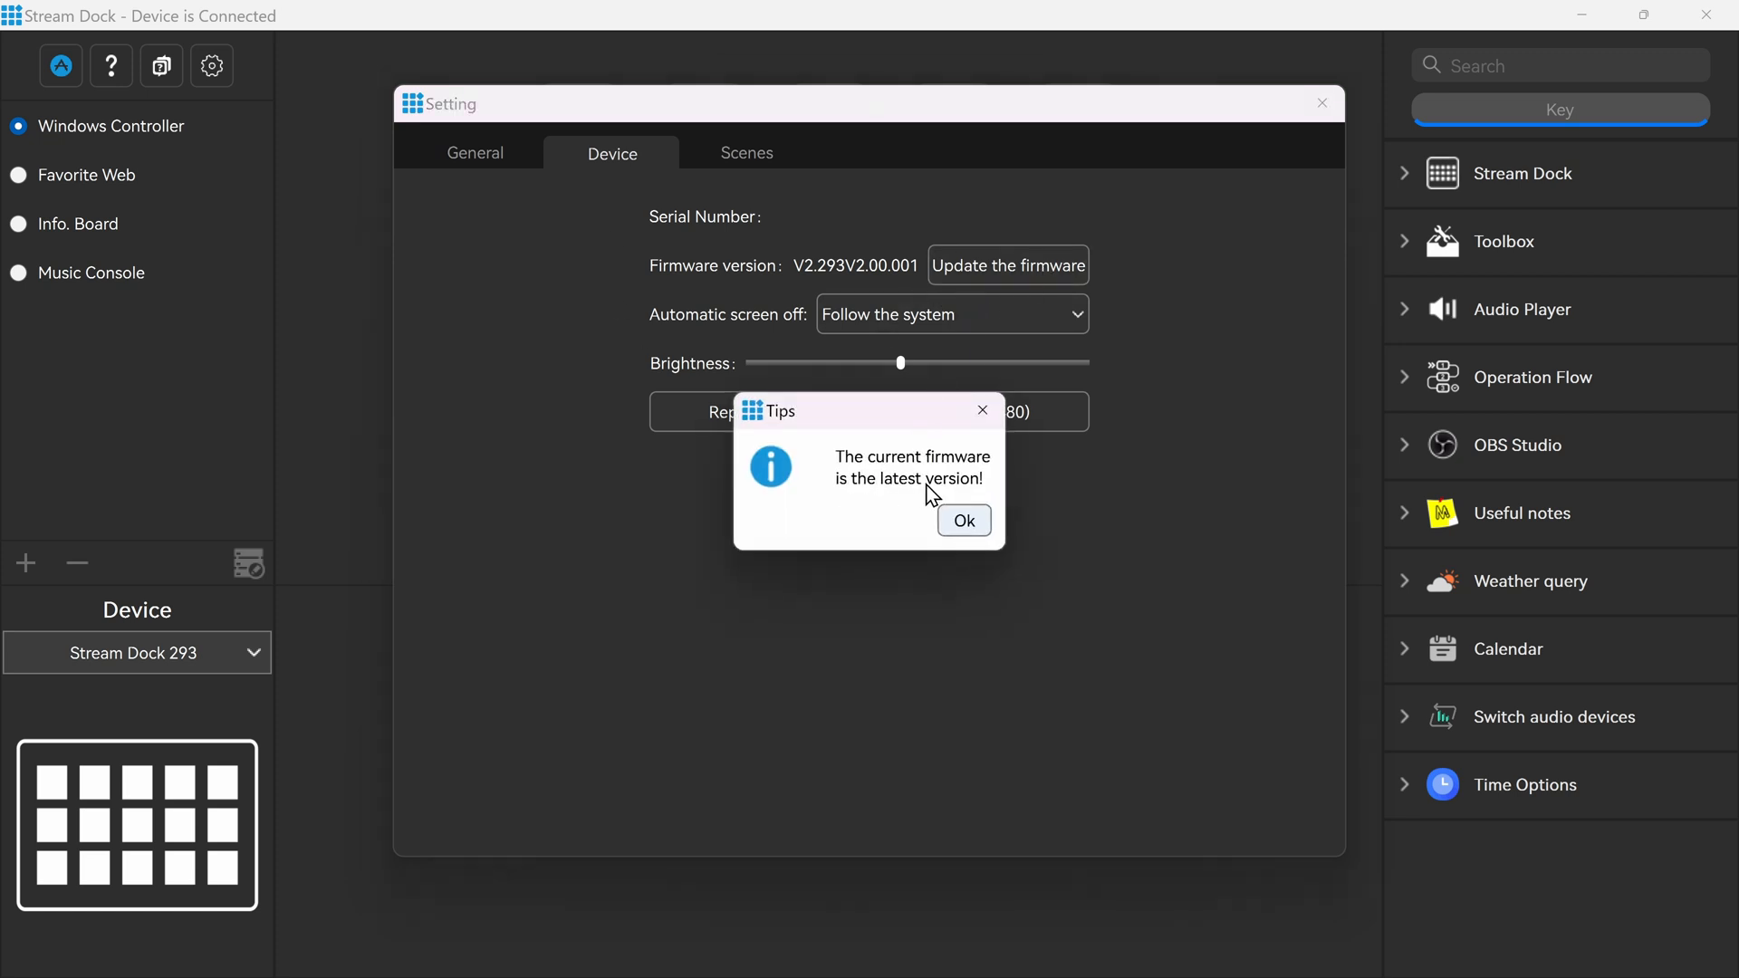
pyautogui.click(962, 520)
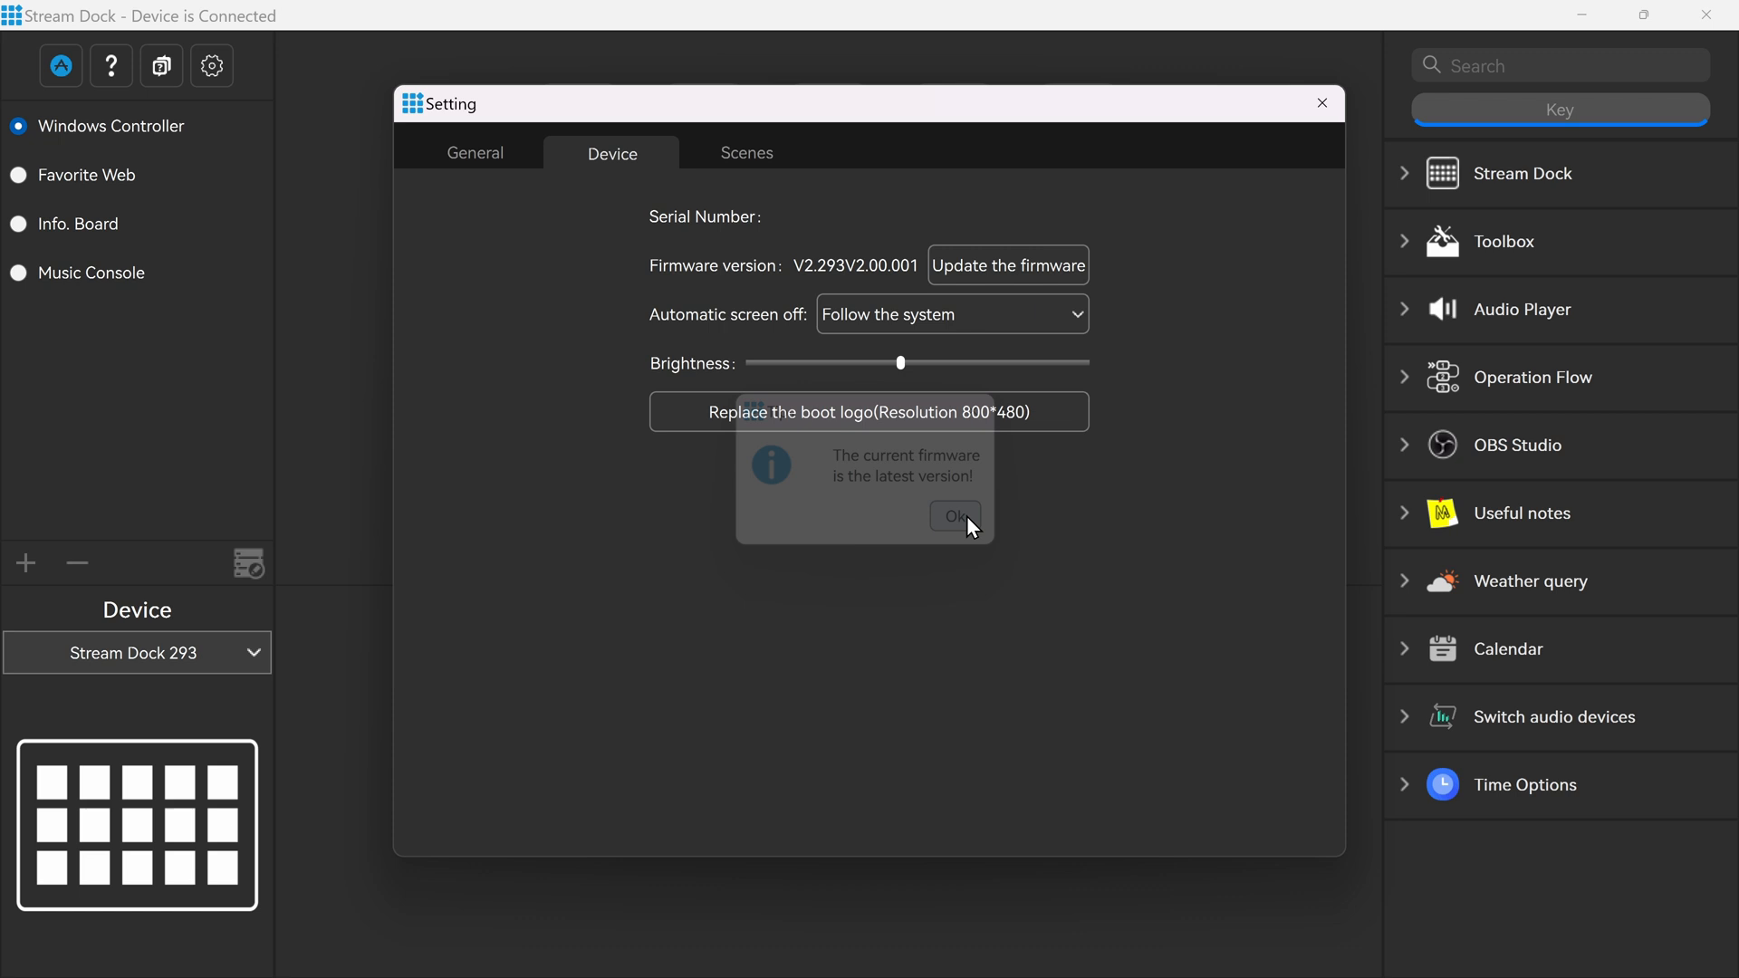
pyautogui.click(953, 516)
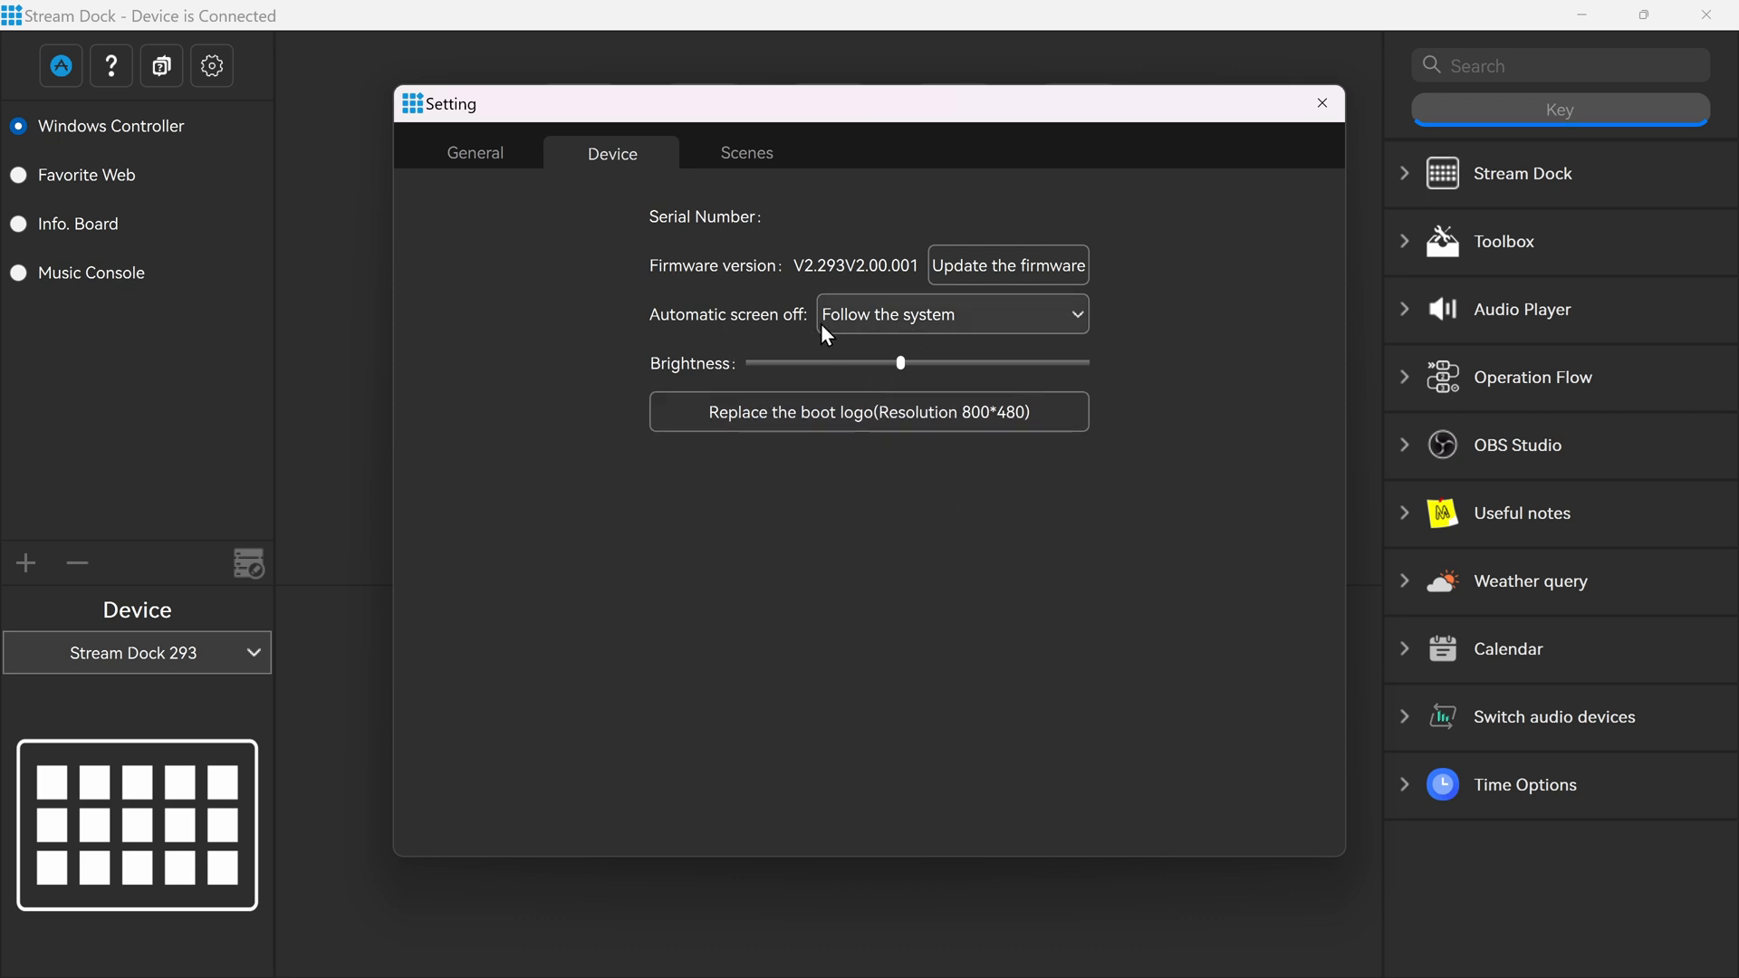
pyautogui.click(951, 313)
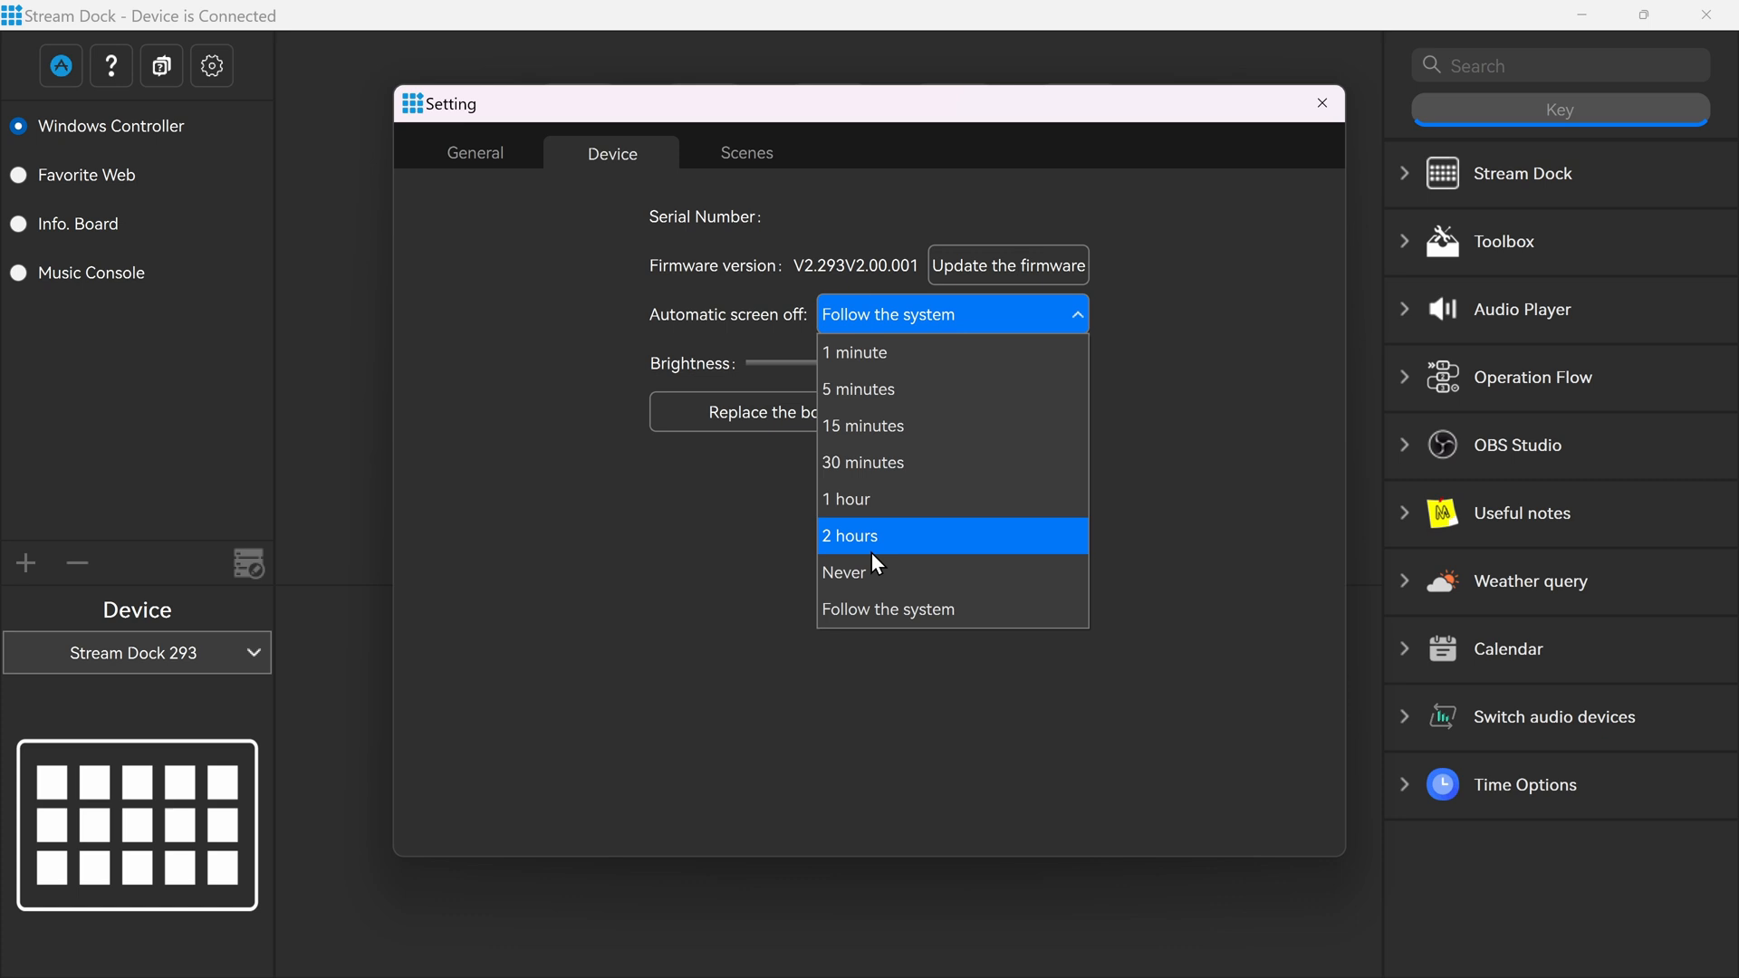
pyautogui.moveTo(853, 351)
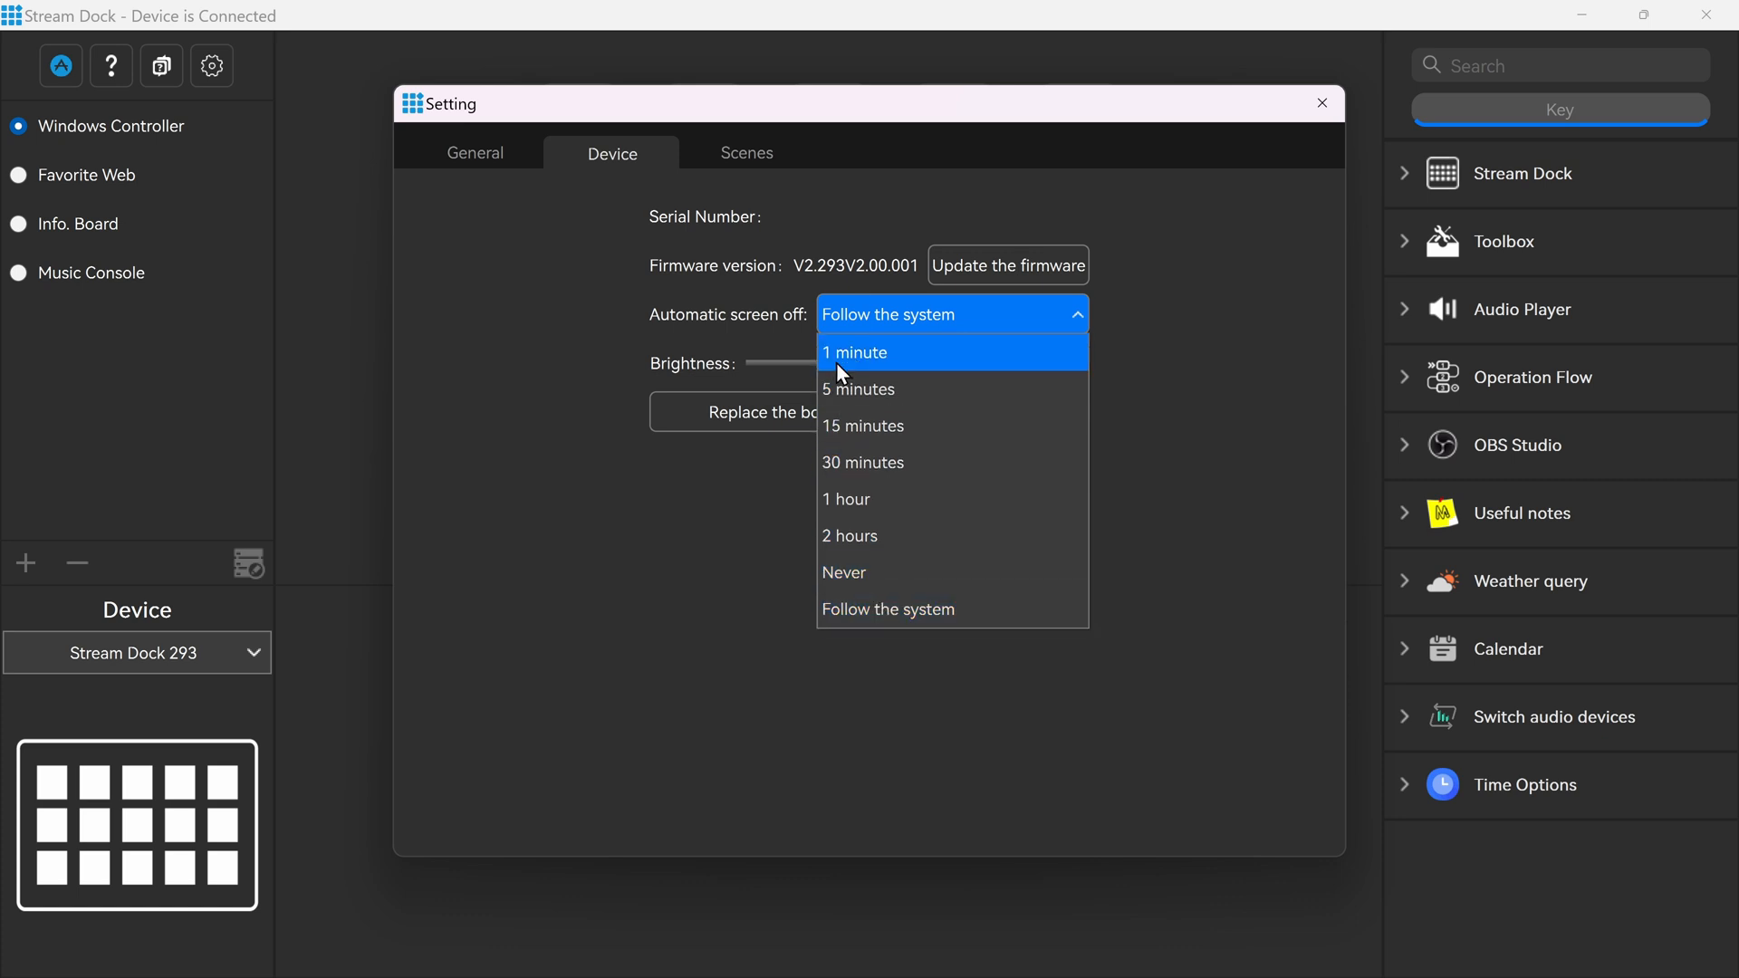
pyautogui.moveTo(882, 608)
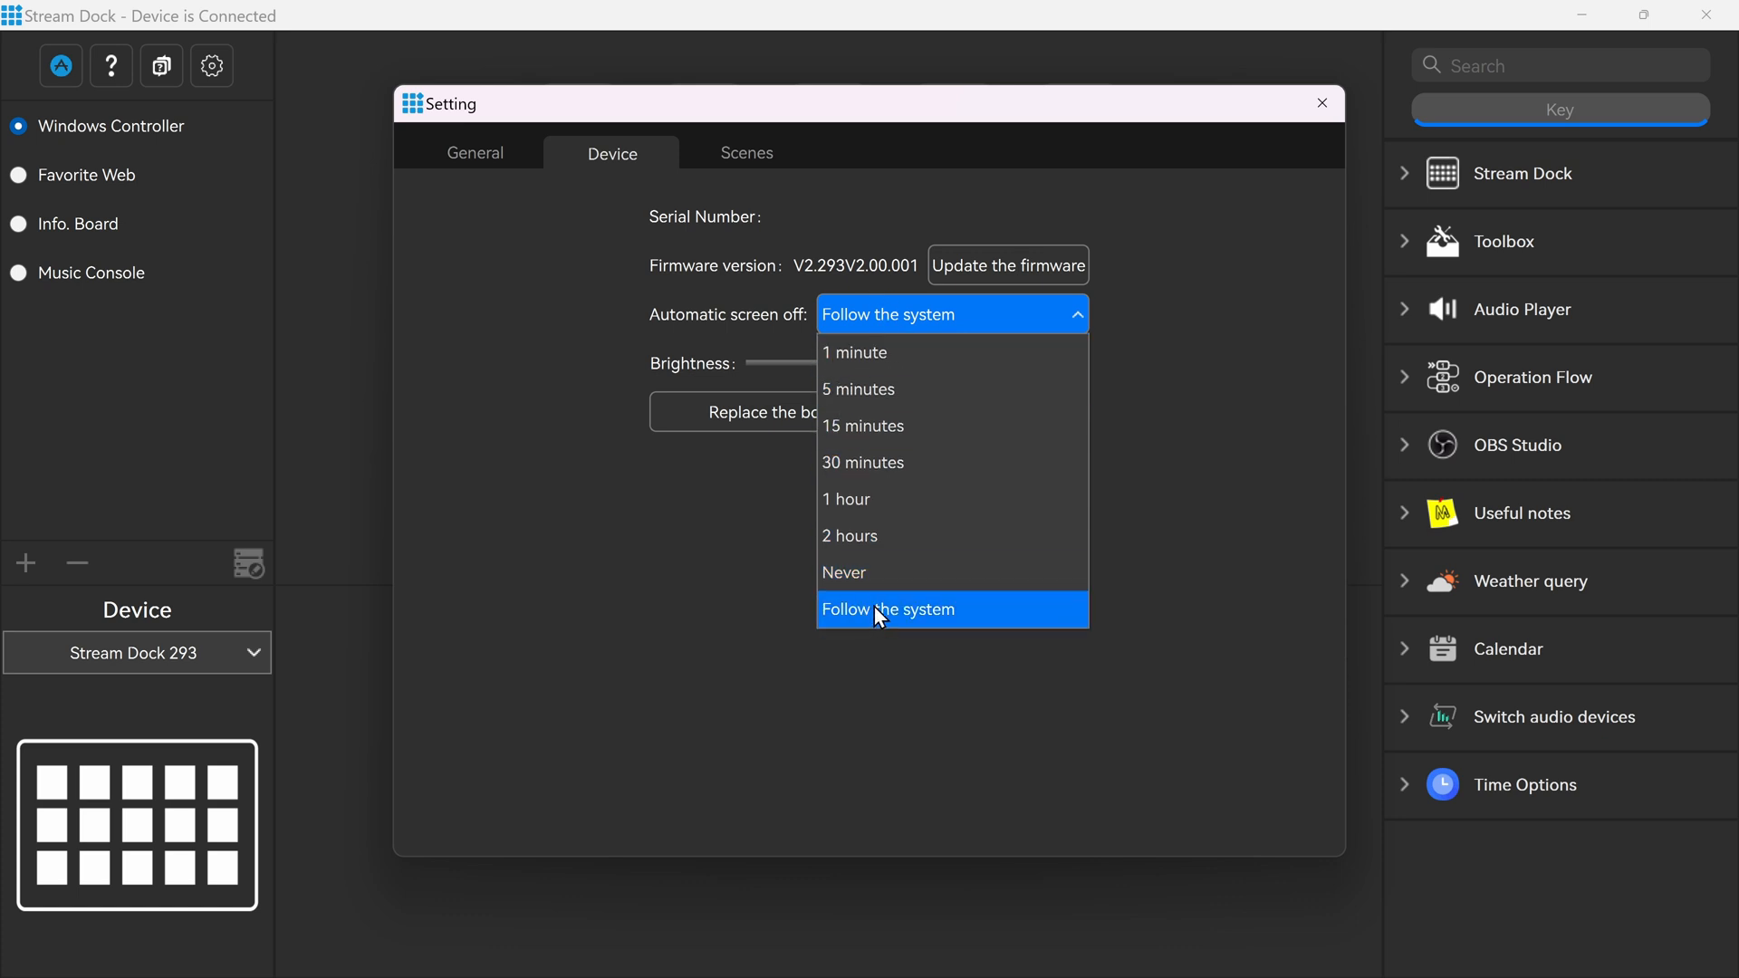
pyautogui.click(886, 608)
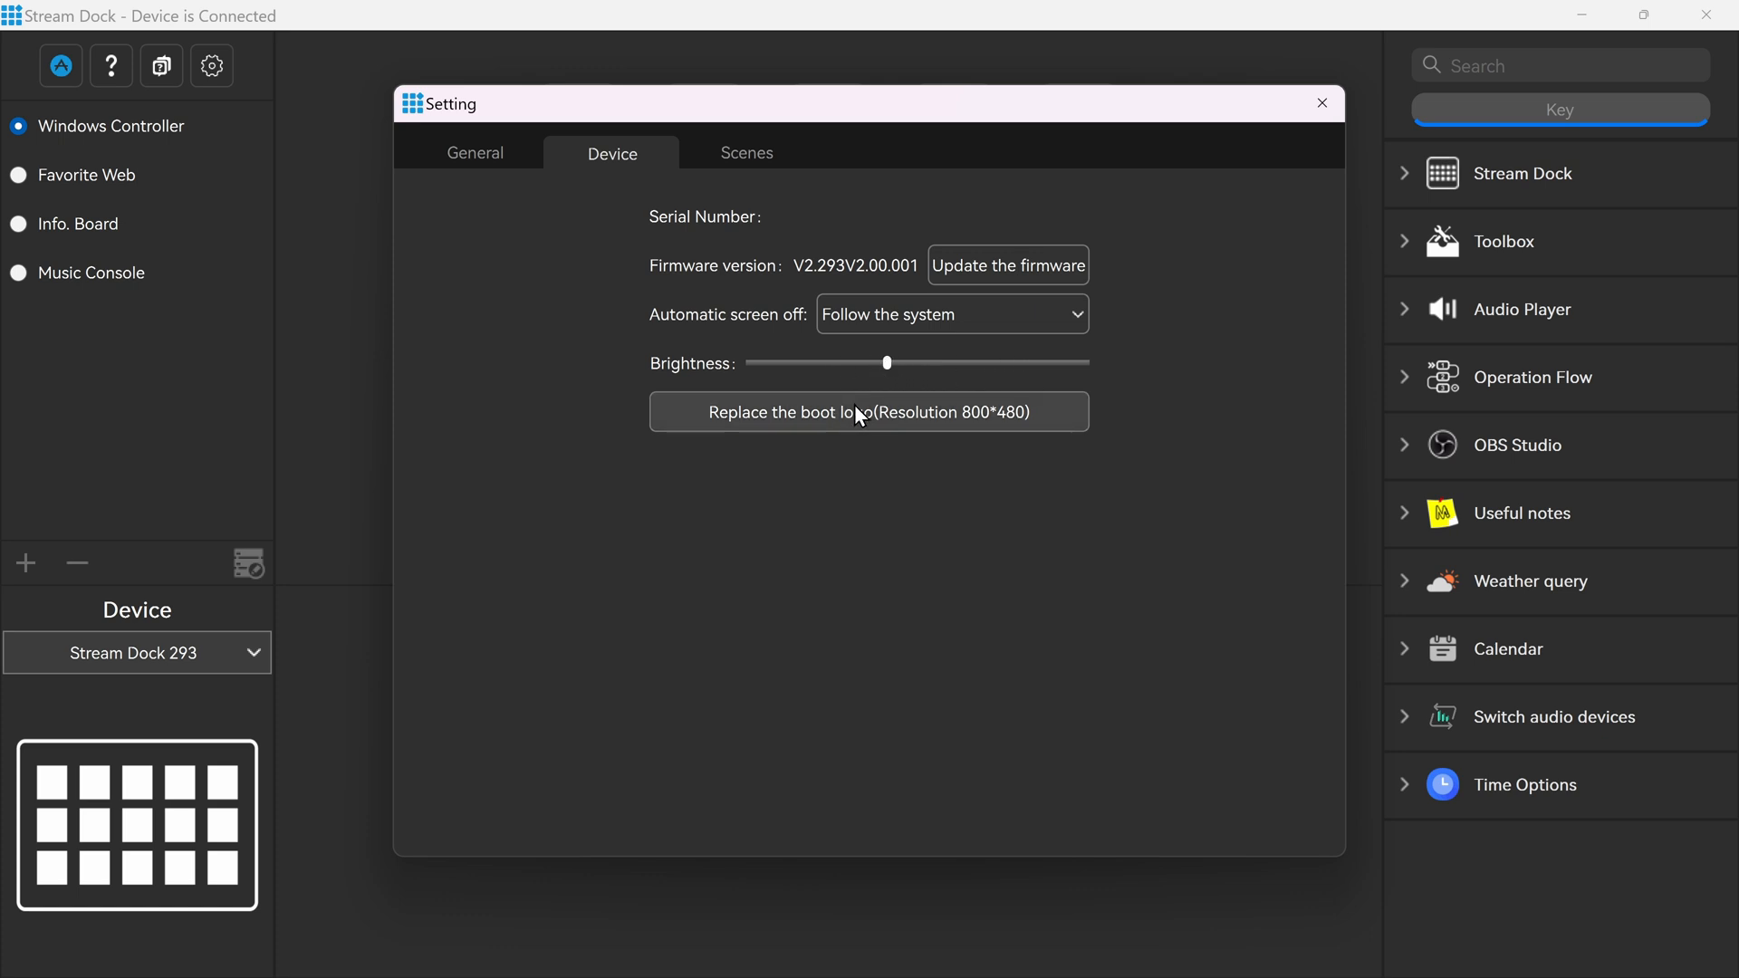
pyautogui.click(1320, 103)
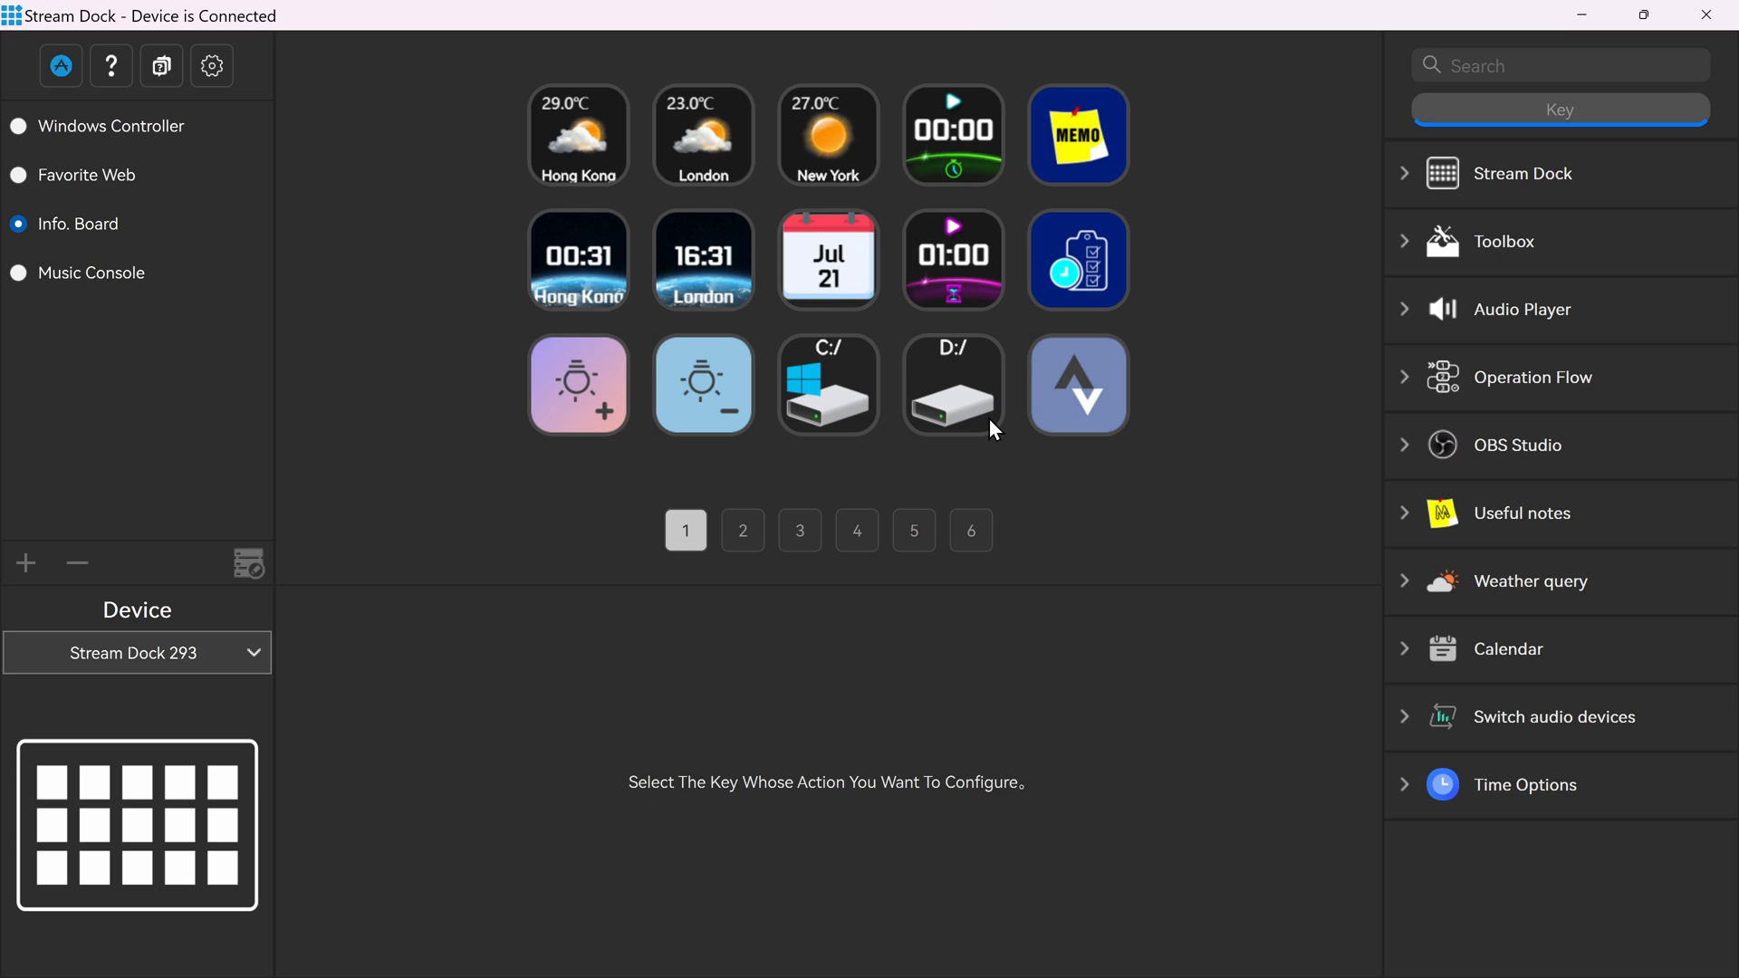
# Step: Page through the Info. Board keys, inspect the Next Scene key, then switch to Music Console
pyautogui.click(743, 531)
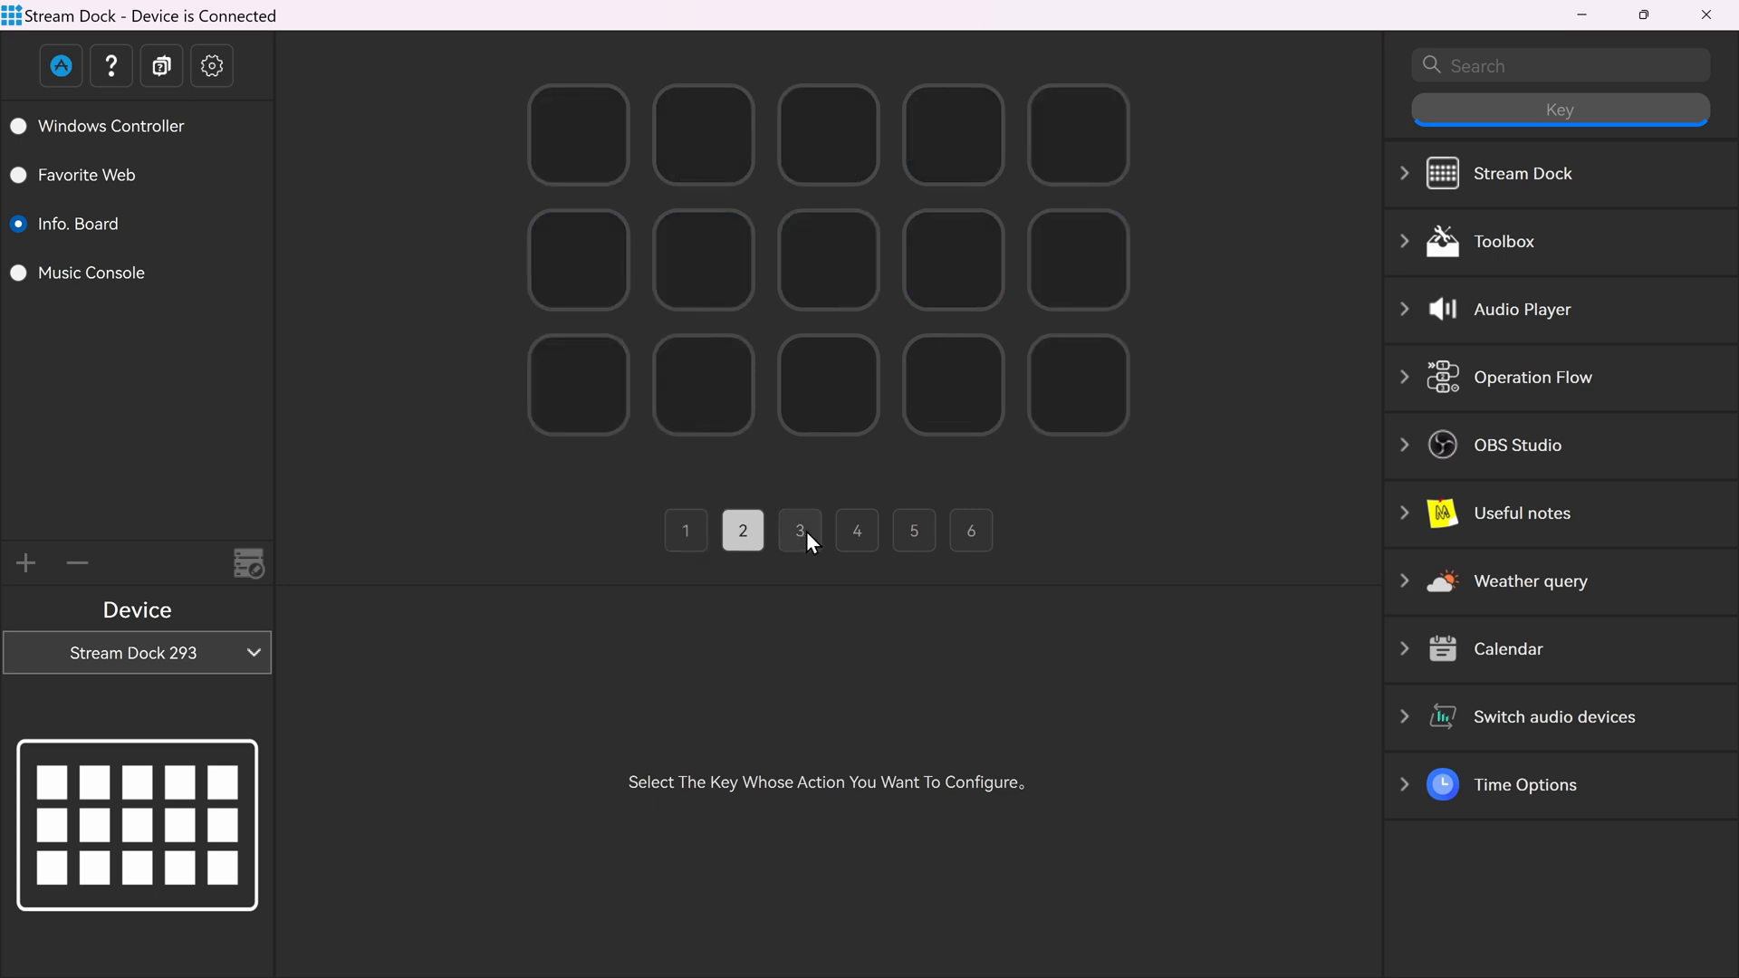
pyautogui.click(971, 530)
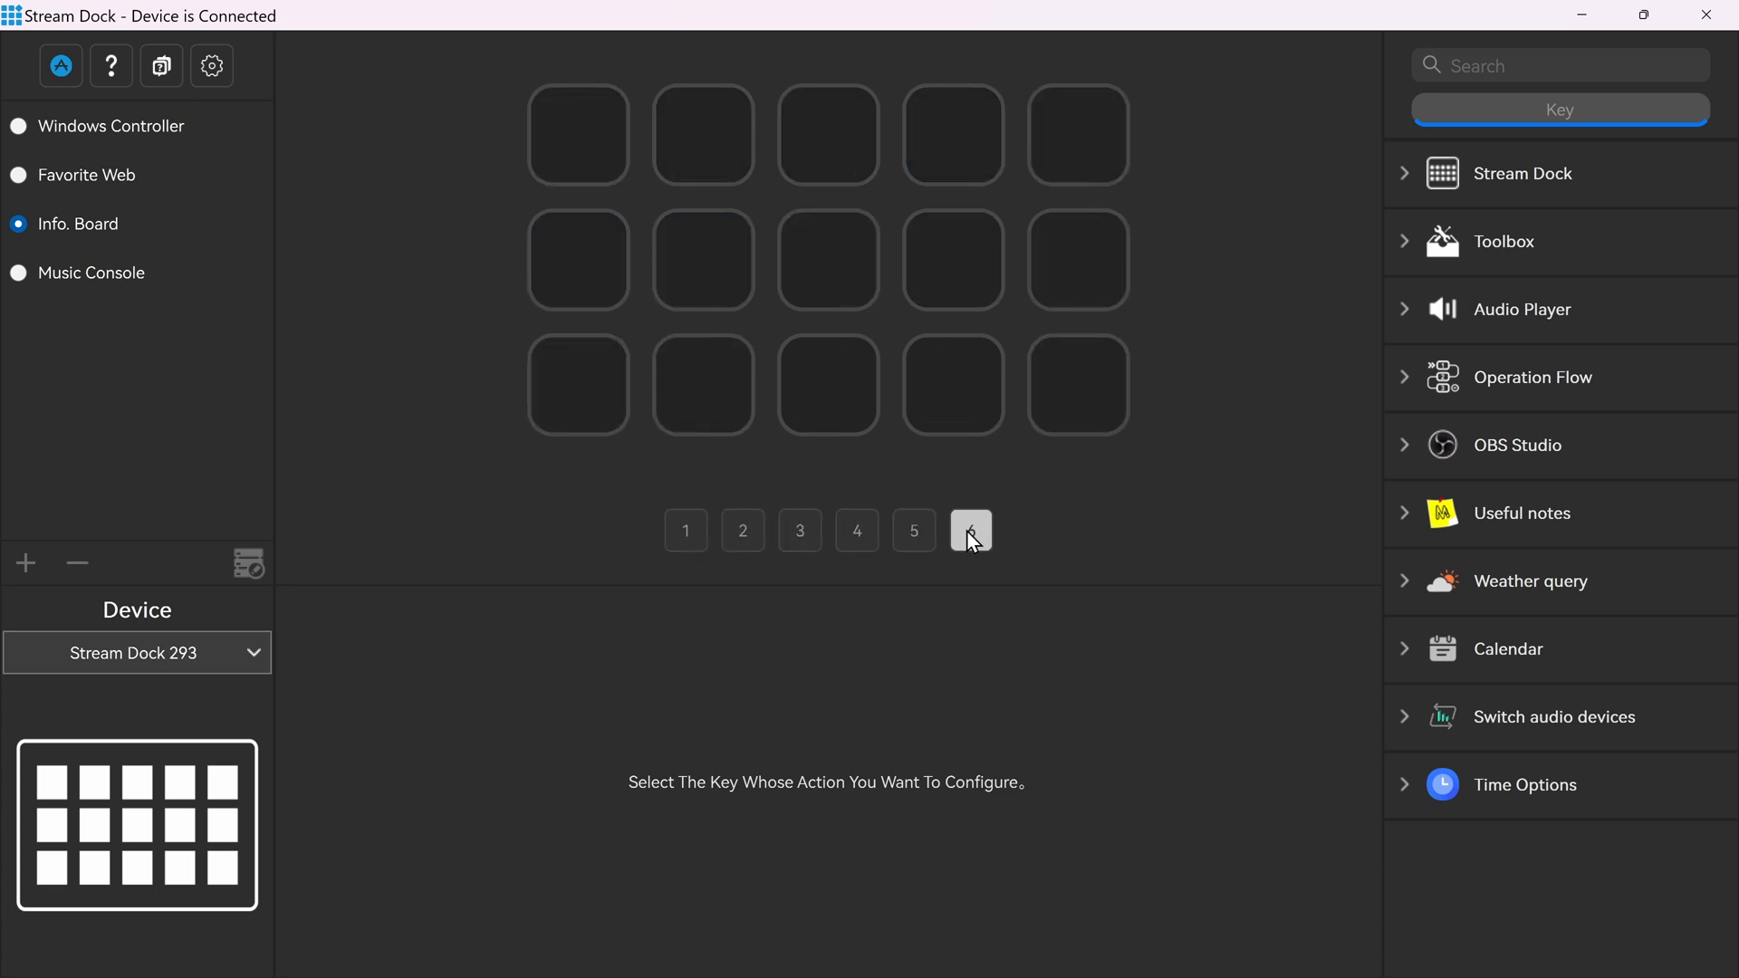
pyautogui.click(685, 531)
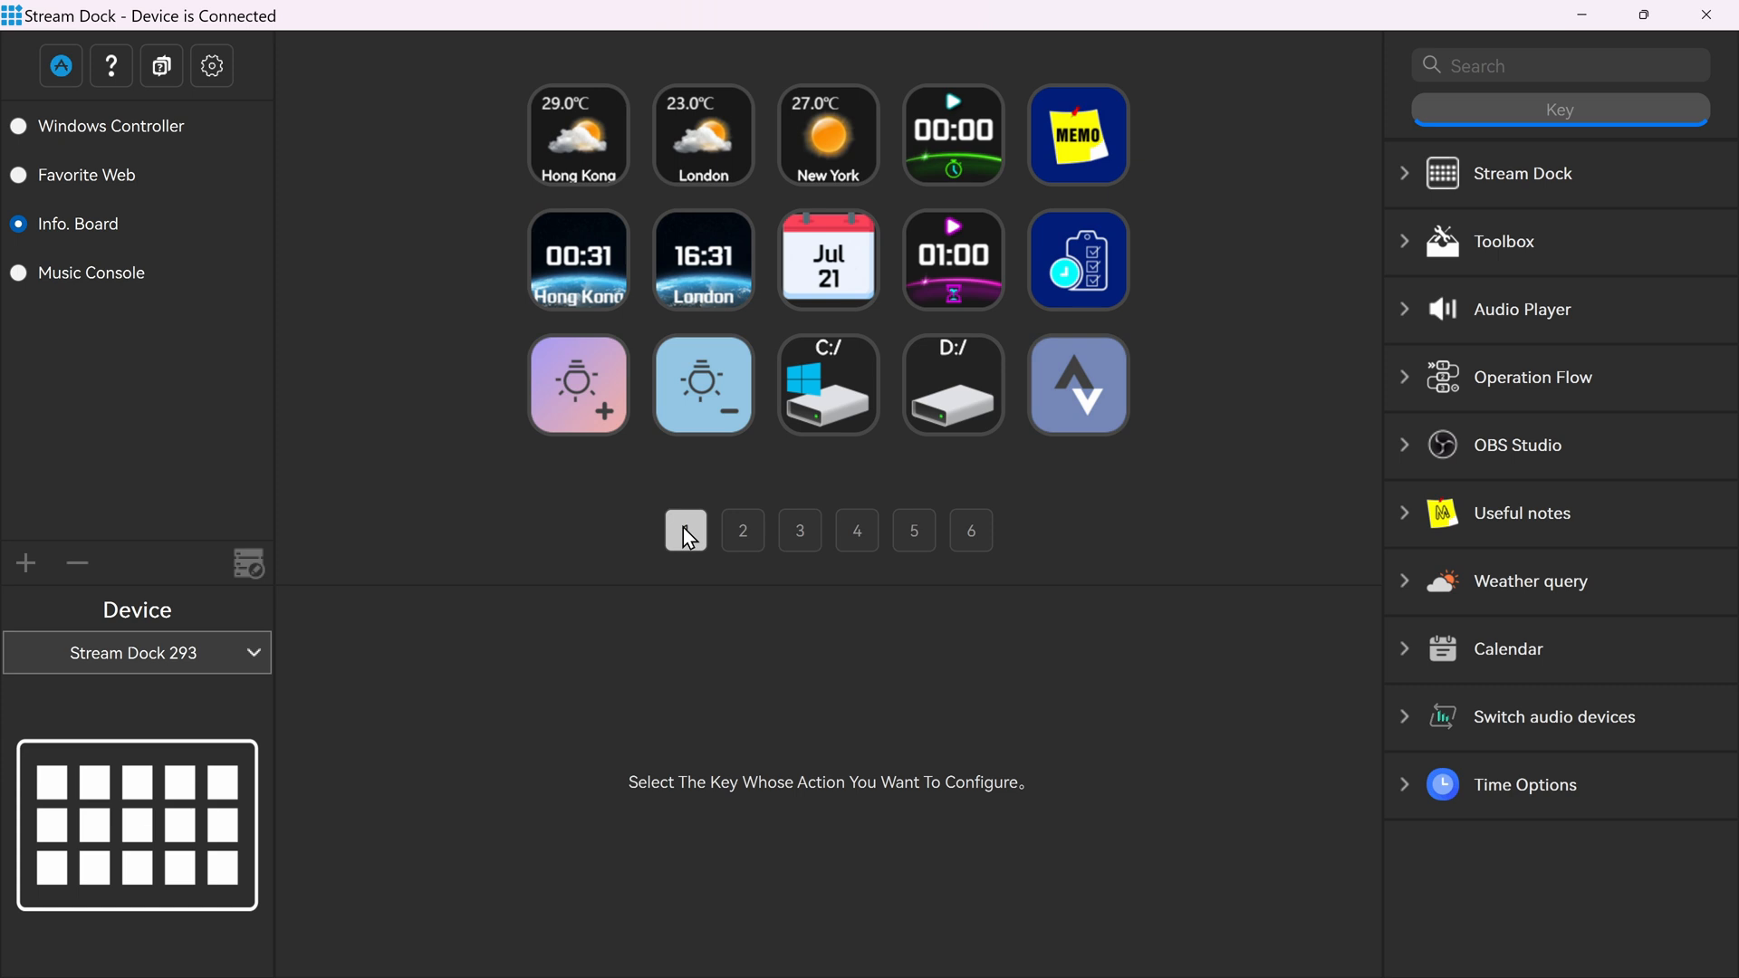
pyautogui.moveTo(984, 176)
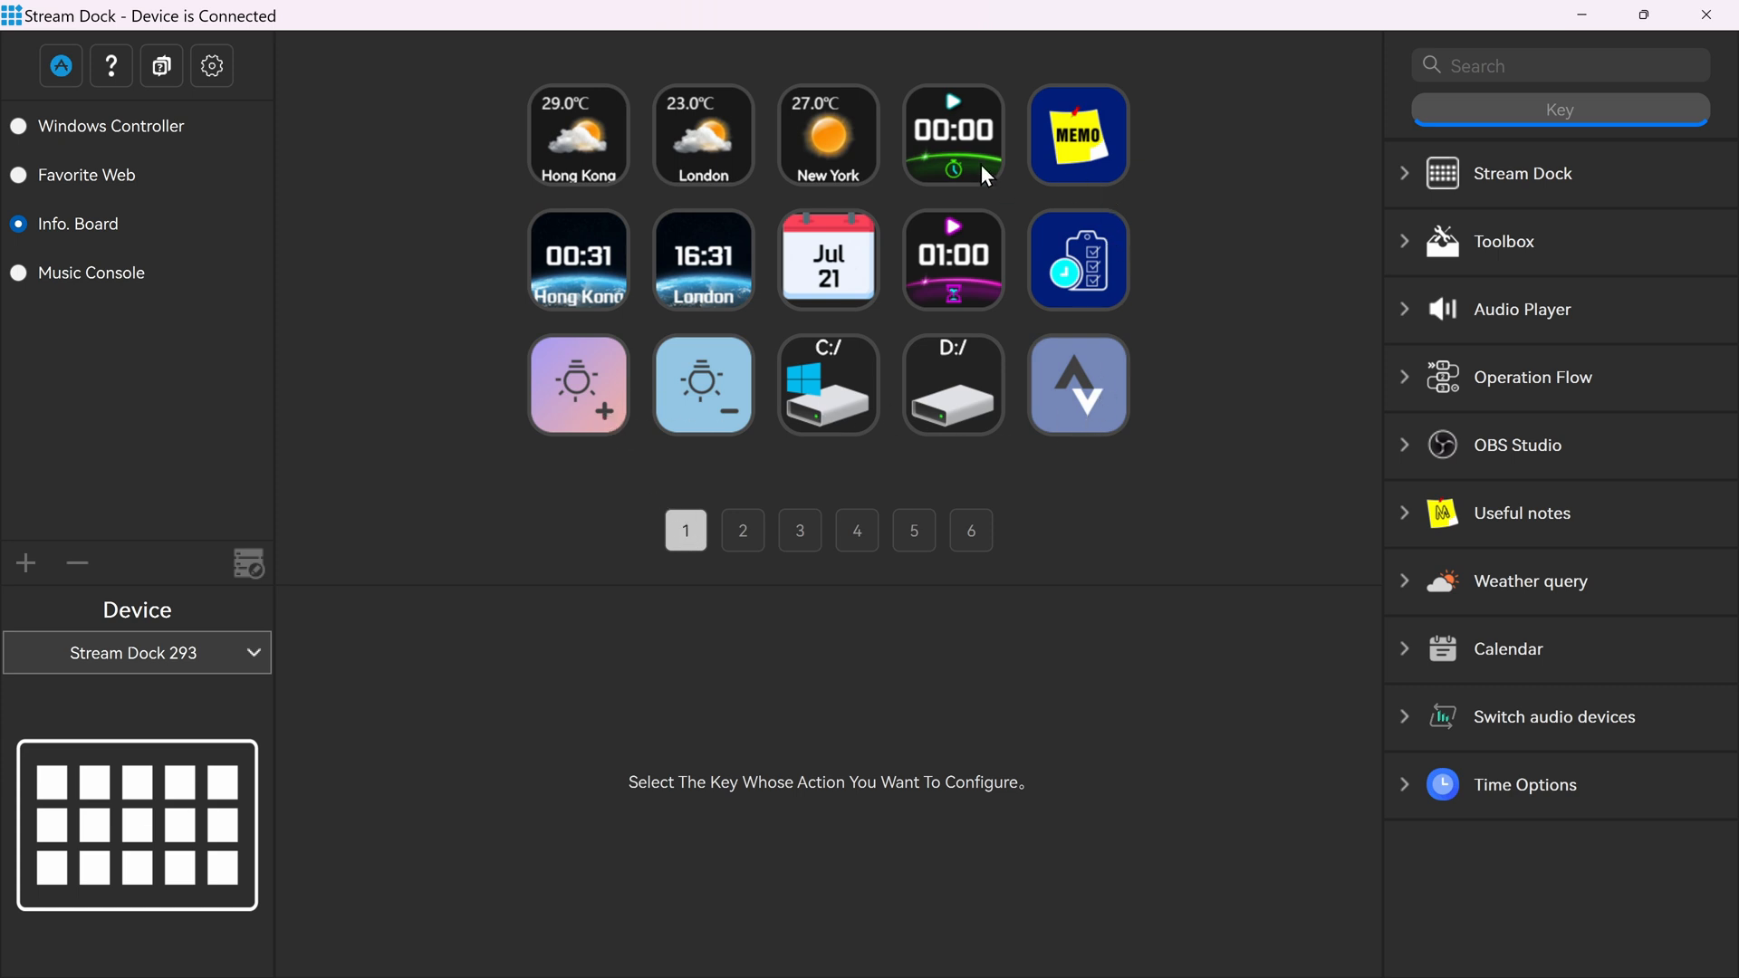
pyautogui.moveTo(581, 140)
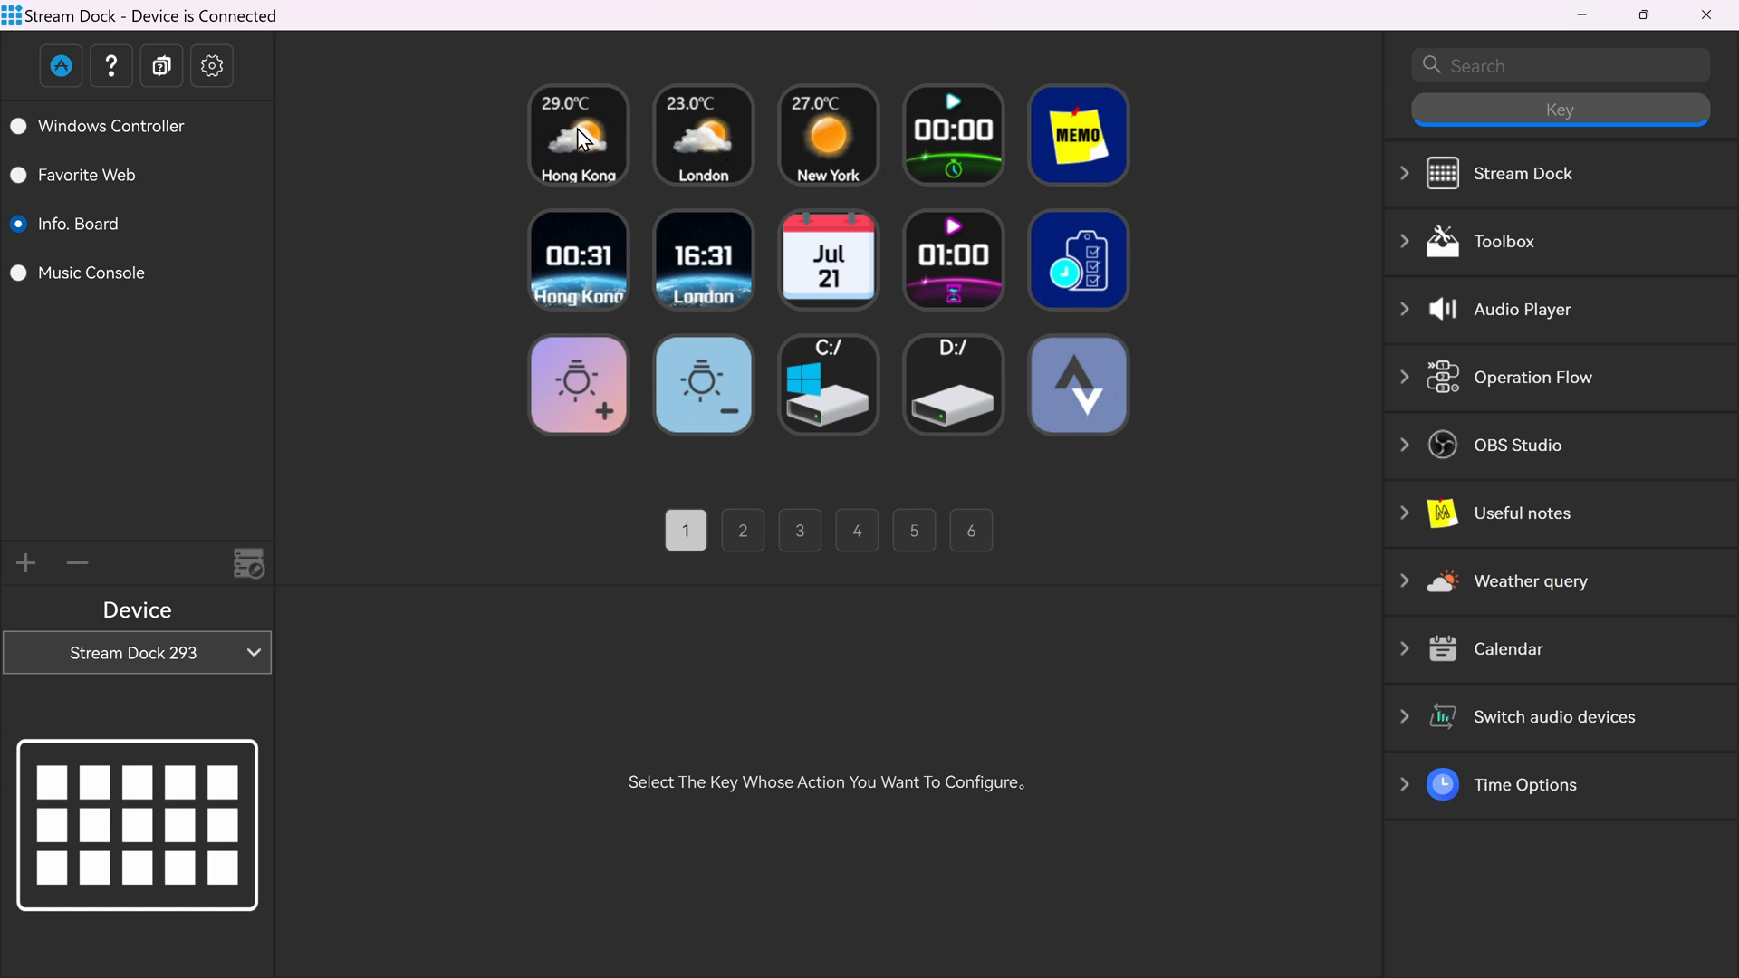
pyautogui.moveTo(917, 325)
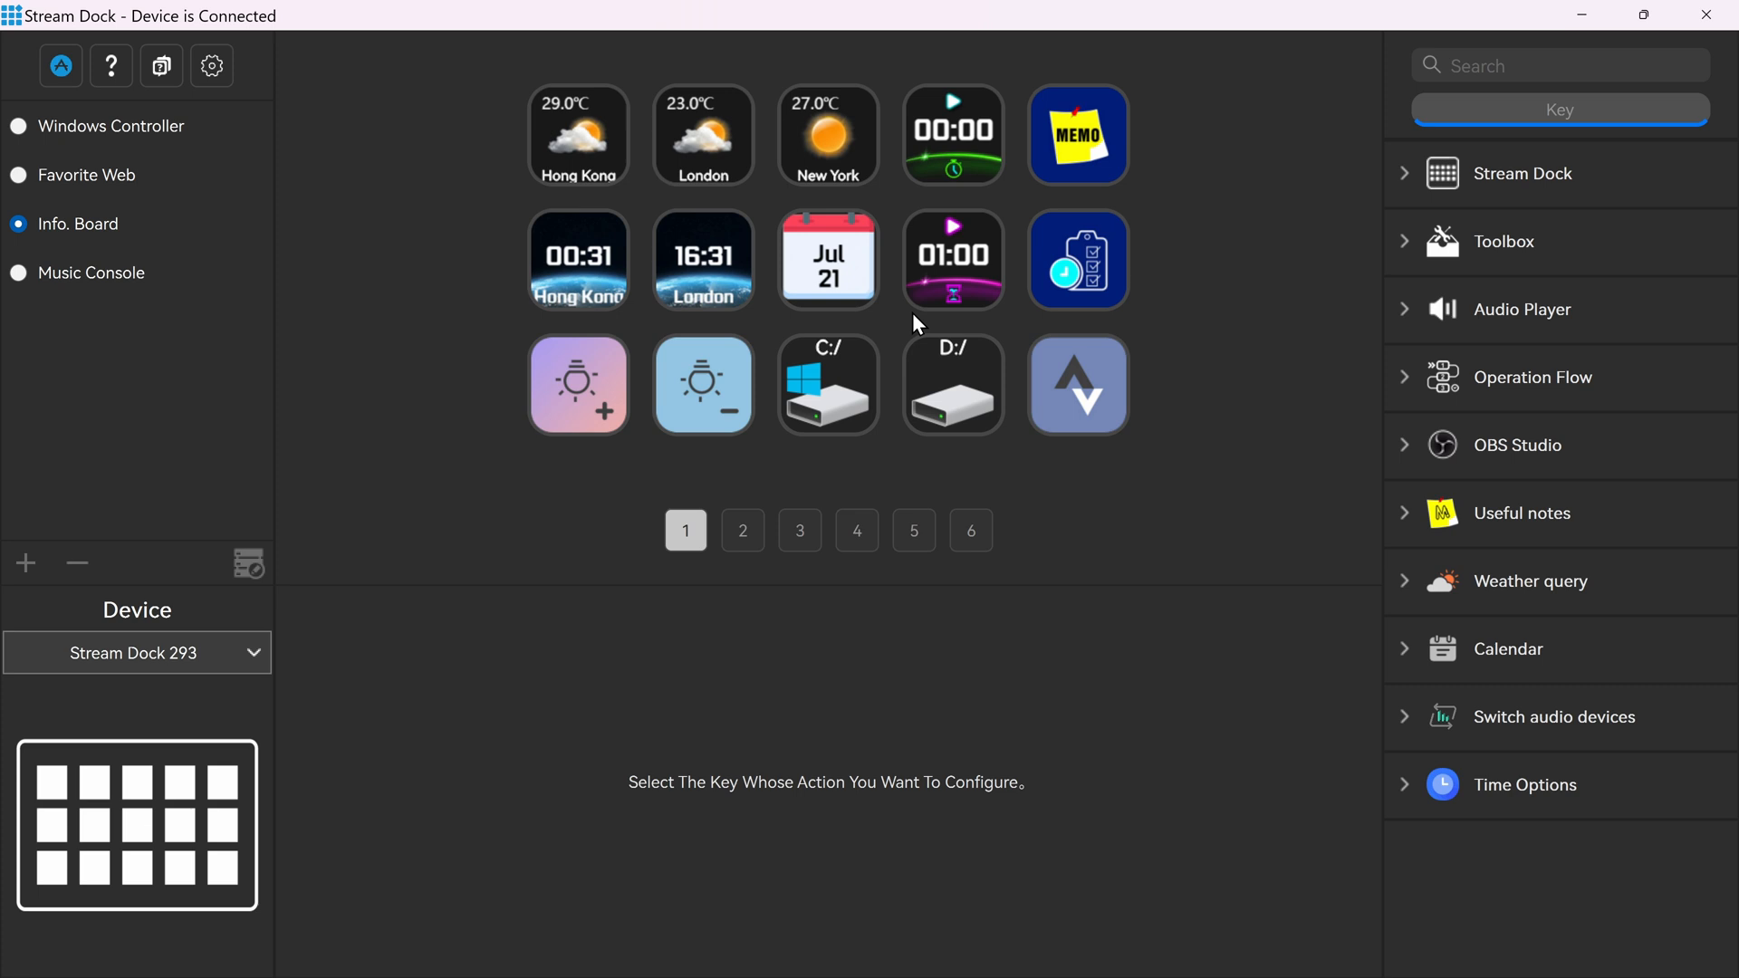
pyautogui.moveTo(547, 375)
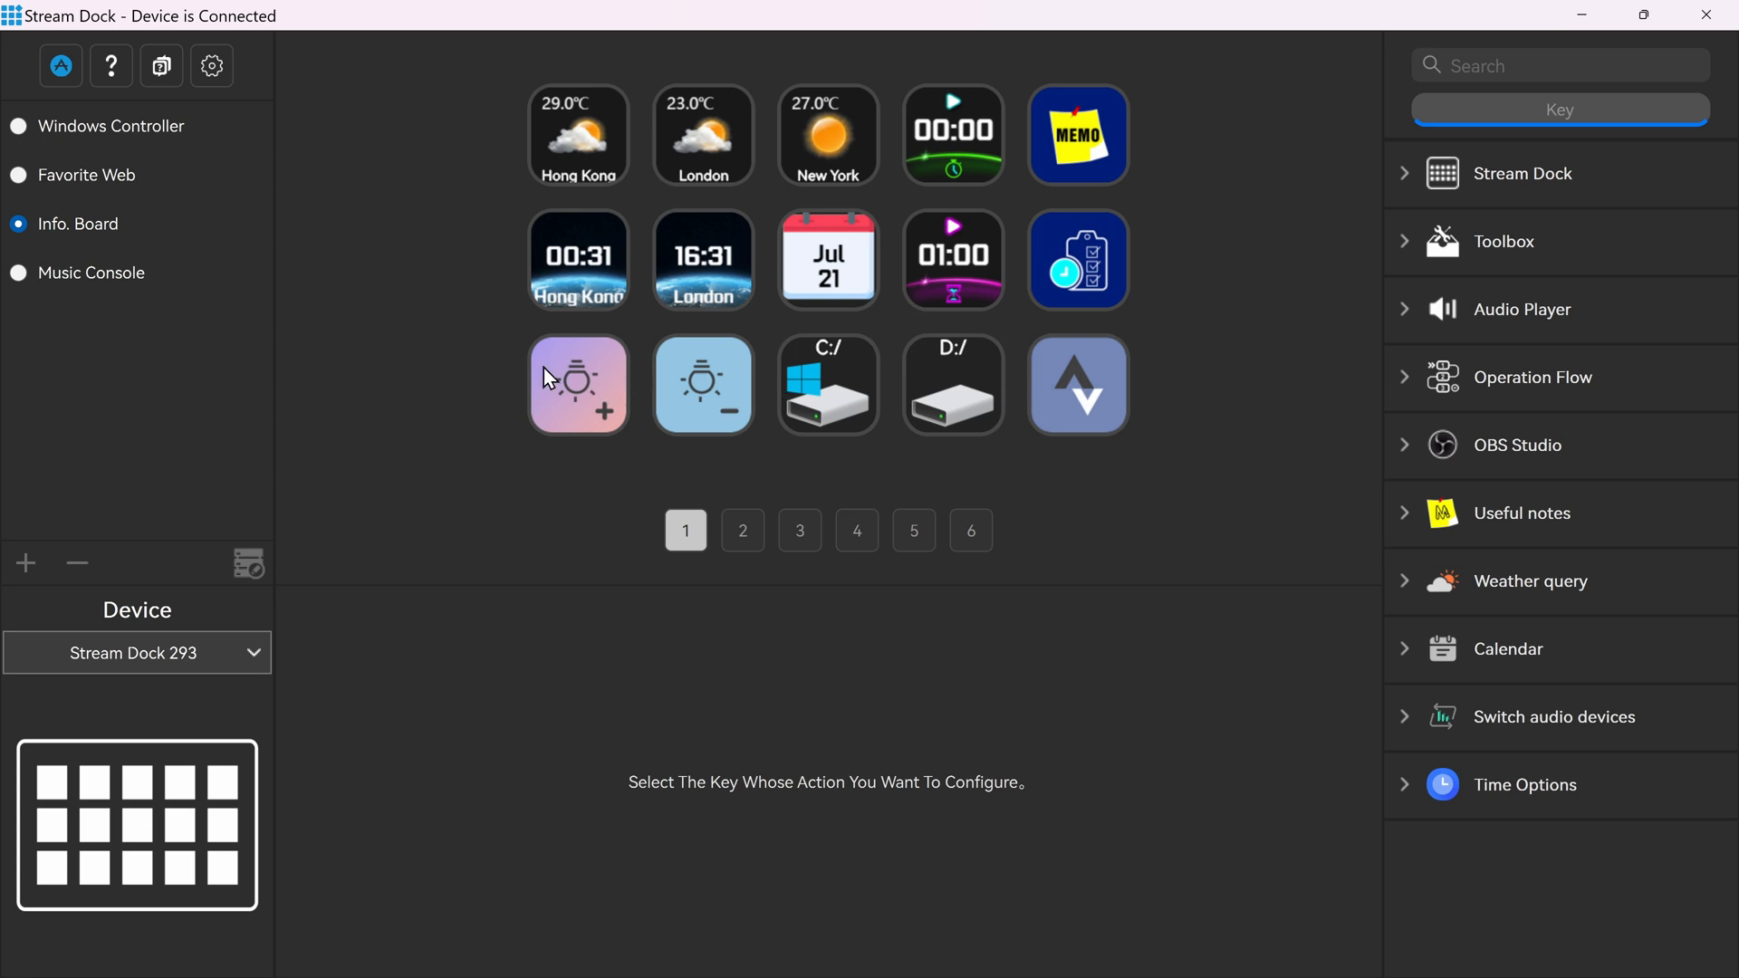
pyautogui.click(1076, 384)
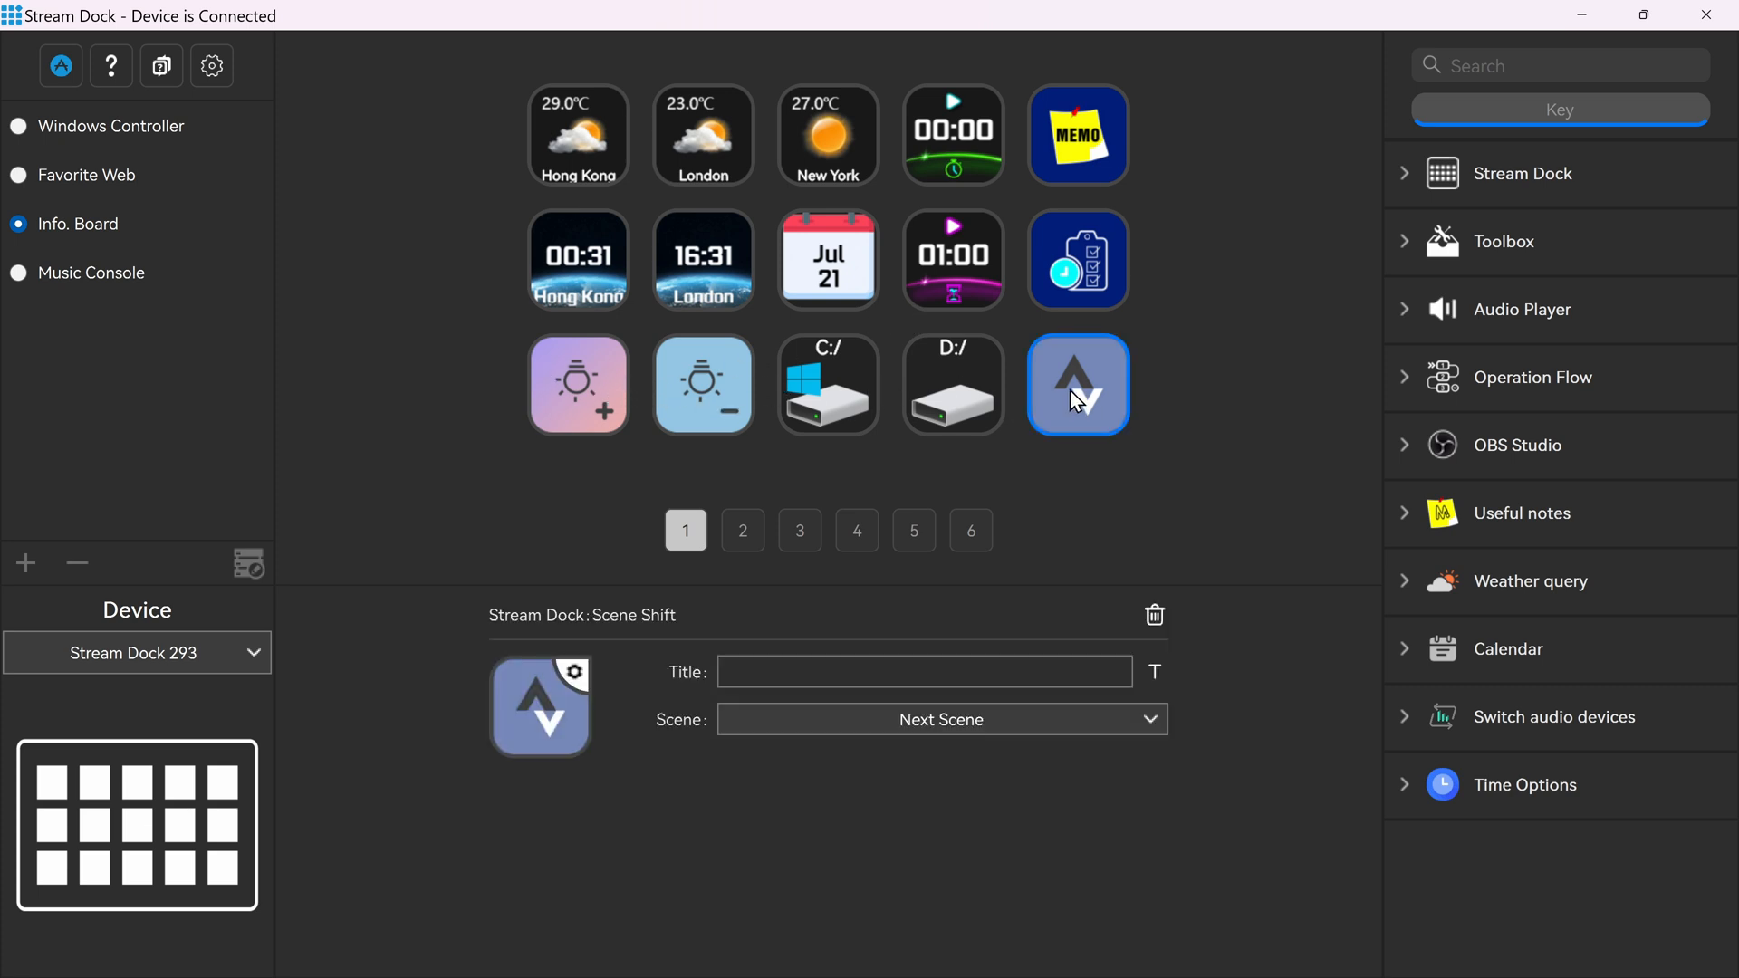
pyautogui.moveTo(813, 653)
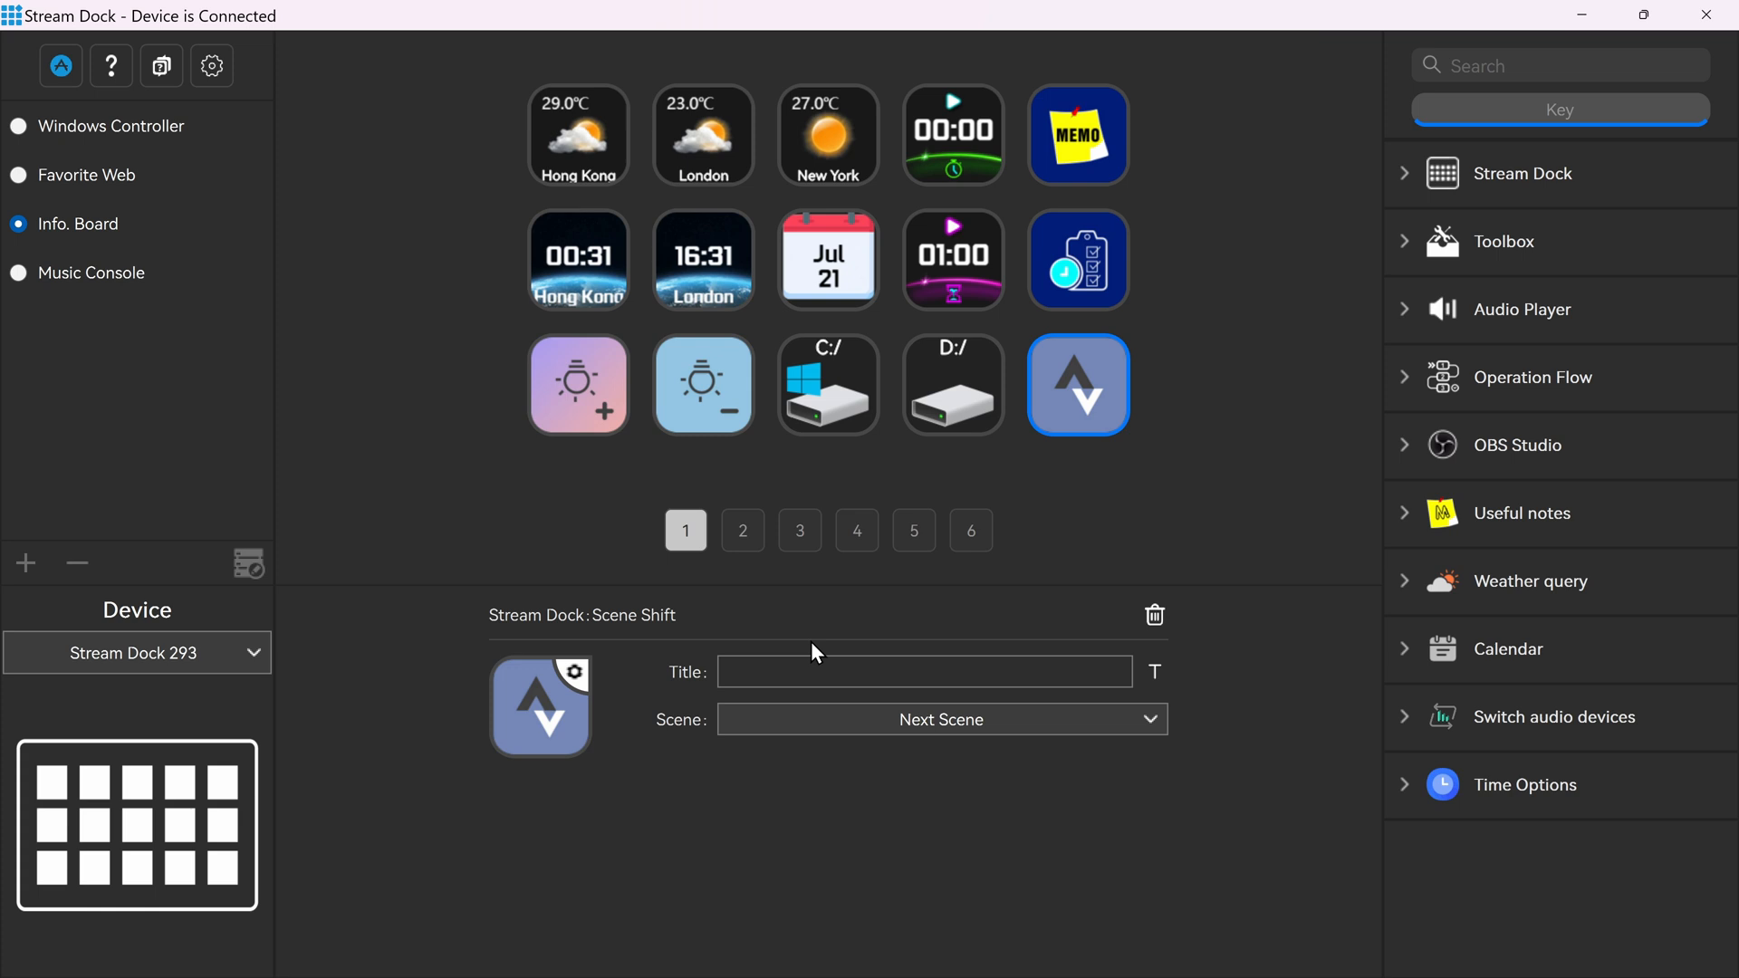
pyautogui.click(703, 136)
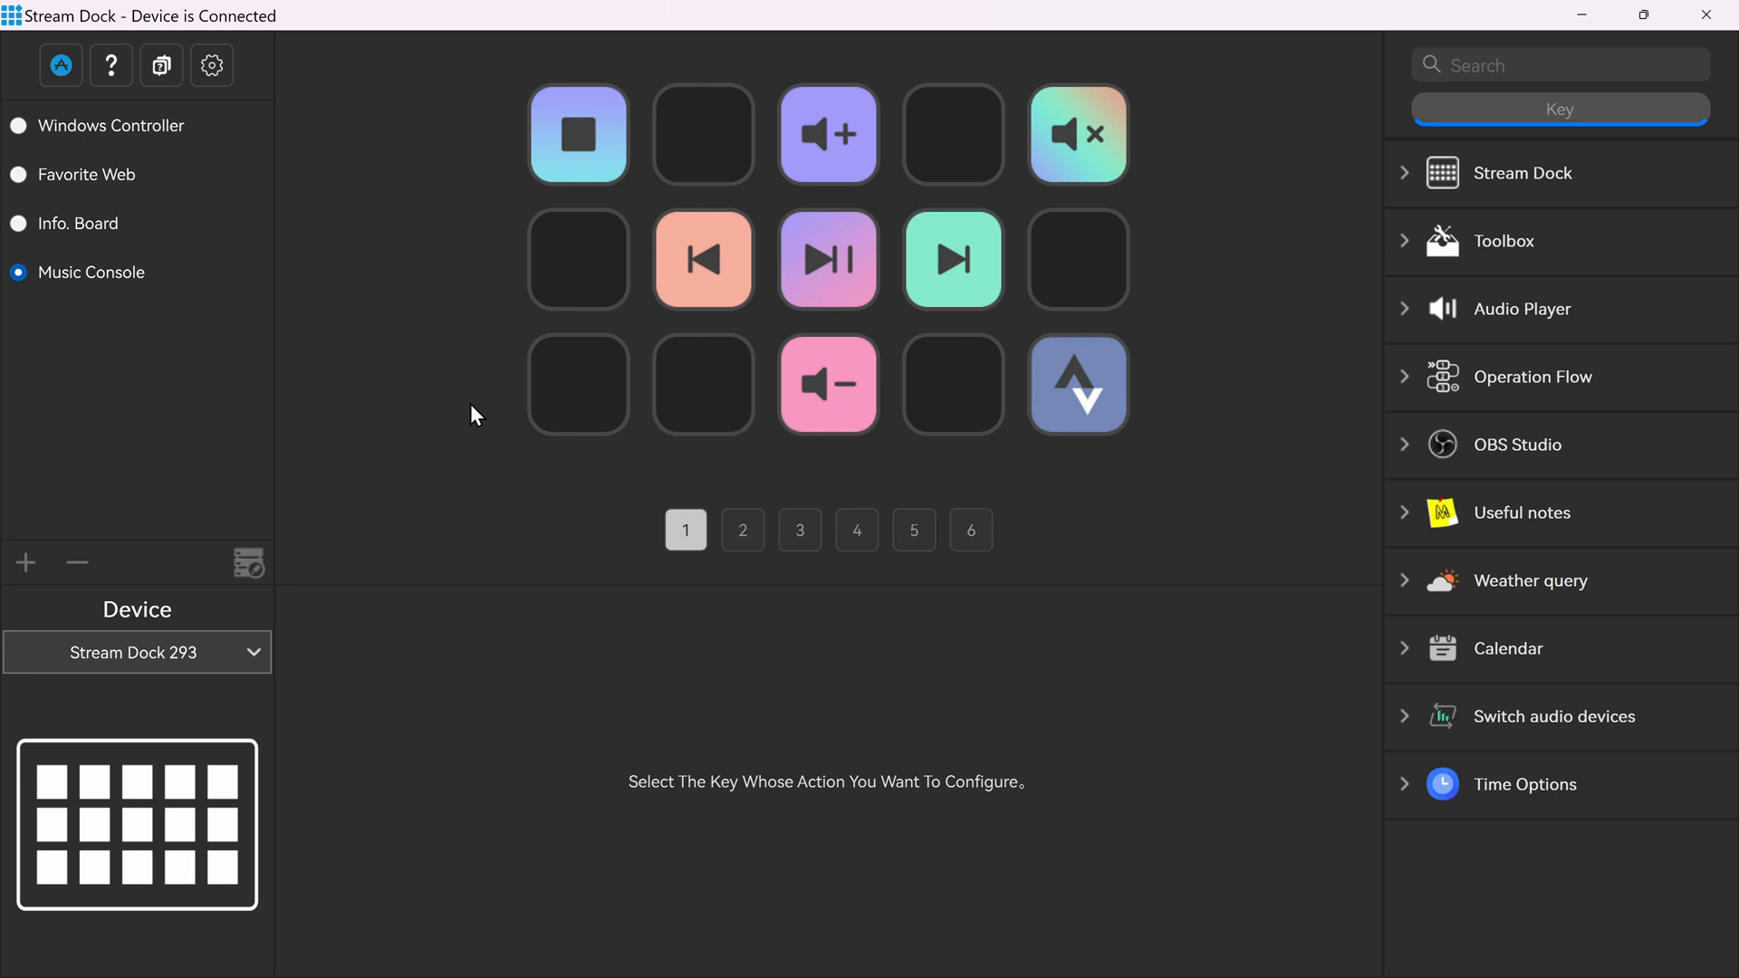
pyautogui.moveTo(917, 292)
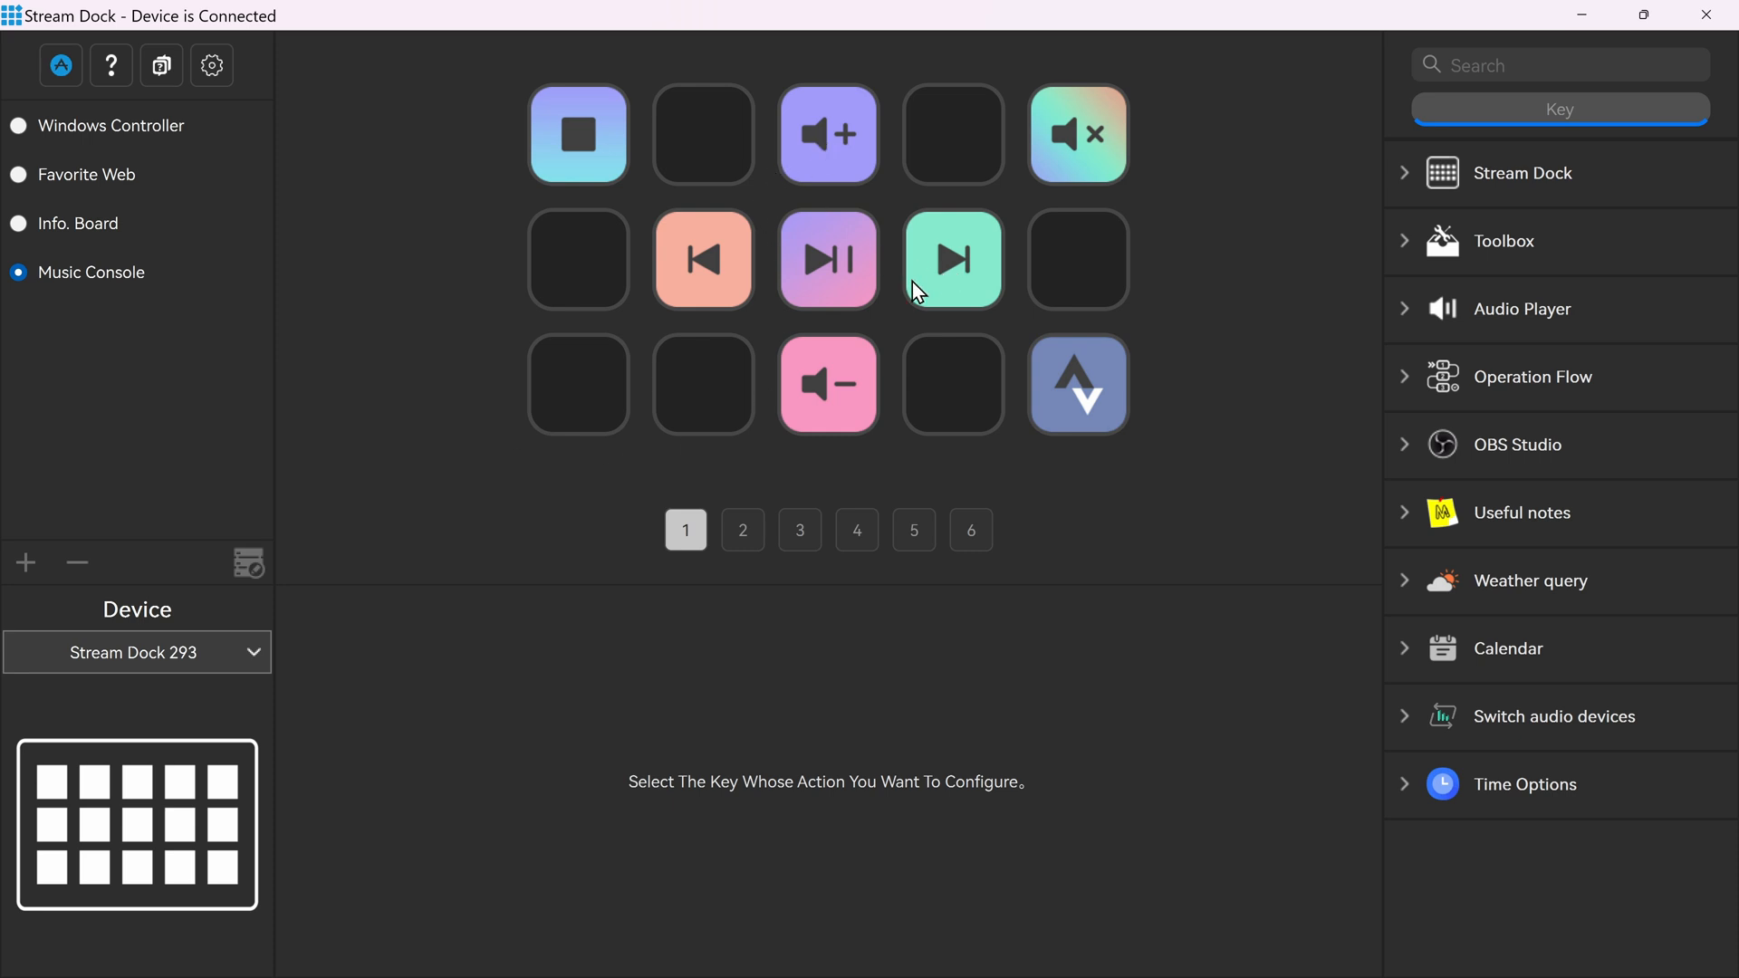
pyautogui.moveTo(710, 288)
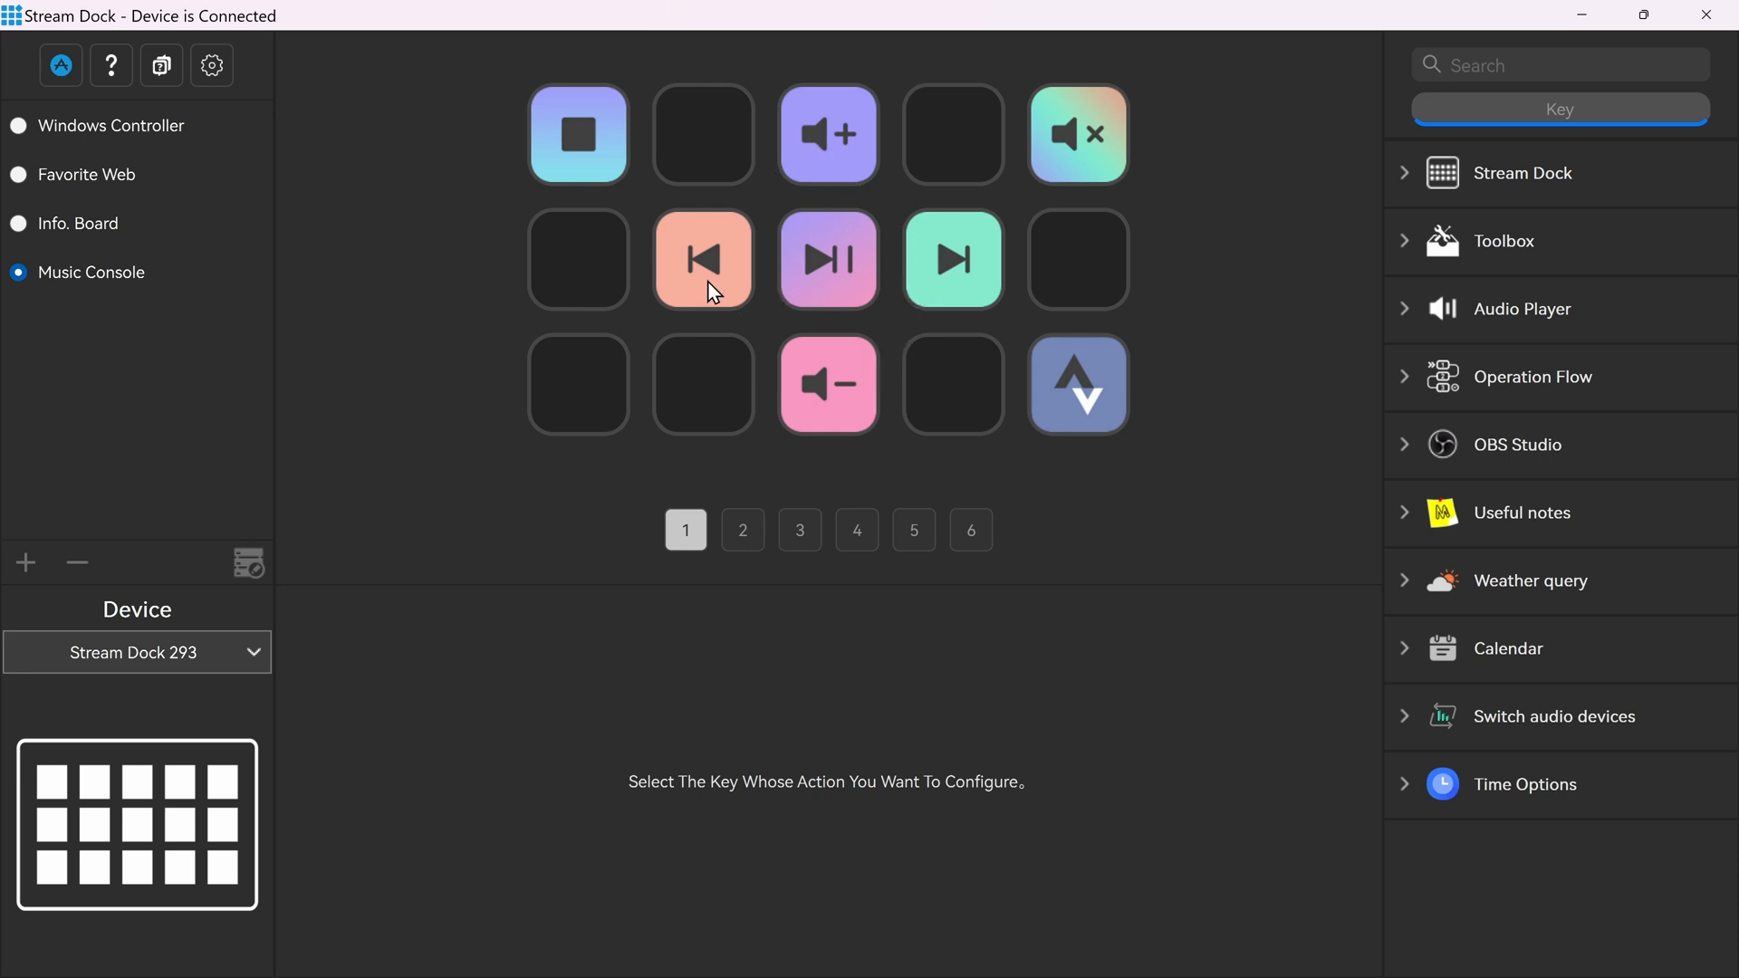
pyautogui.moveTo(815, 147)
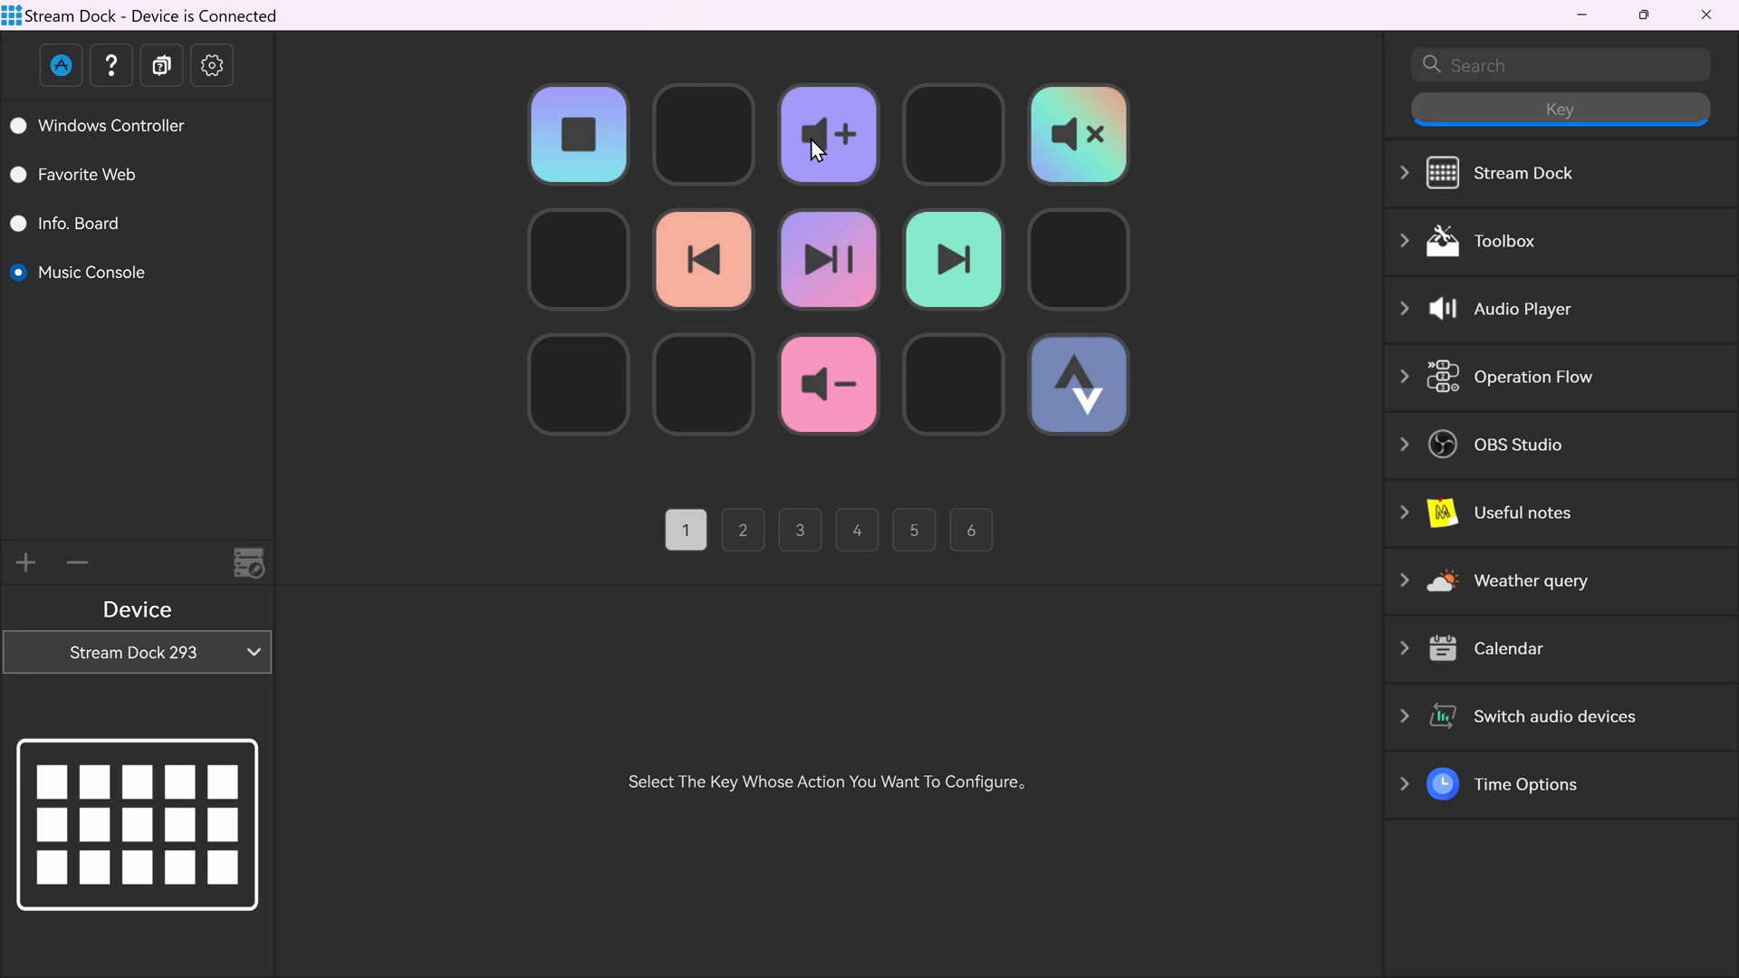
pyautogui.moveTo(1051, 177)
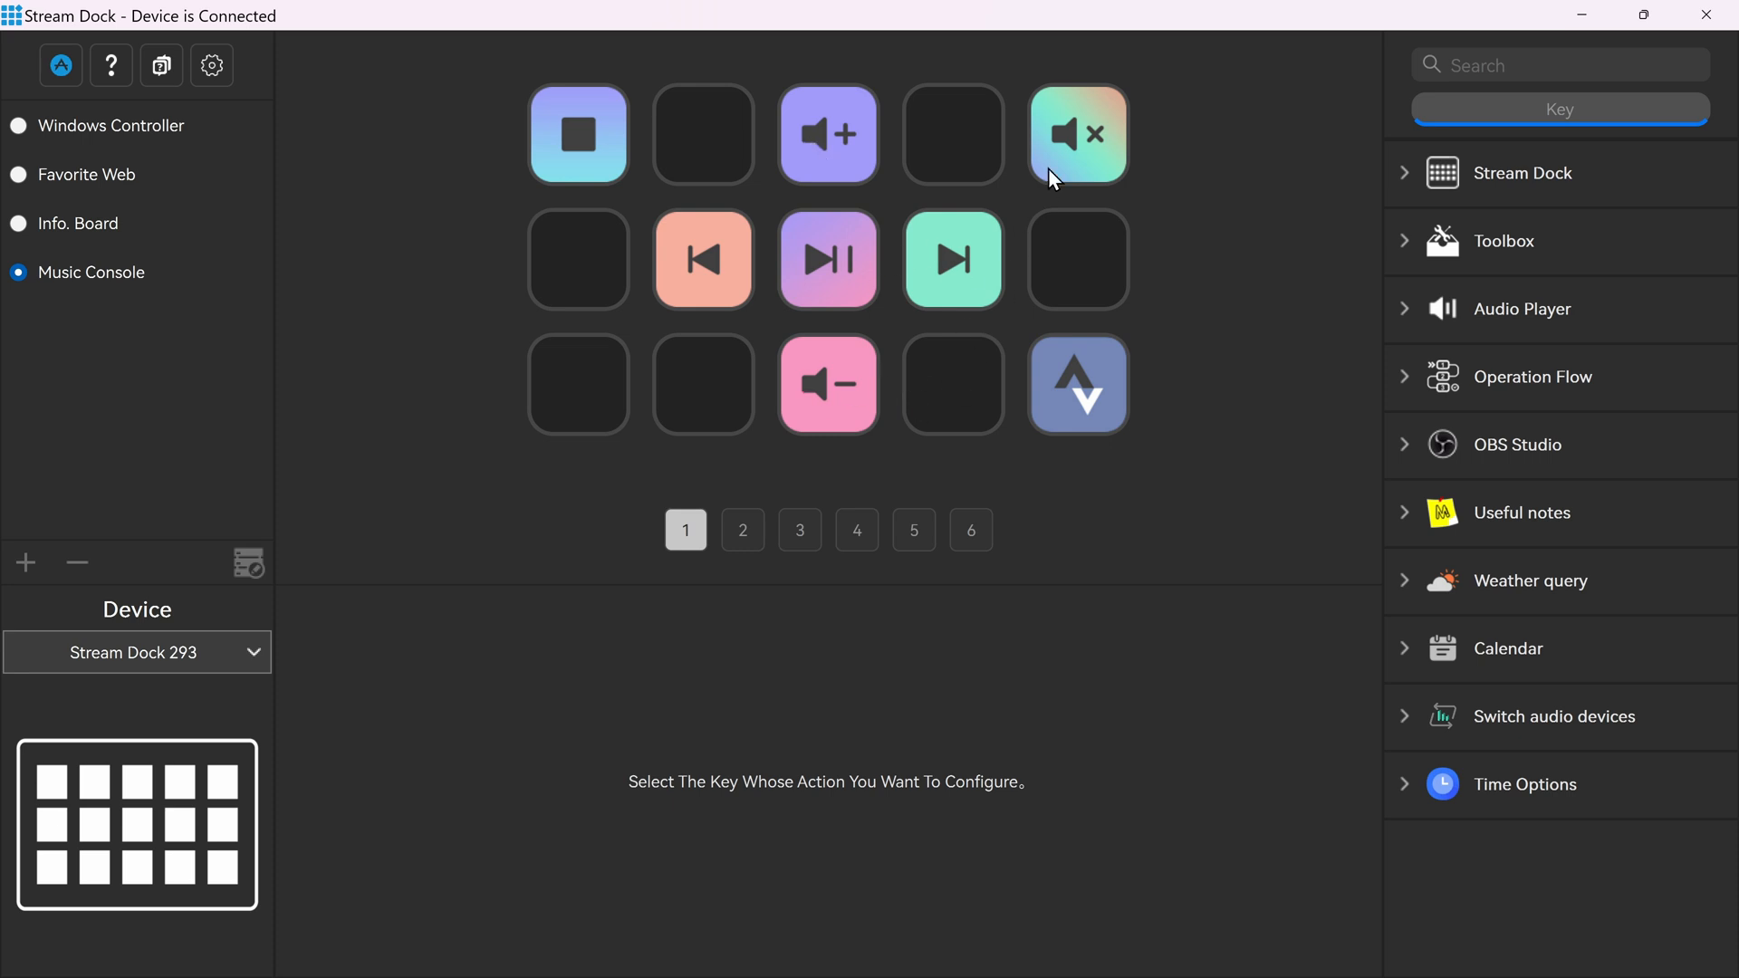
pyautogui.moveTo(217, 566)
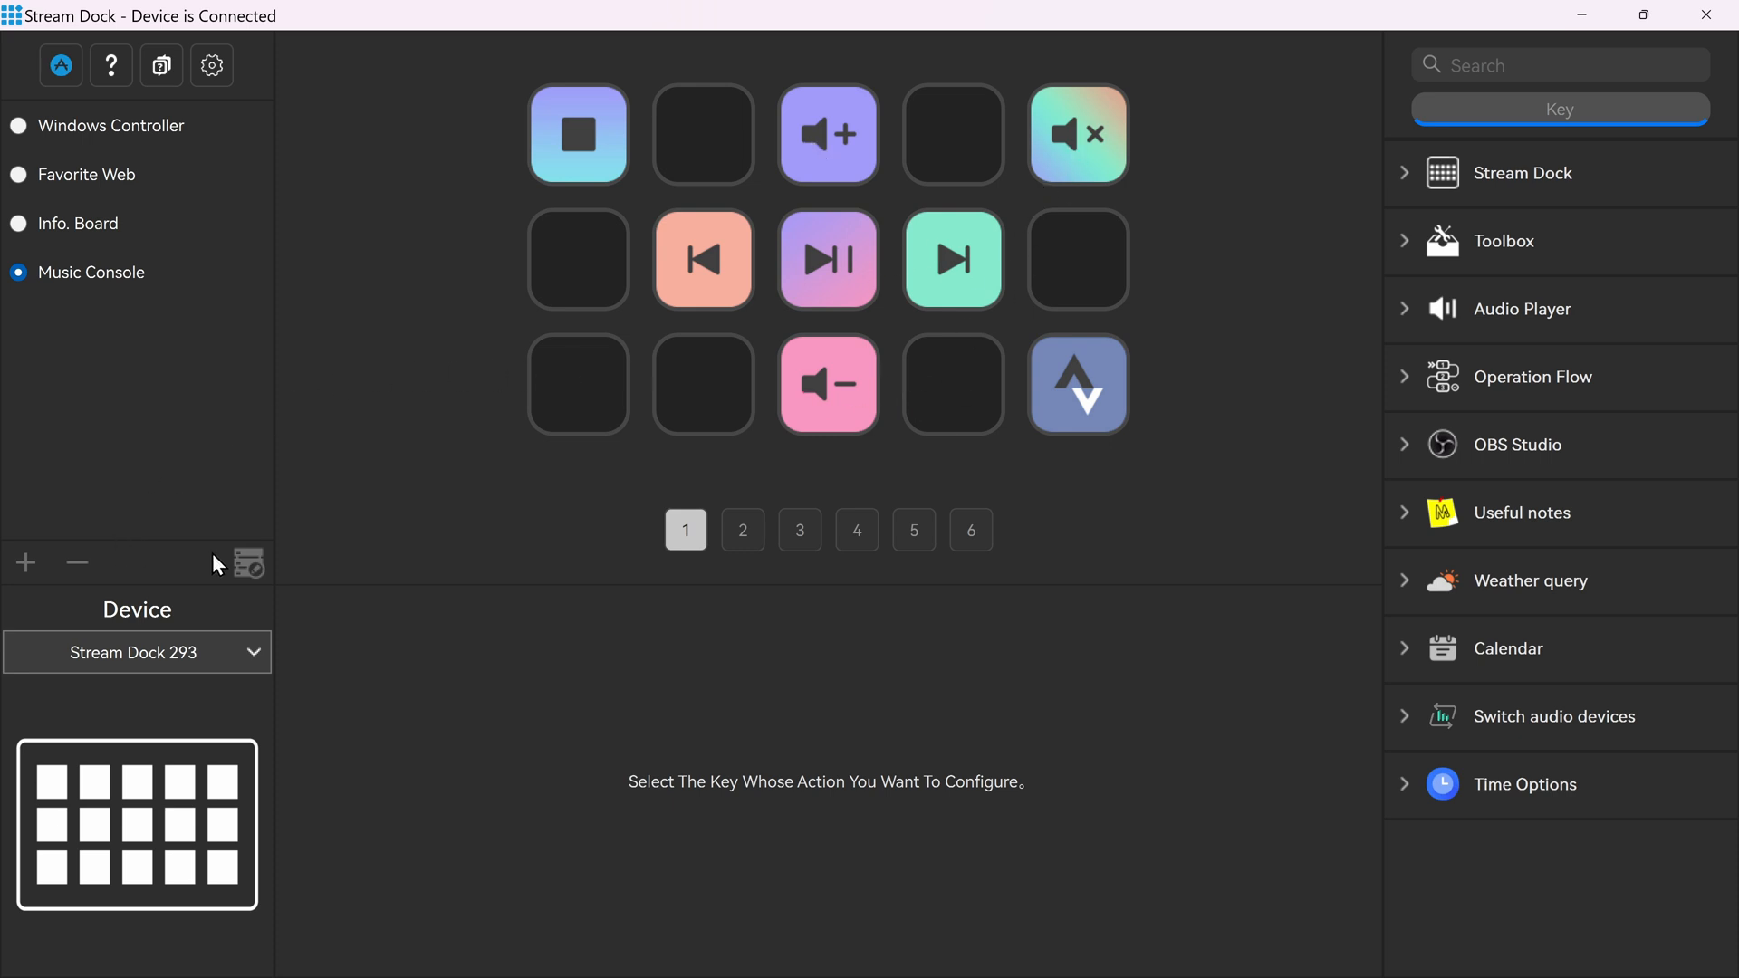
pyautogui.moveTo(382, 530)
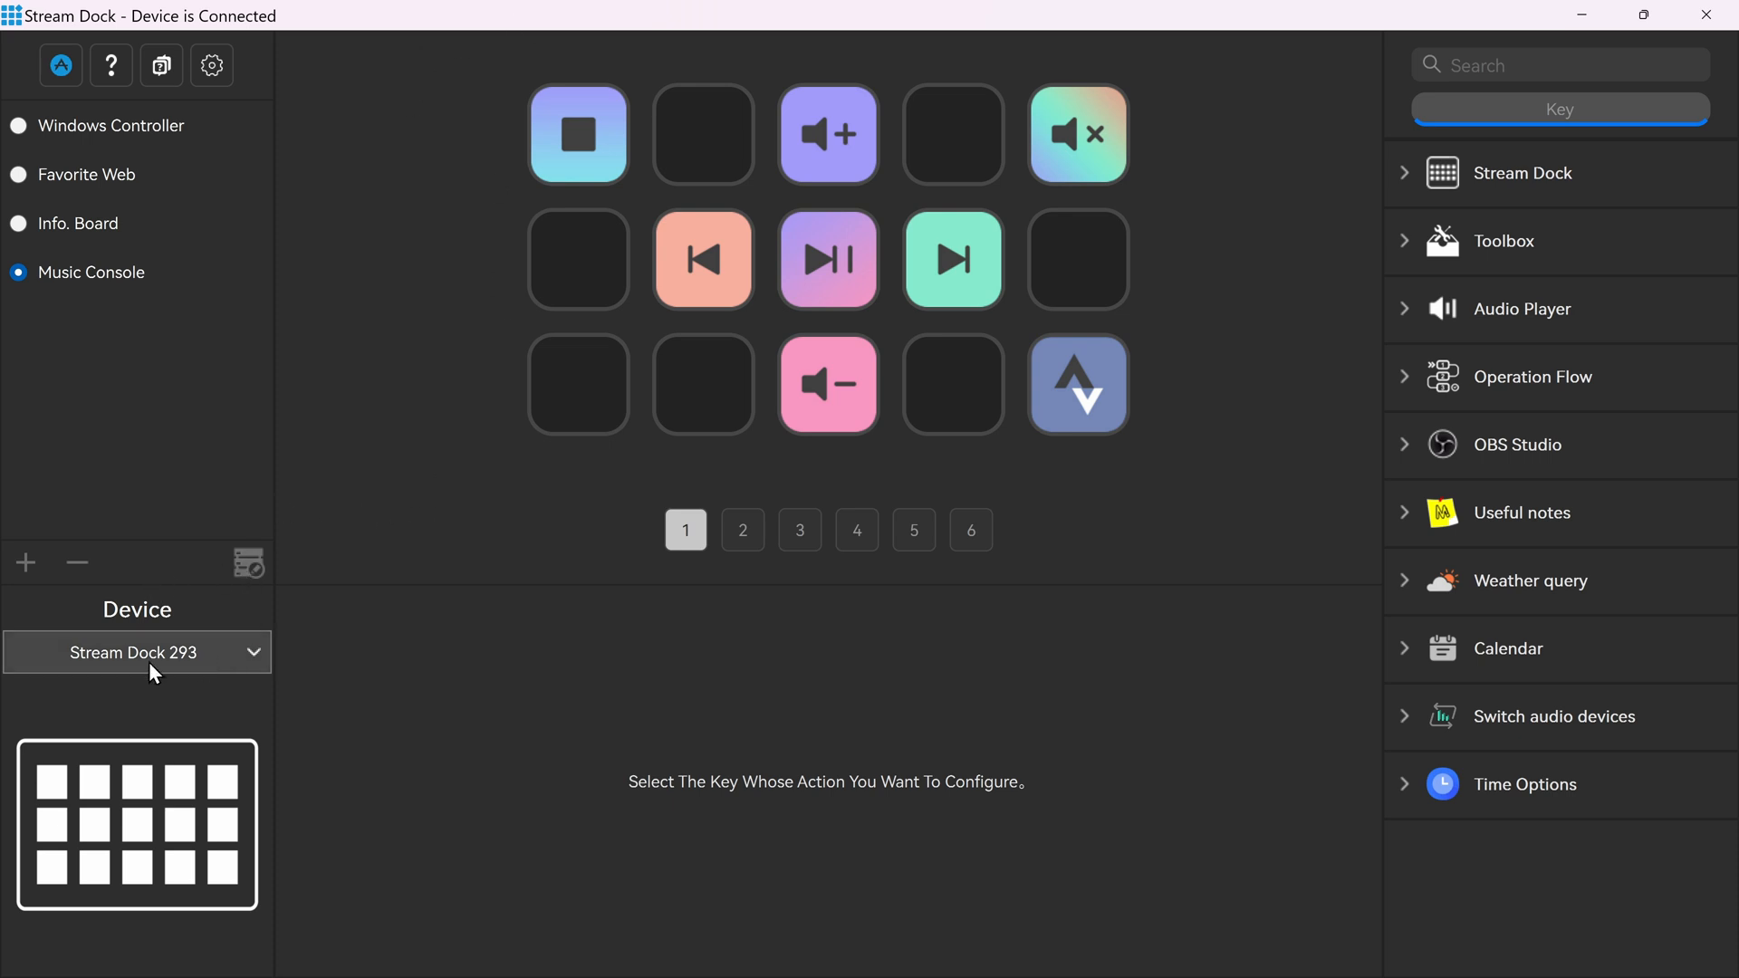
# Step: Delete the Default Scene, leaving four scenes, and review the Scenes settings
pyautogui.click(25, 563)
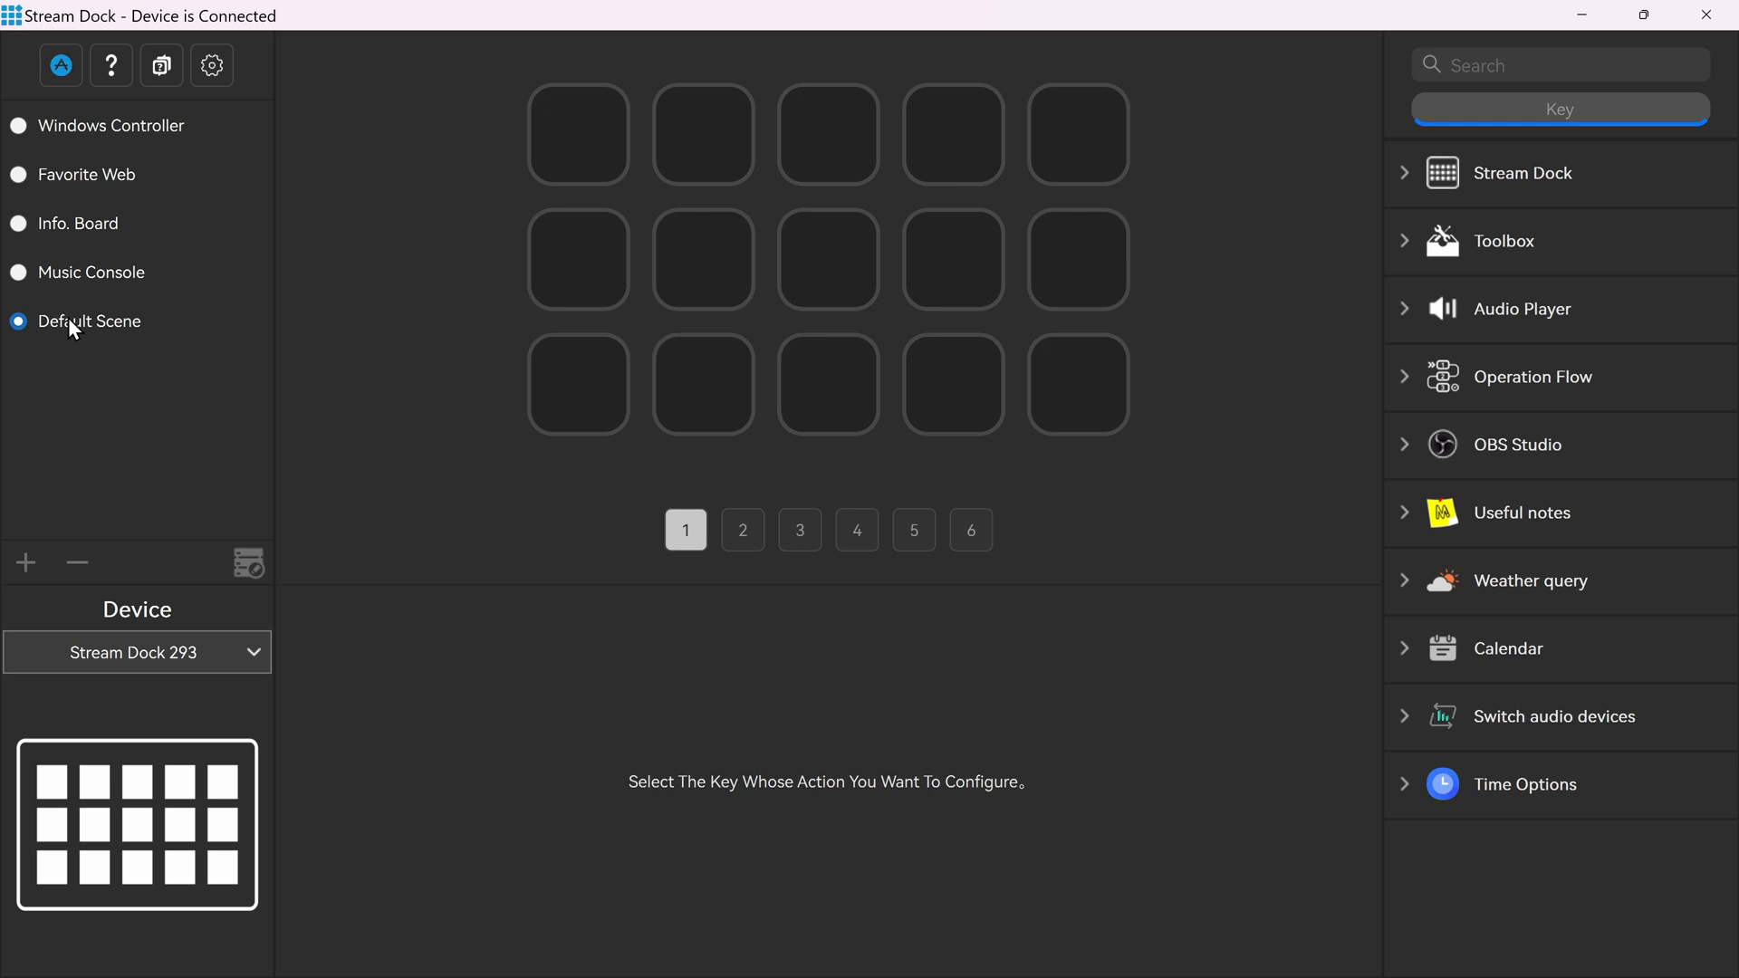
pyautogui.moveTo(100, 433)
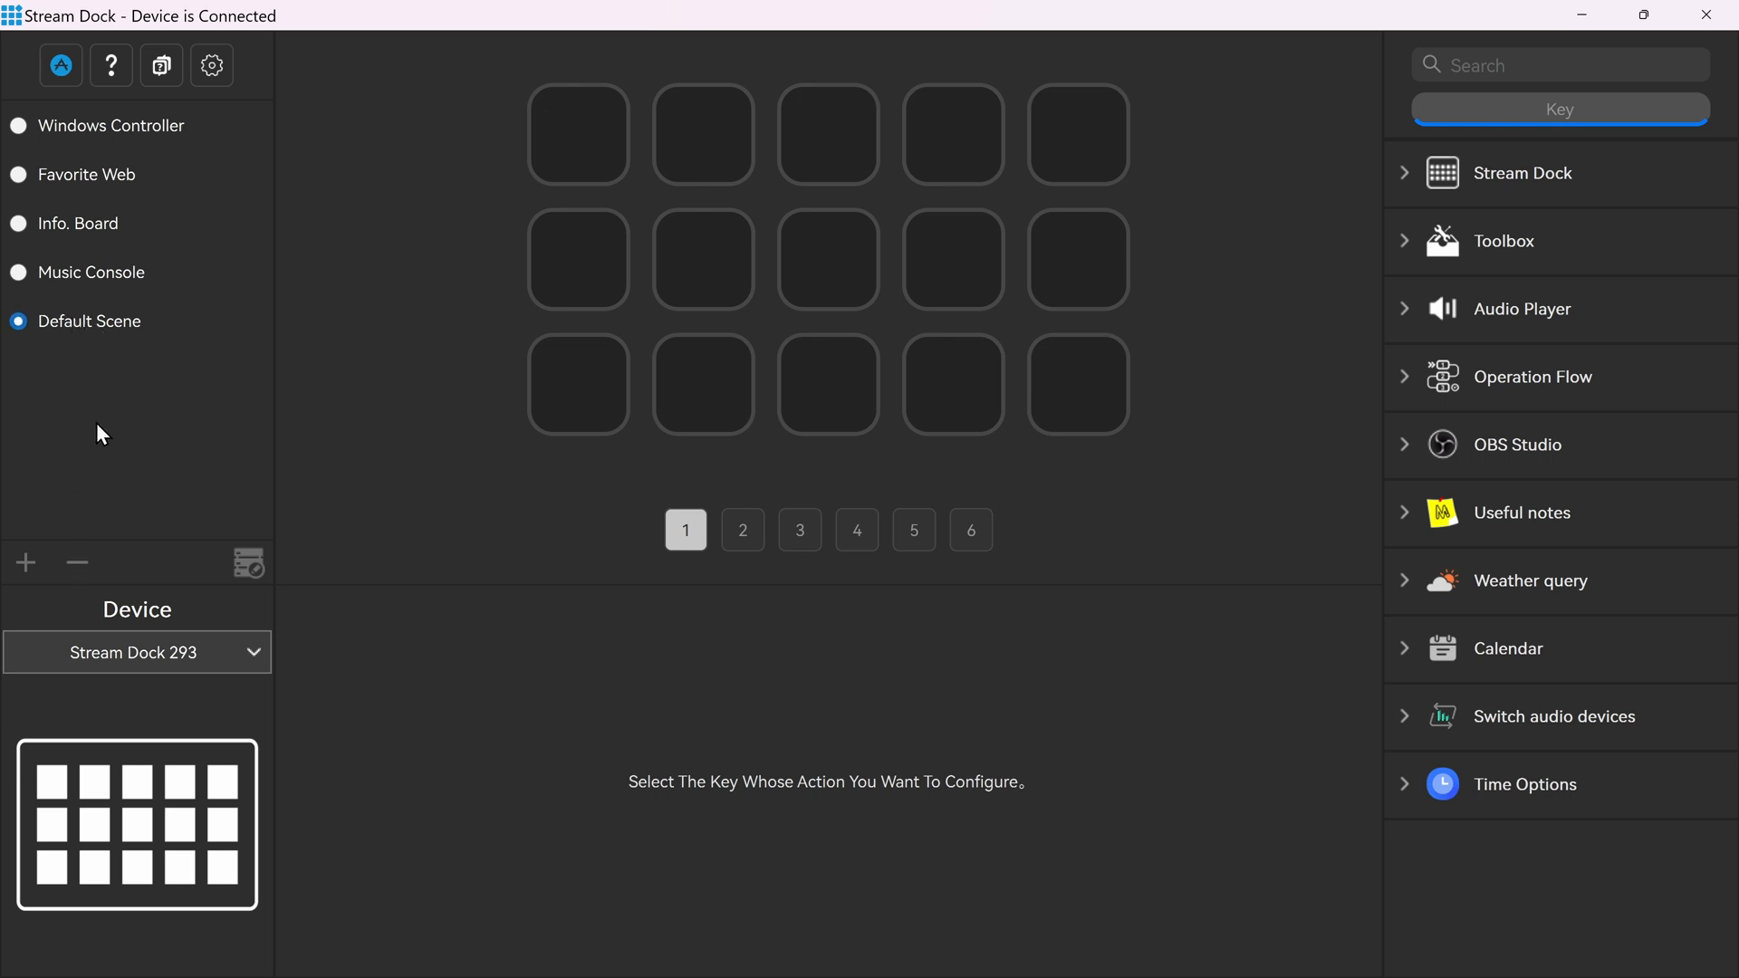
pyautogui.click(76, 562)
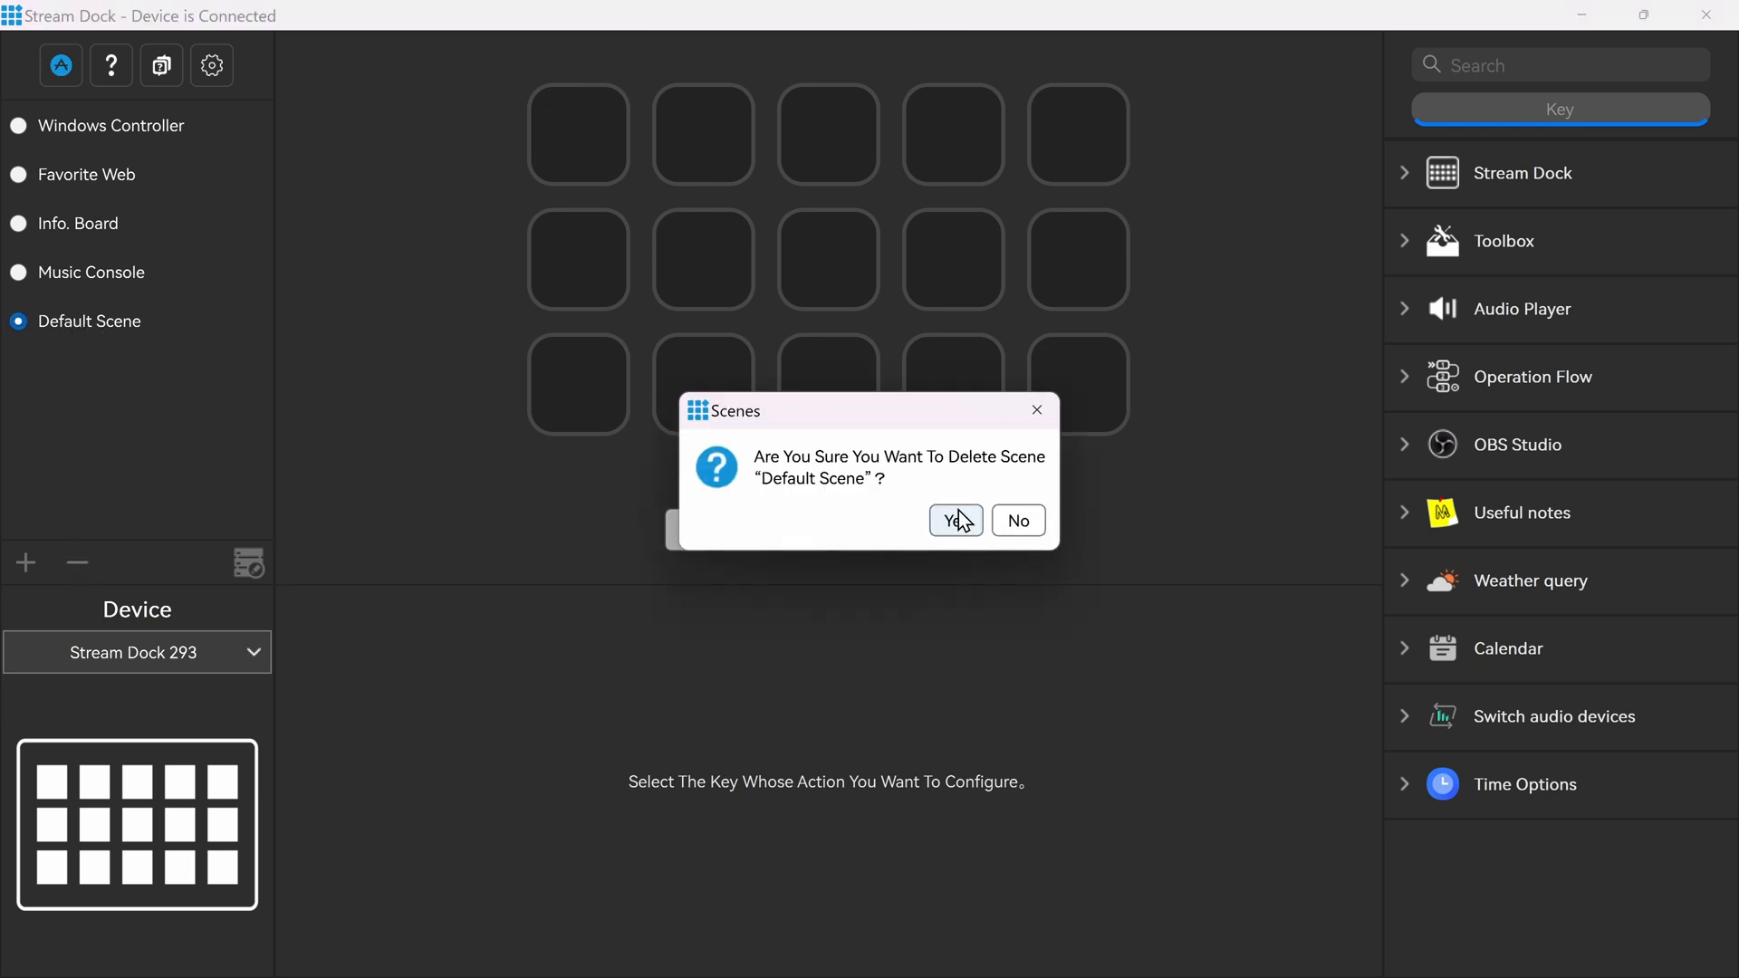
pyautogui.click(951, 520)
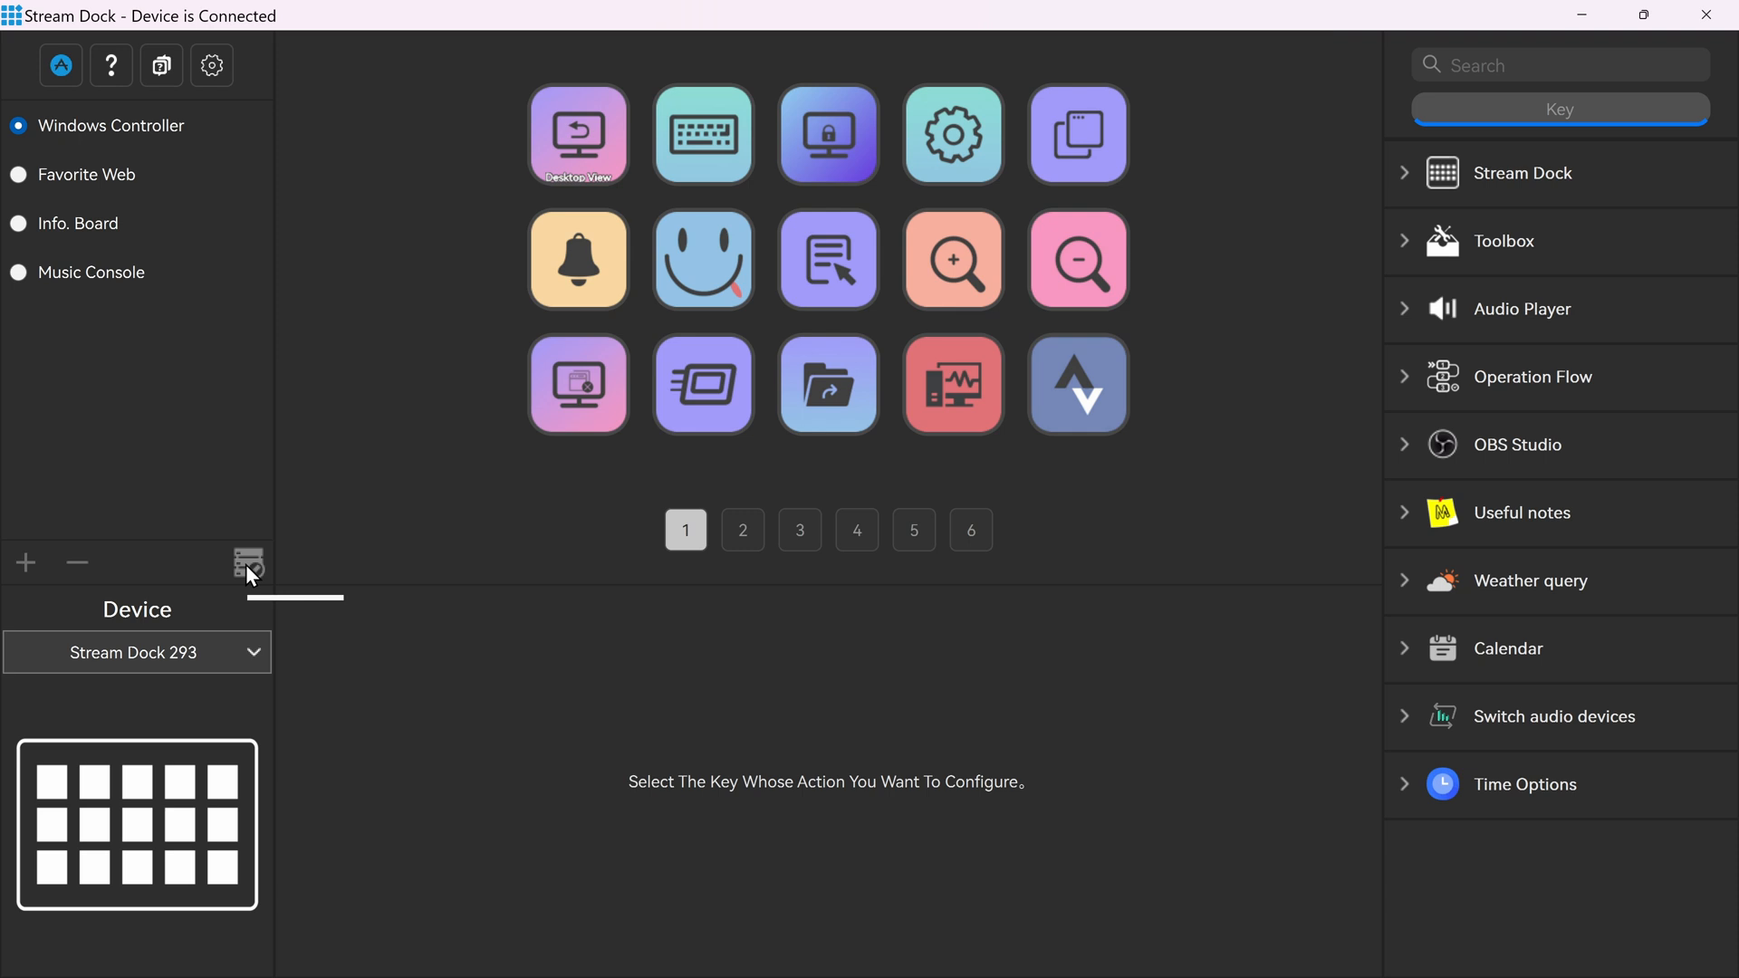
pyautogui.click(250, 563)
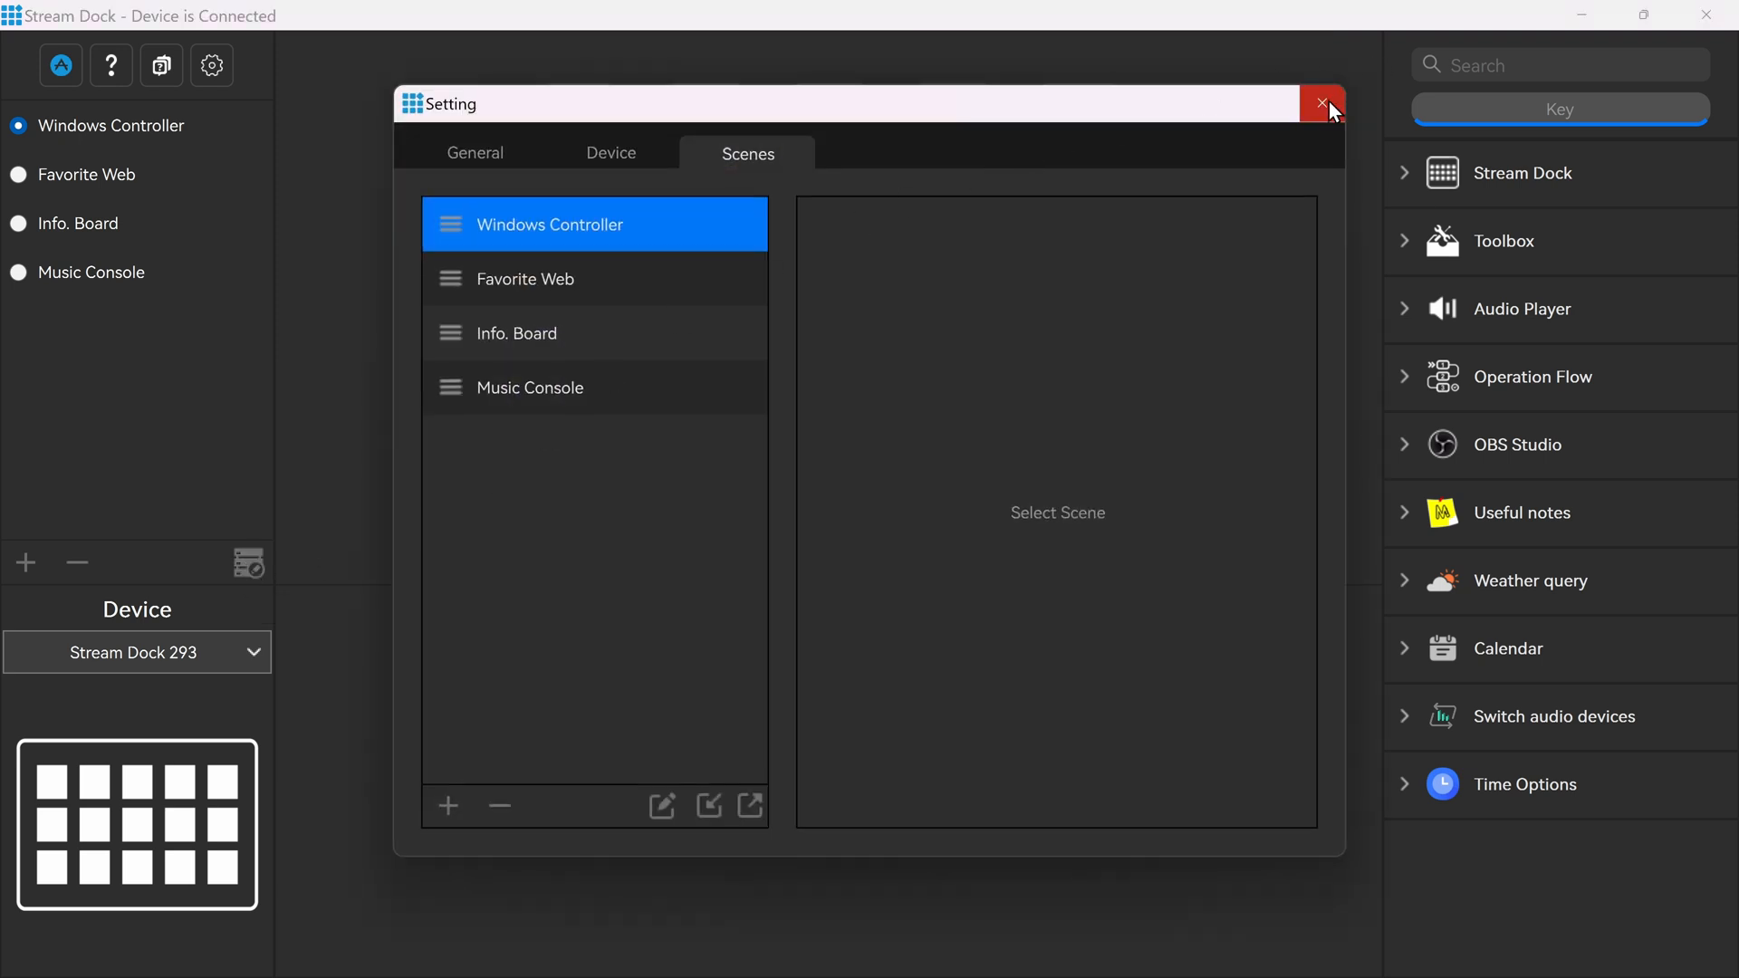
pyautogui.click(1322, 105)
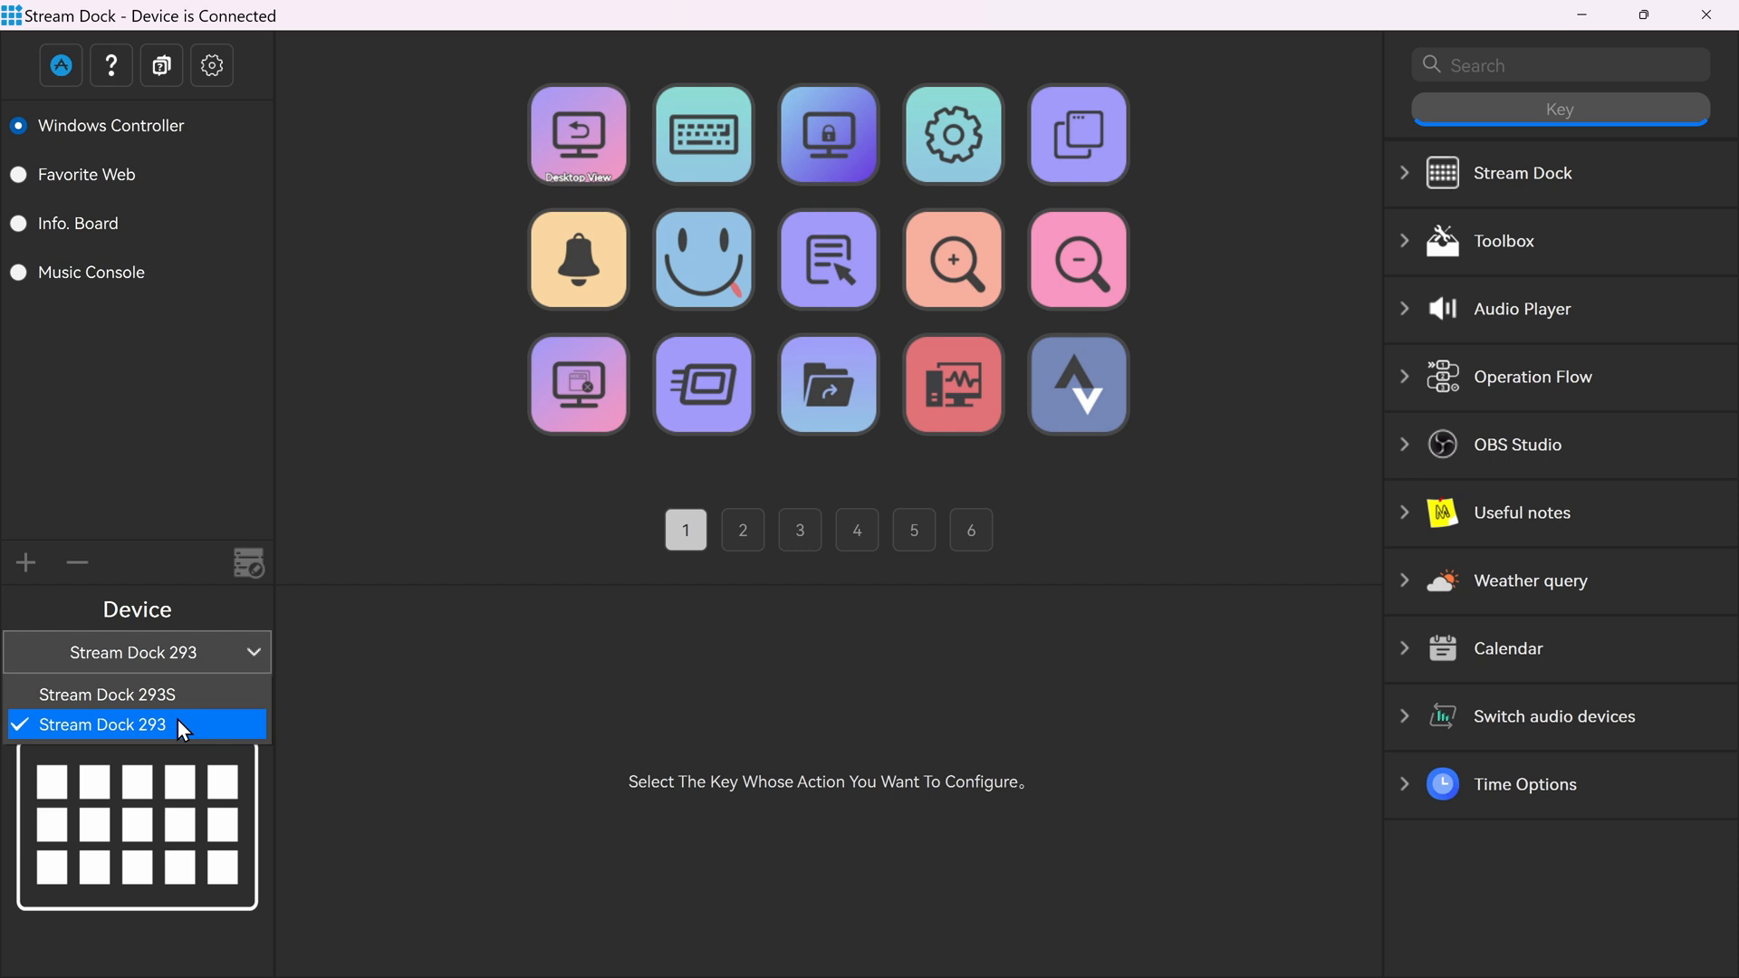
pyautogui.click(107, 694)
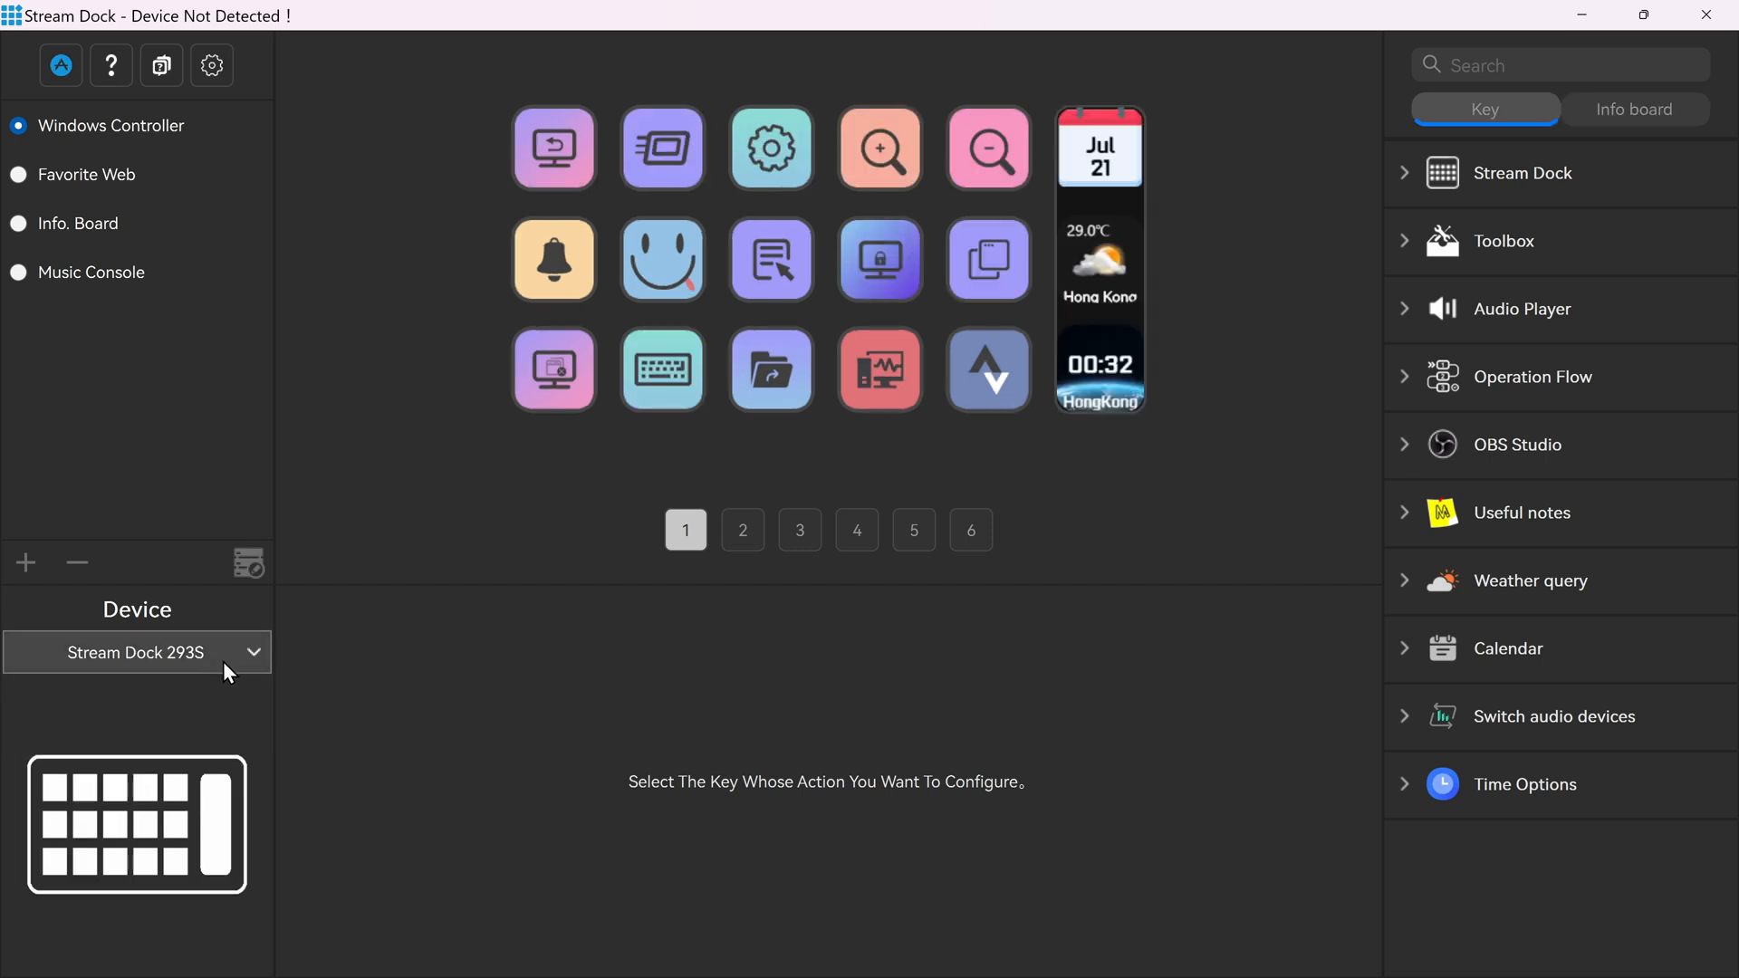
pyautogui.moveTo(249, 655)
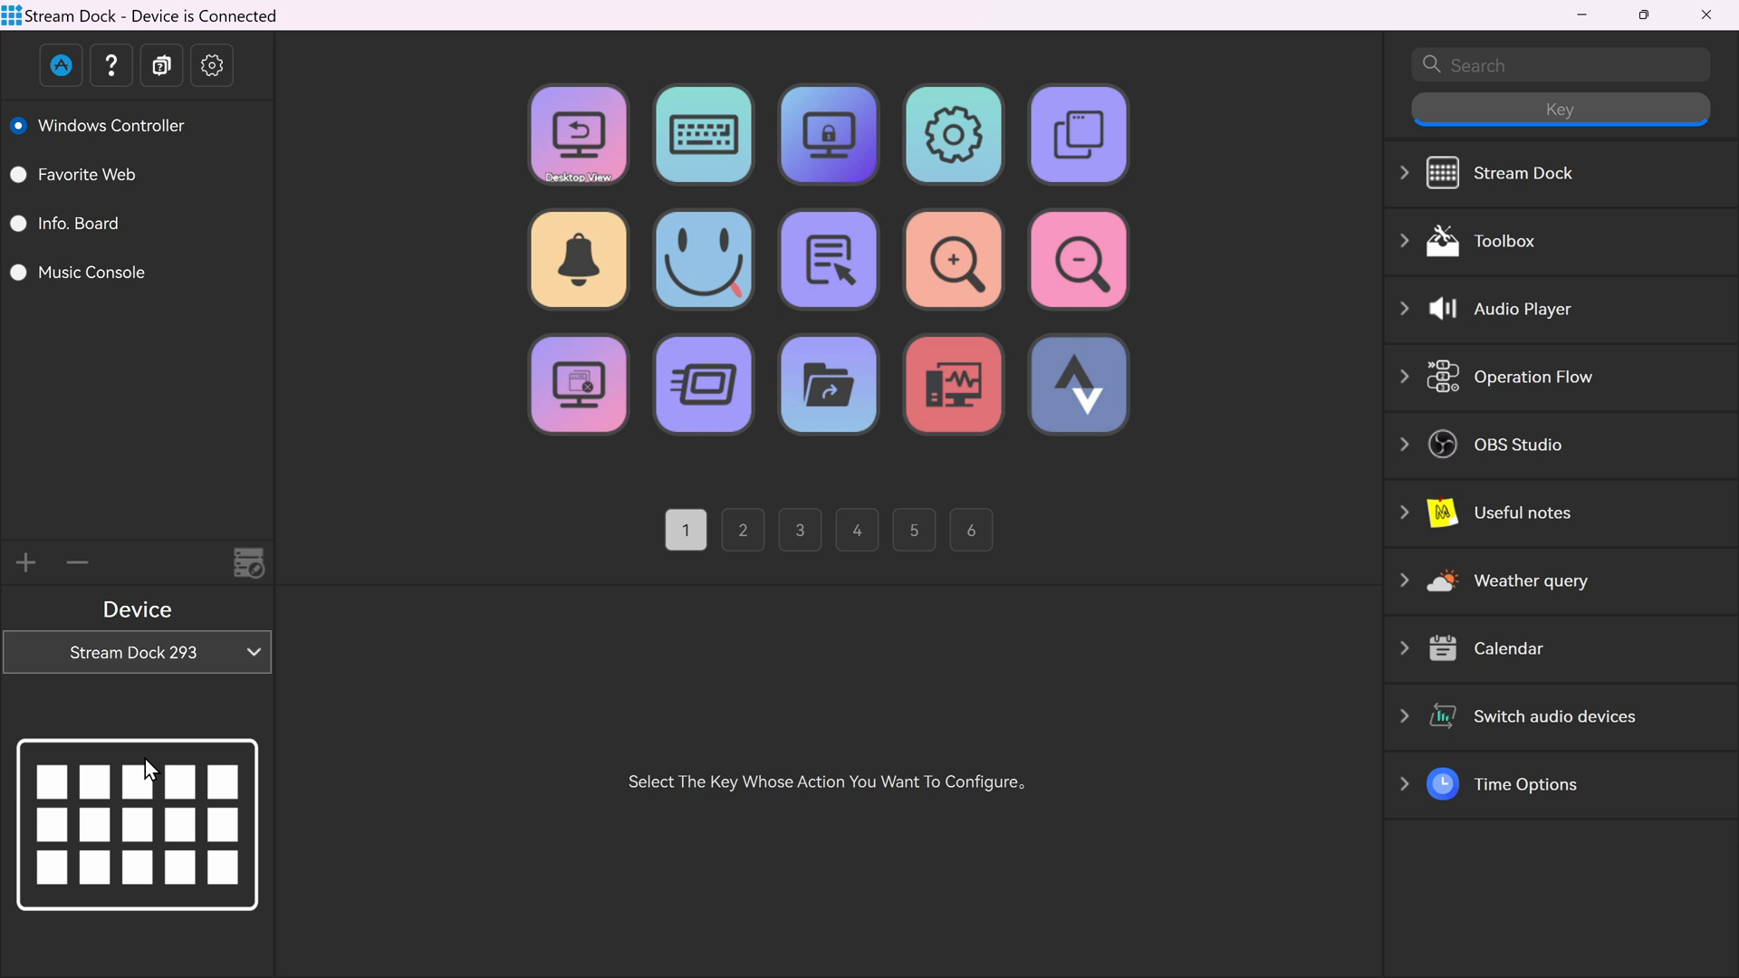
pyautogui.moveTo(701, 618)
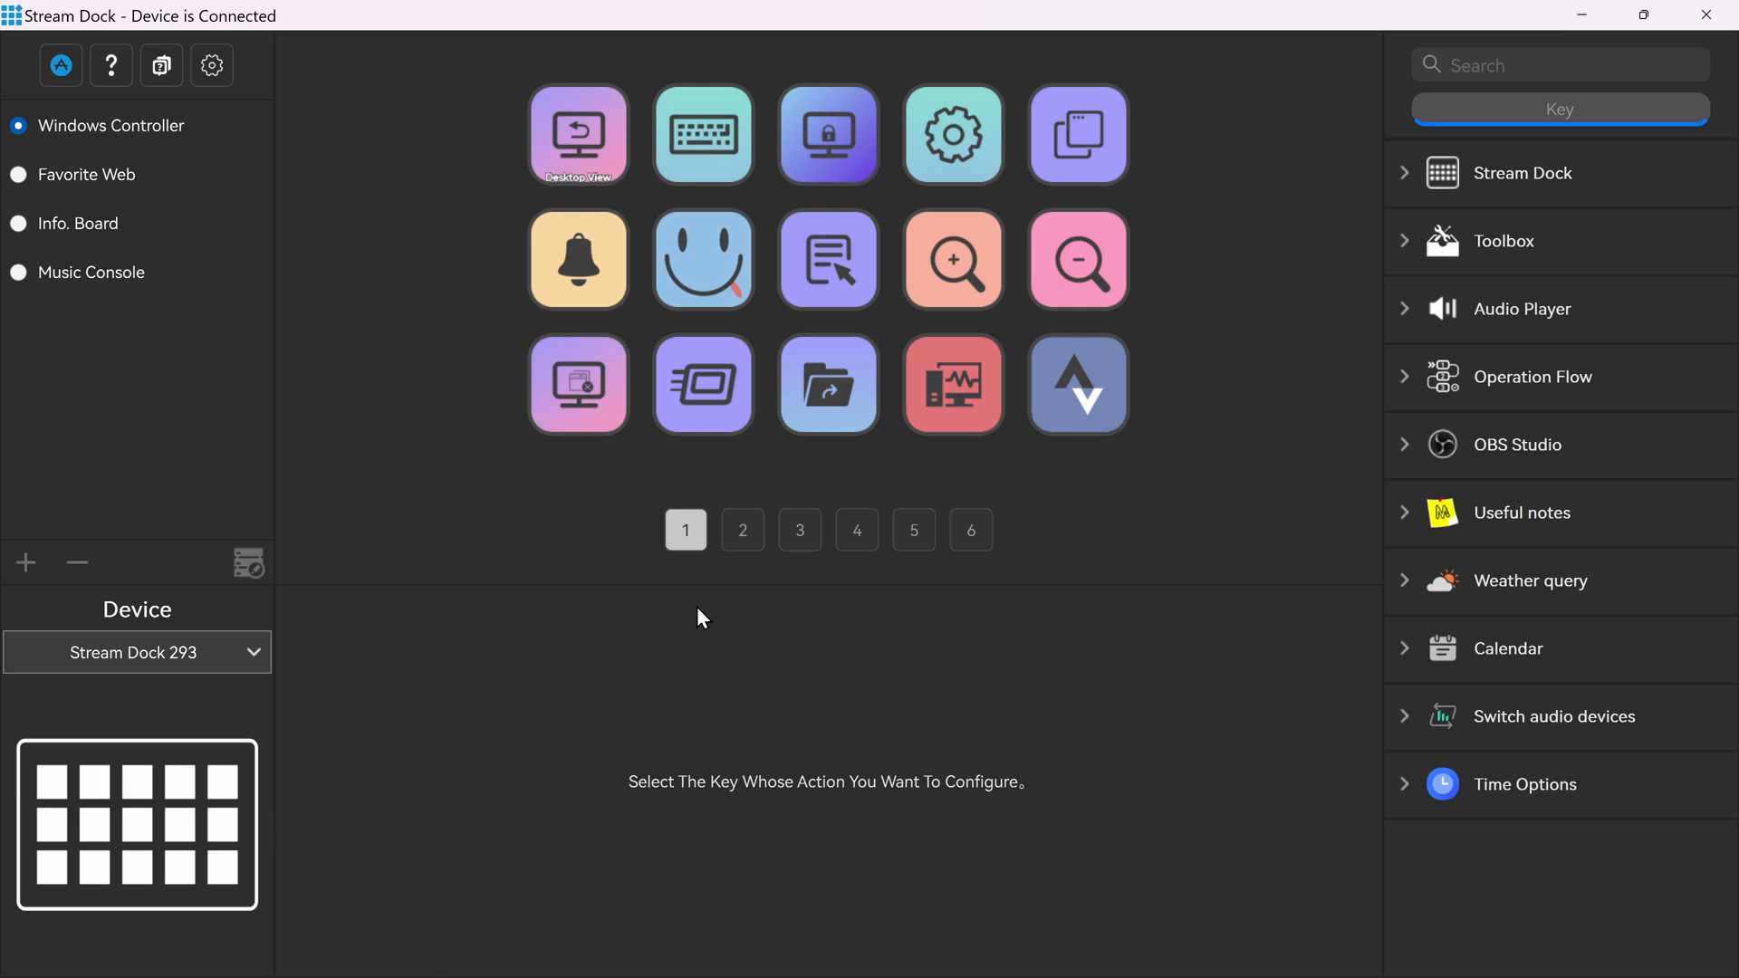
pyautogui.click(741, 529)
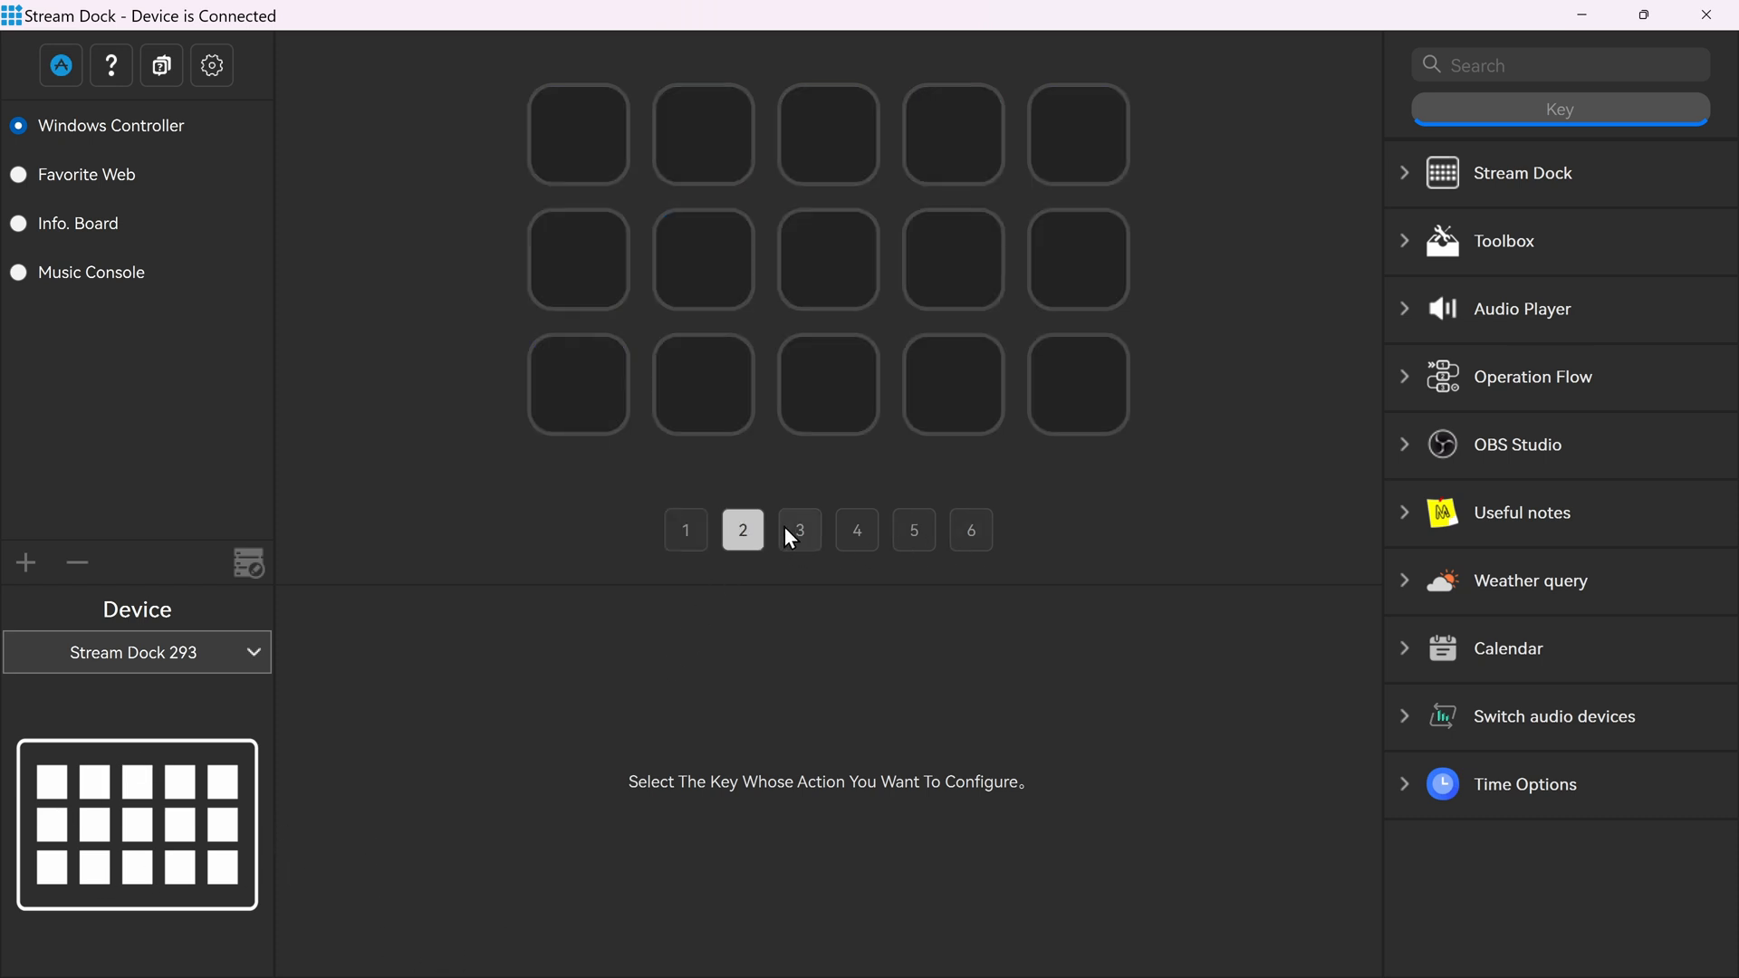
pyautogui.click(685, 529)
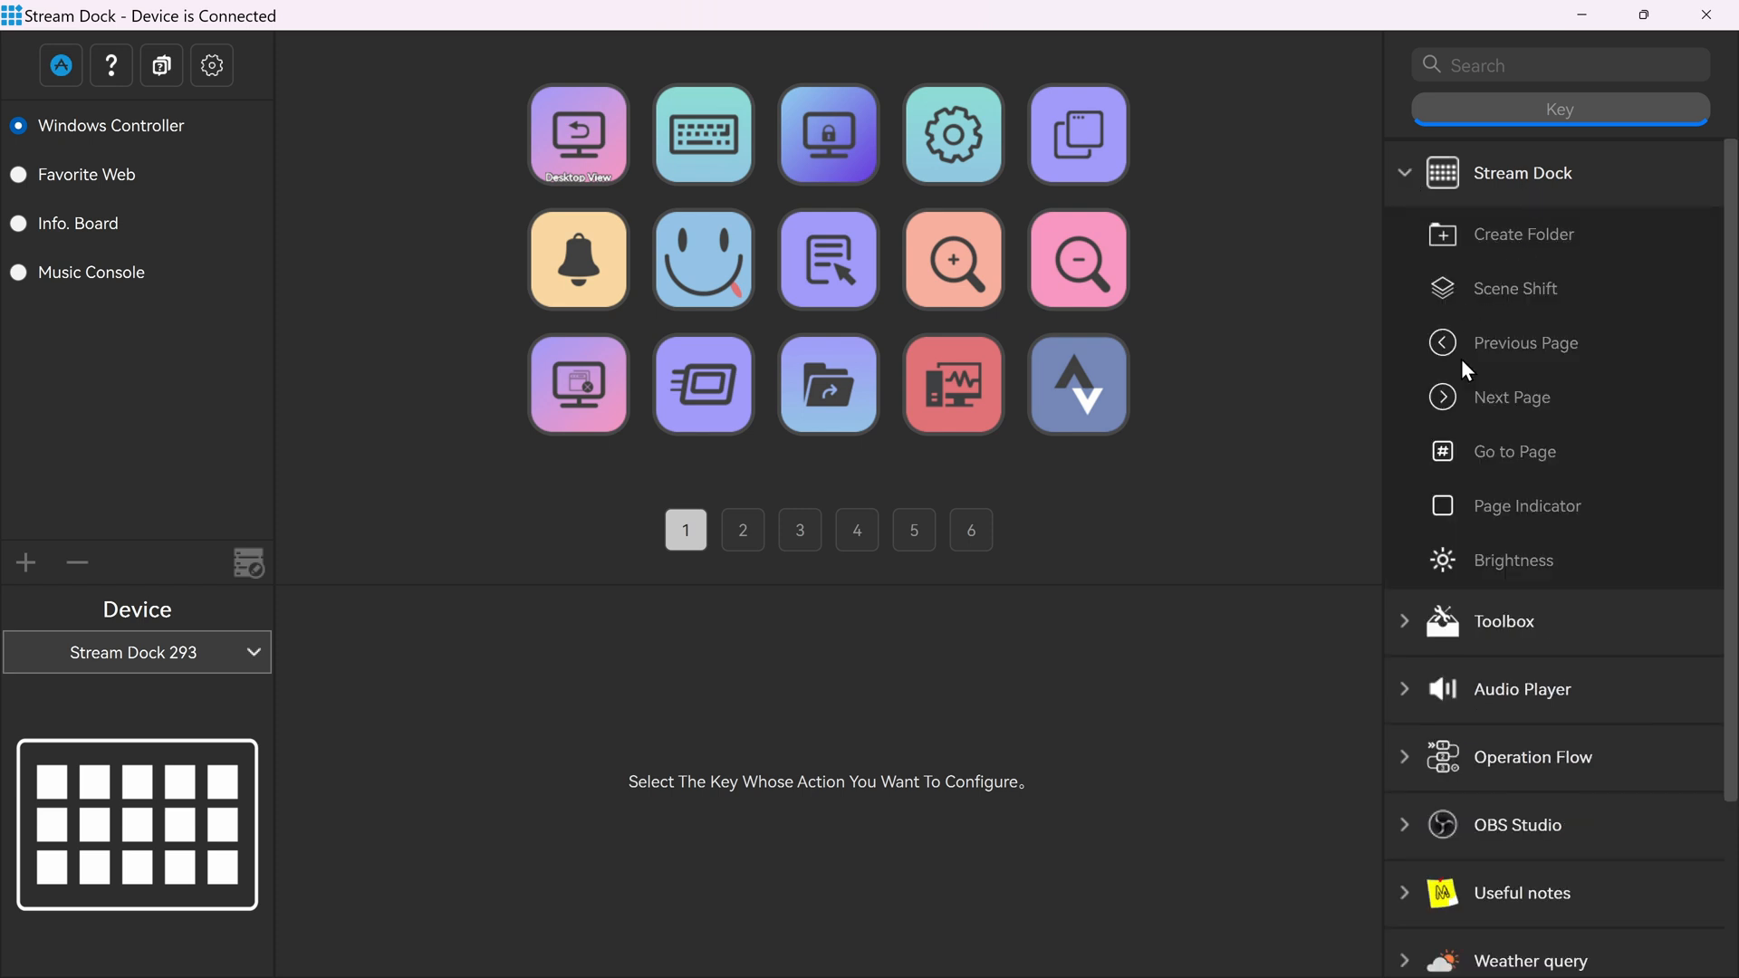
pyautogui.moveTo(1498, 359)
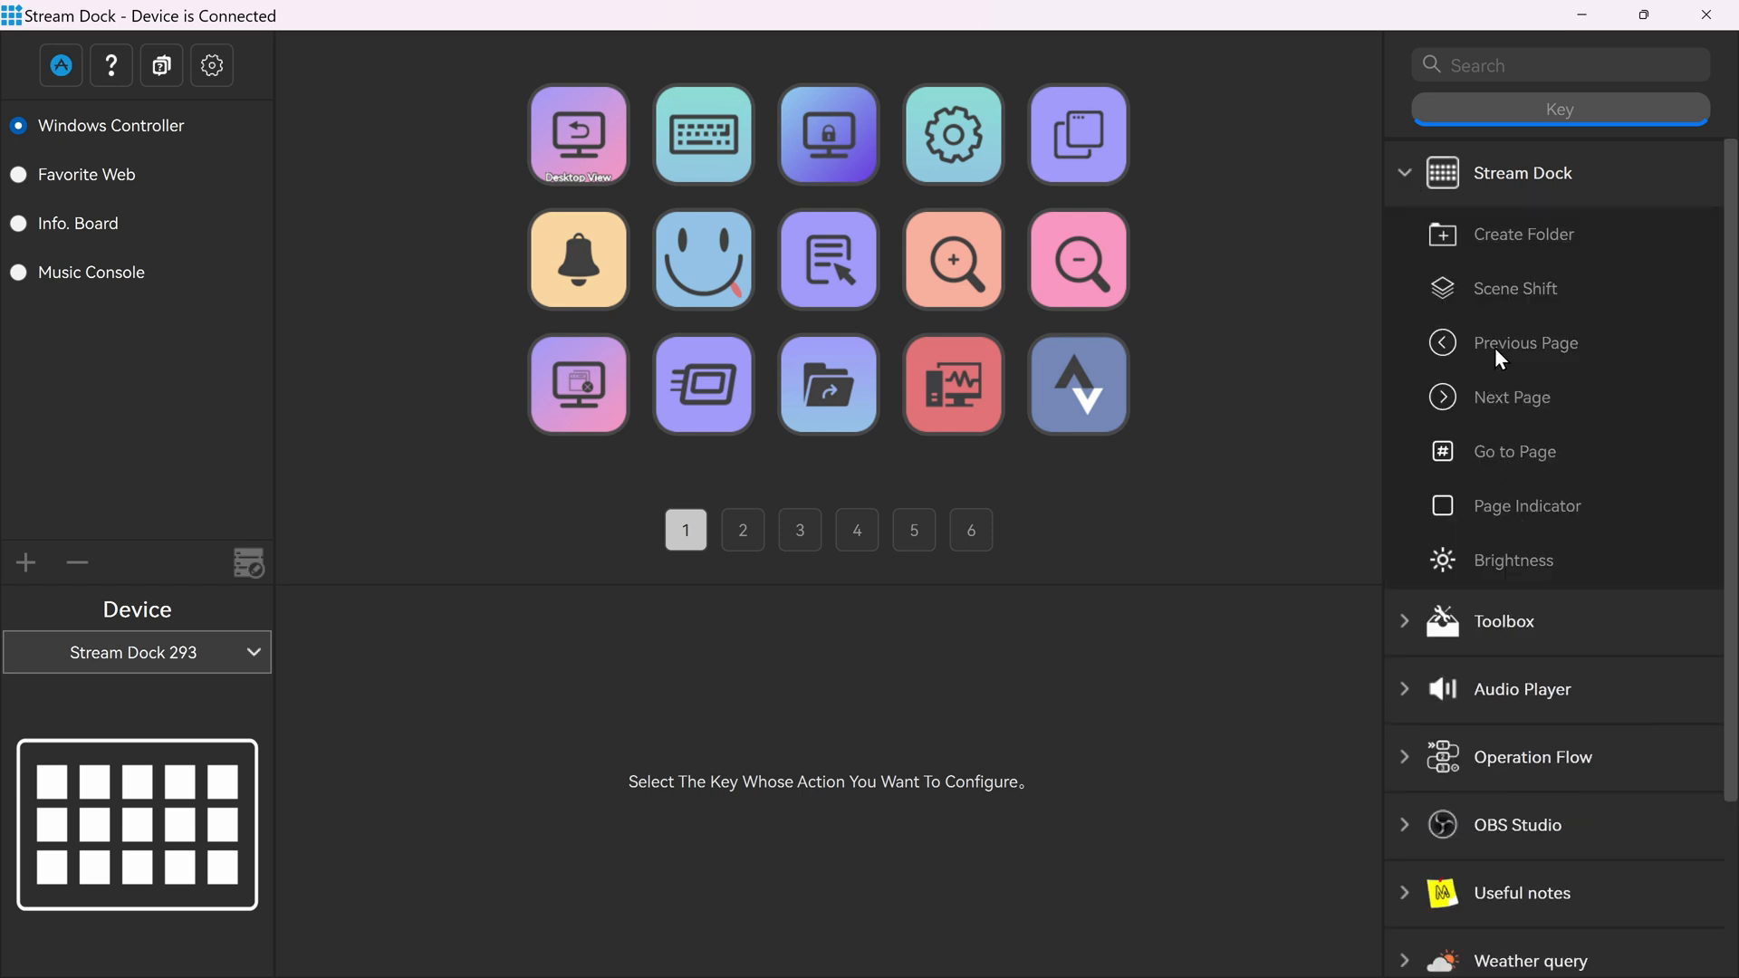
pyautogui.moveTo(1426, 309)
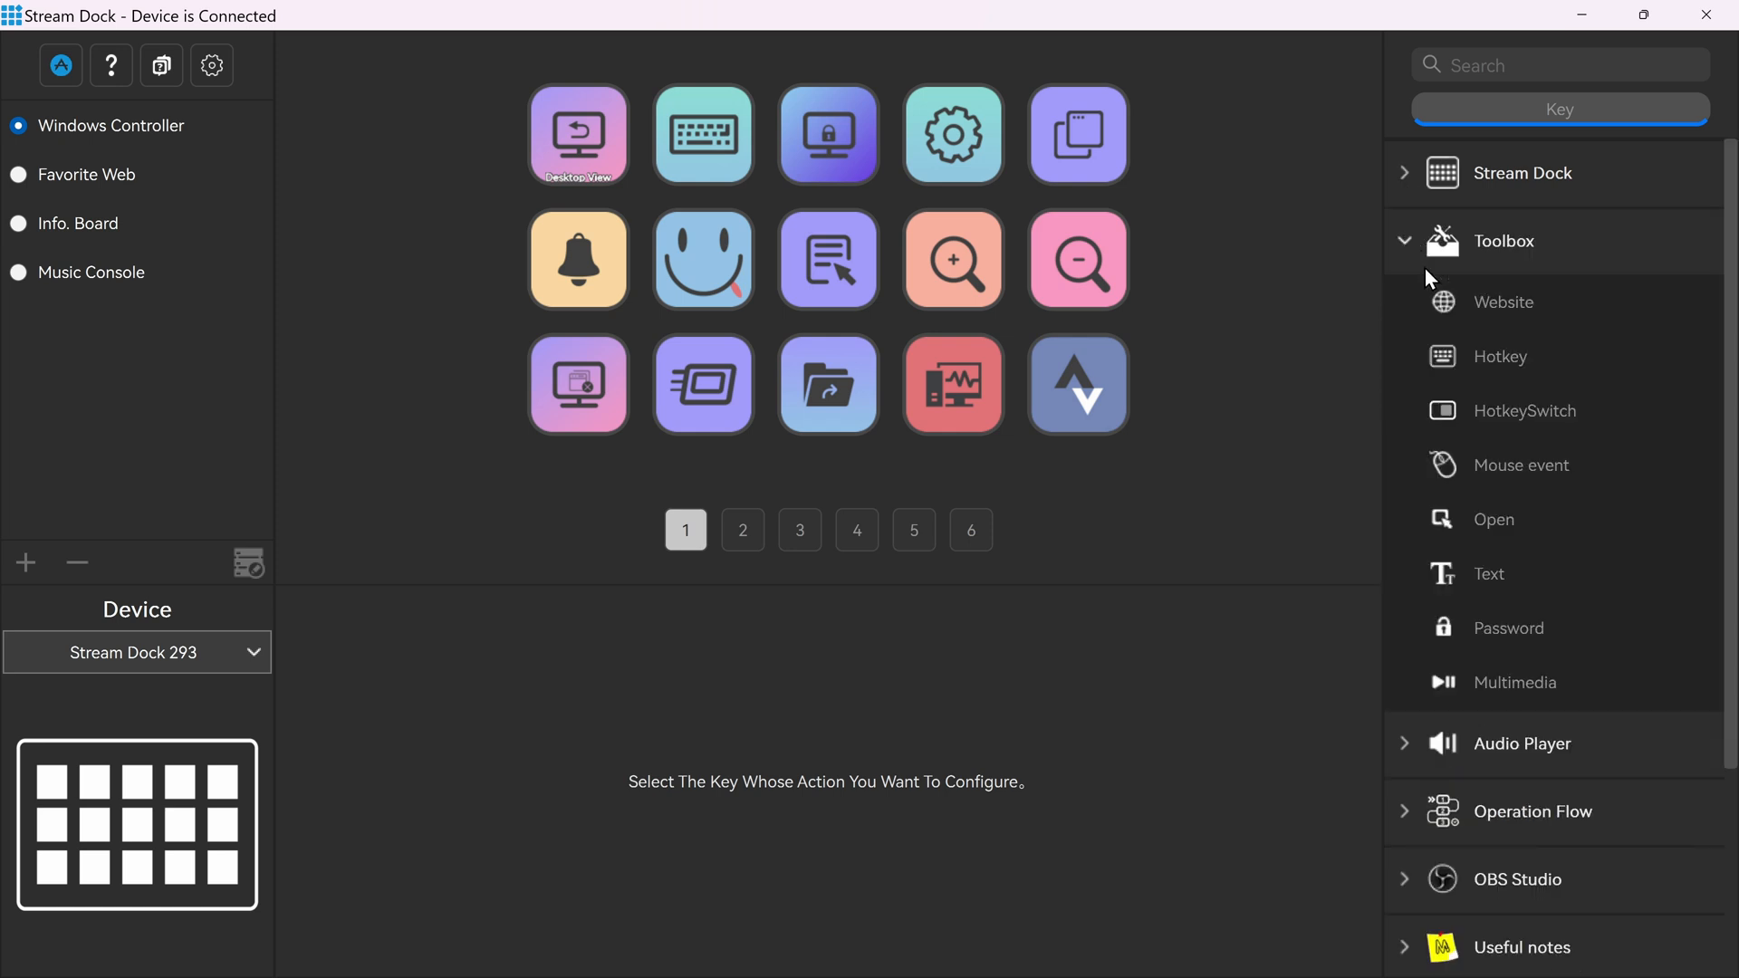
pyautogui.moveTo(1489, 377)
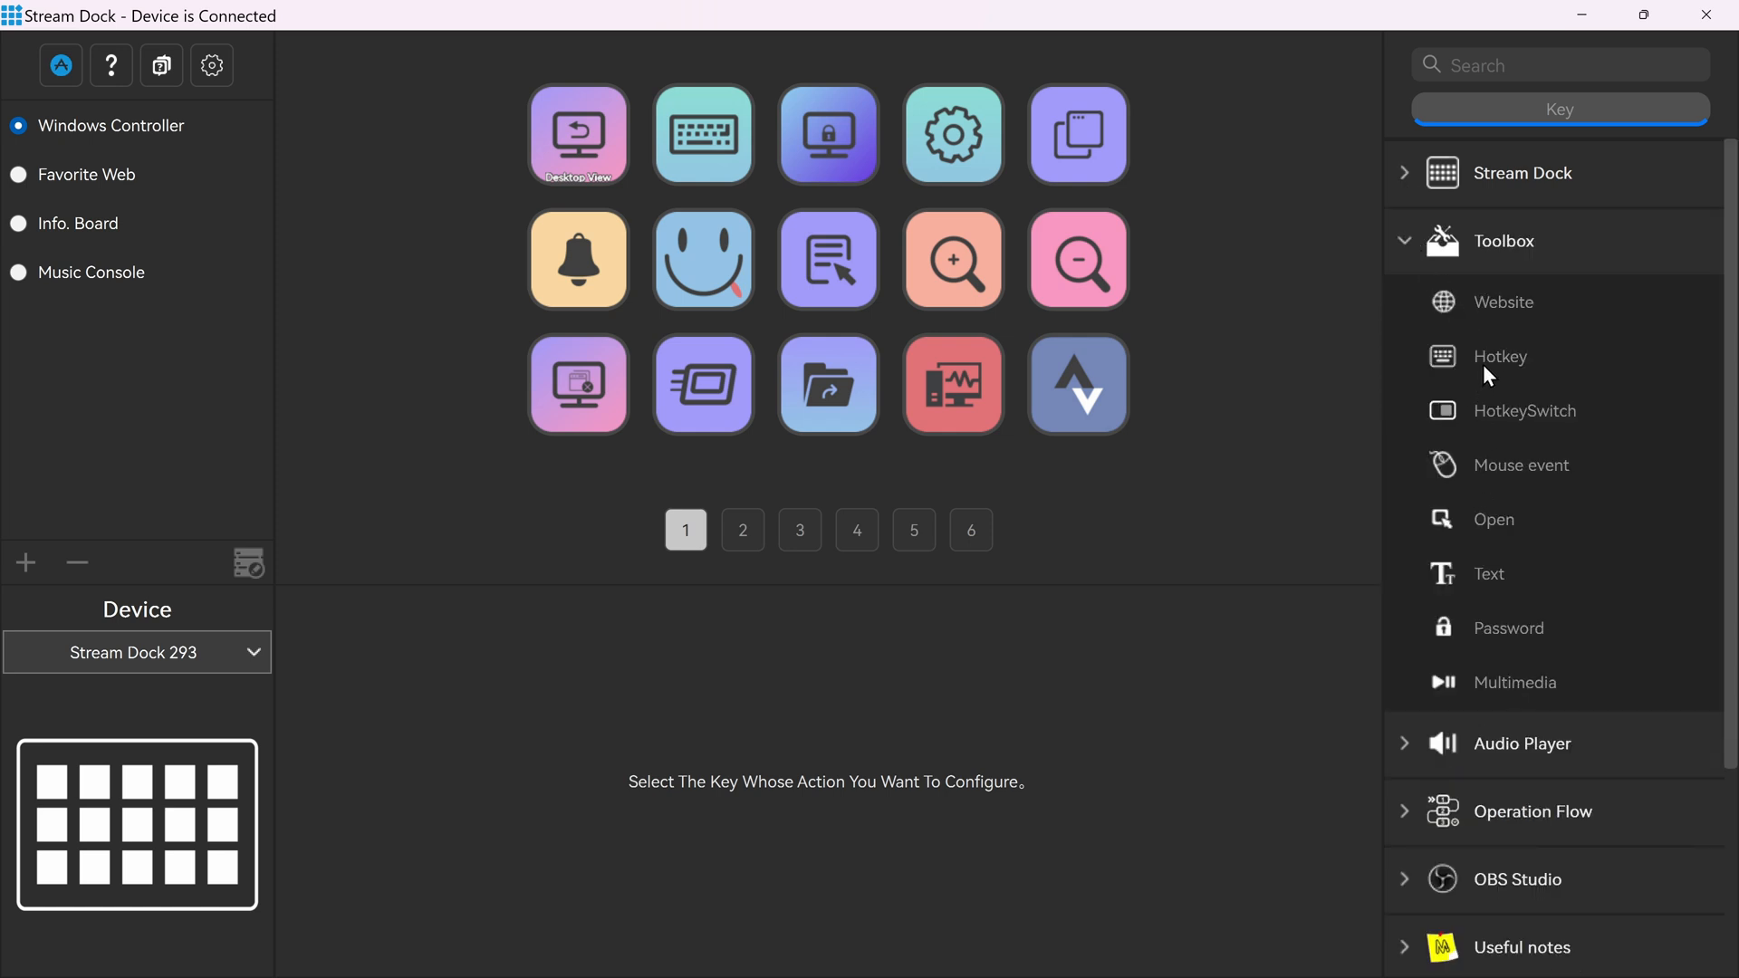
pyautogui.moveTo(793, 192)
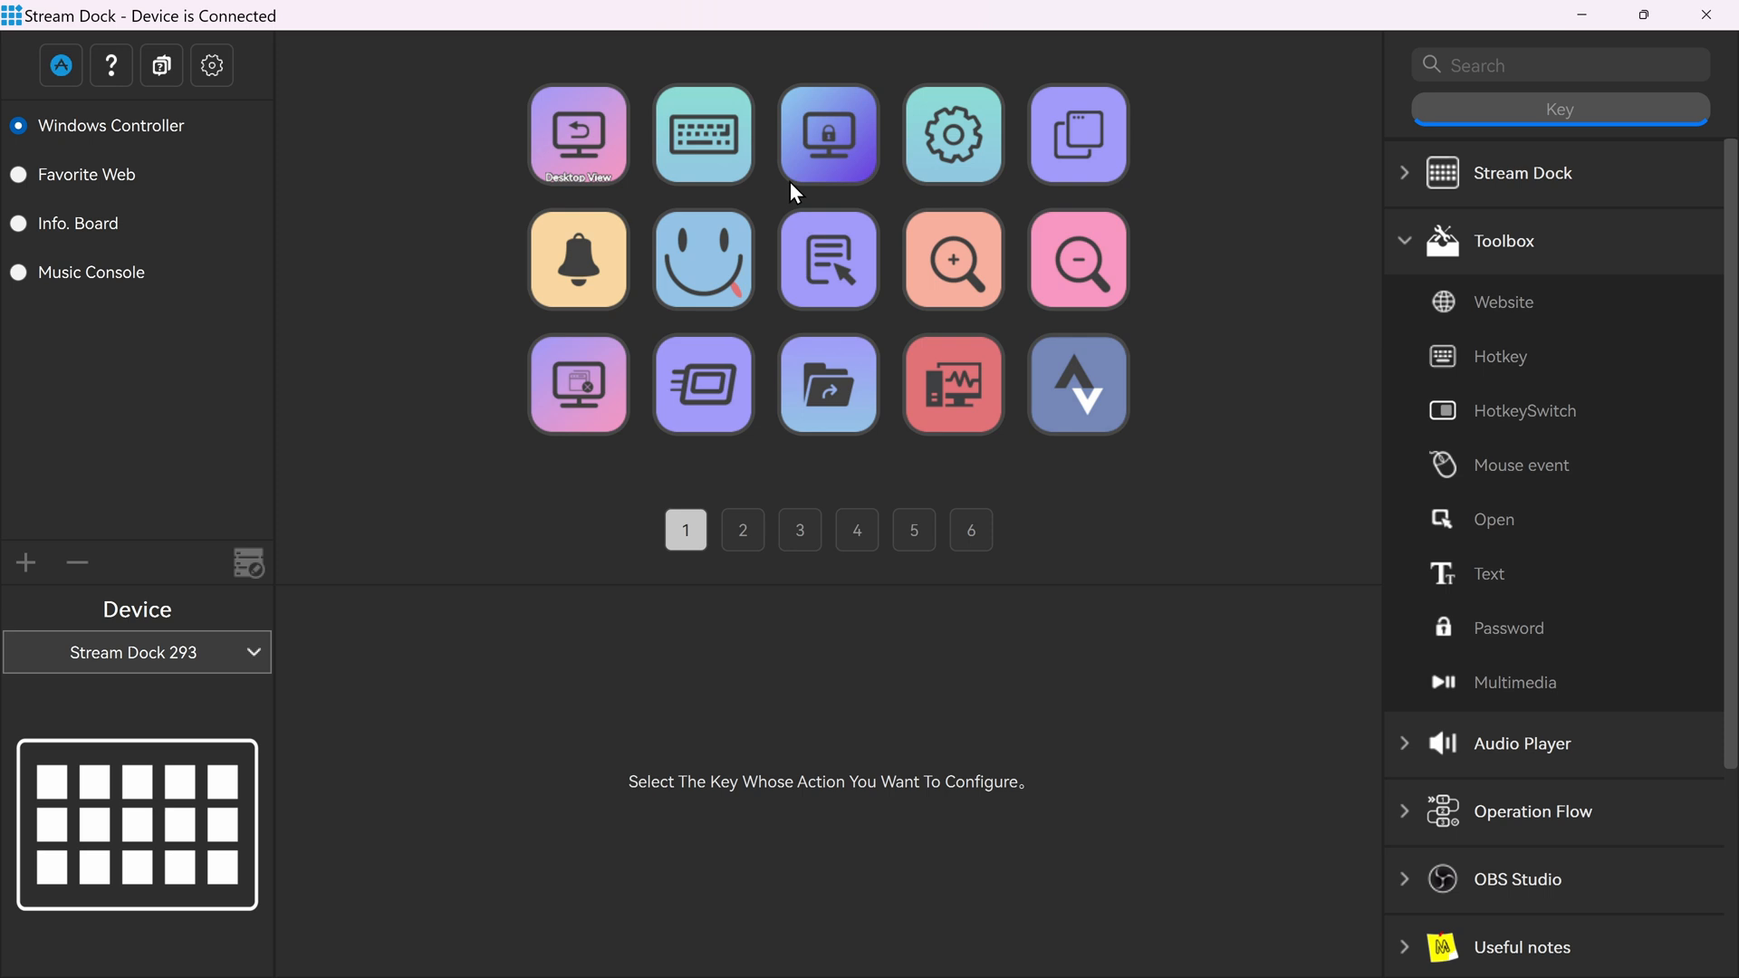
pyautogui.moveTo(1495, 542)
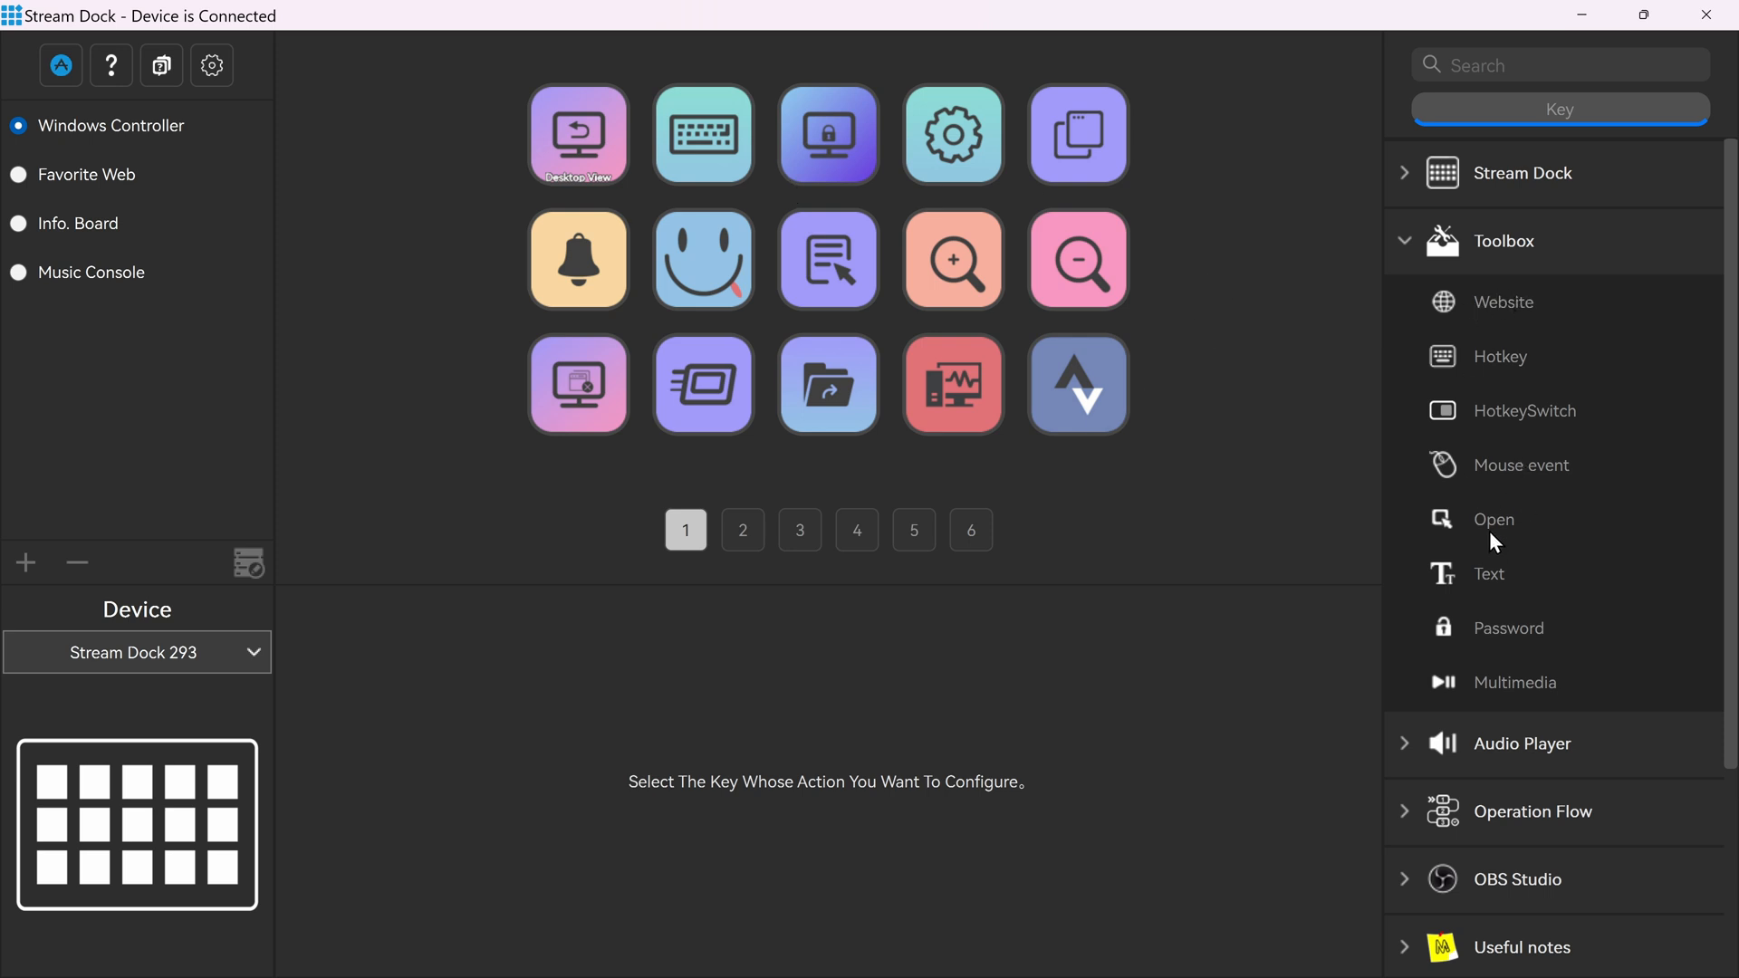
pyautogui.moveTo(1484, 531)
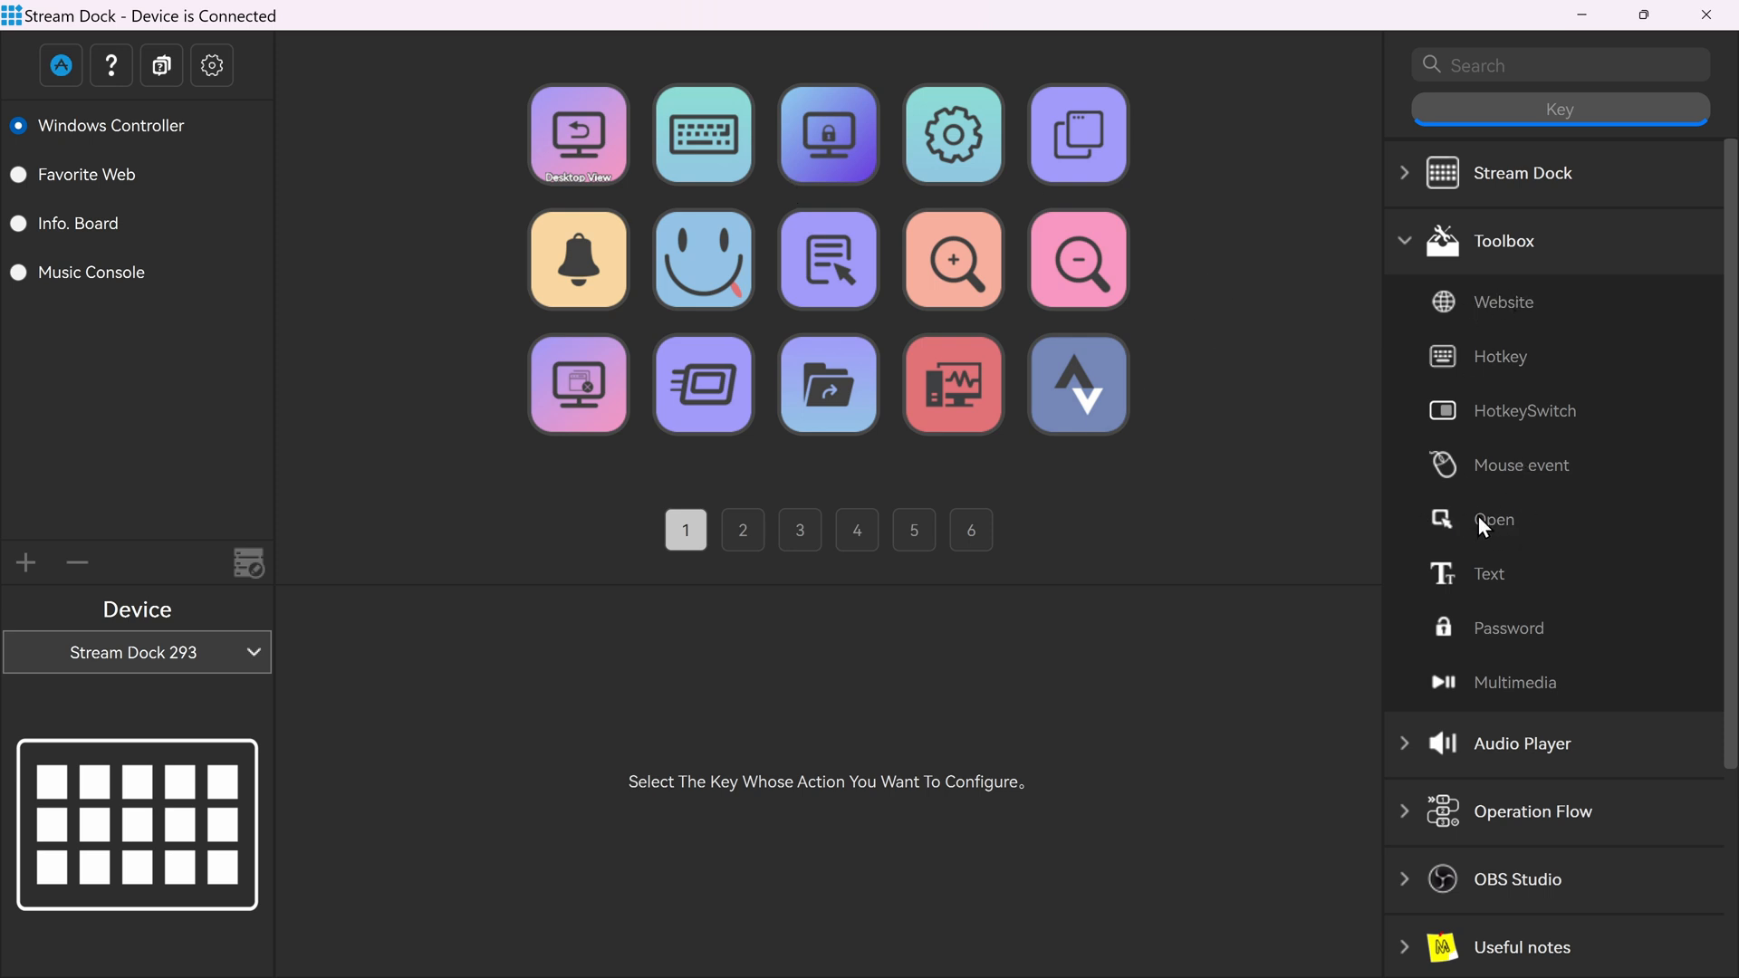
pyautogui.moveTo(1442, 216)
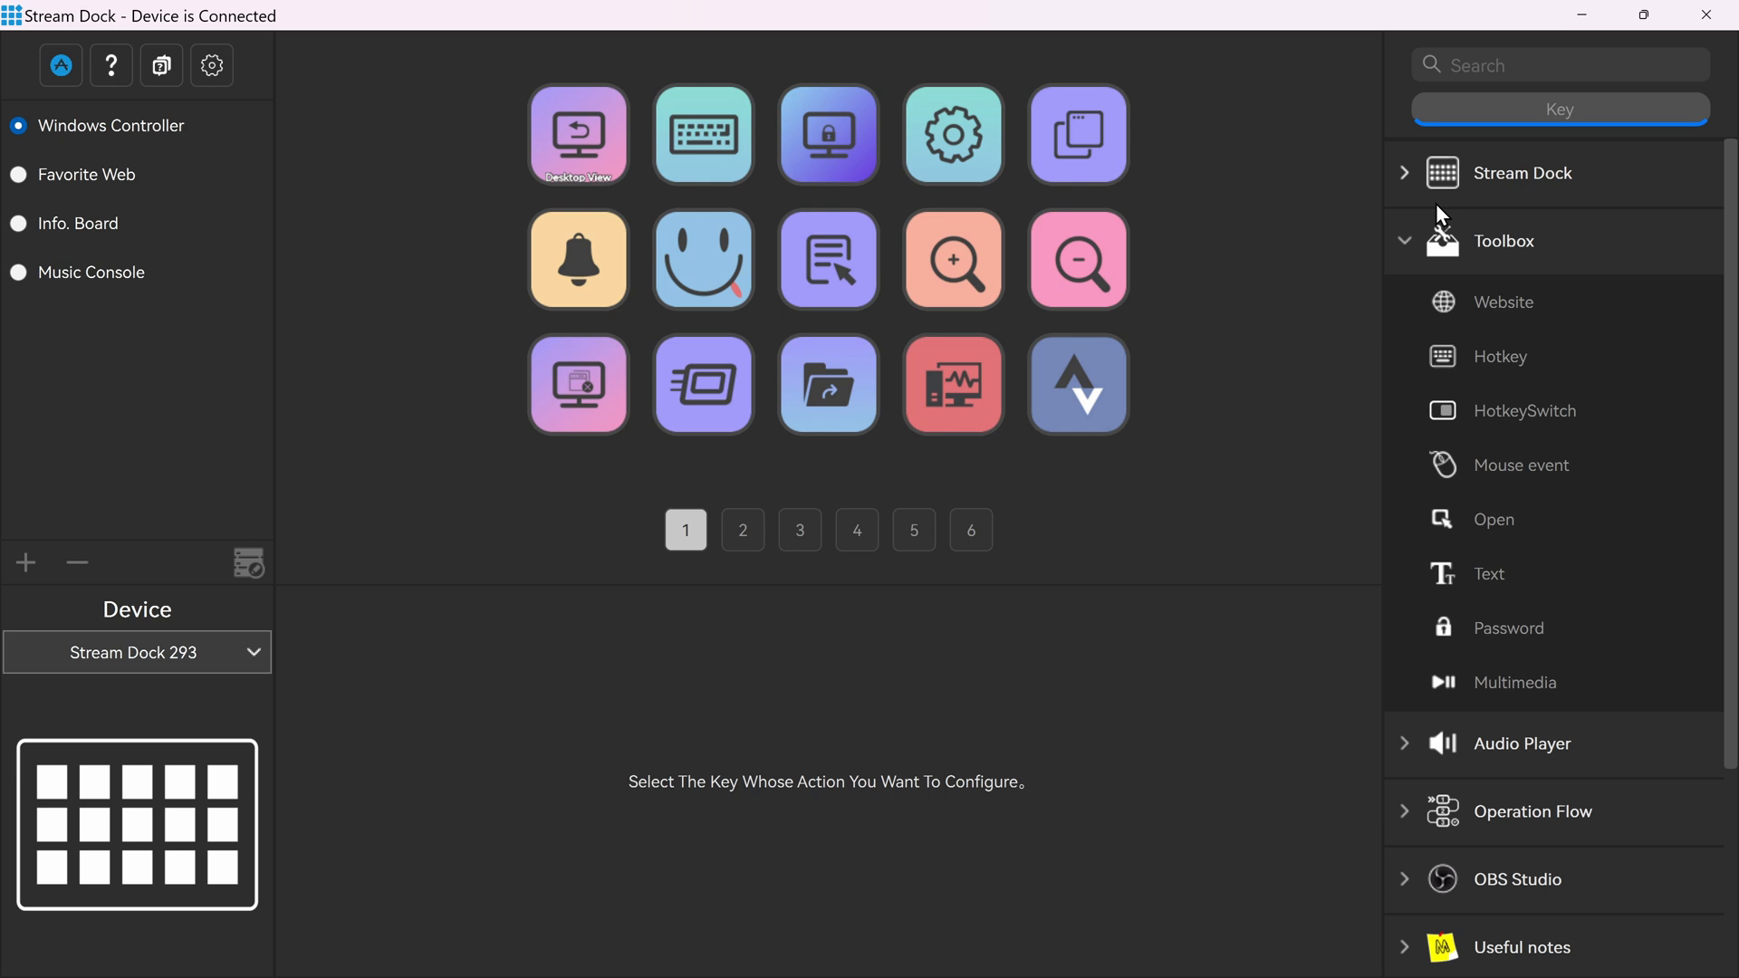
pyautogui.moveTo(1444, 500)
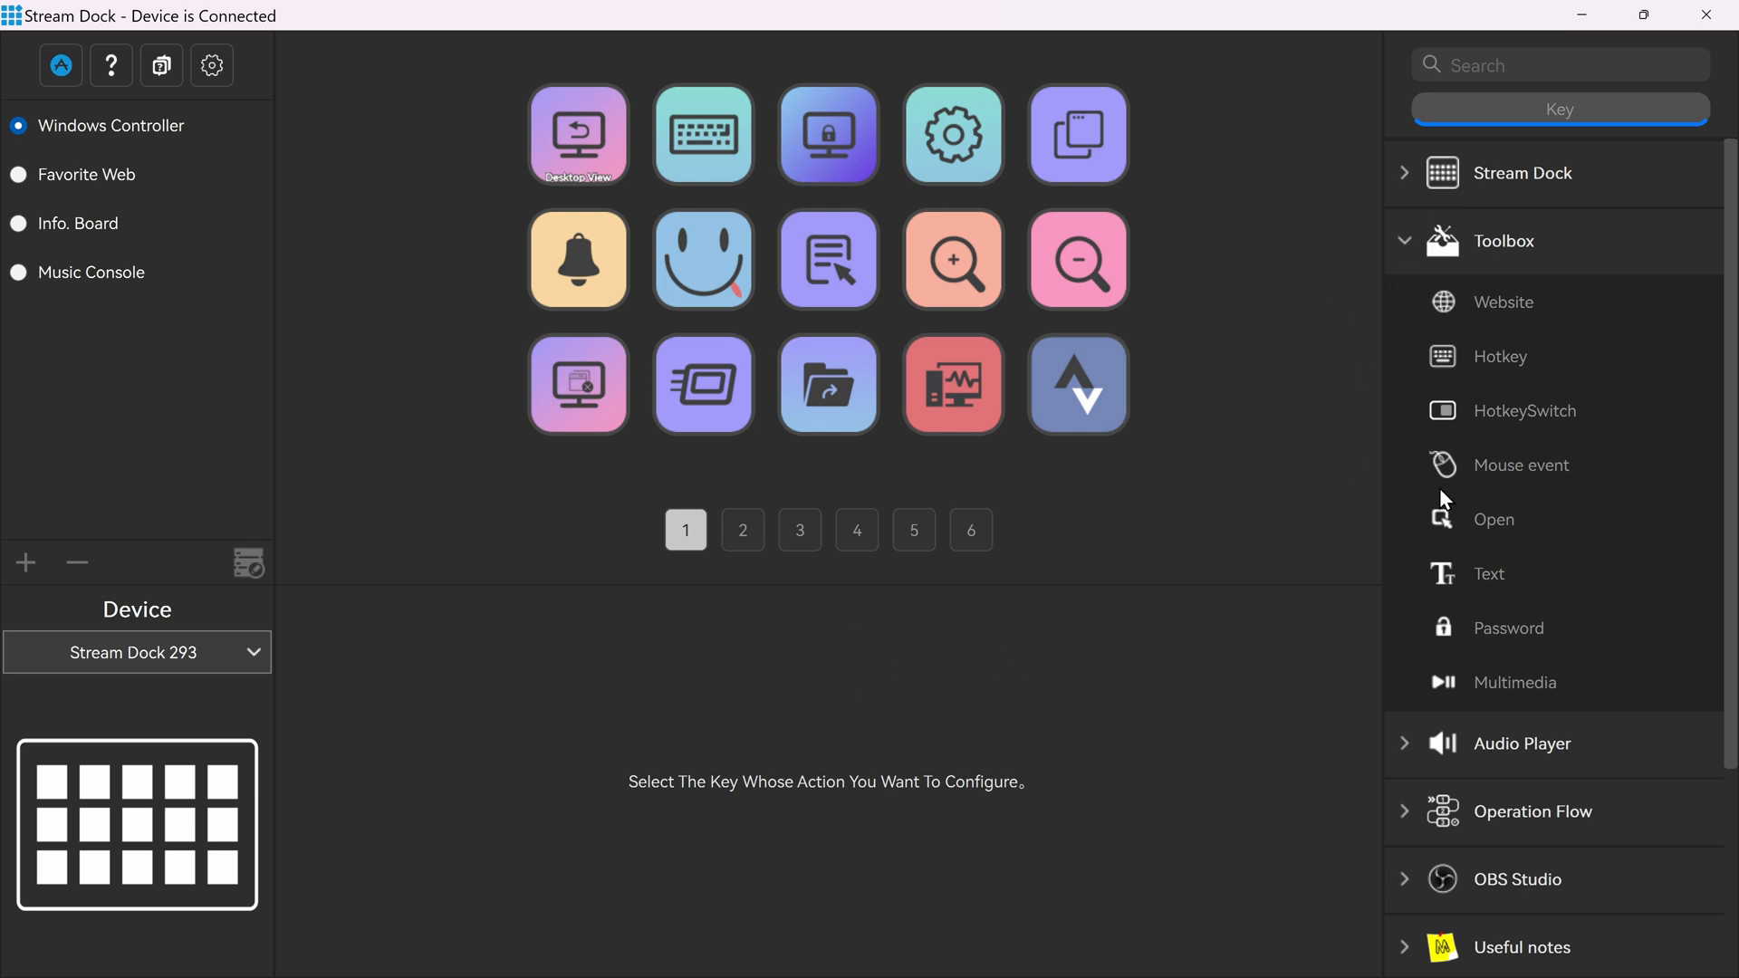
pyautogui.moveTo(1517, 639)
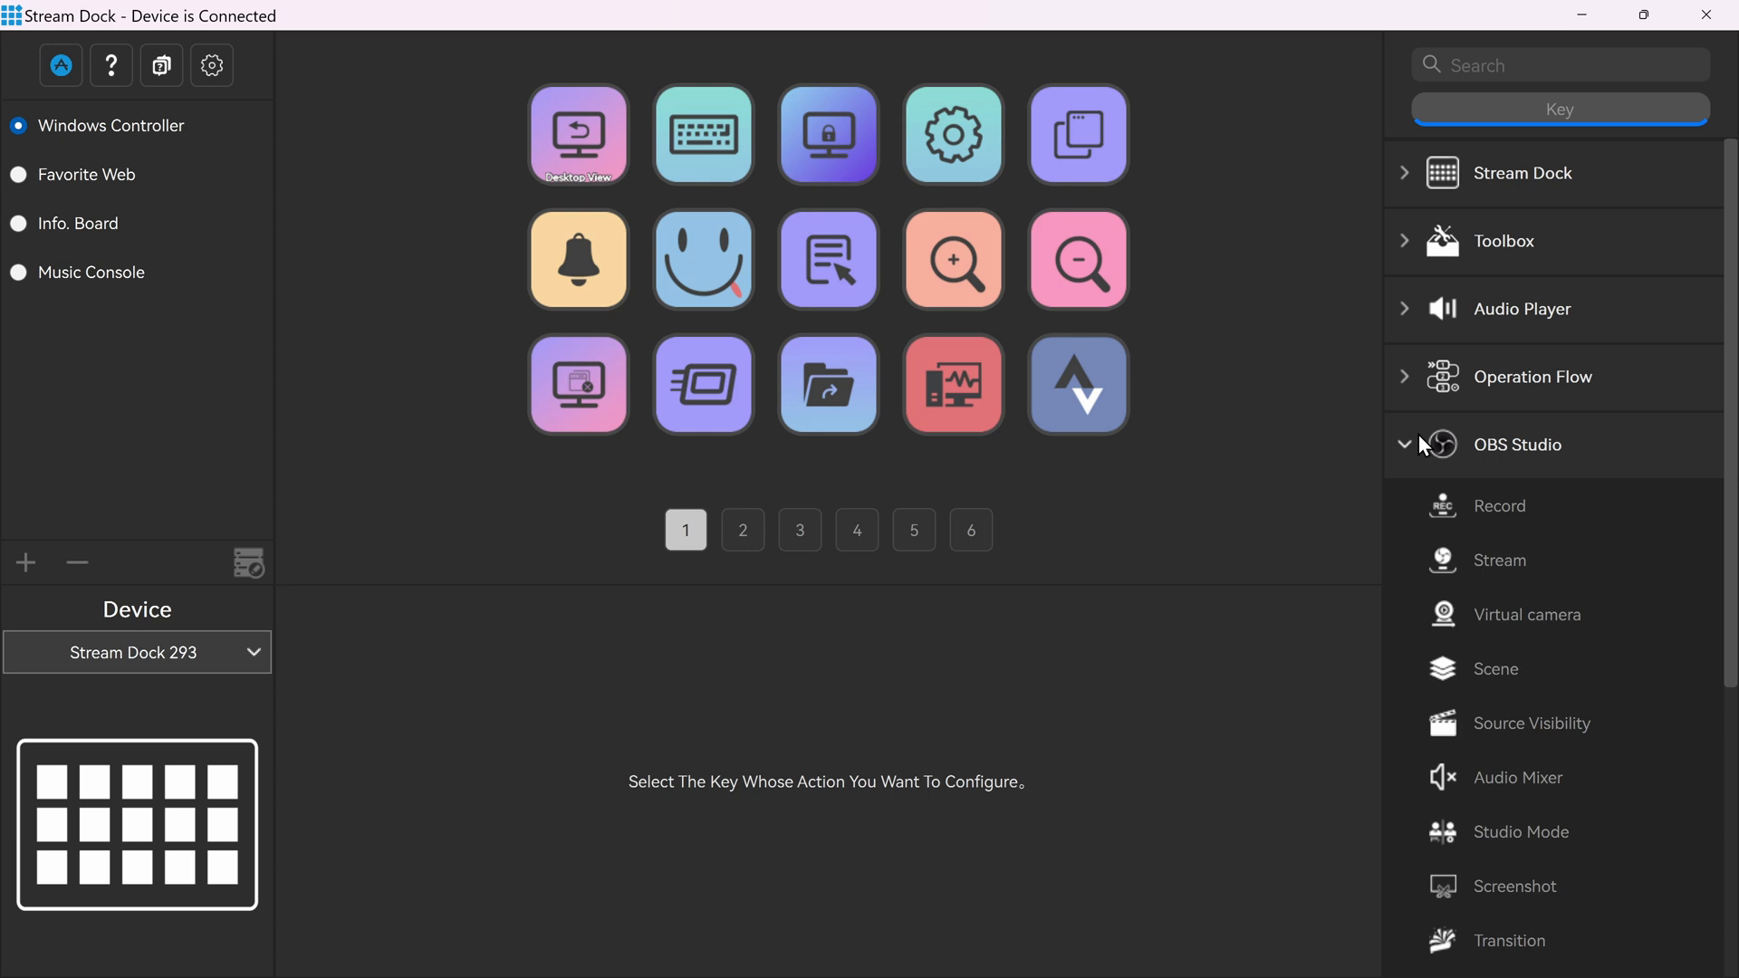
# Step: Scroll the action list from OBS Studio to the Useful notes group
pyautogui.scroll(-3)
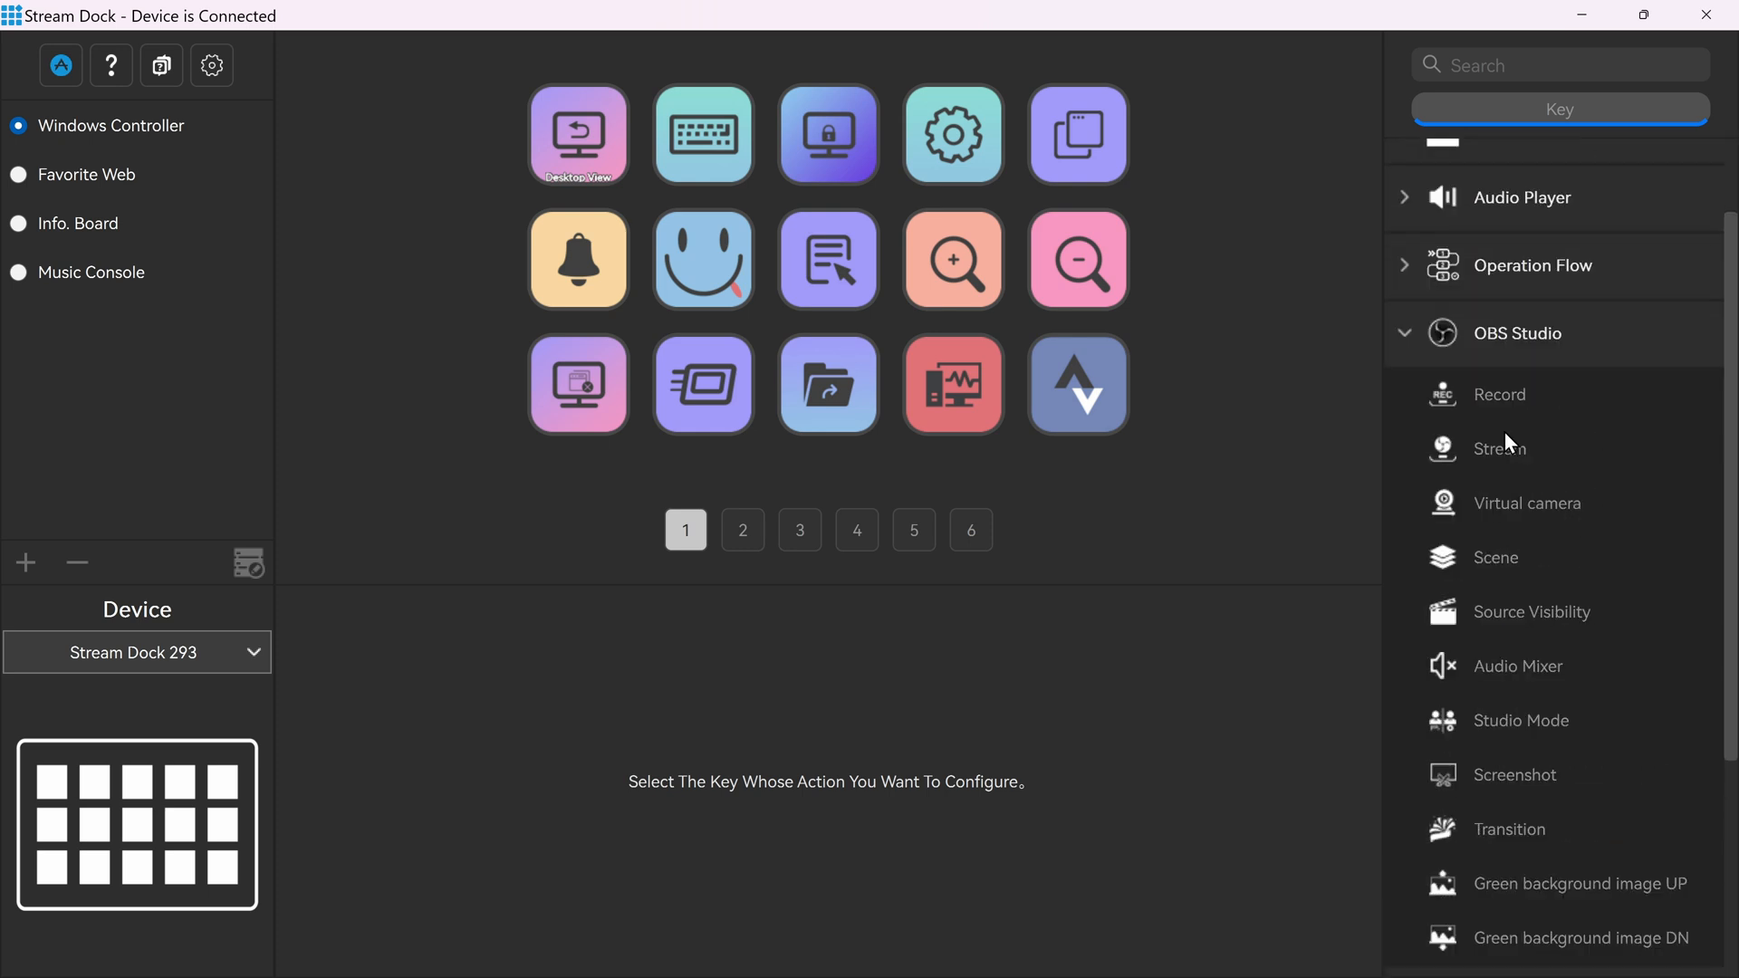
pyautogui.moveTo(1514, 408)
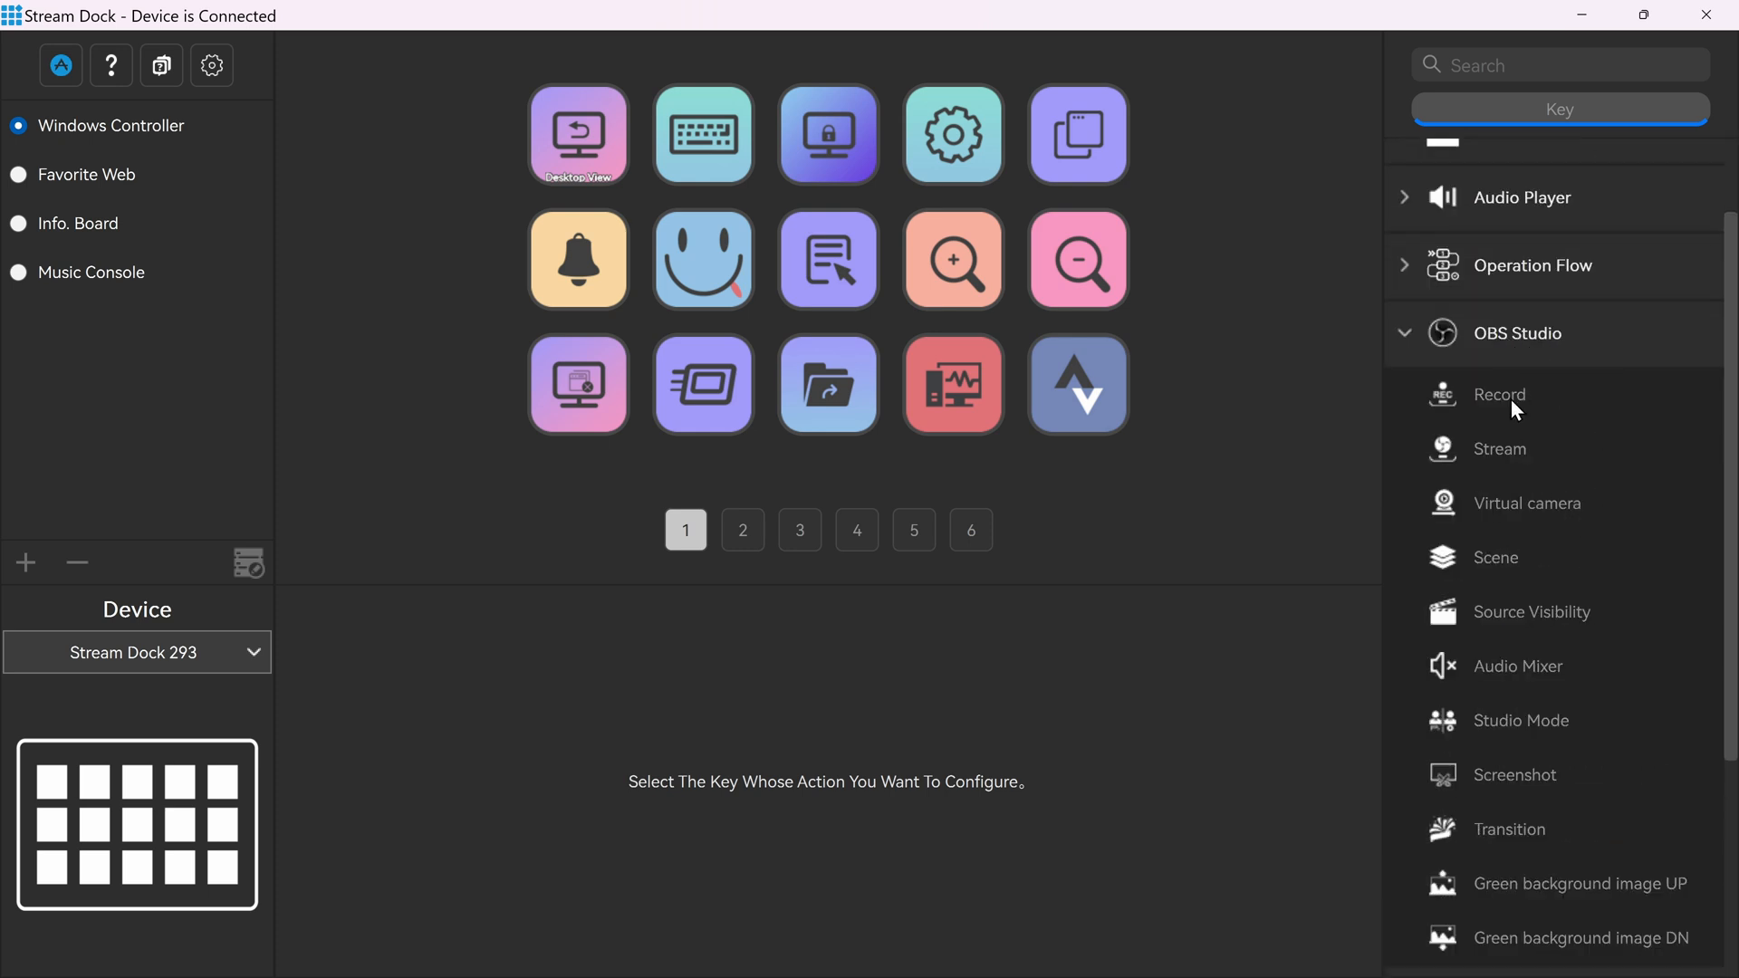
pyautogui.scroll(-3)
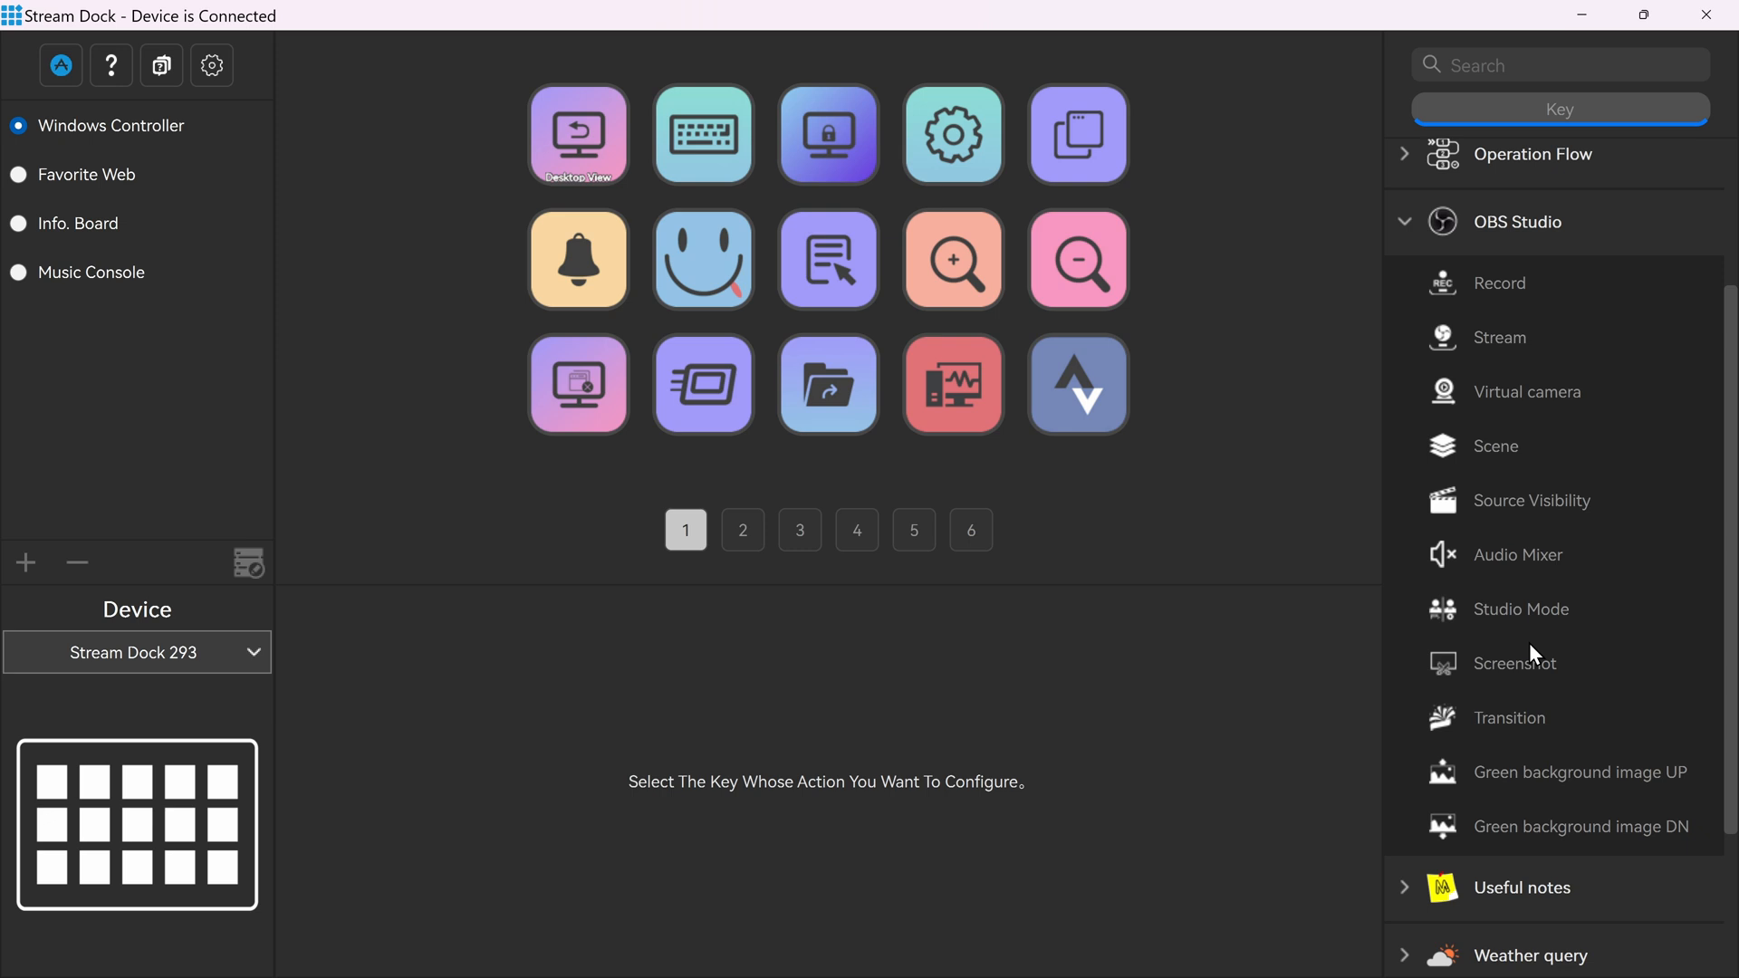
pyautogui.scroll(3)
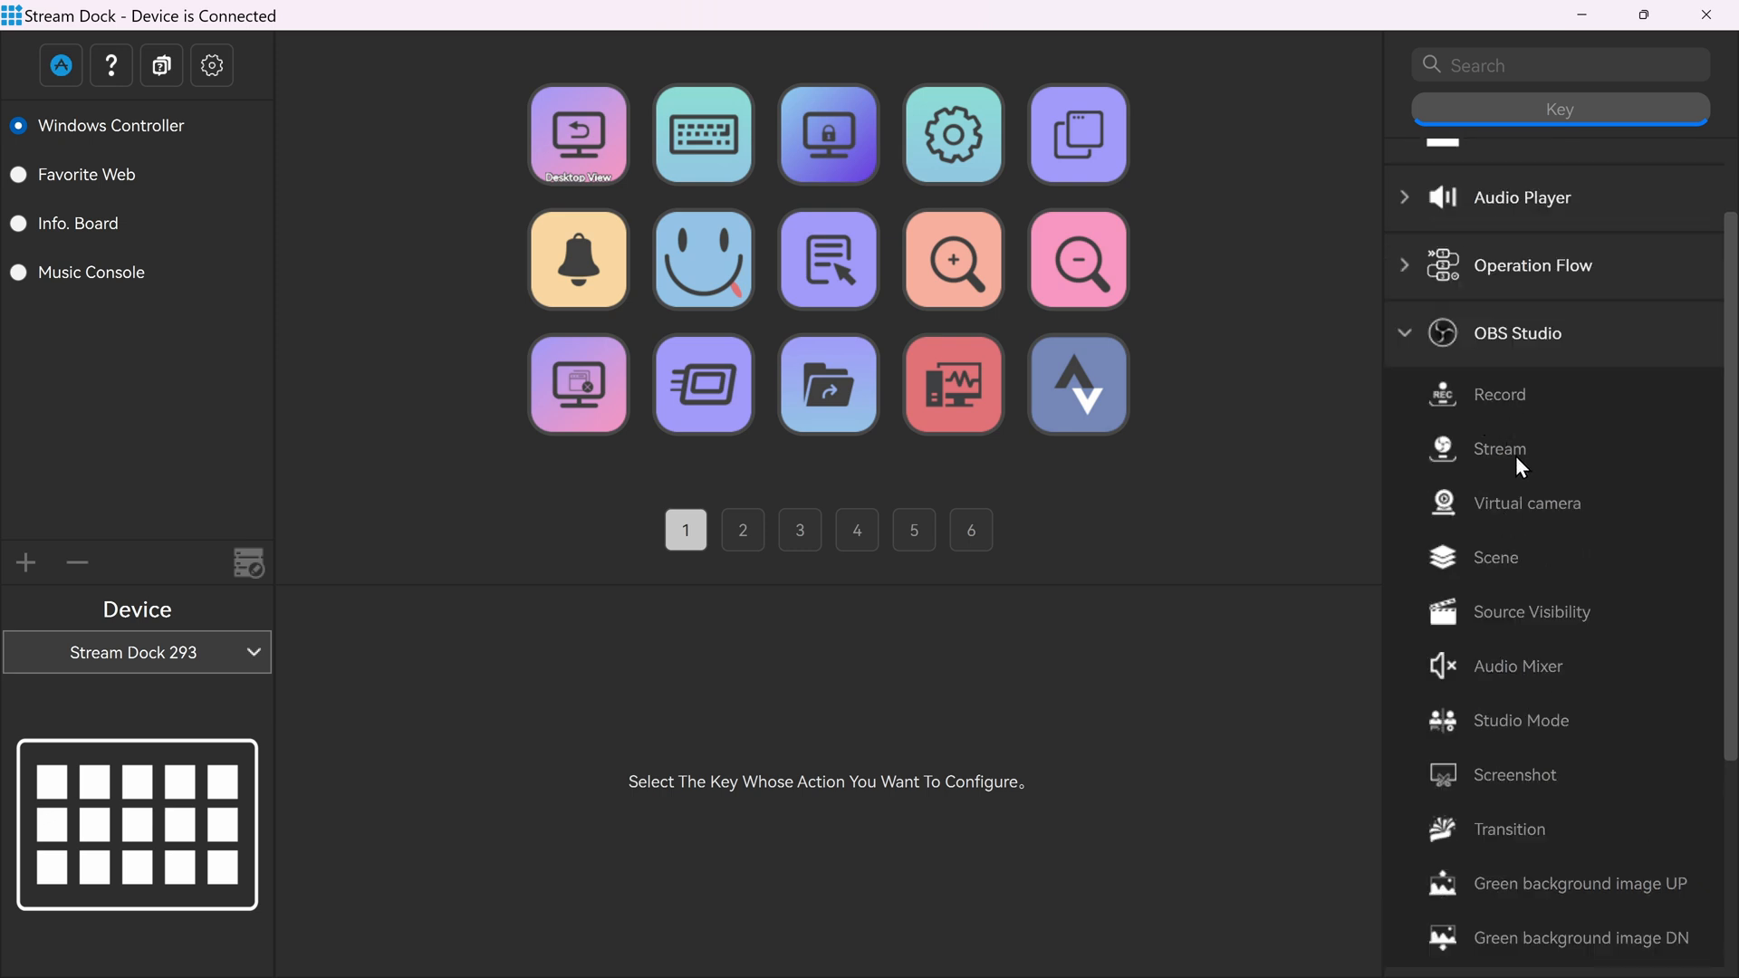
pyautogui.scroll(-3)
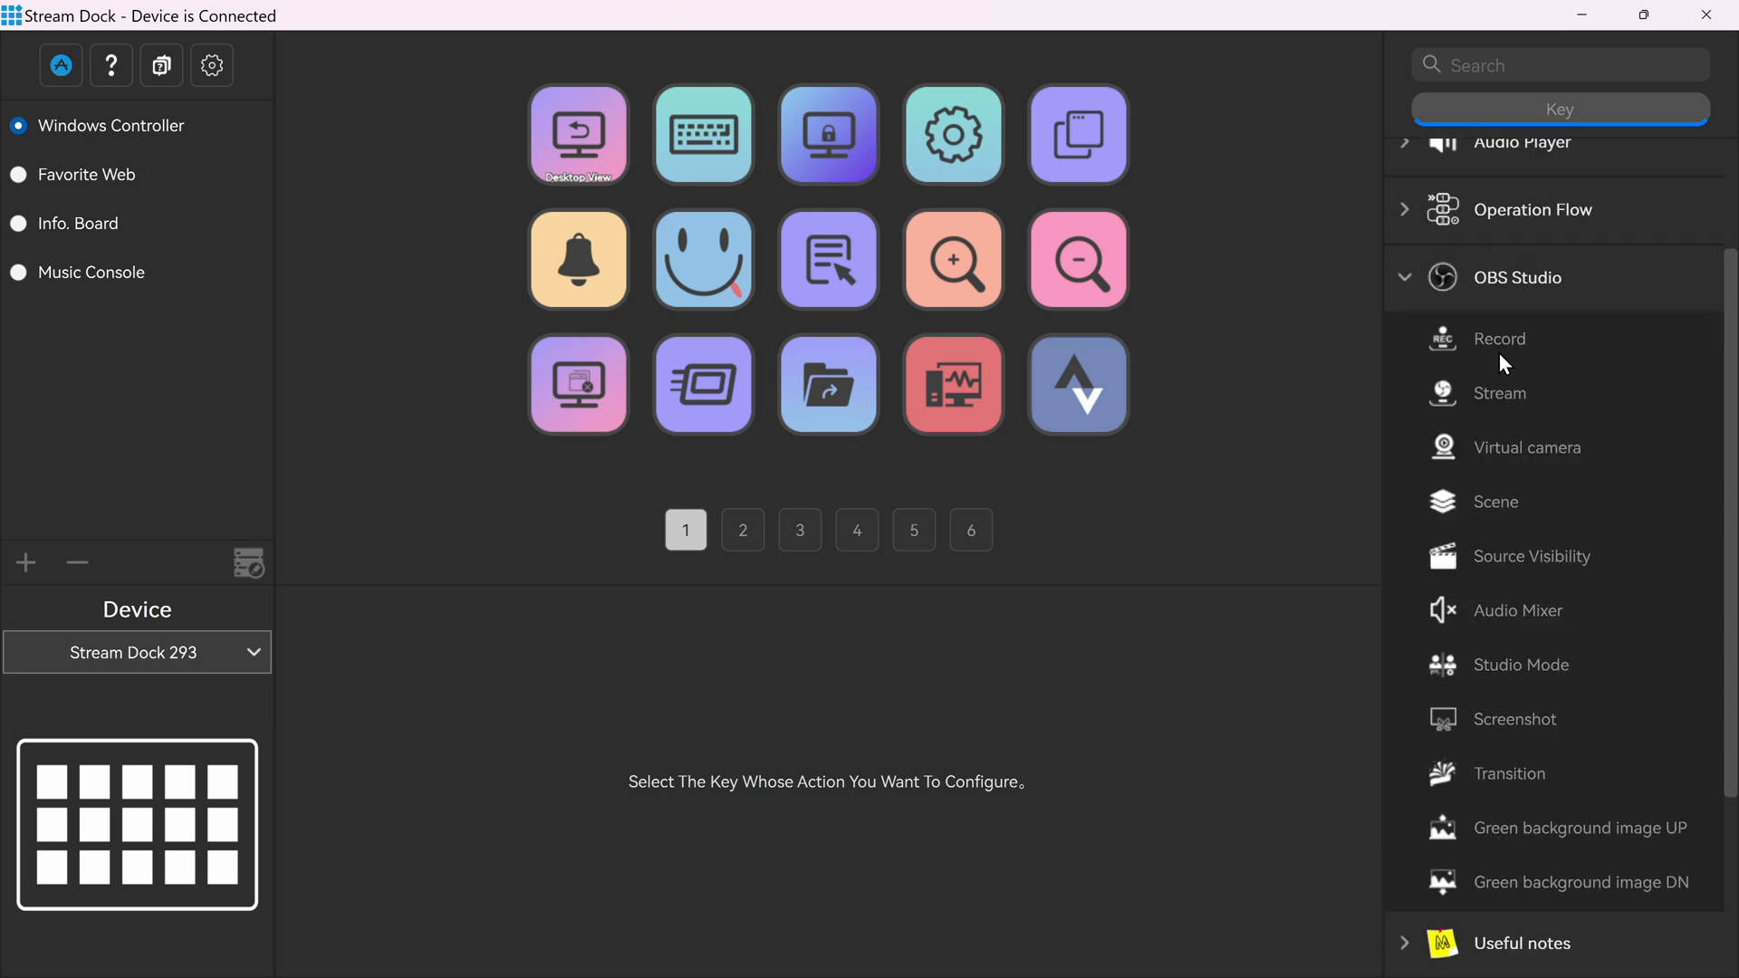
pyautogui.moveTo(1505, 347)
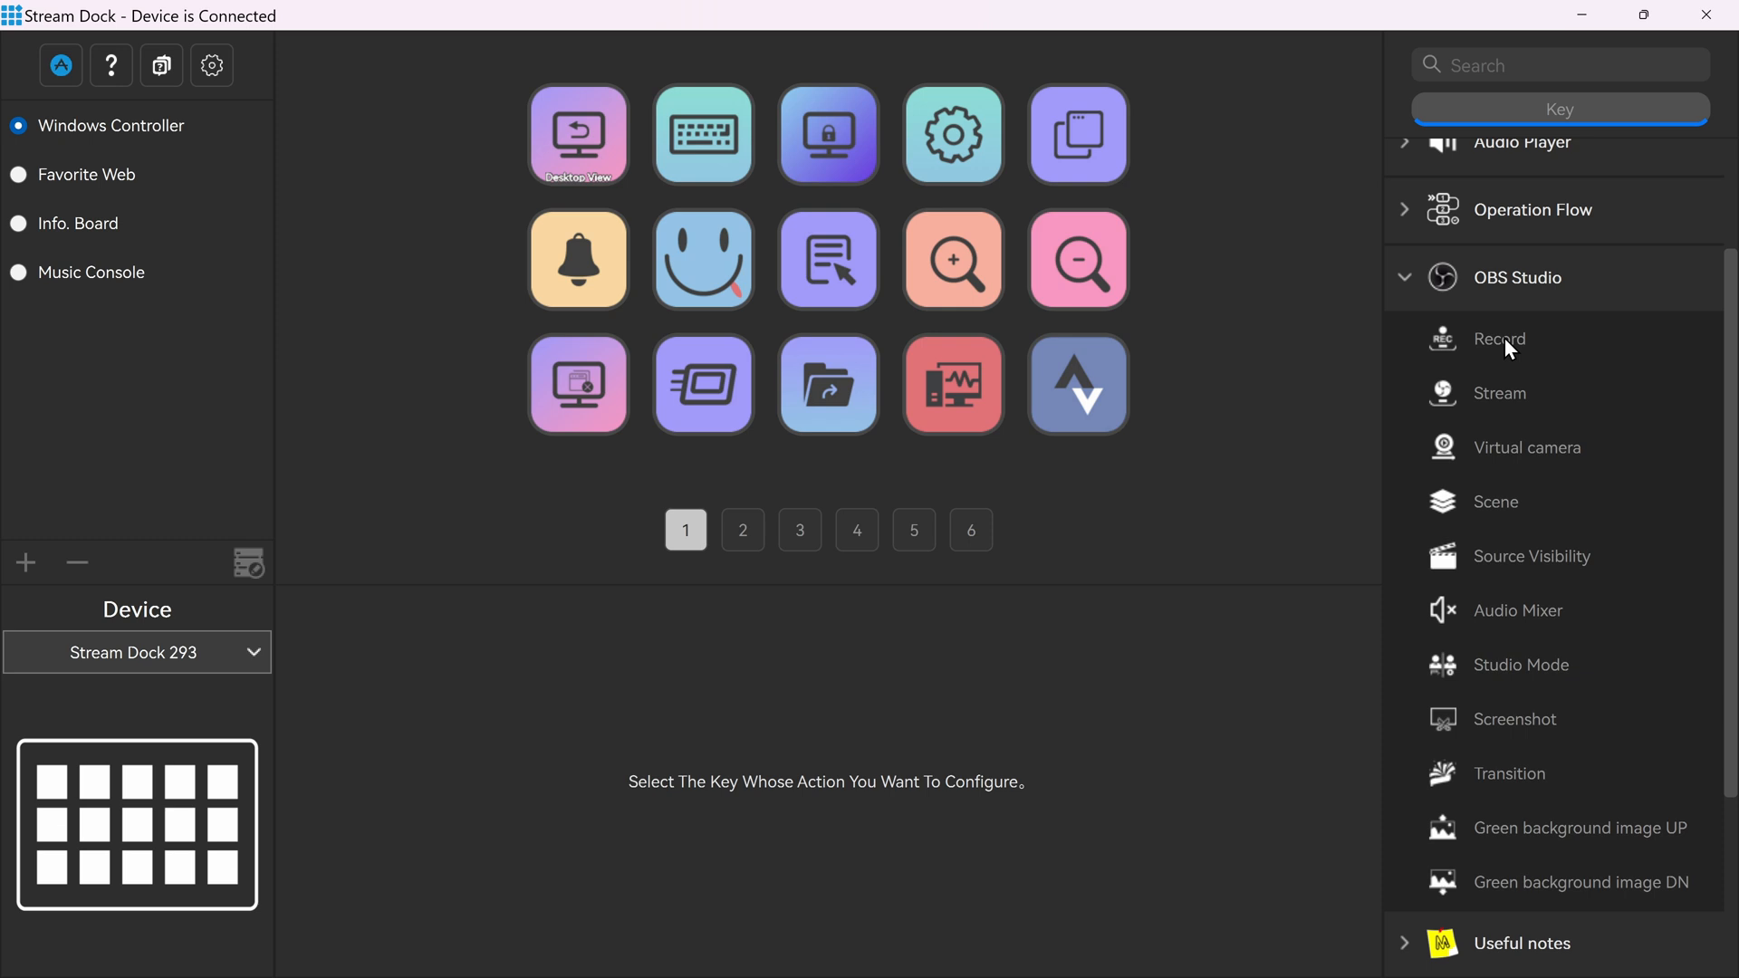
pyautogui.moveTo(1536, 352)
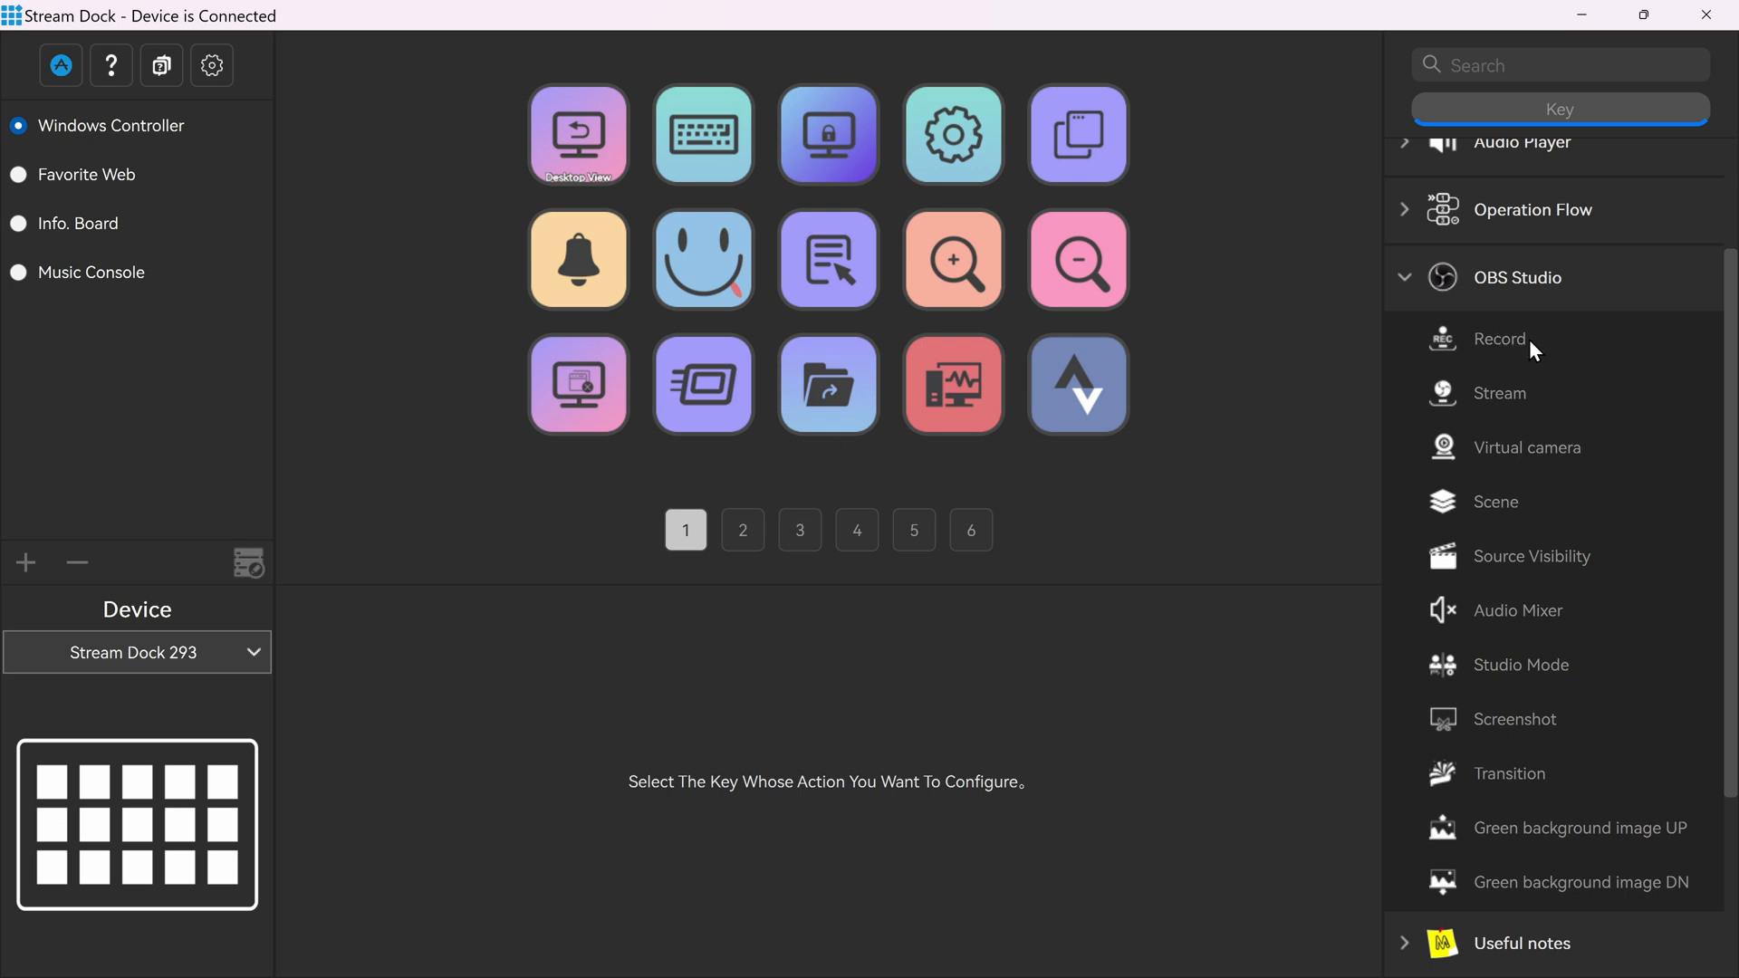
pyautogui.moveTo(1491, 416)
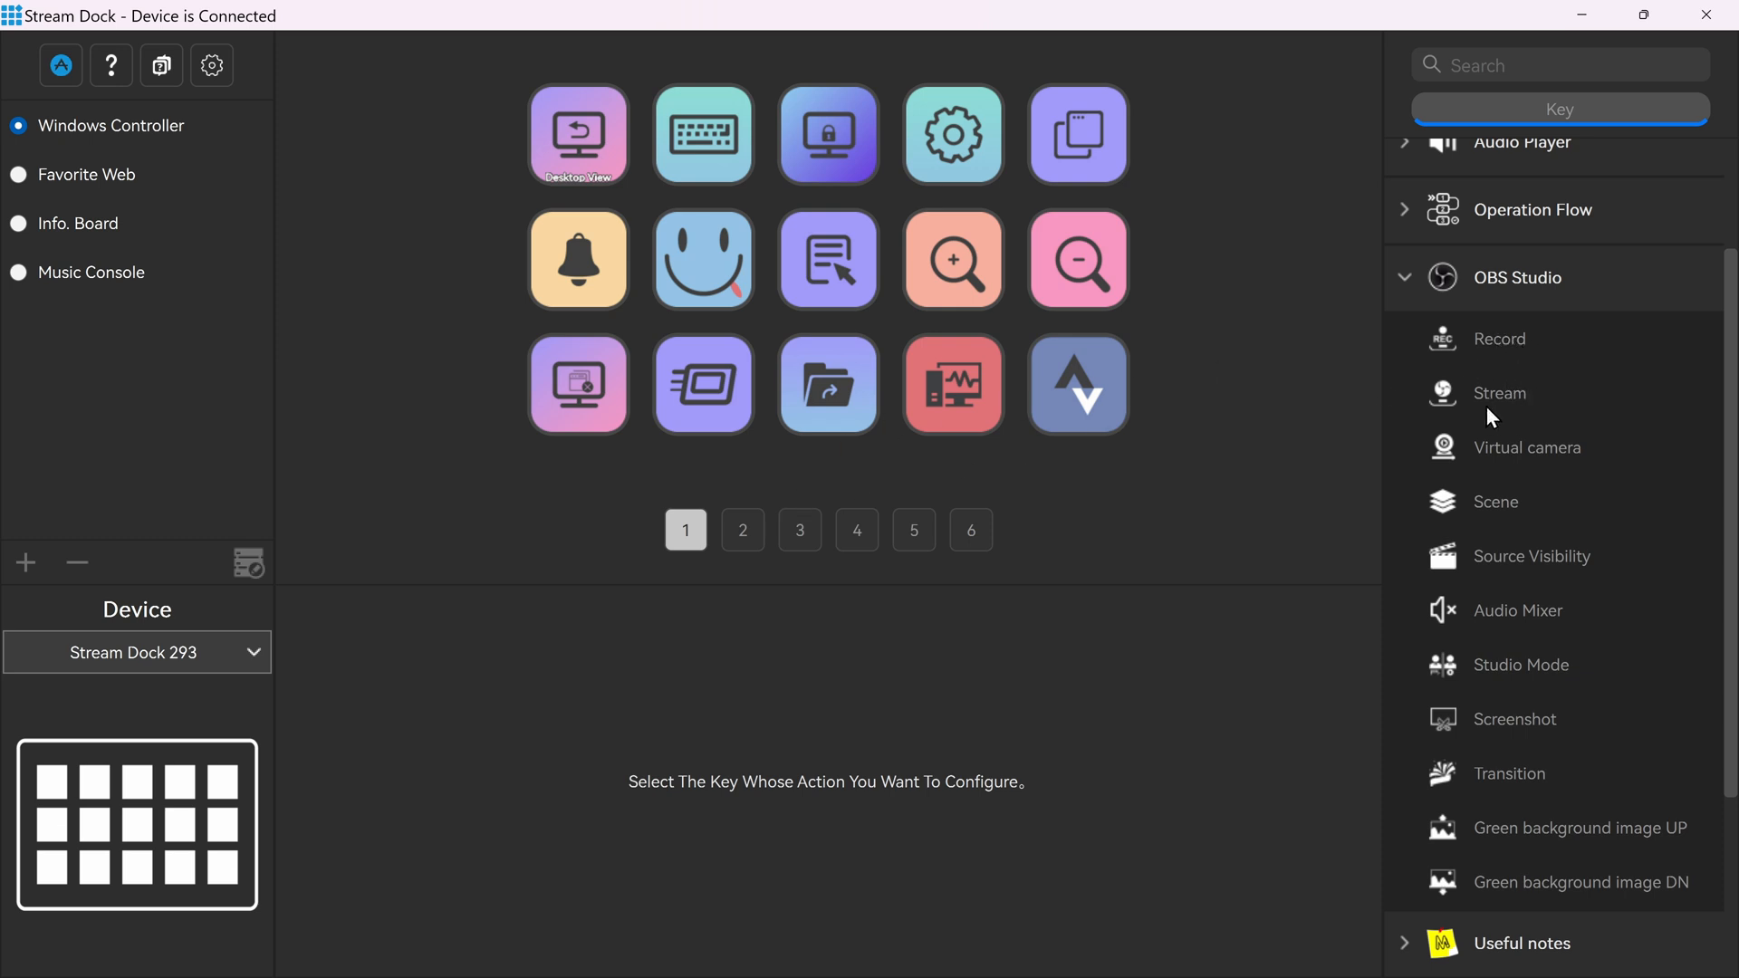
pyautogui.moveTo(1500, 512)
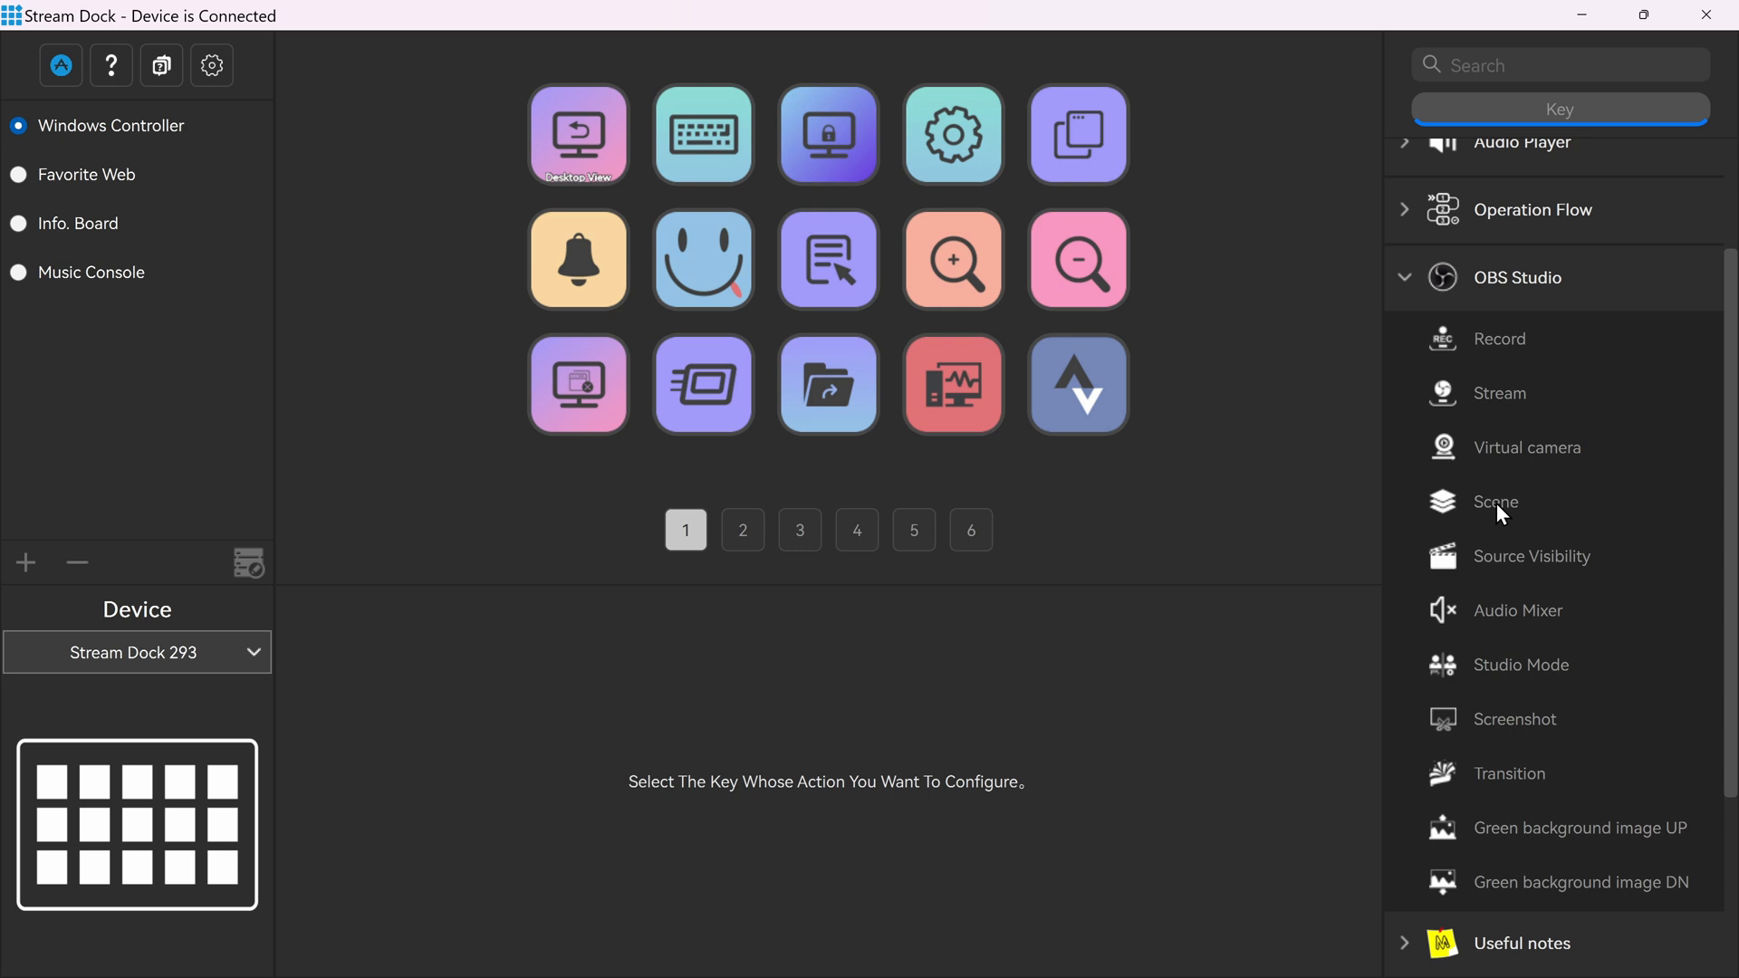
pyautogui.moveTo(1533, 567)
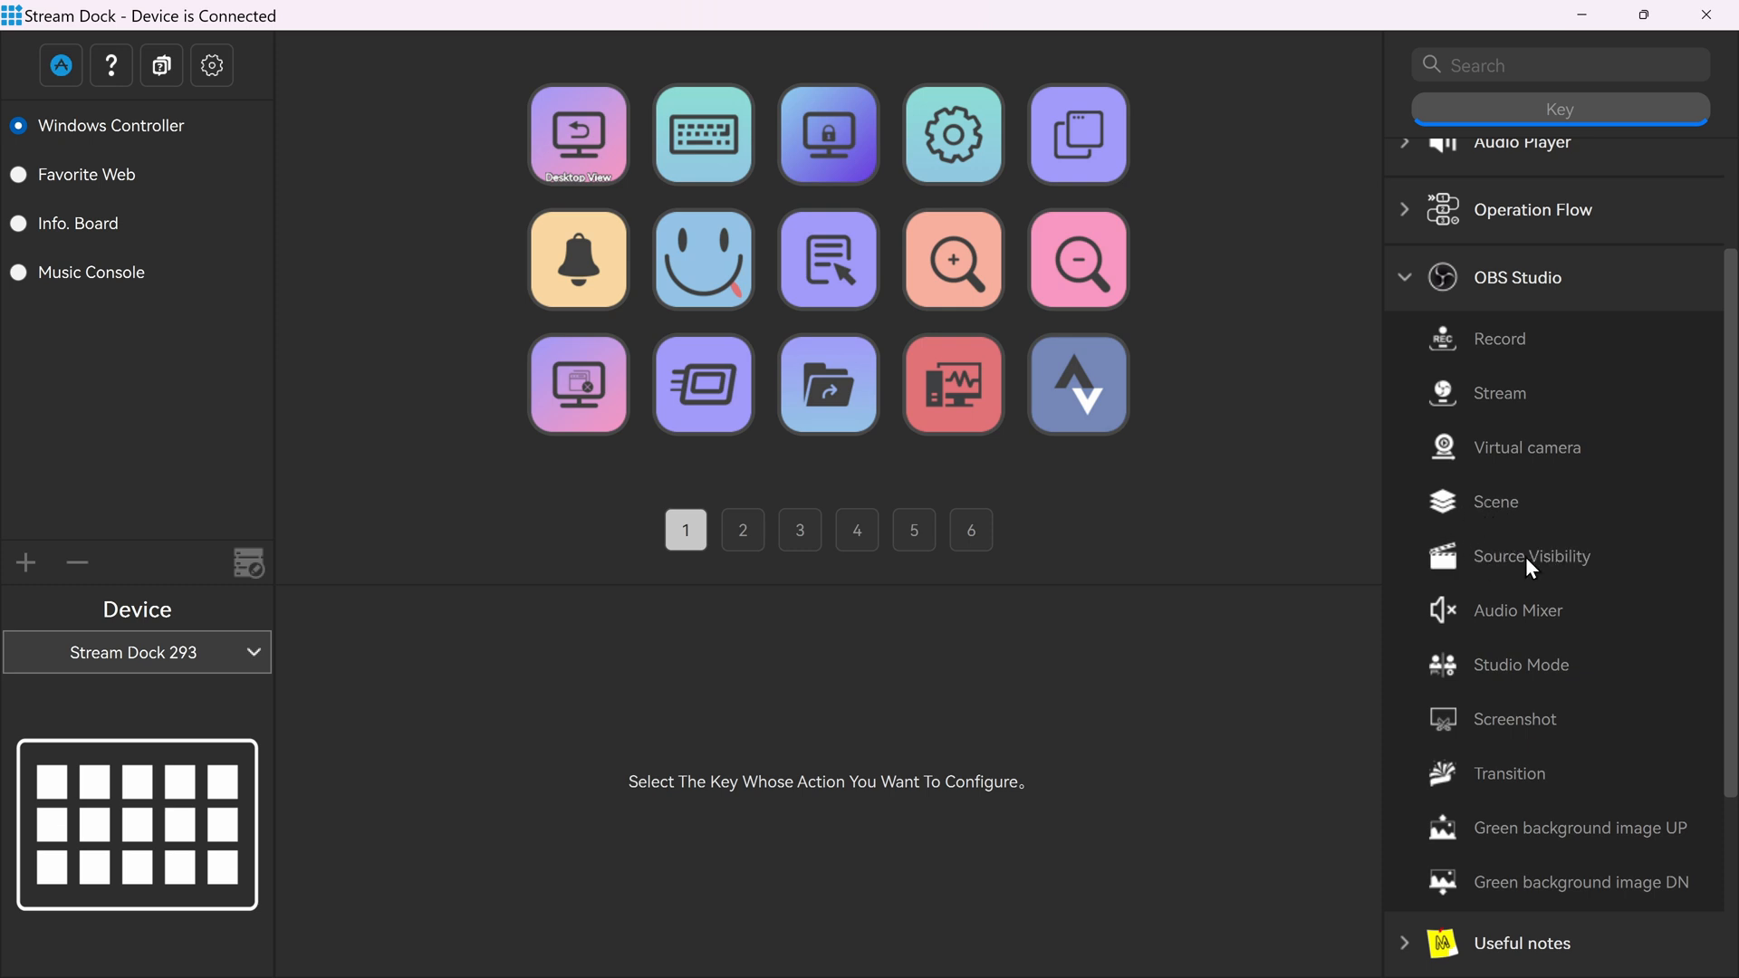
pyautogui.moveTo(1520, 723)
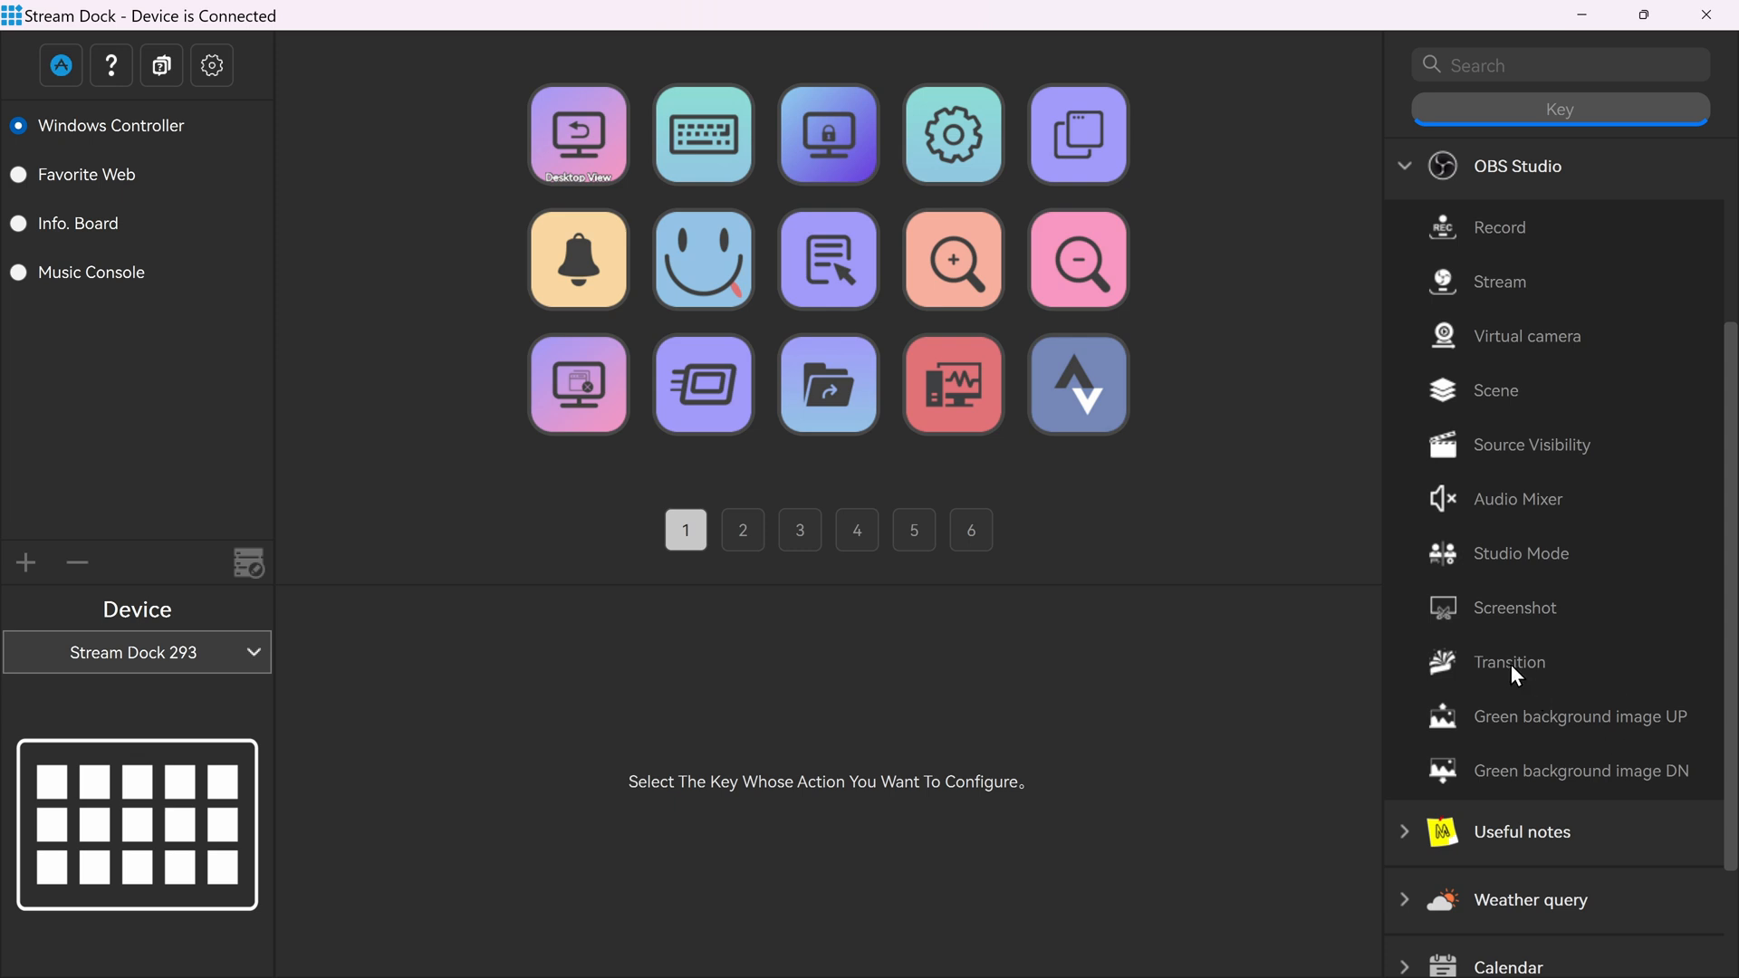
pyautogui.scroll(3)
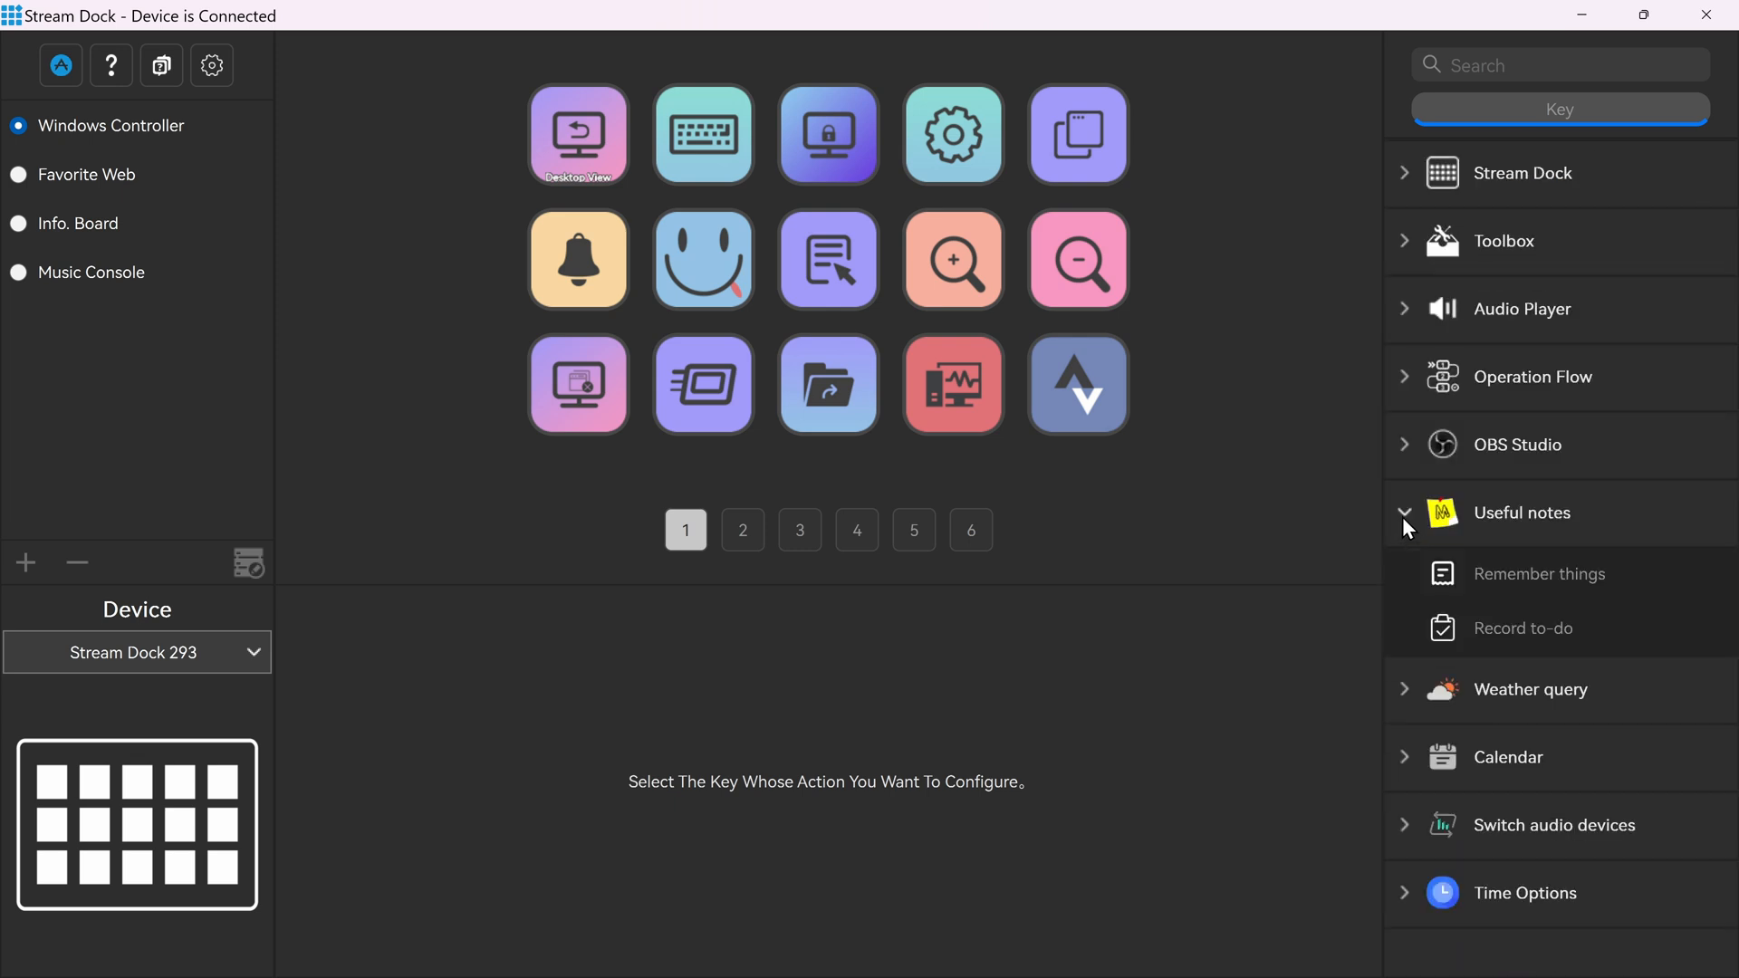
# Step: Collapse the Useful notes group so only the category headings remain visible
pyautogui.click(1404, 512)
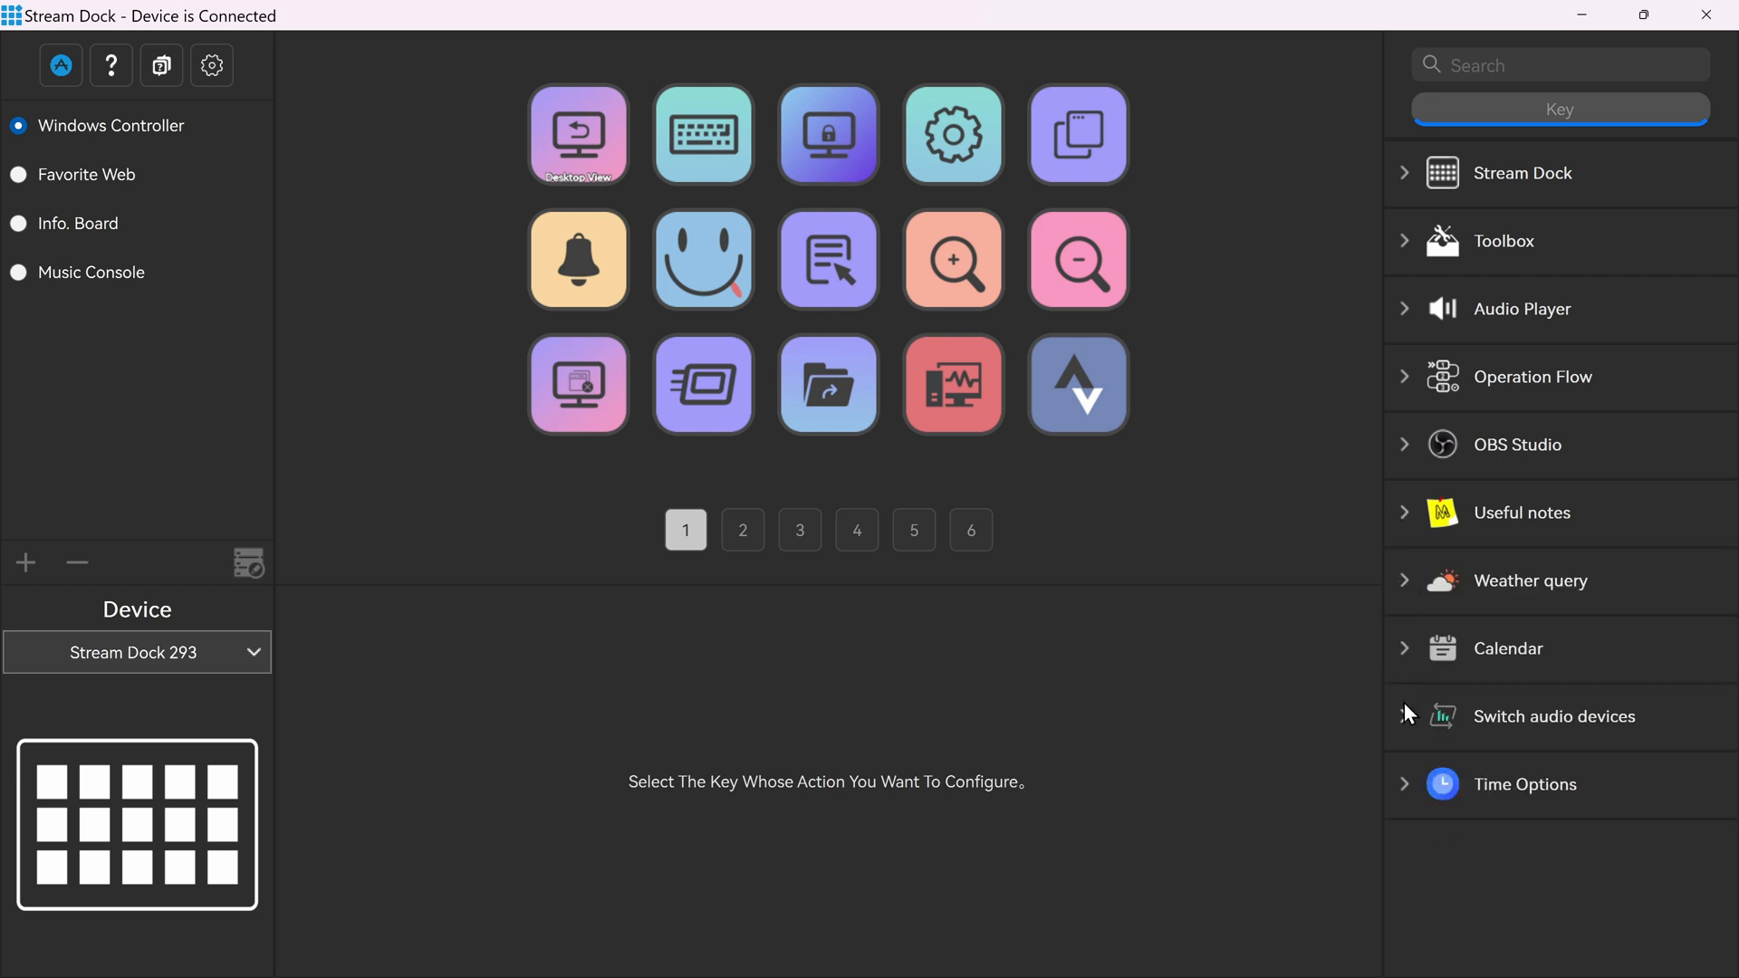
pyautogui.moveTo(1406, 722)
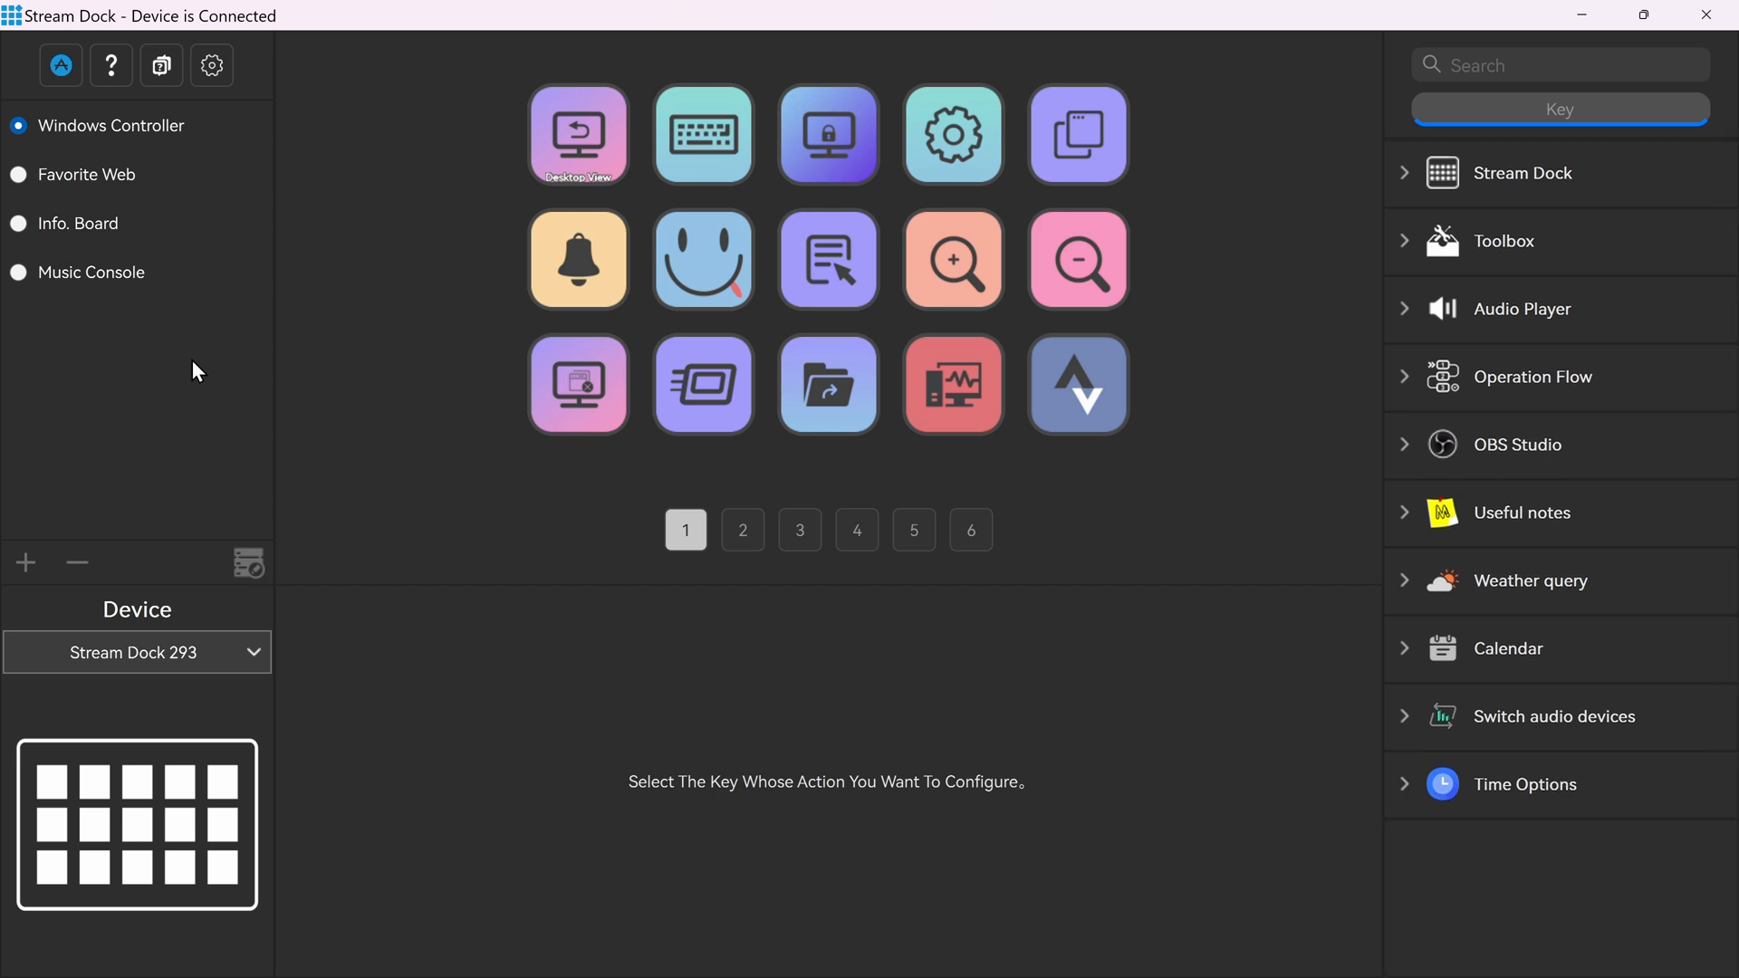
pyautogui.moveTo(1712, 390)
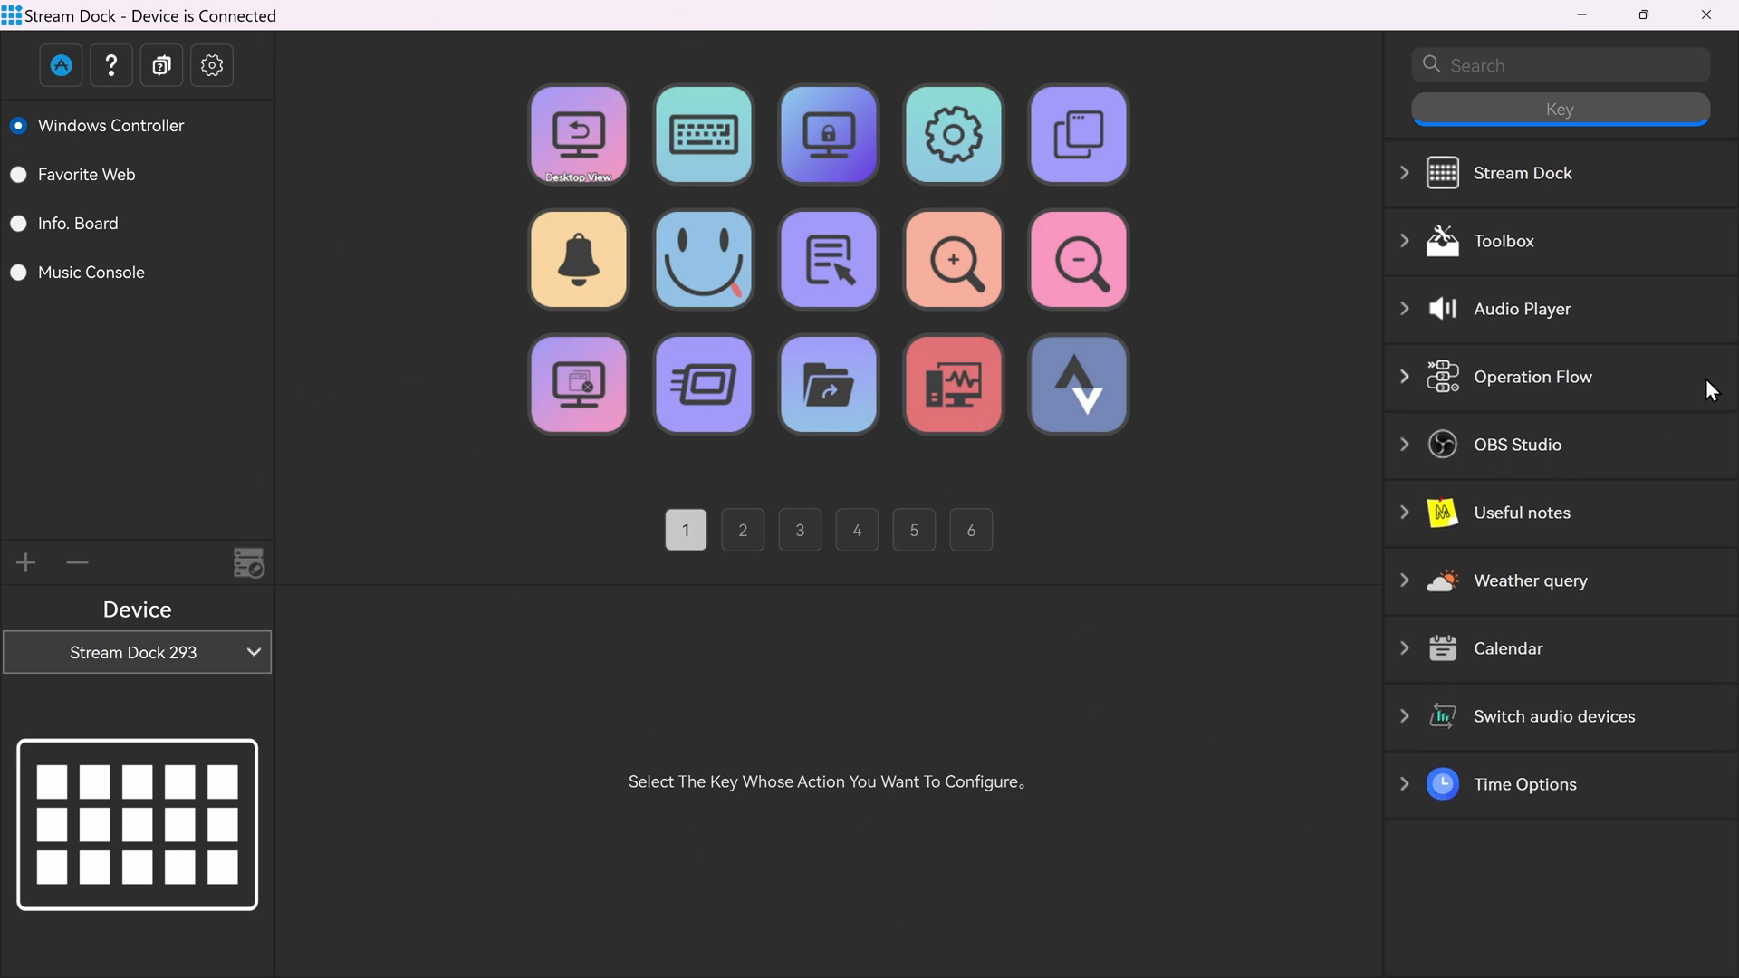
pyautogui.moveTo(846, 645)
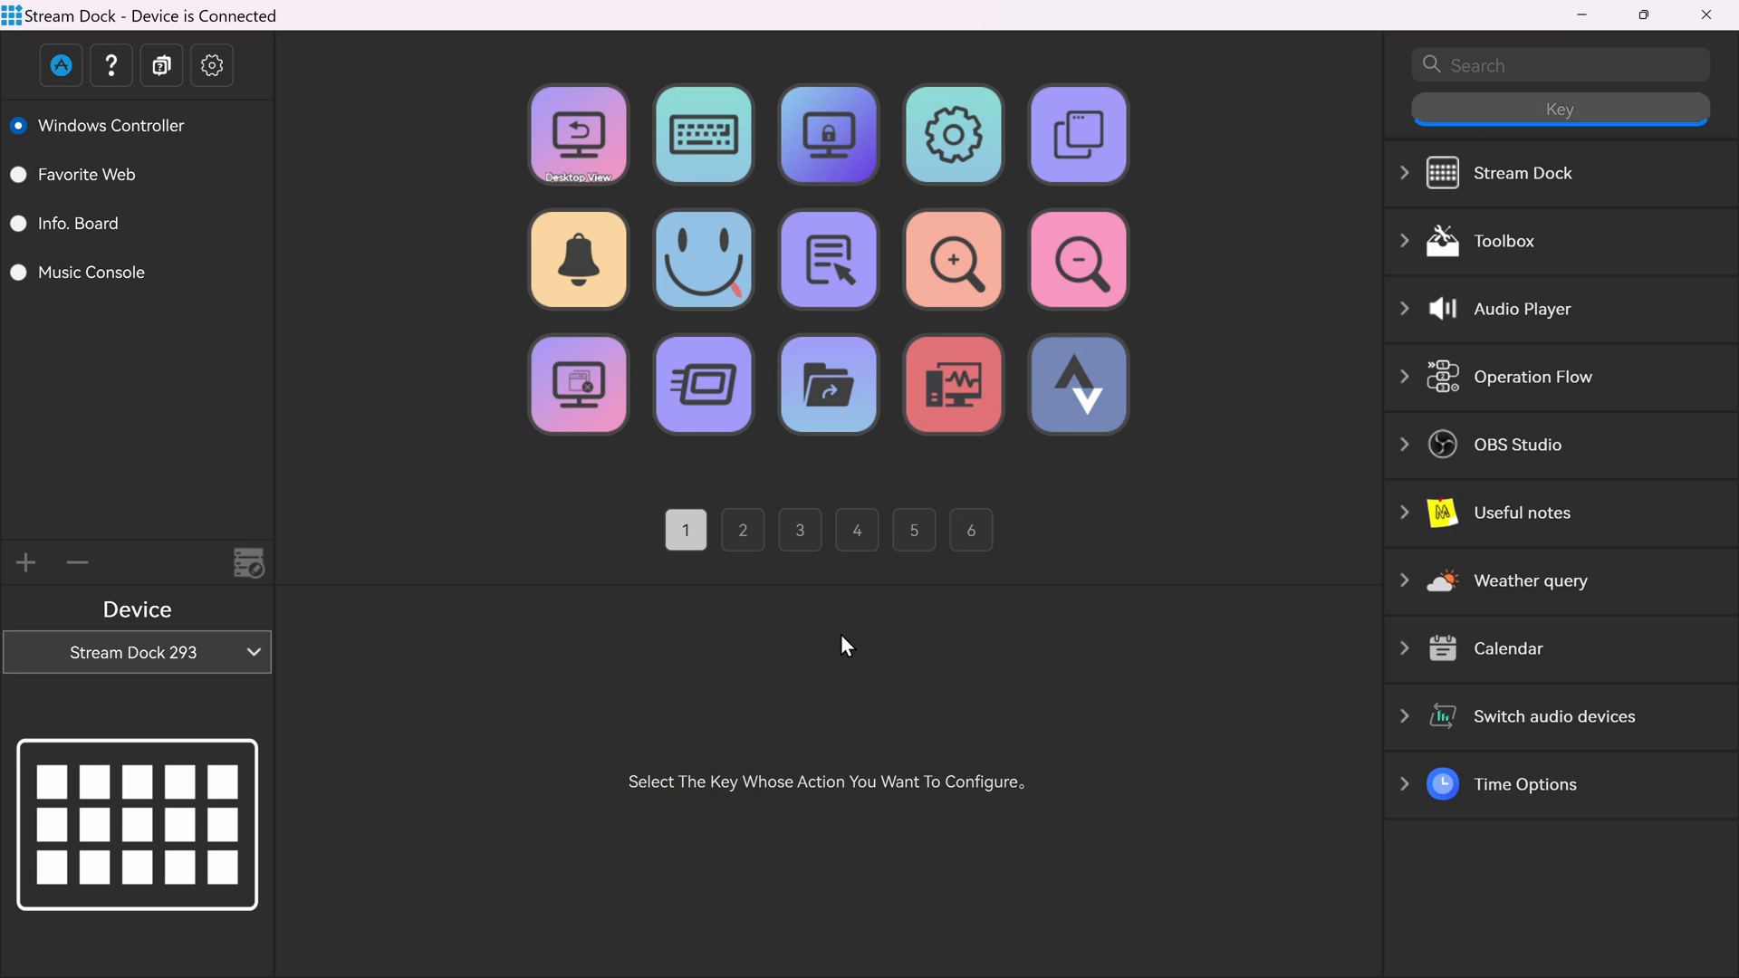
pyautogui.moveTo(1406, 246)
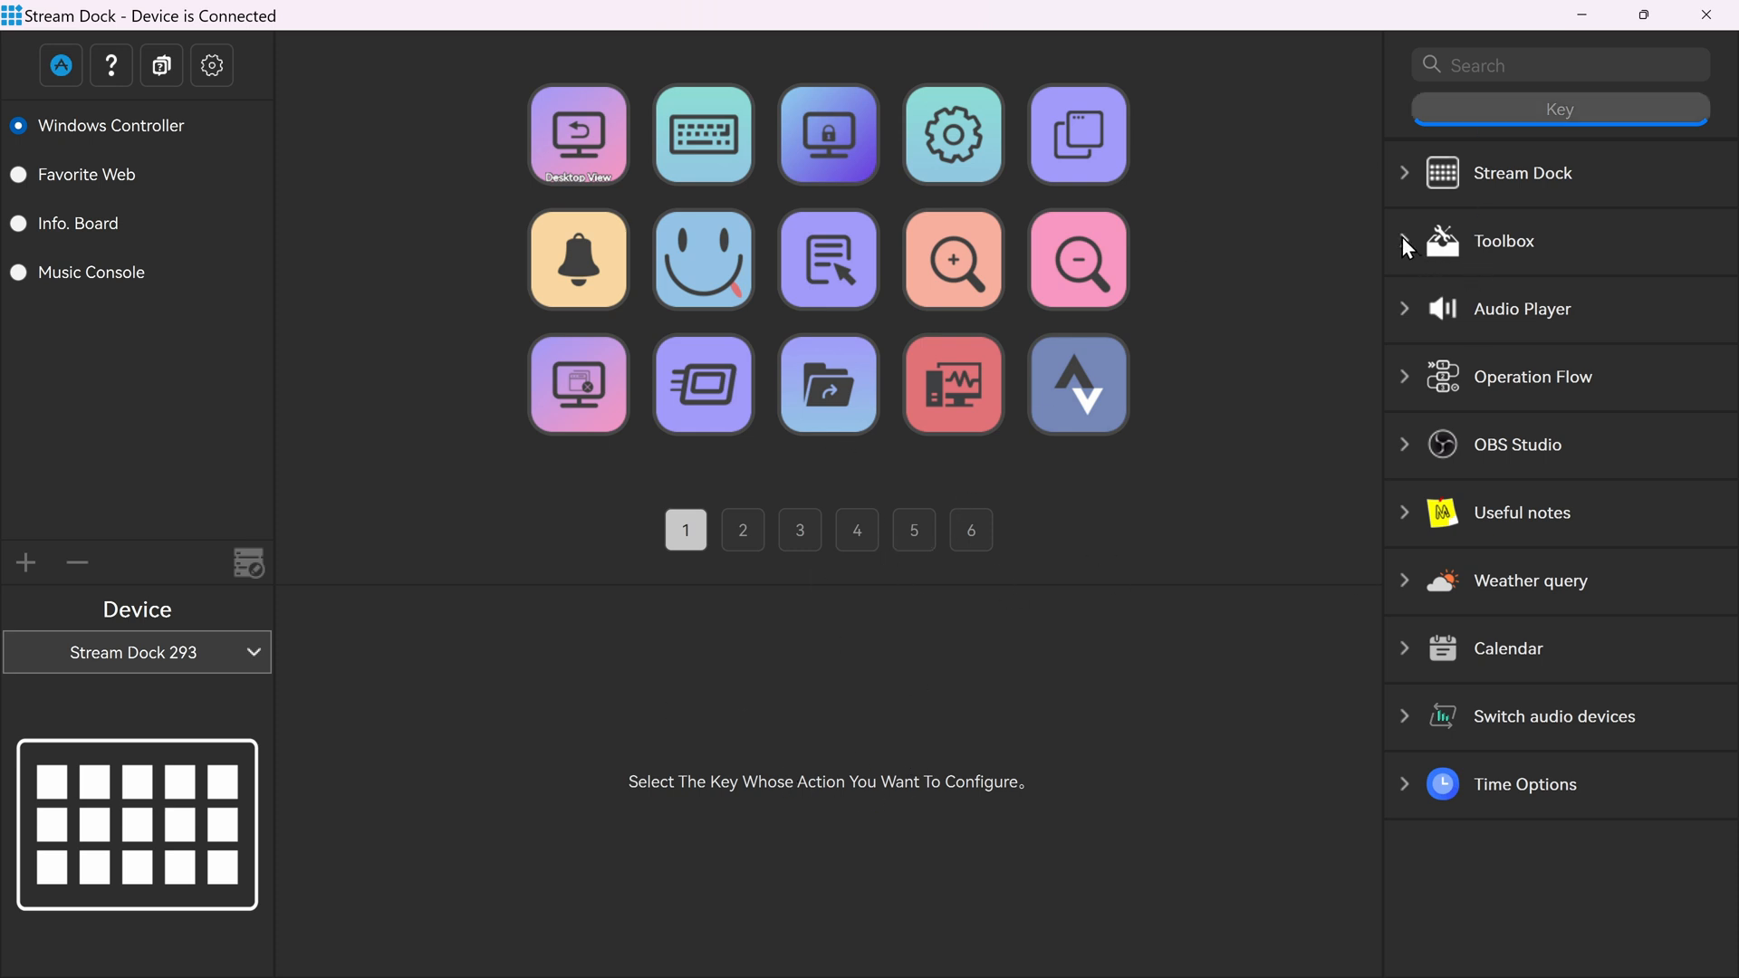
pyautogui.moveTo(752, 515)
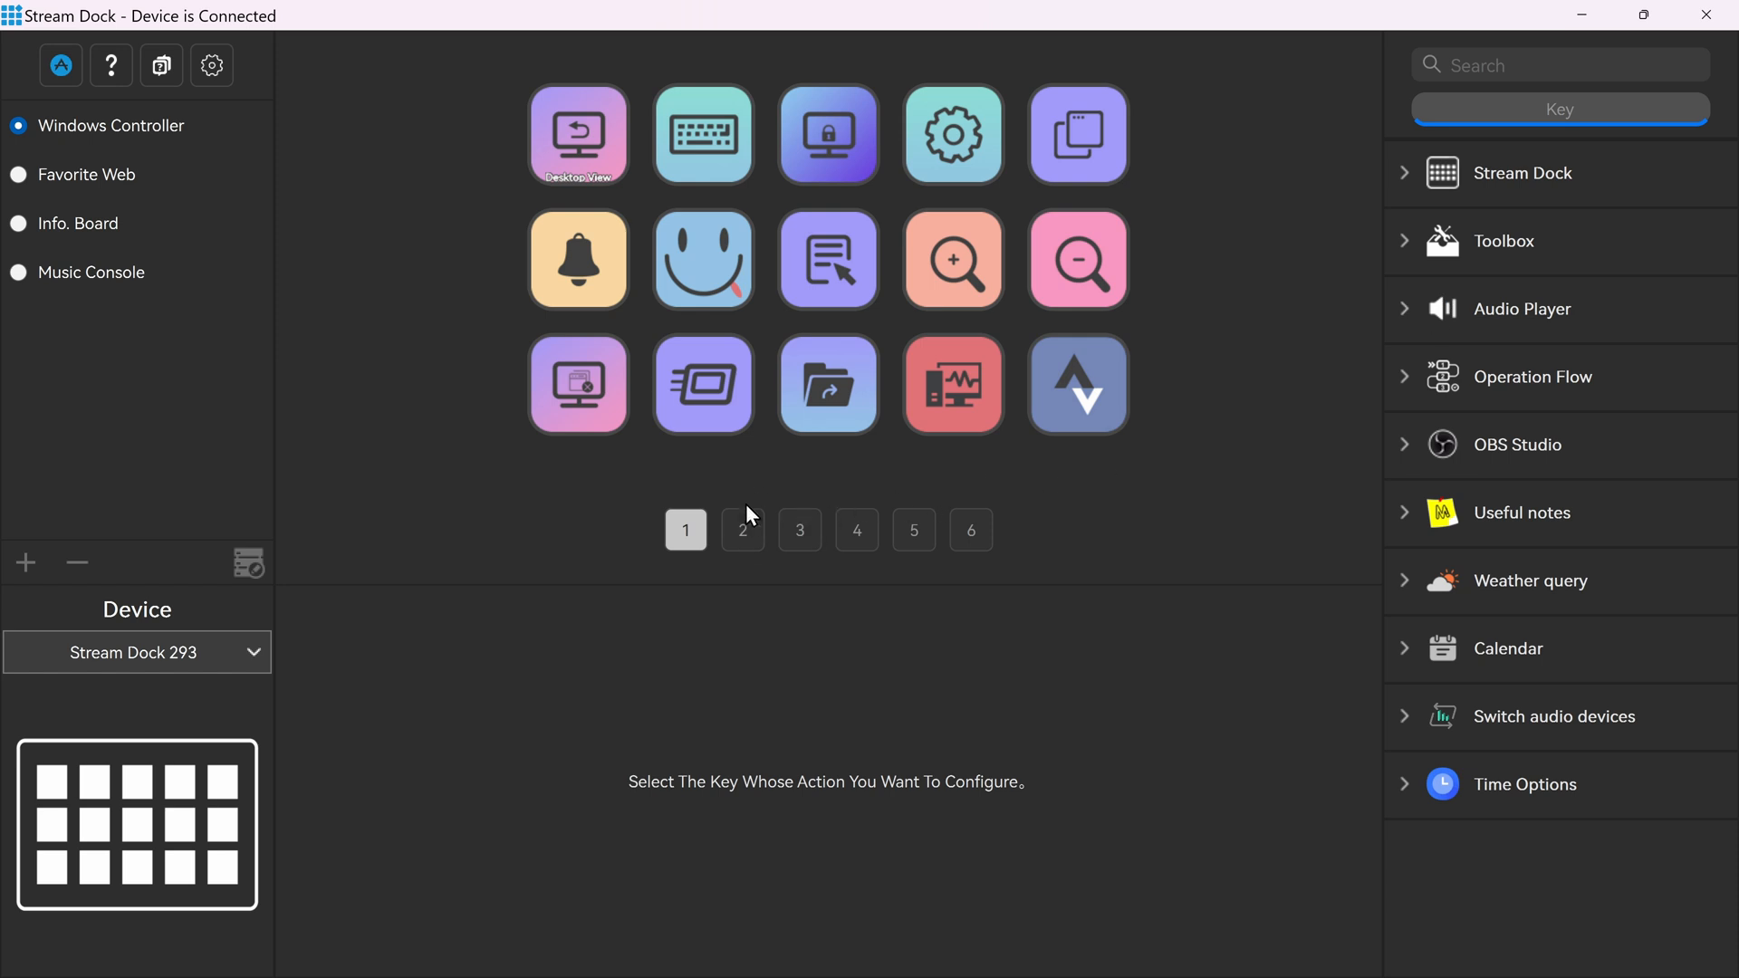
# Step: Reach the device settings via the second key page and dismiss the boot logo image picker
pyautogui.click(741, 529)
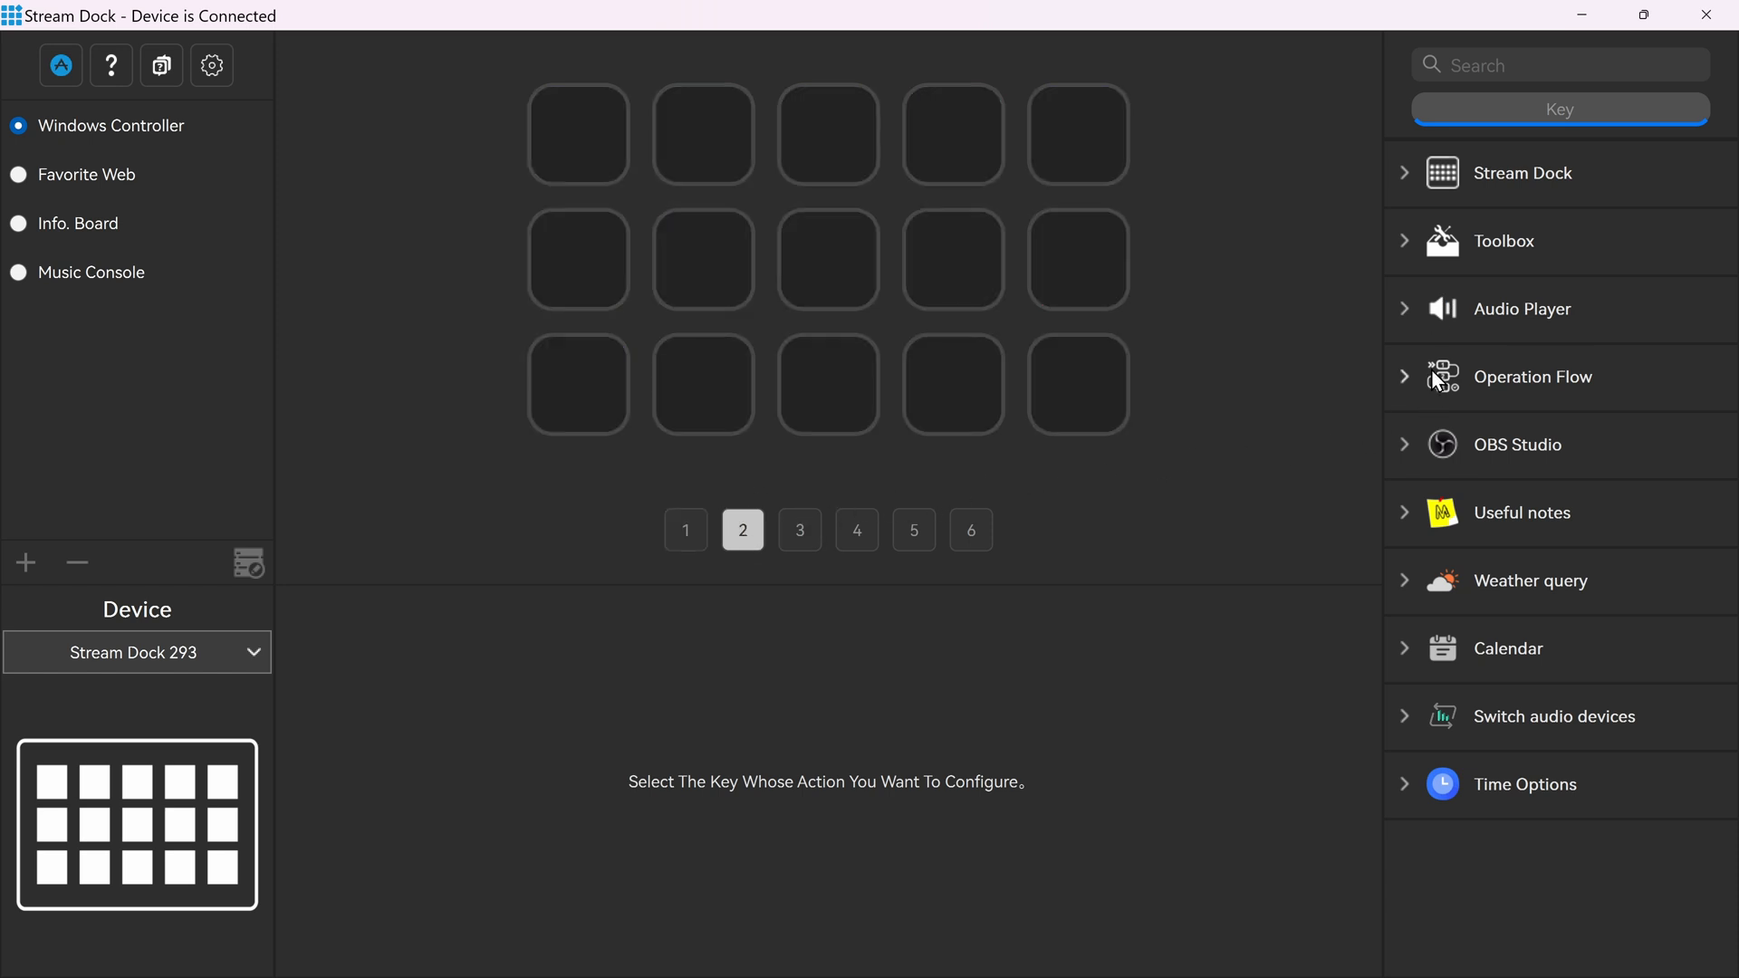
pyautogui.moveTo(1447, 309)
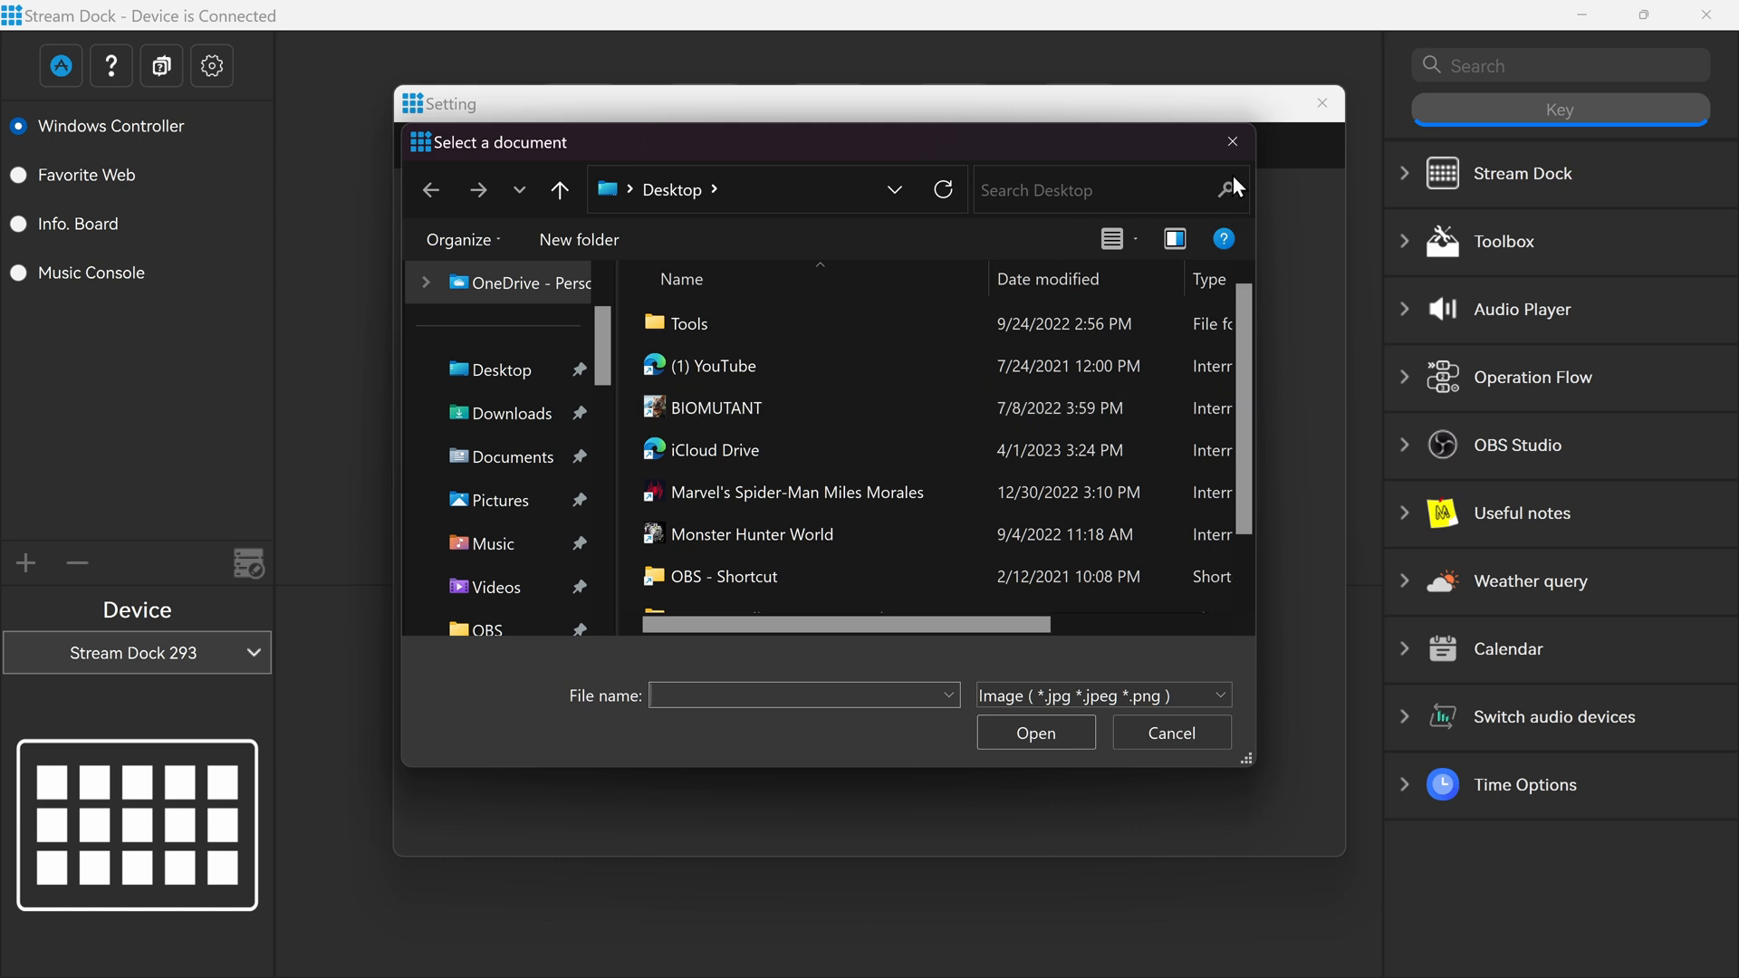
pyautogui.moveTo(1187, 156)
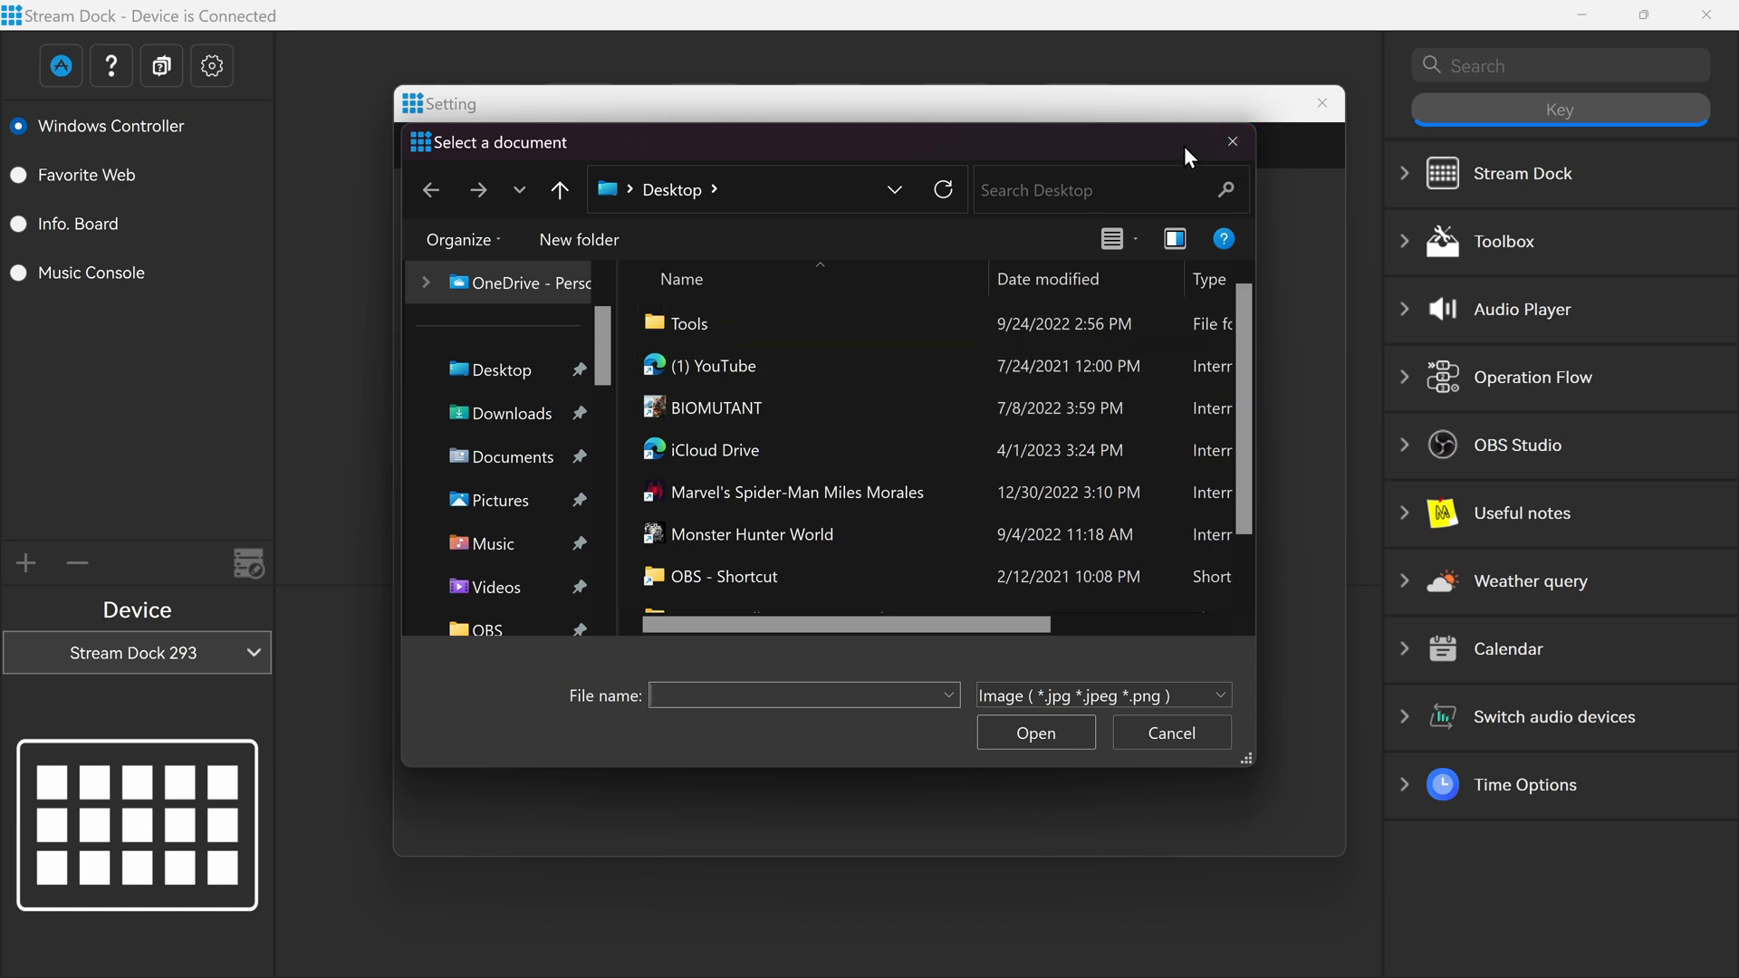
pyautogui.click(1169, 734)
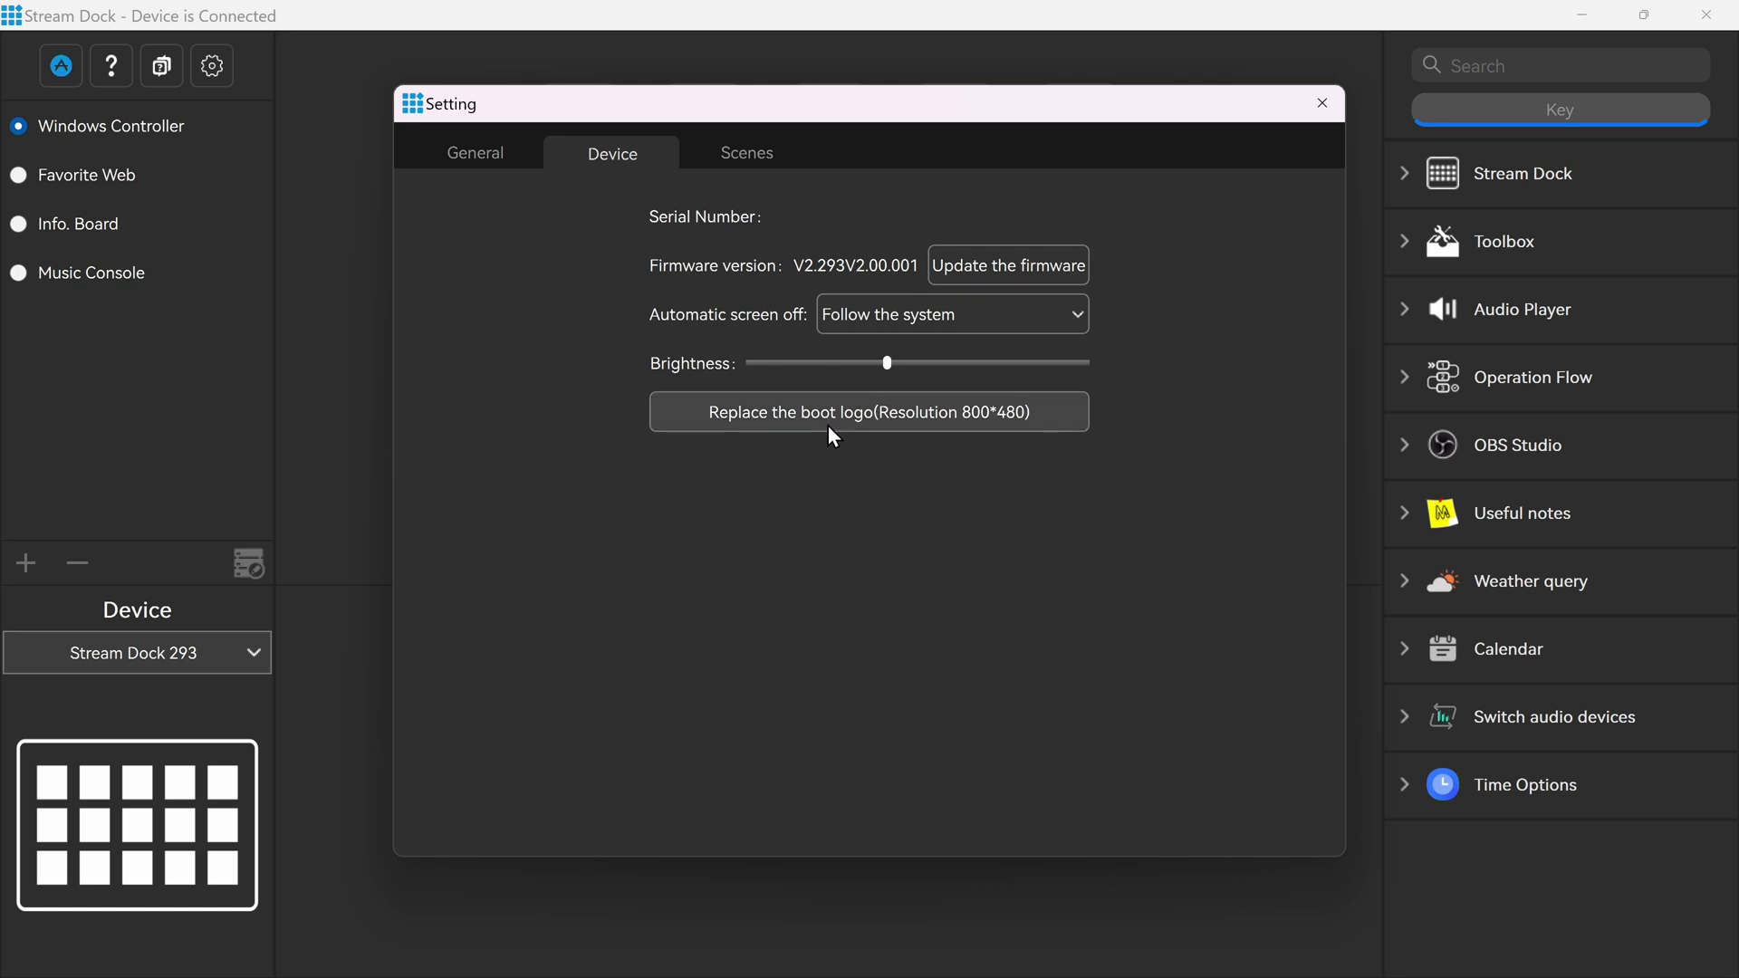
pyautogui.moveTo(750, 190)
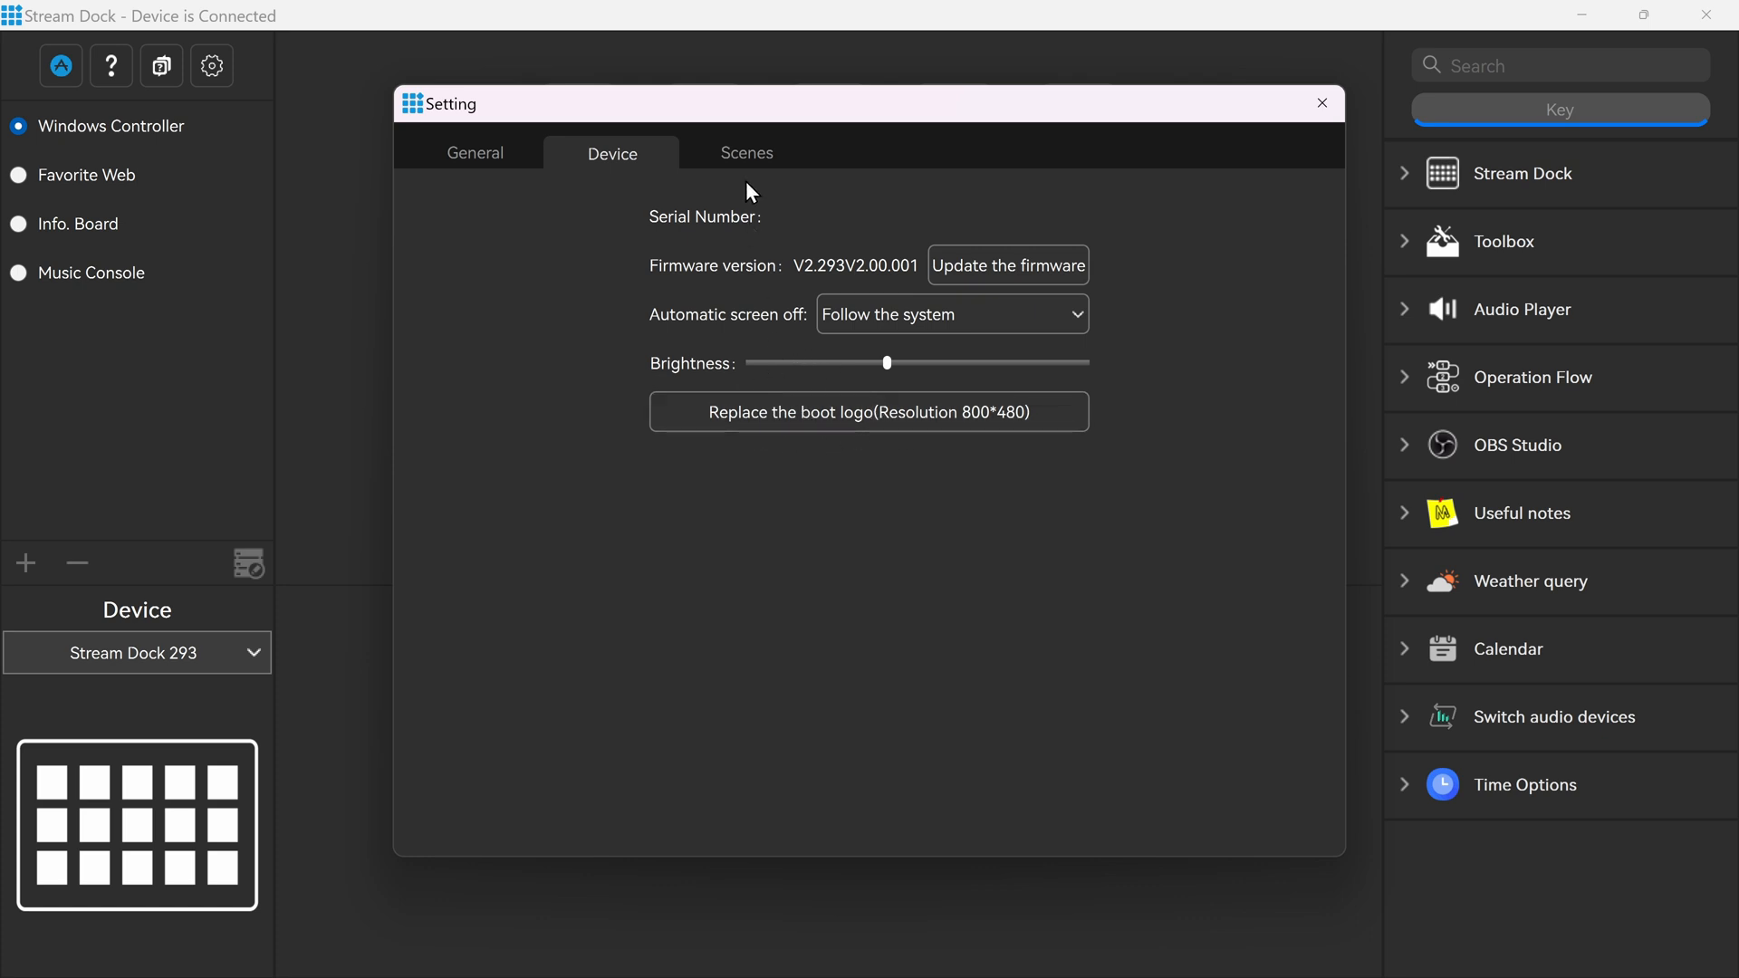
# Step: Inspect key 1's Win+D hotkey and key 2's Win+Ctrl+O hotkey, returning to key 1
pyautogui.click(1321, 104)
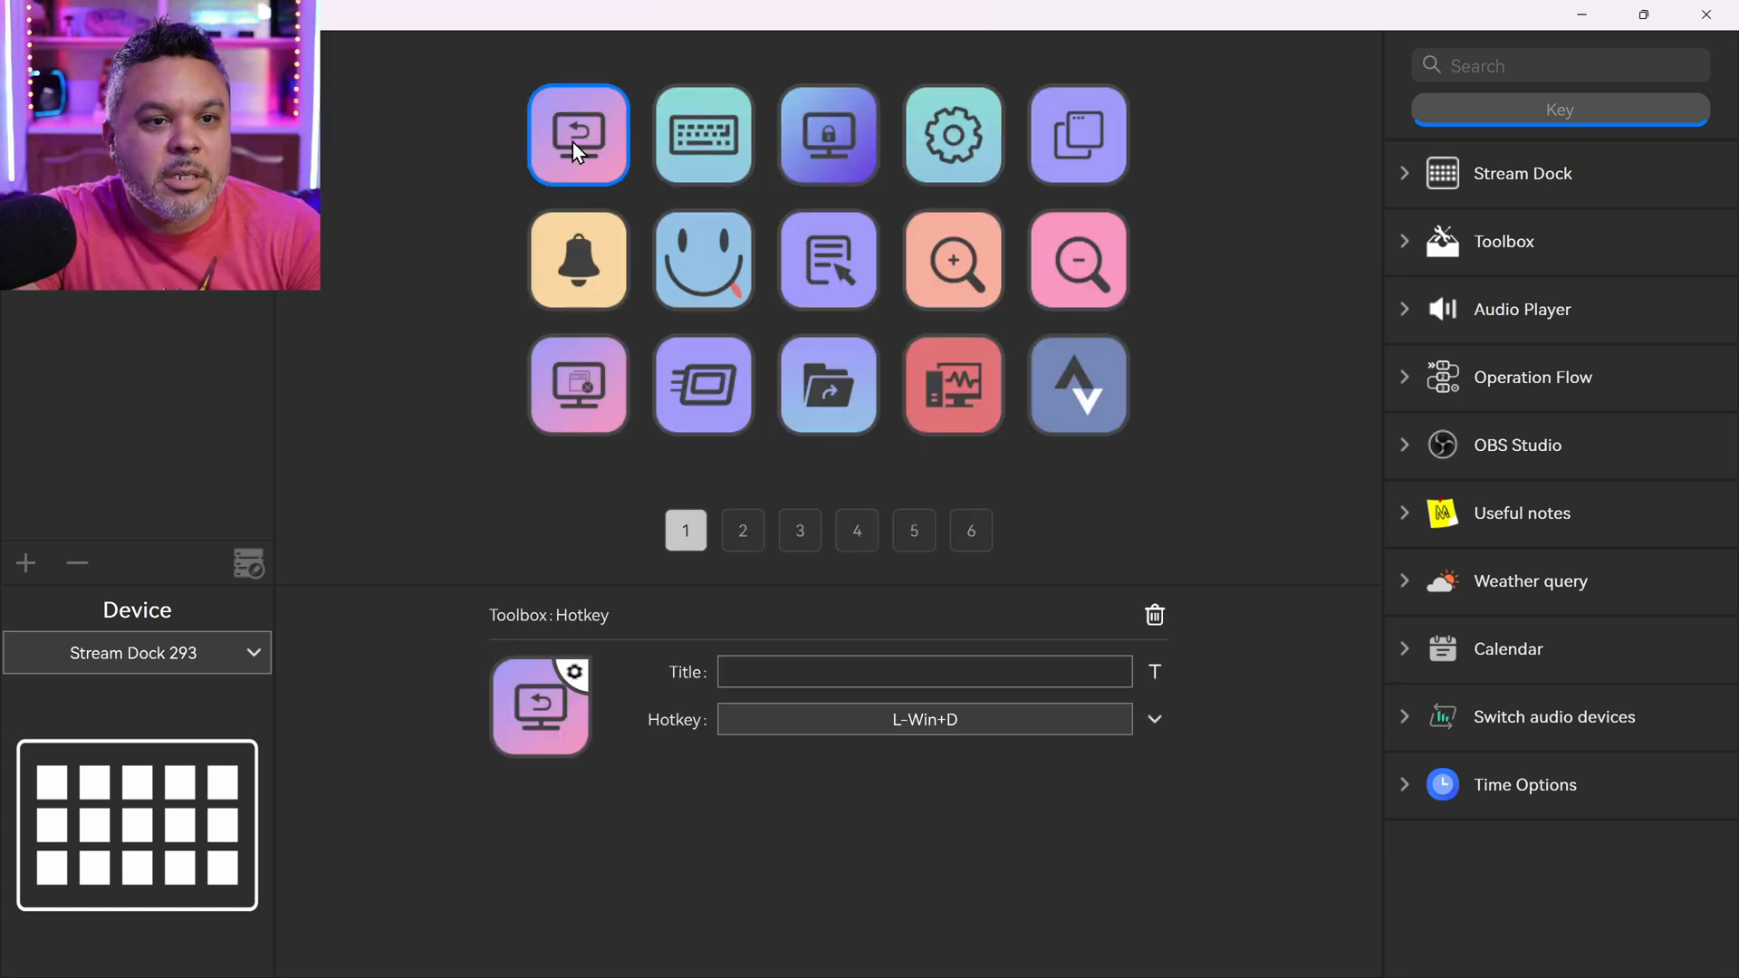
pyautogui.click(703, 136)
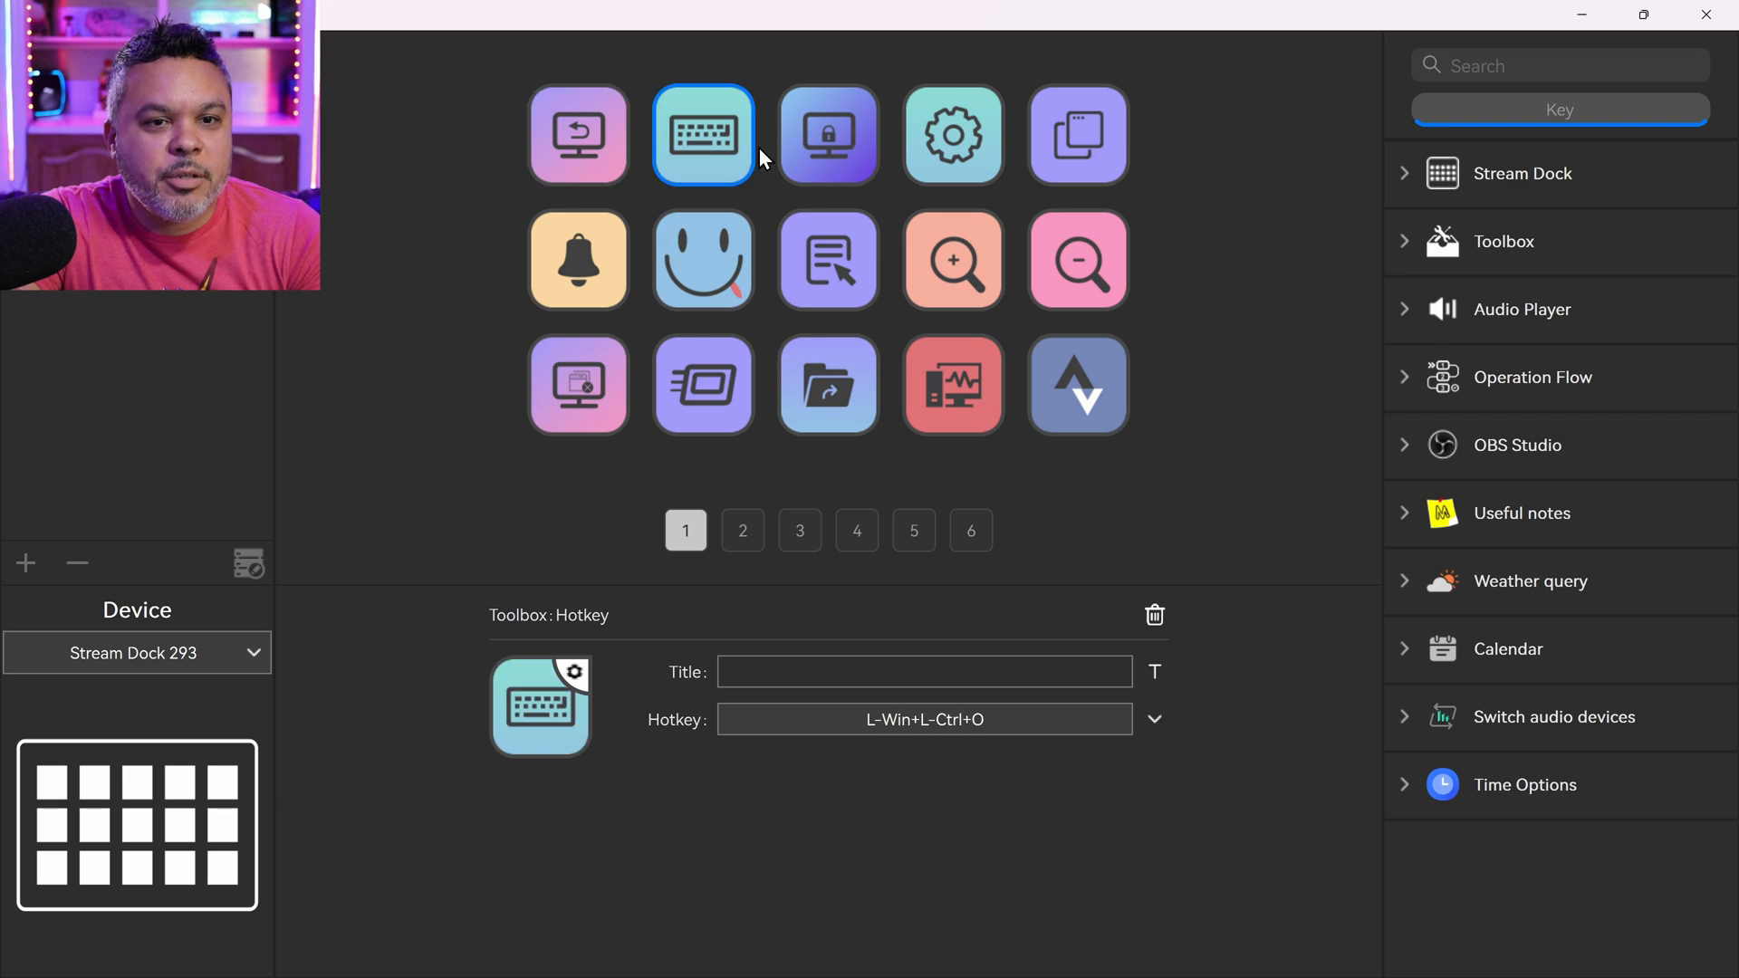
pyautogui.click(578, 136)
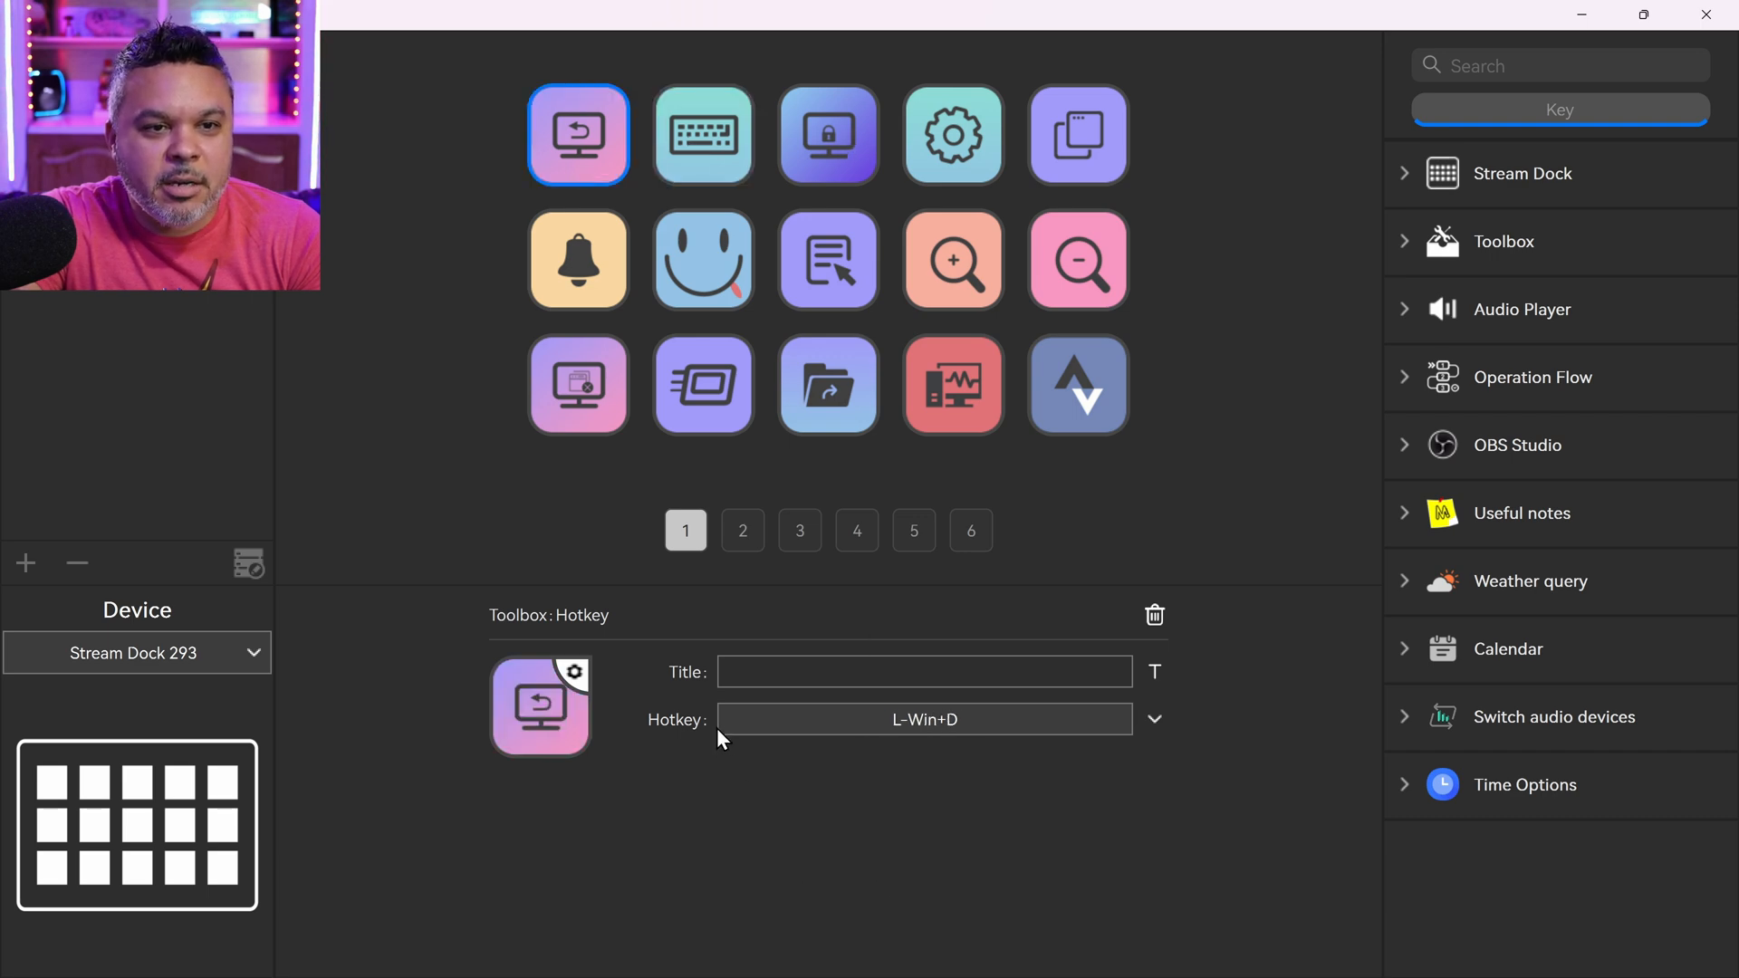
pyautogui.moveTo(922, 720)
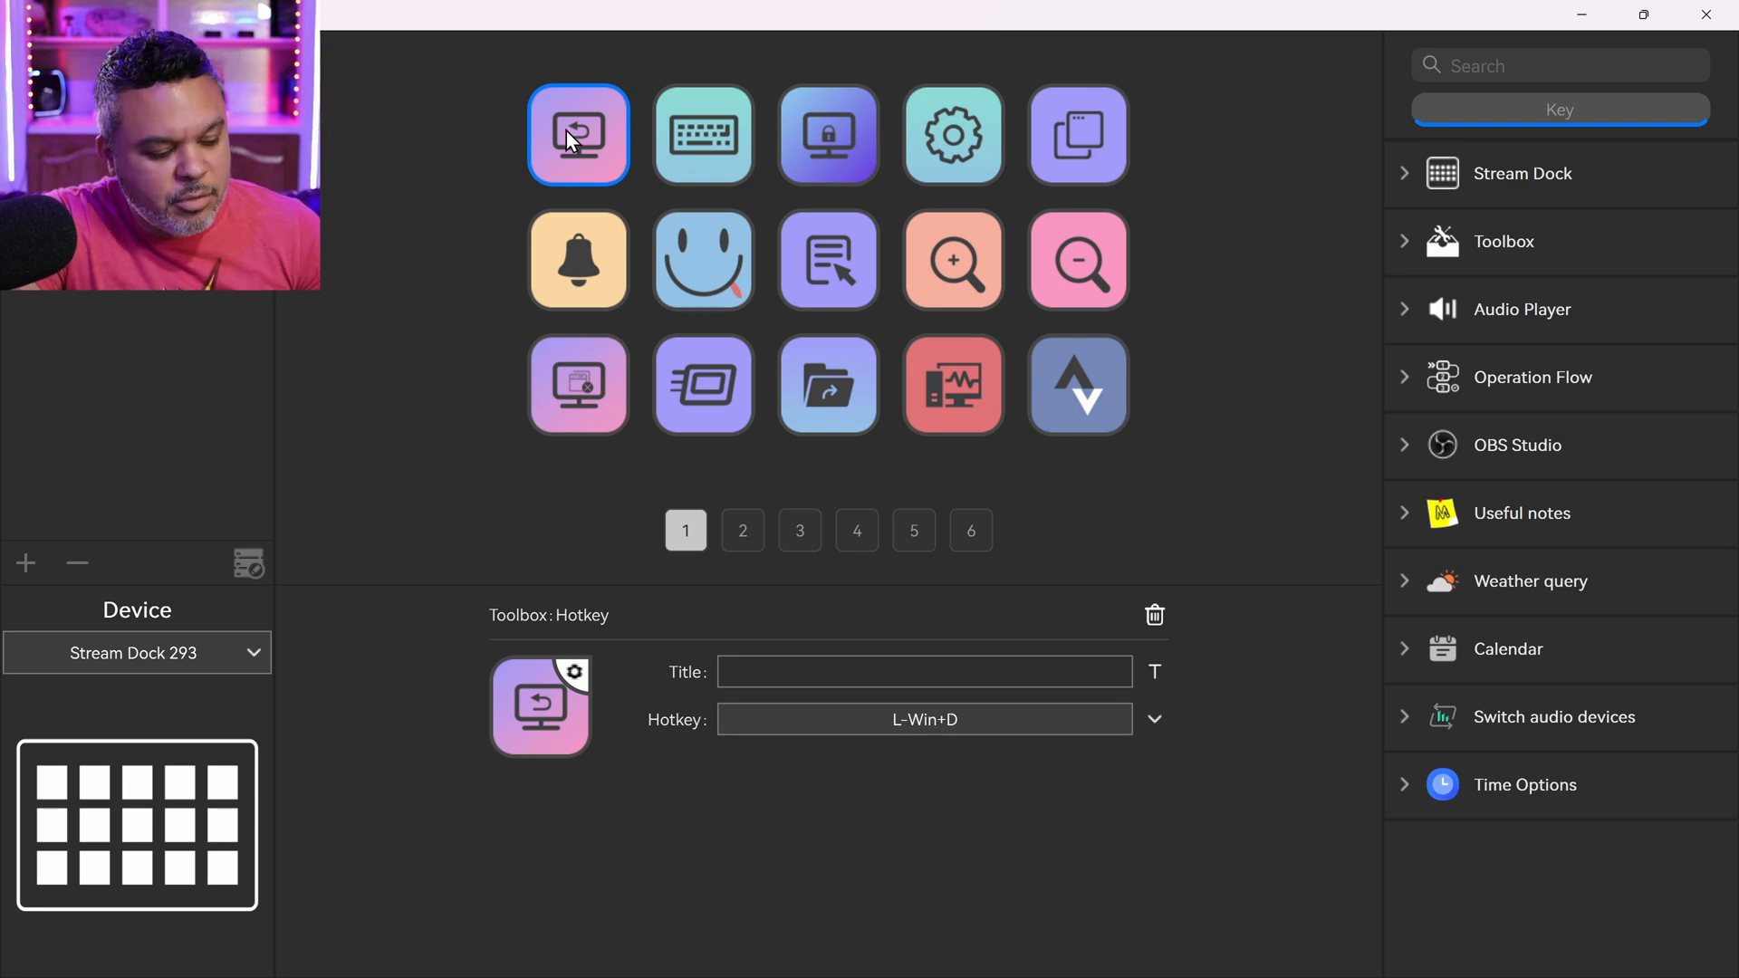
pyautogui.moveTo(542, 719)
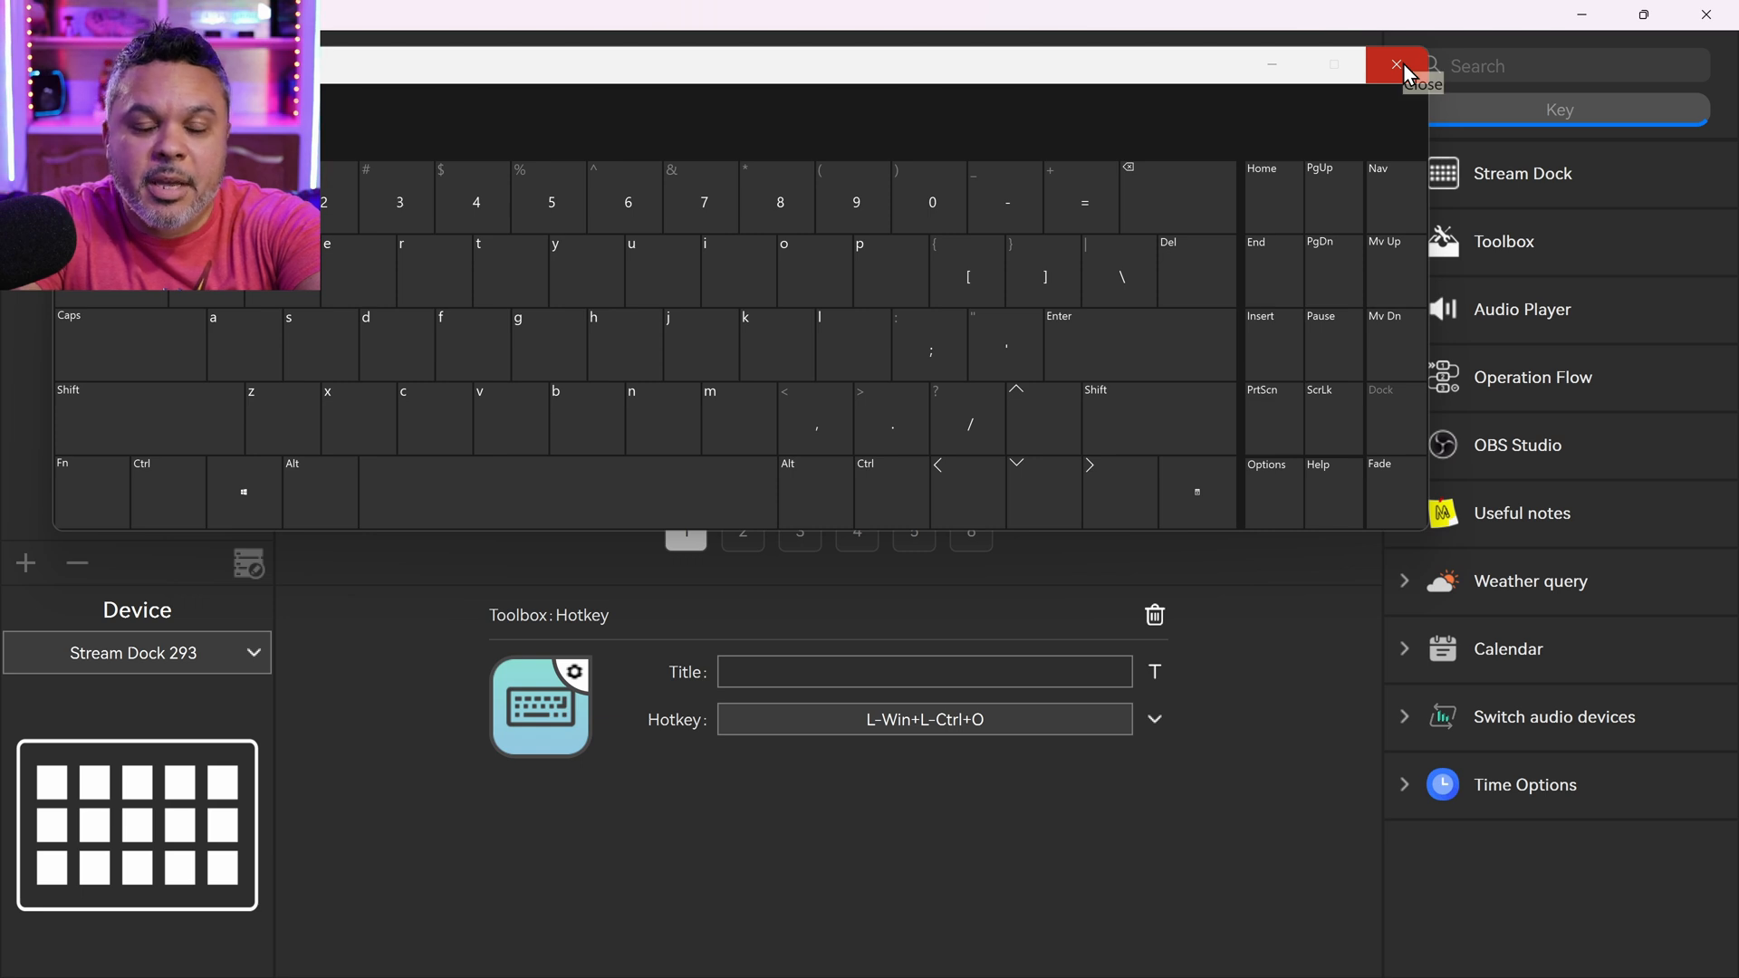
# Step: Close the on-screen keyboard, view key 3's Win+L context options, and reselect key 1
pyautogui.click(1397, 65)
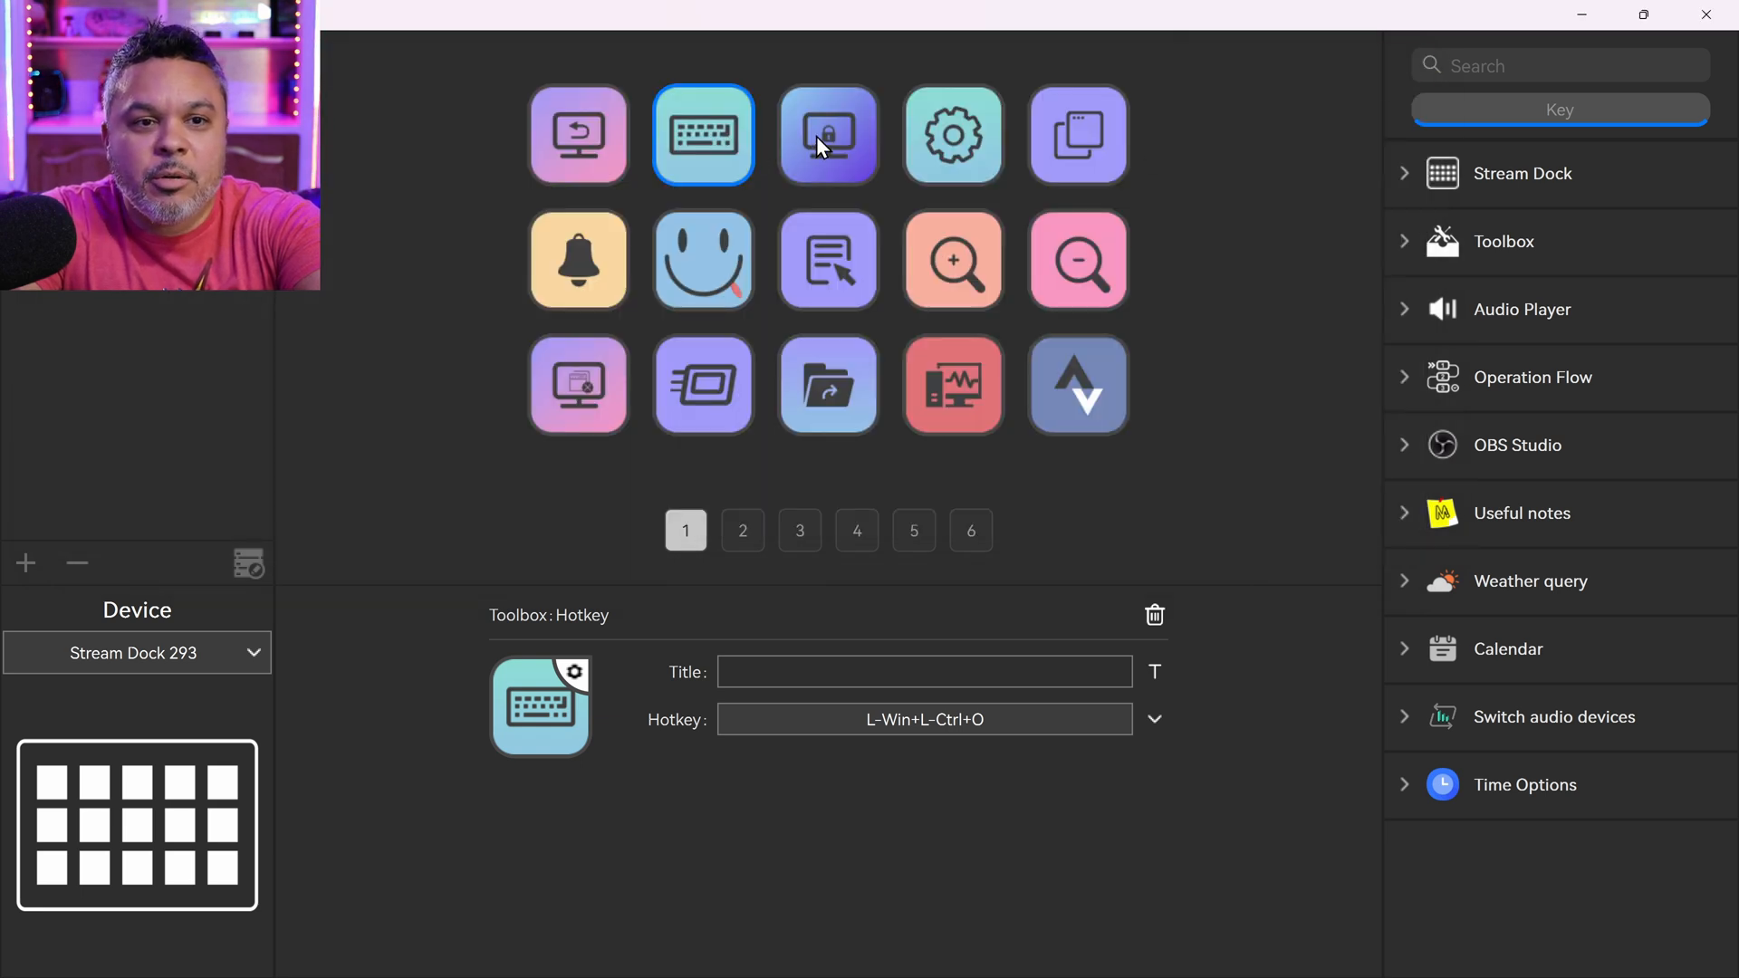
pyautogui.rightClick(828, 136)
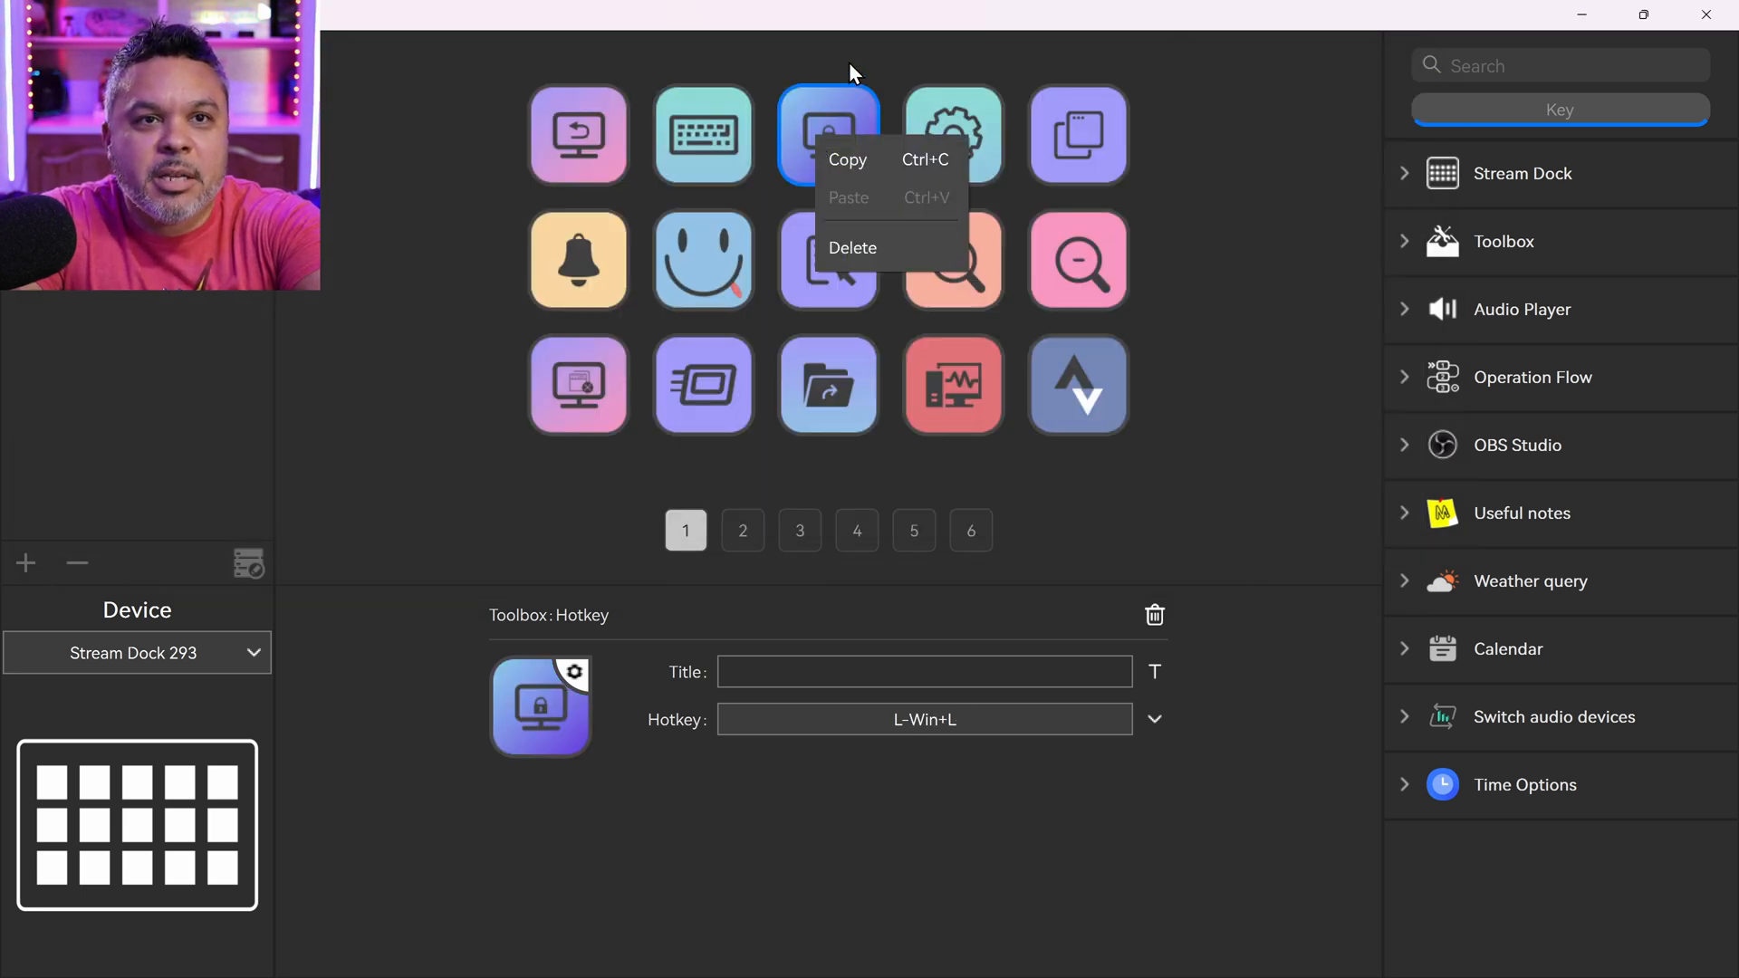
pyautogui.click(578, 134)
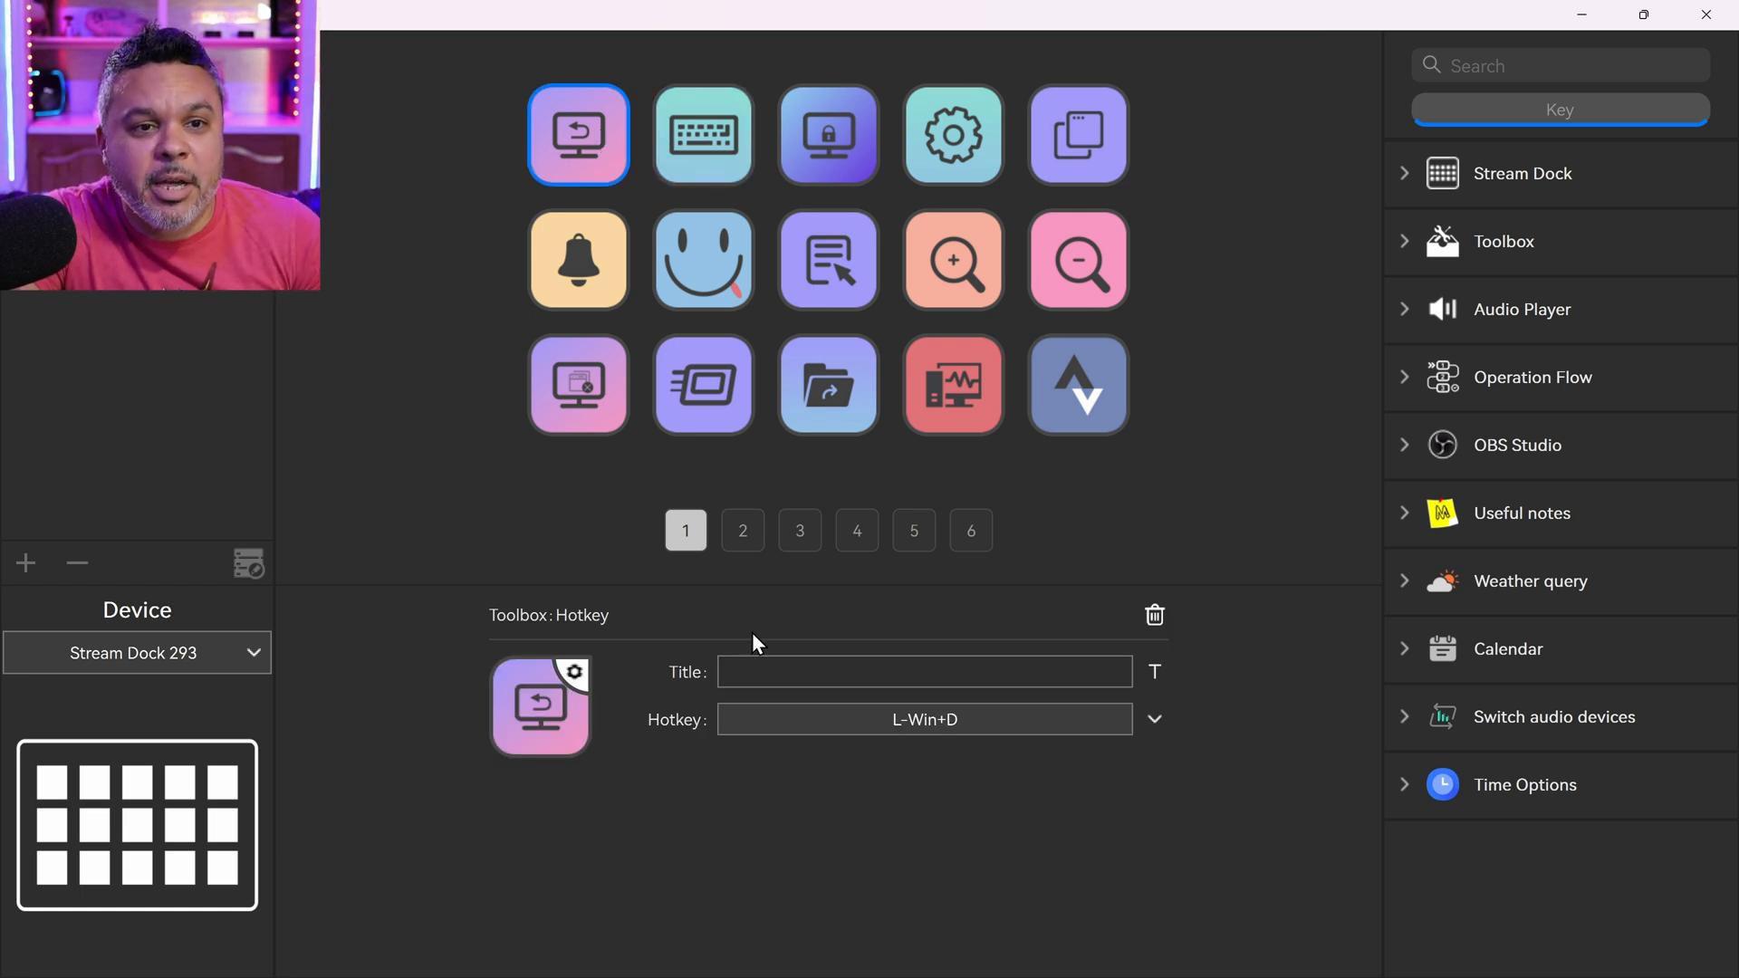
pyautogui.moveTo(578, 215)
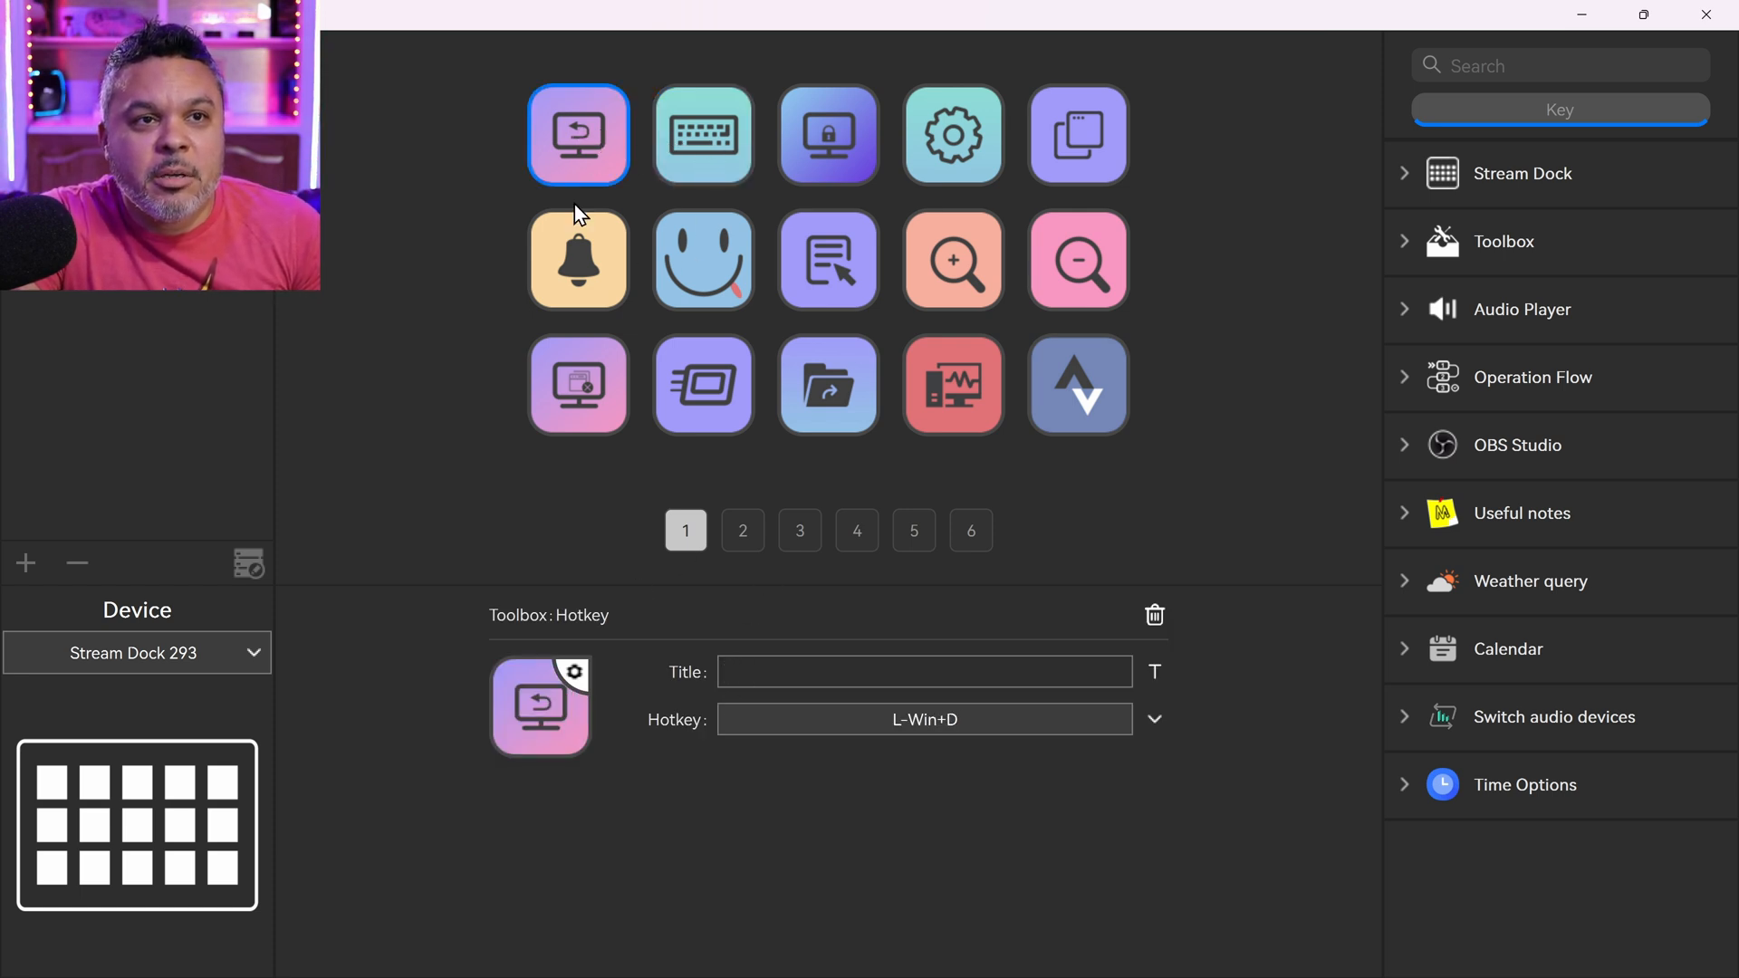
# Step: Enter 'Desk Vi' into the first key's Title field toward the title 'Desk View'
pyautogui.click(924, 671)
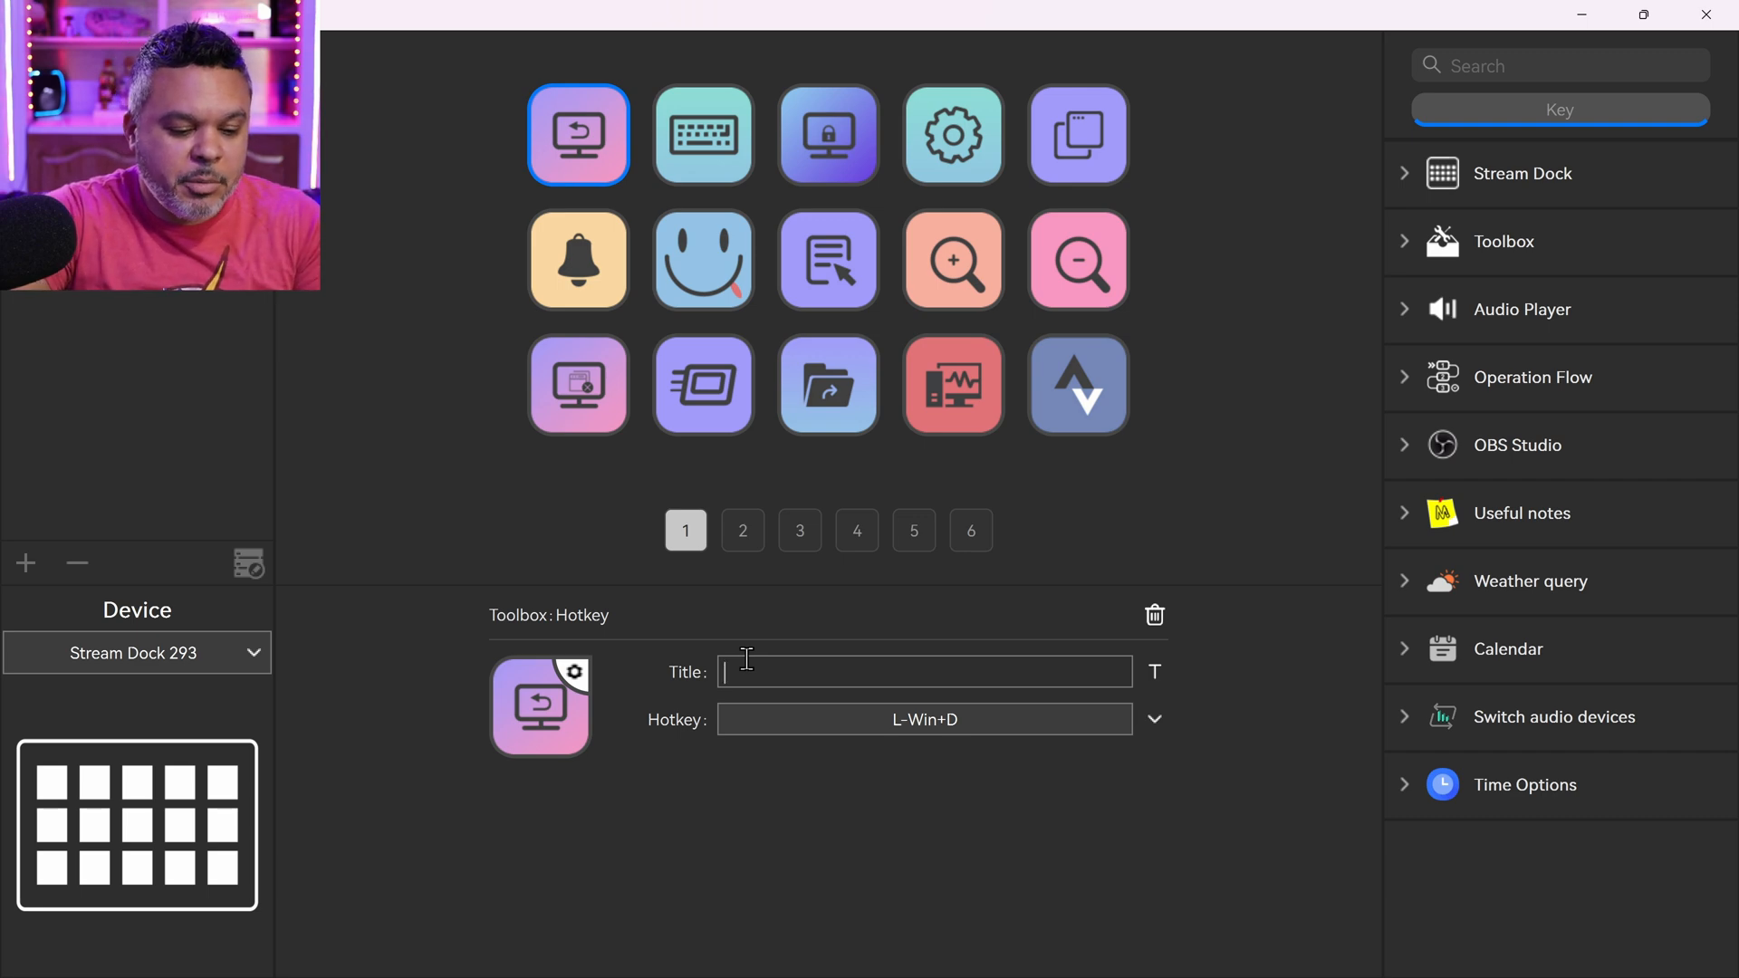
pyautogui.write('Desk')
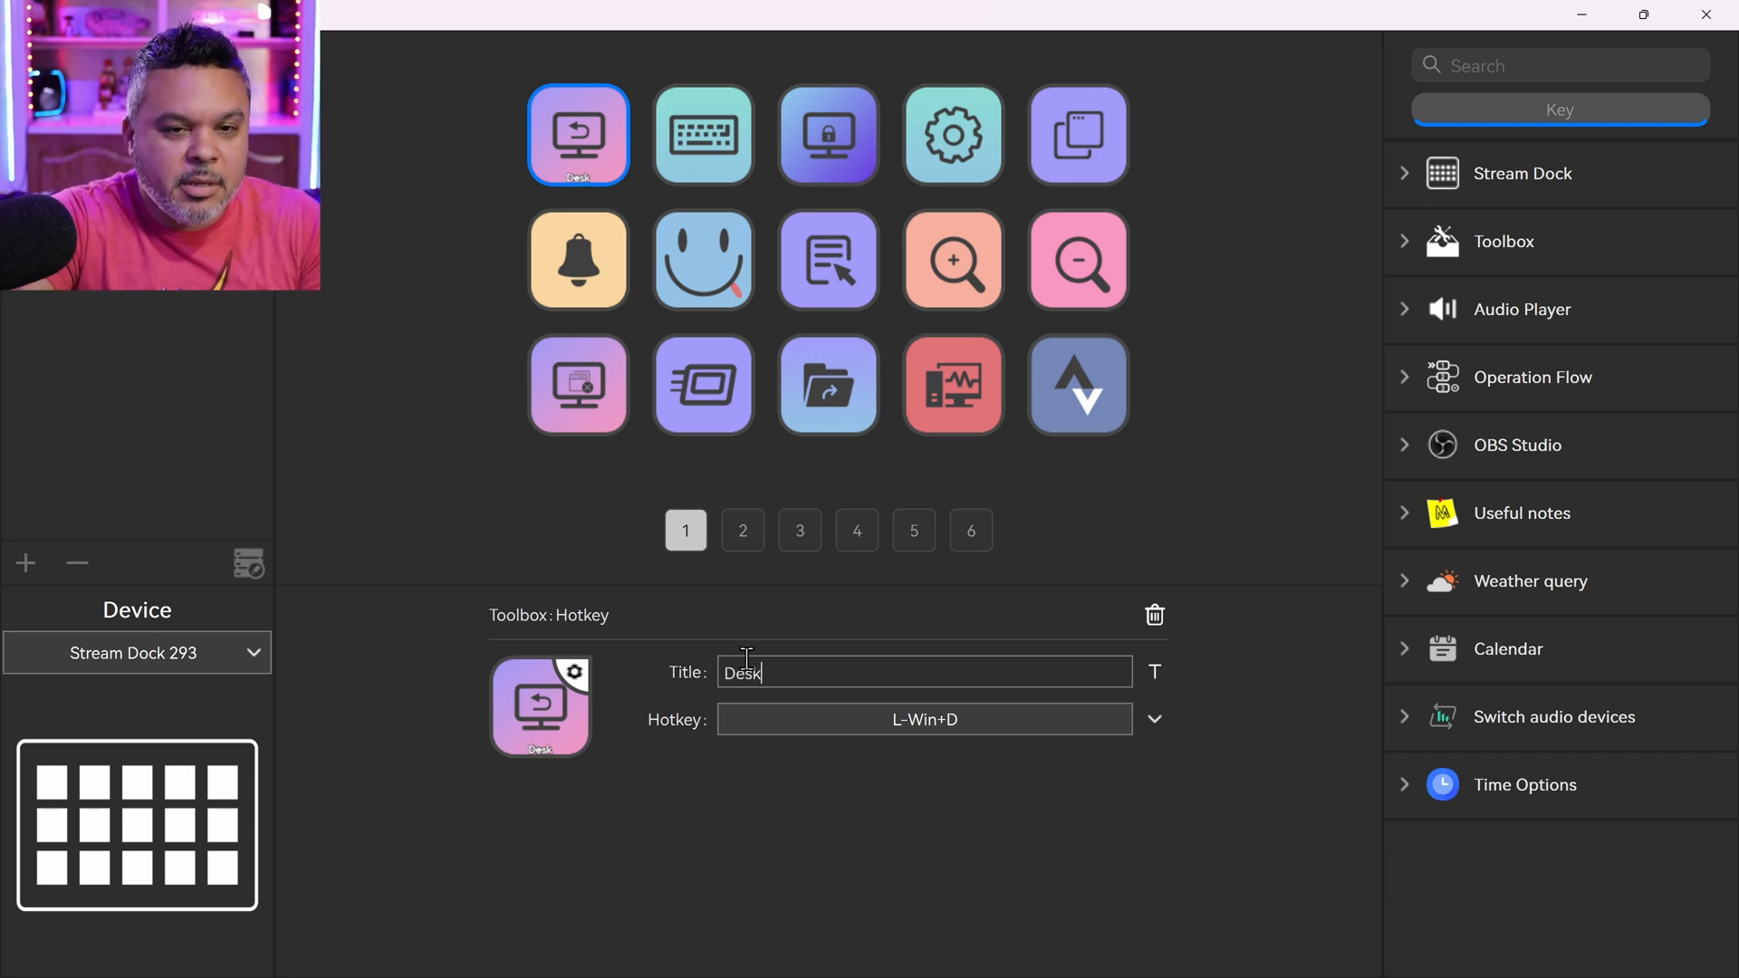
pyautogui.write('Vi')
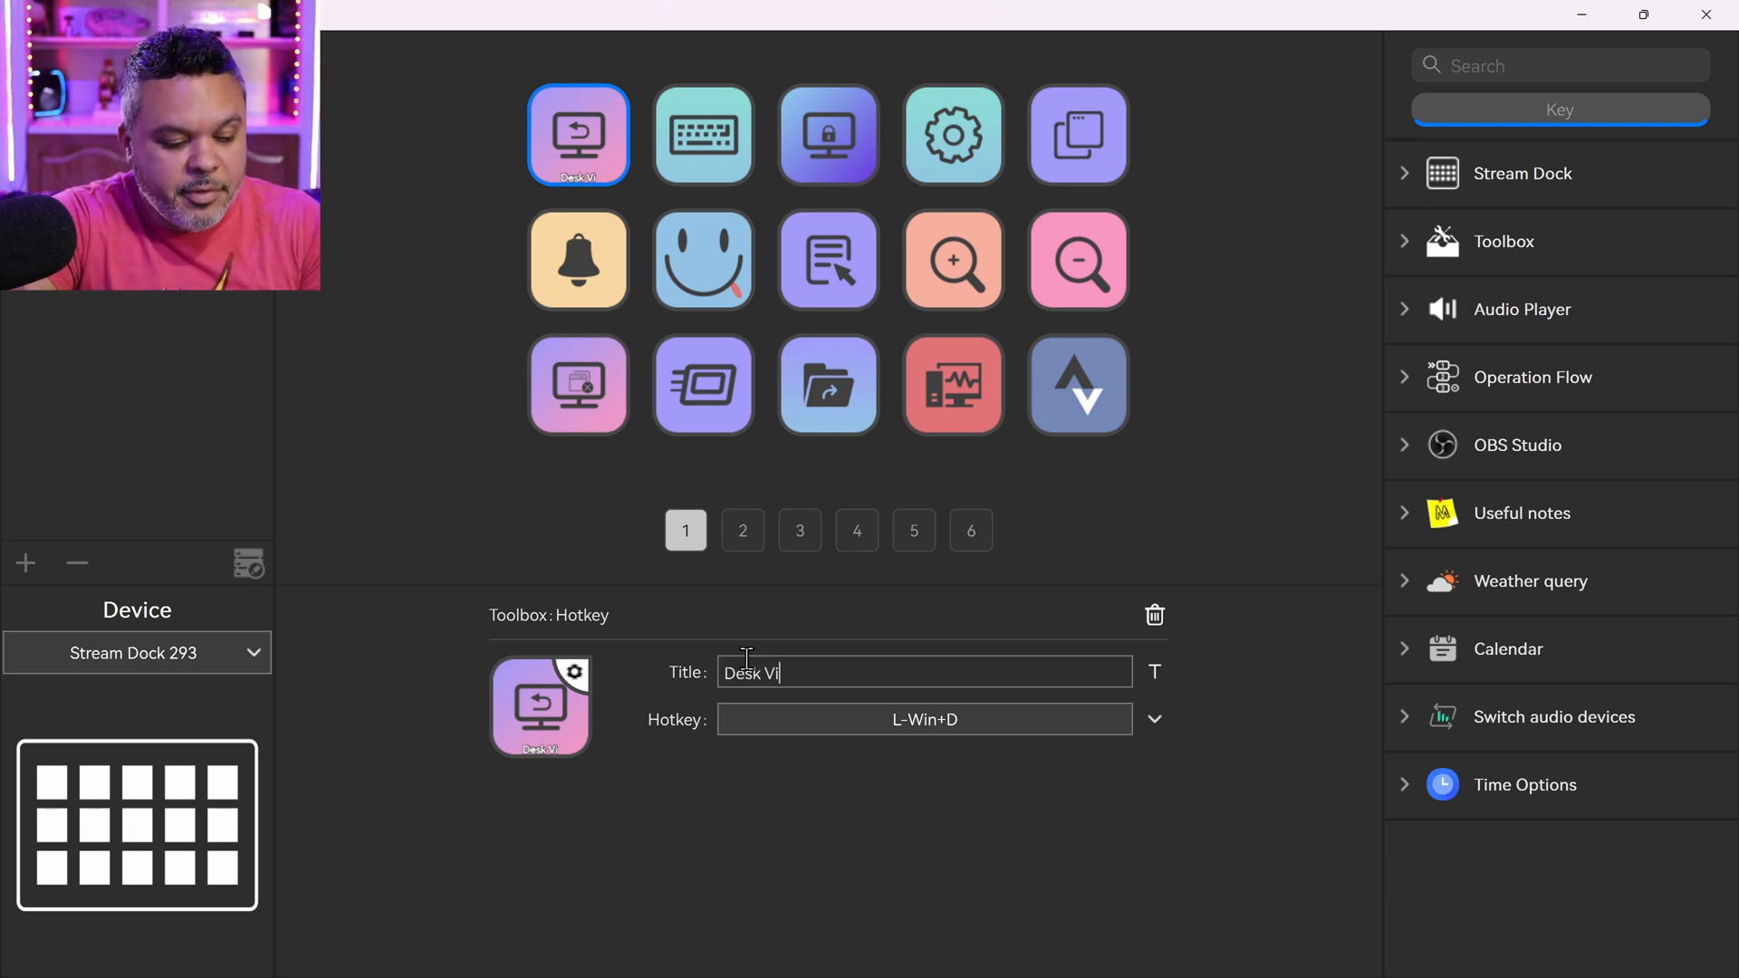